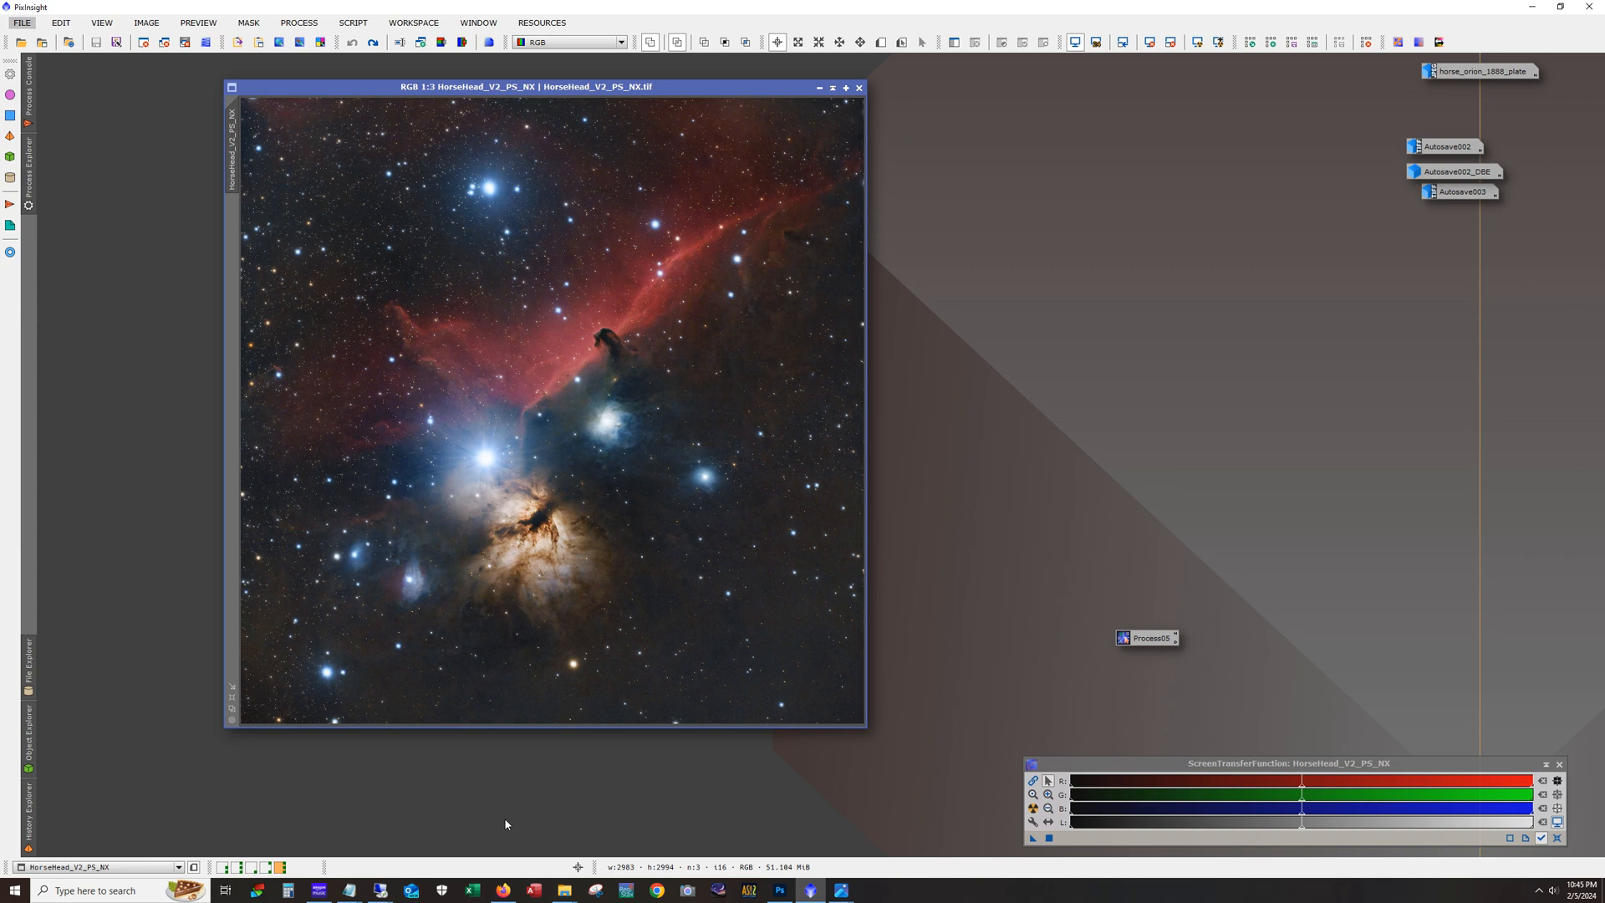
mouse_move(686, 91)
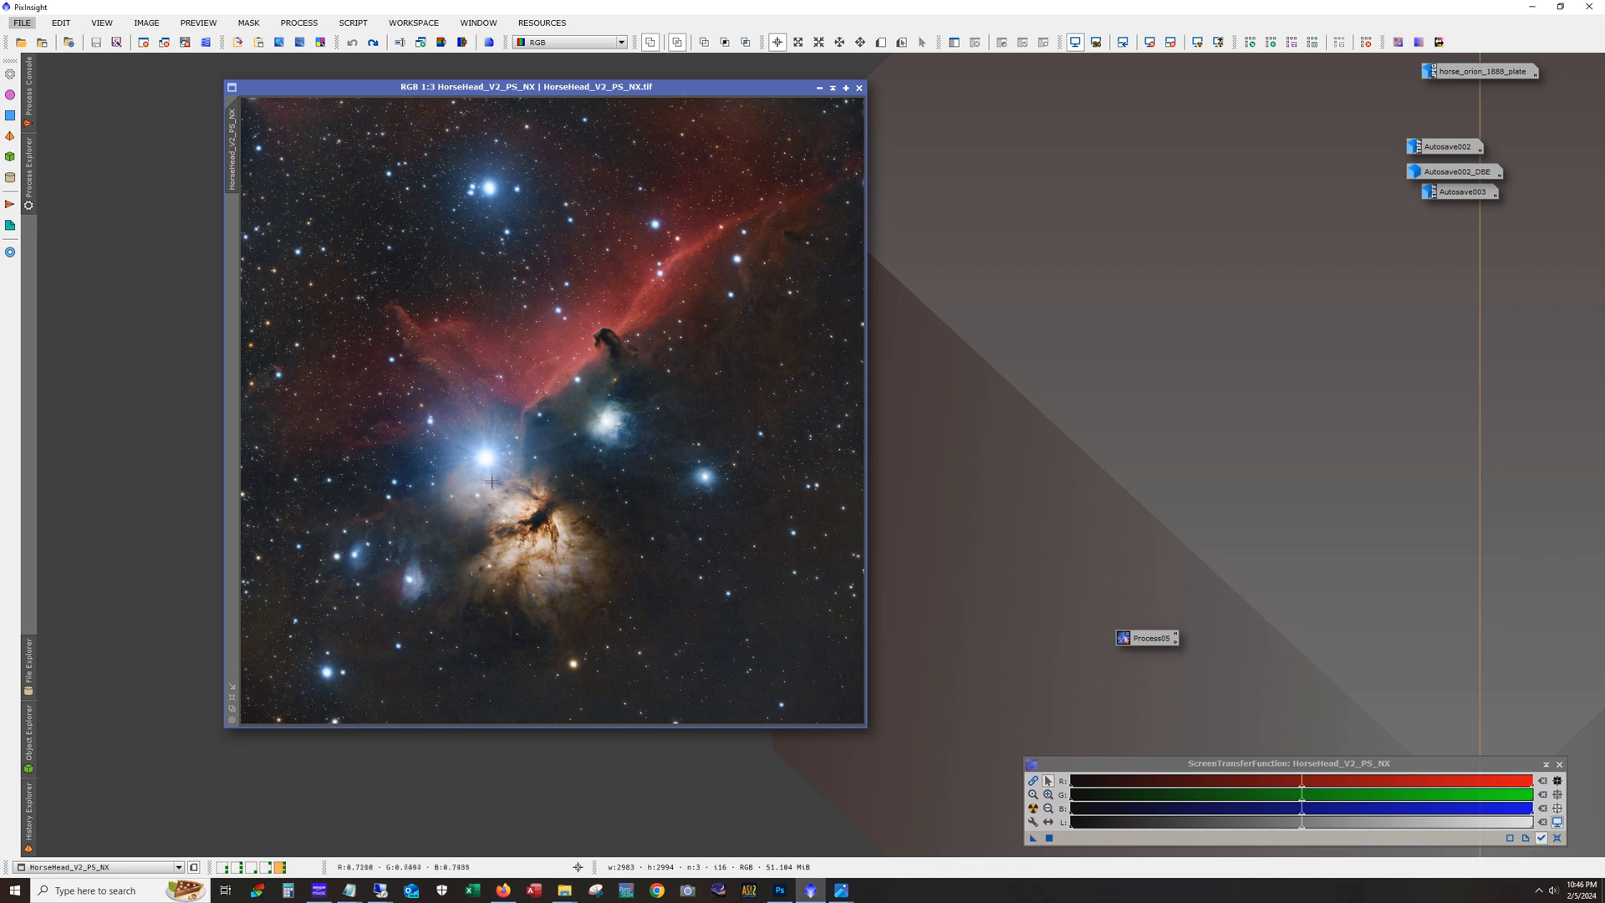
mouse_move(614, 469)
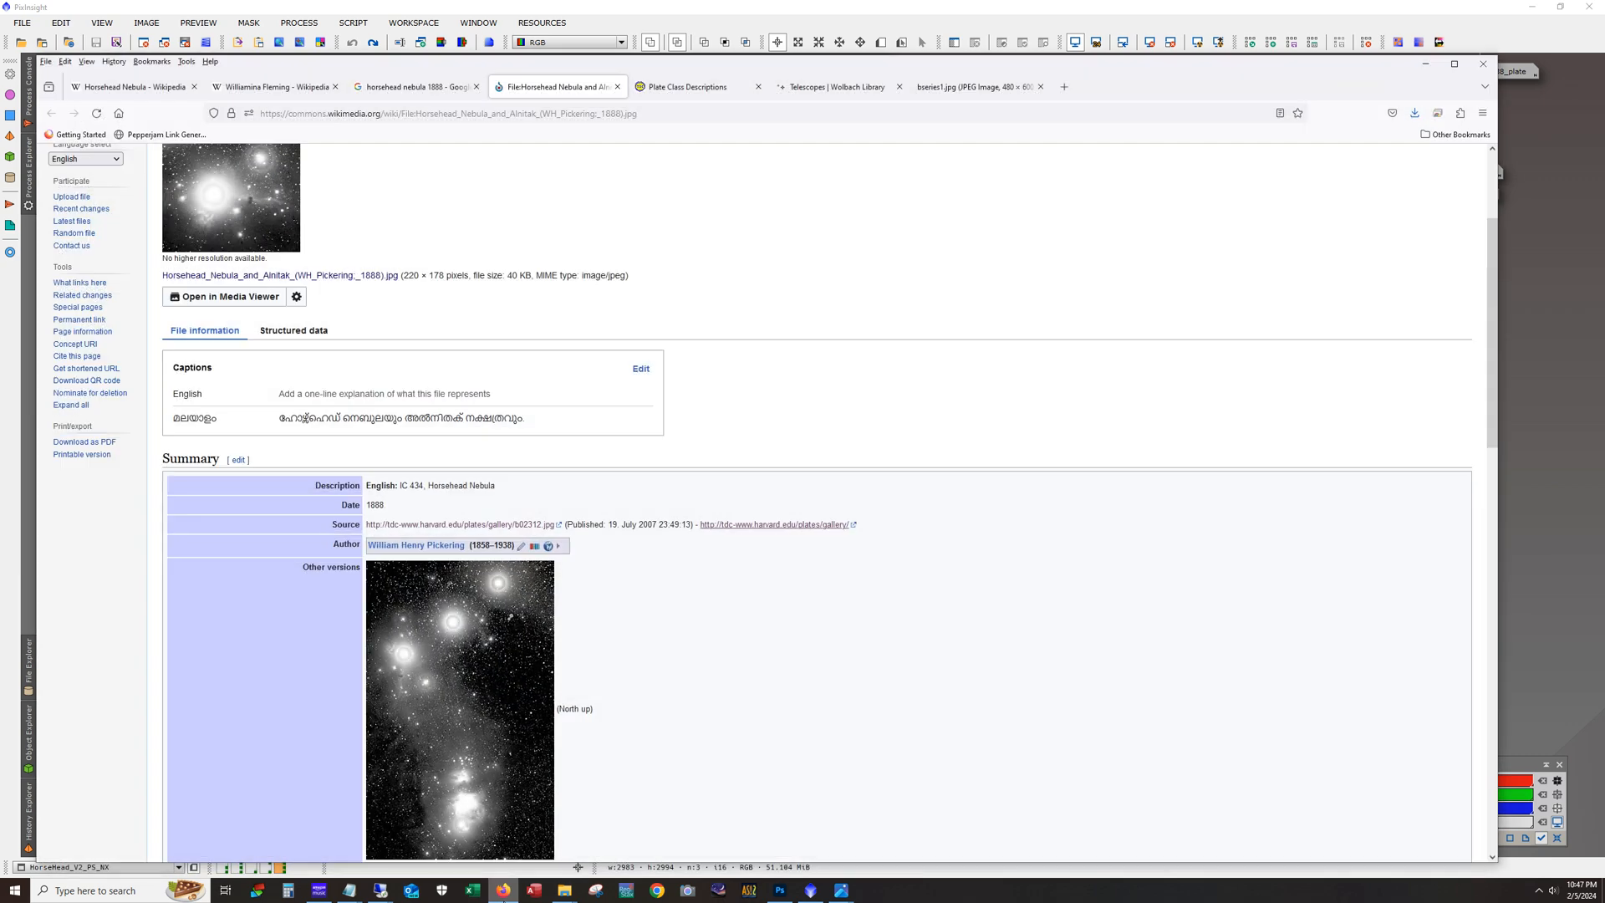
mouse_move(260, 209)
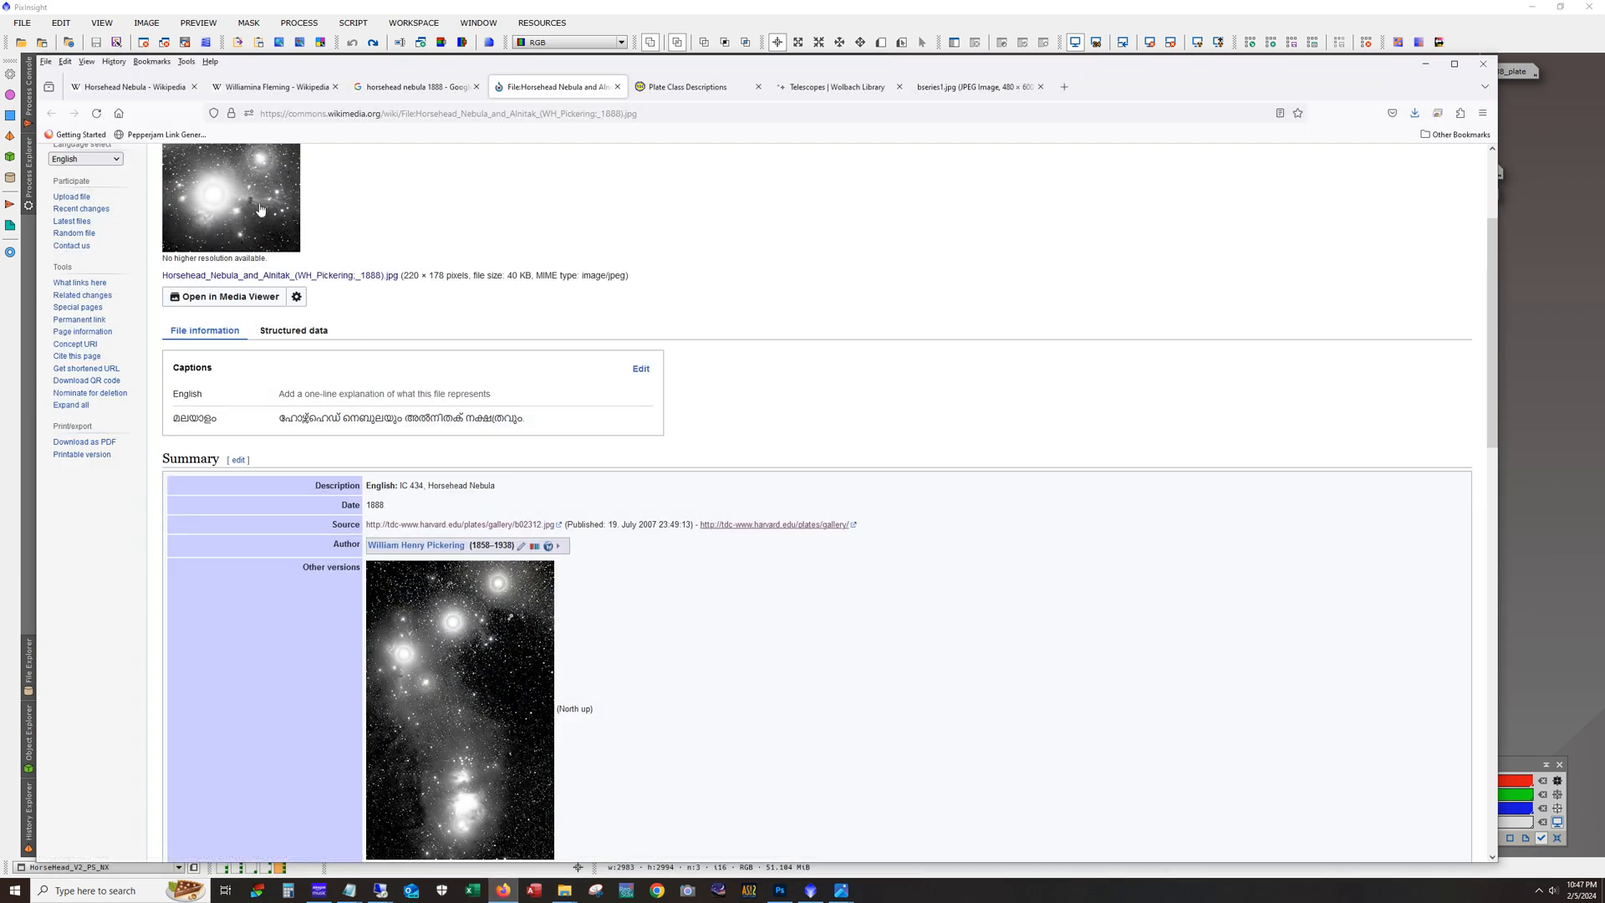
mouse_move(230, 213)
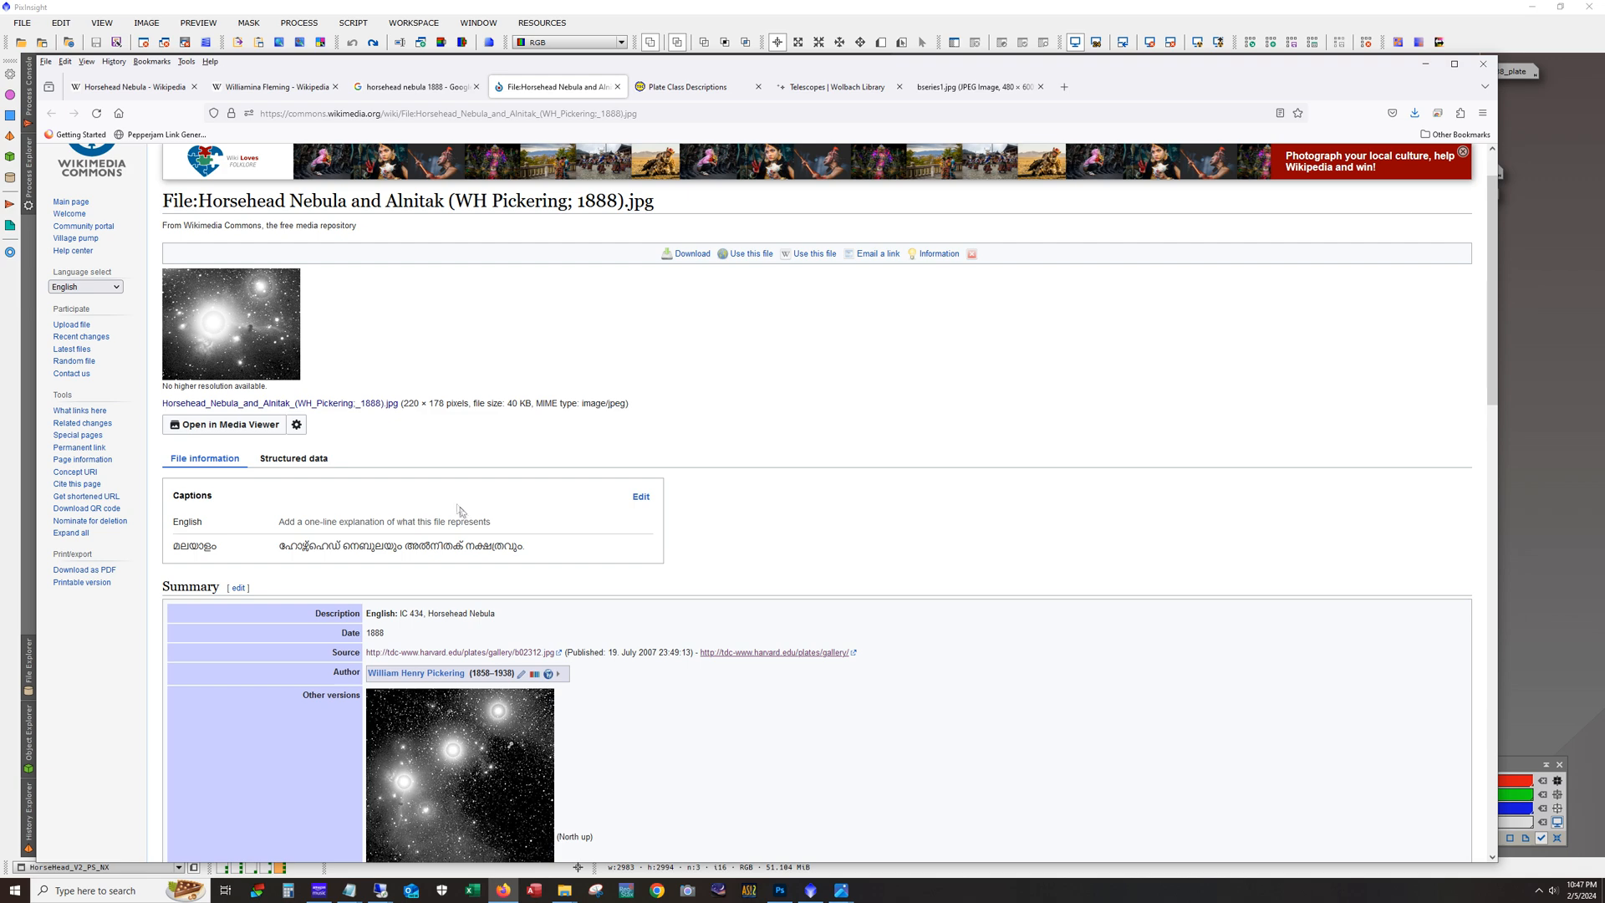
Step: Step through the Fleming, plate file and class tabs to the Wolbach Library telescopes page
click(274, 86)
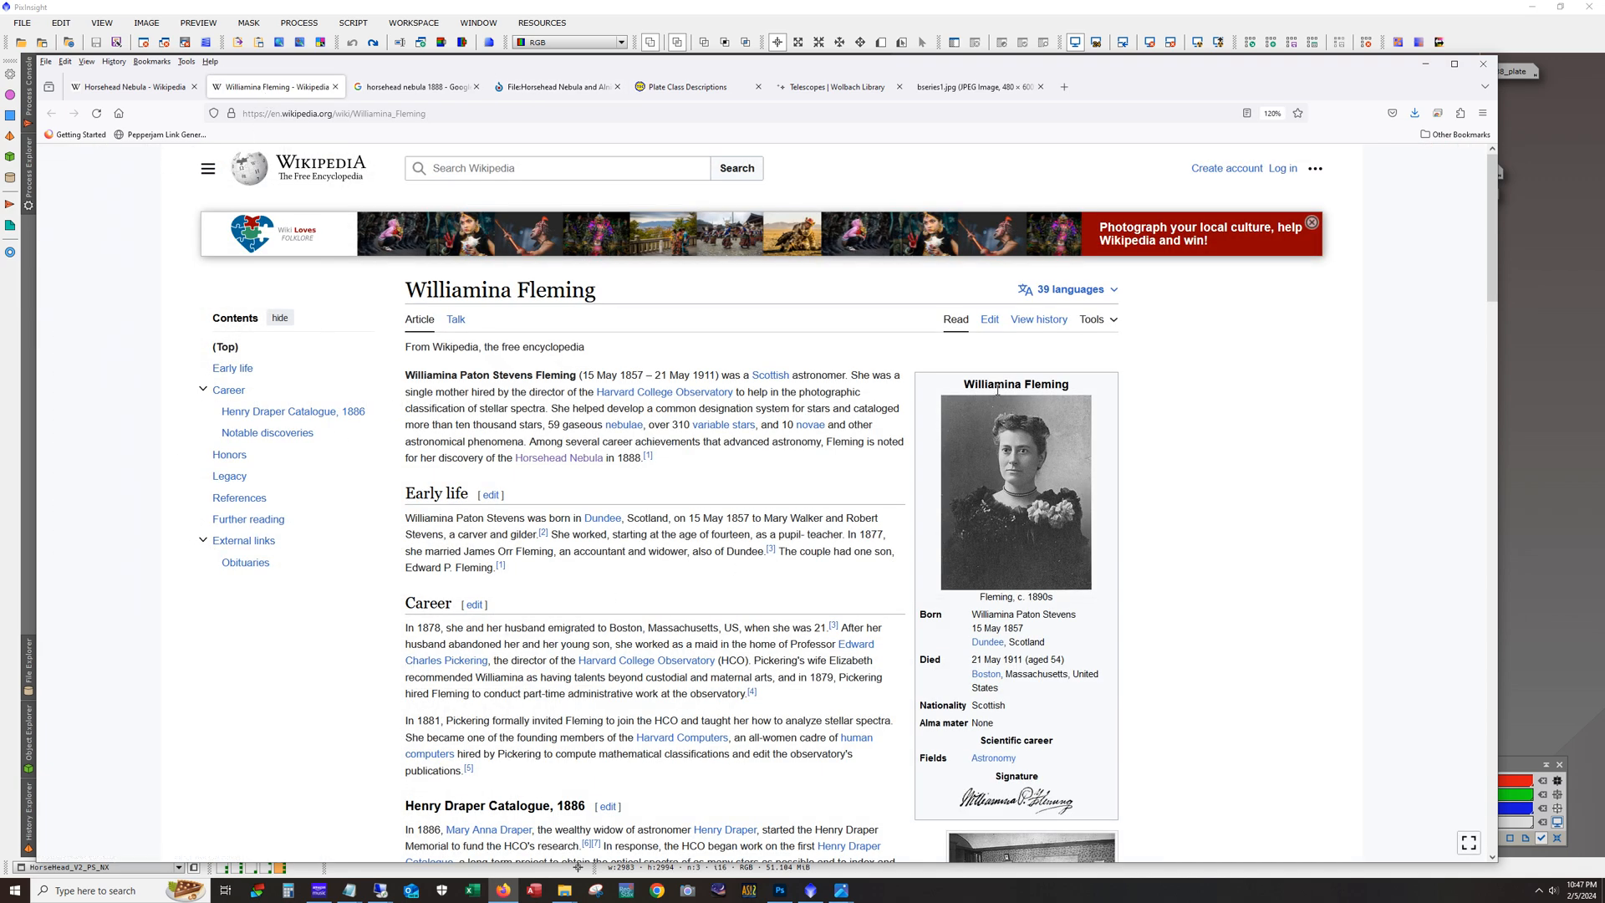
mouse_move(981, 456)
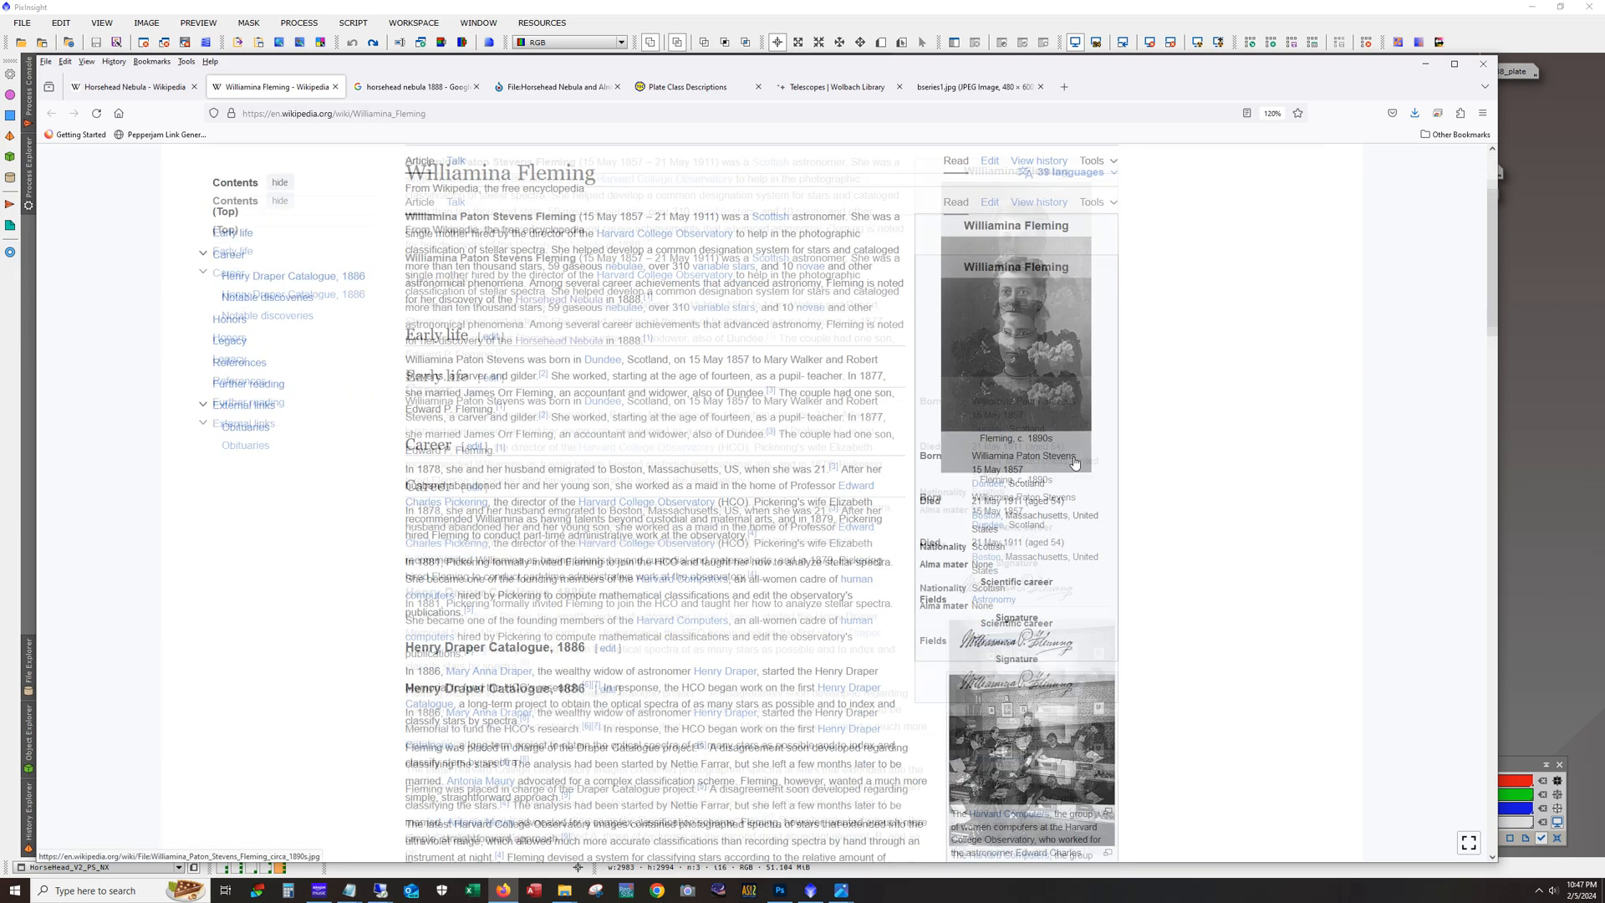
click(555, 86)
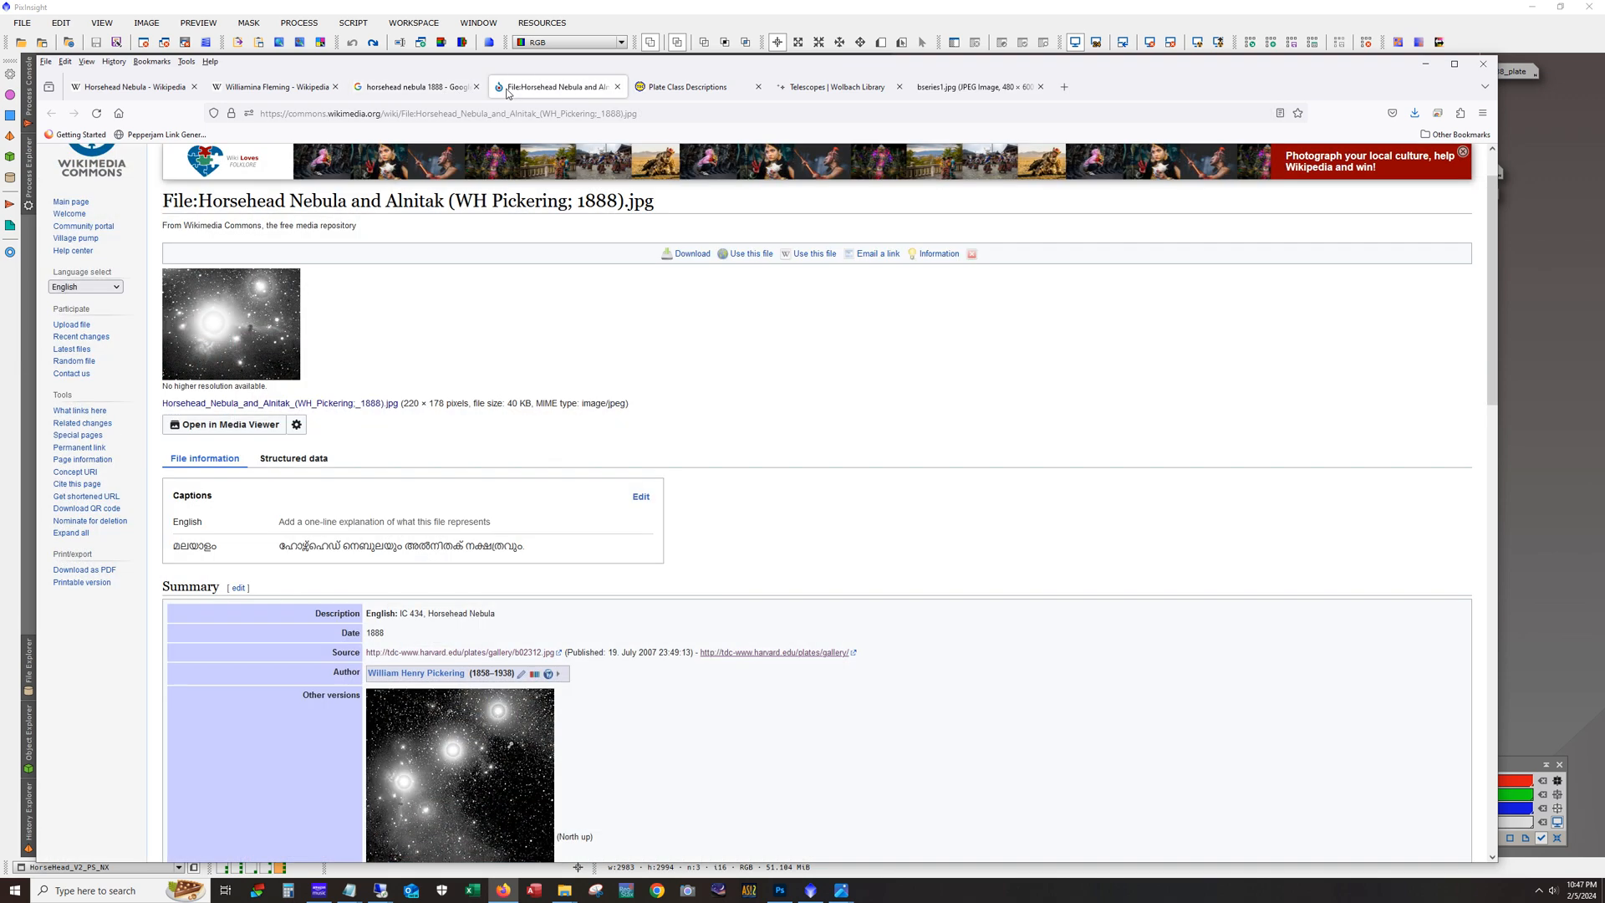
mouse_move(300, 386)
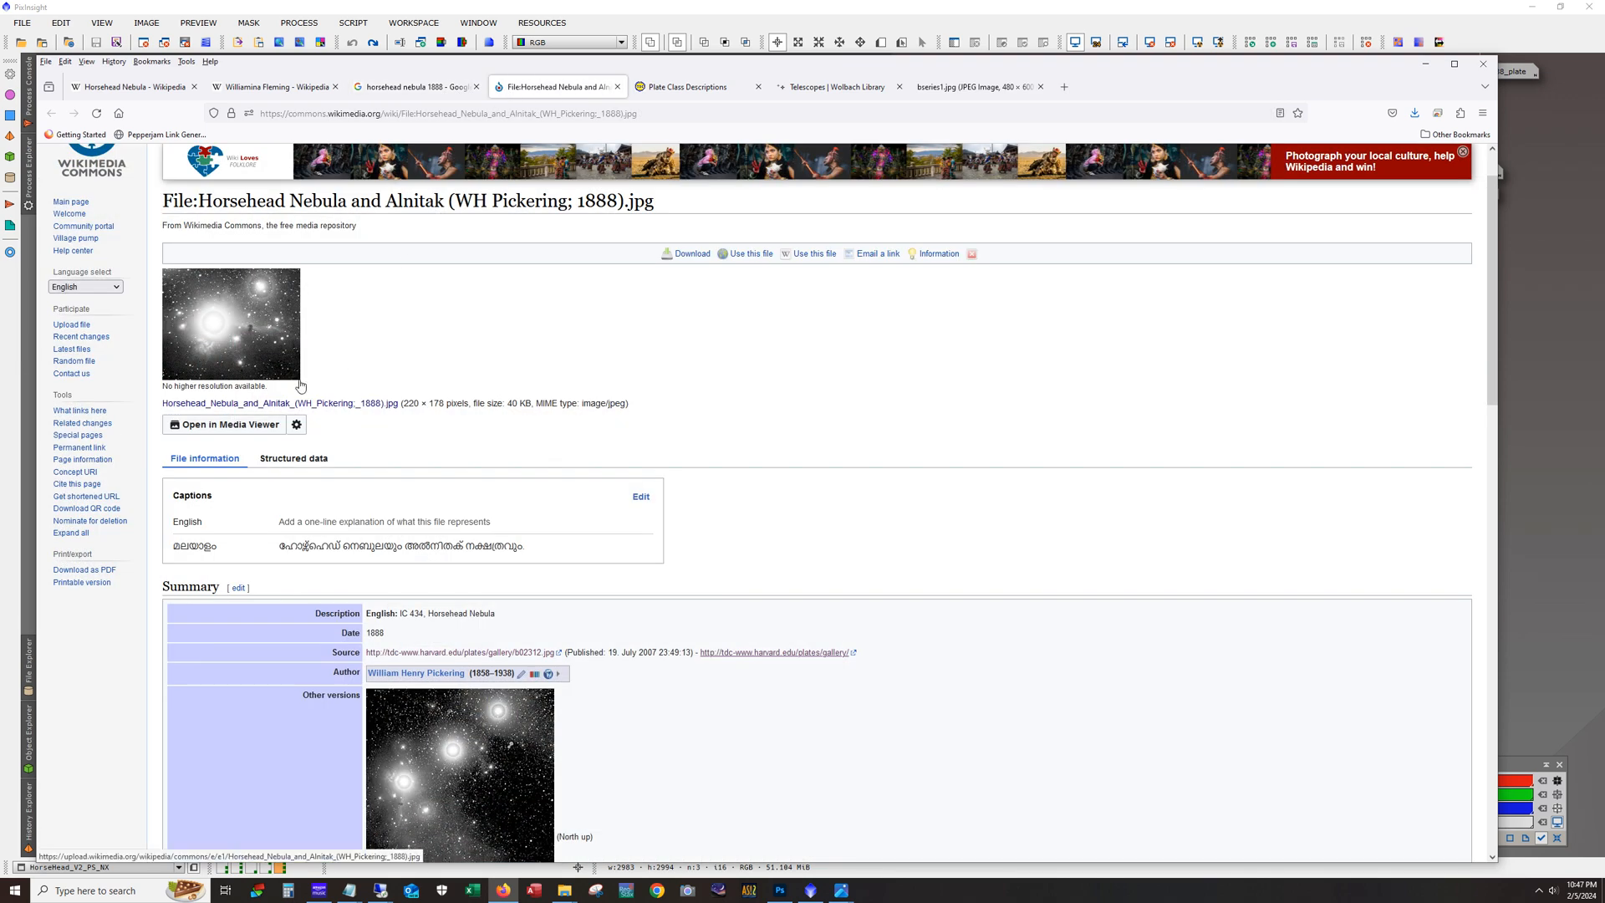
click(683, 86)
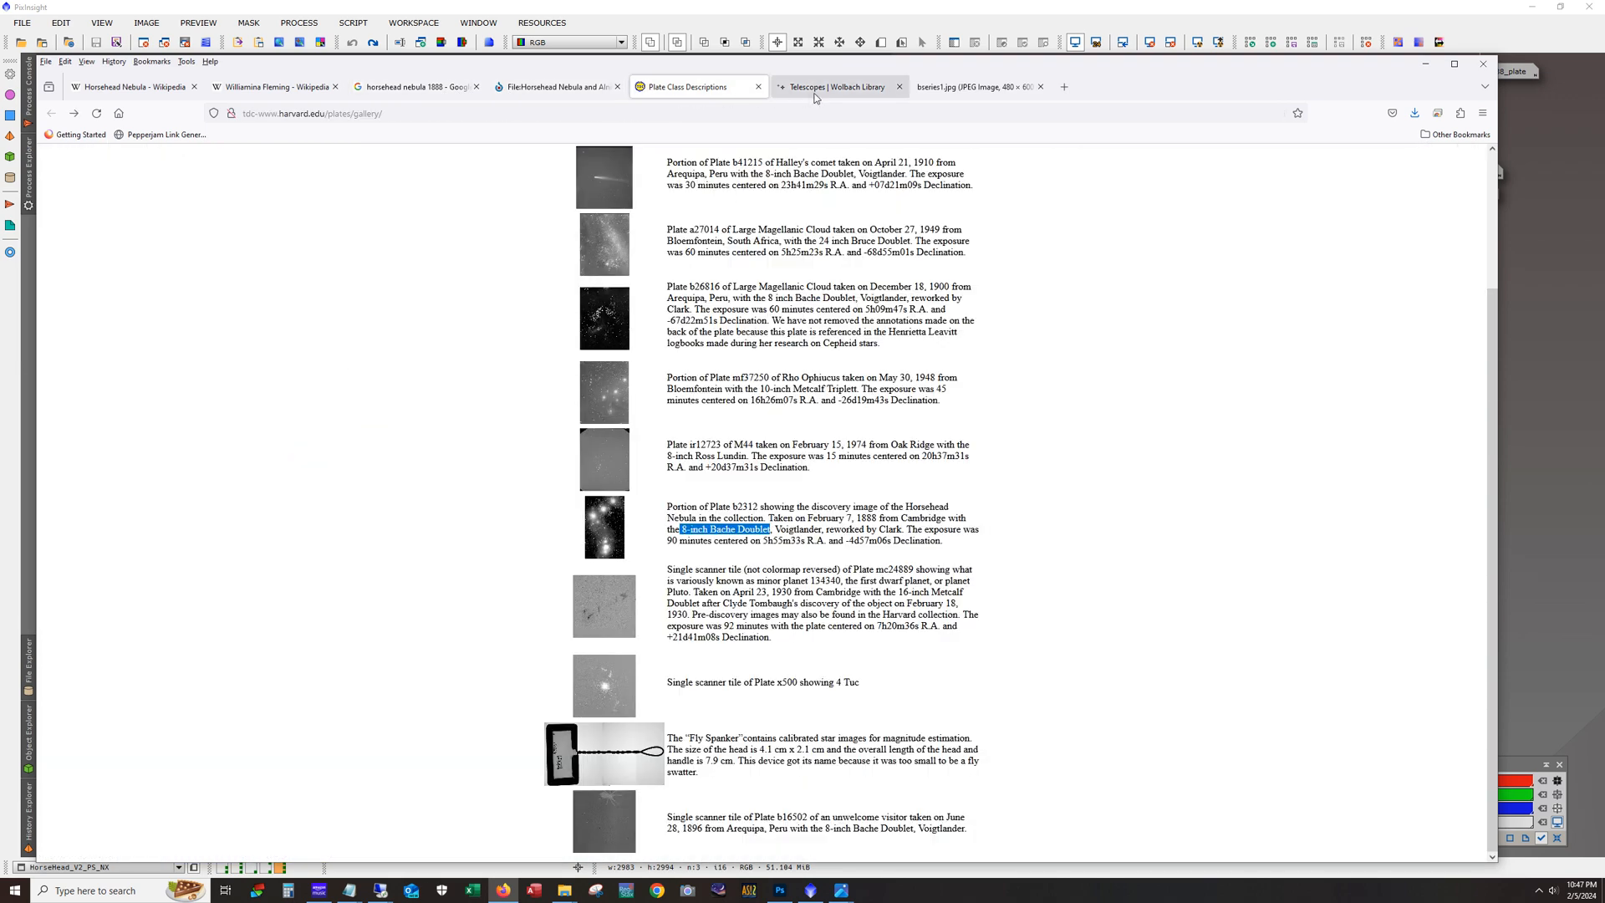
click(834, 86)
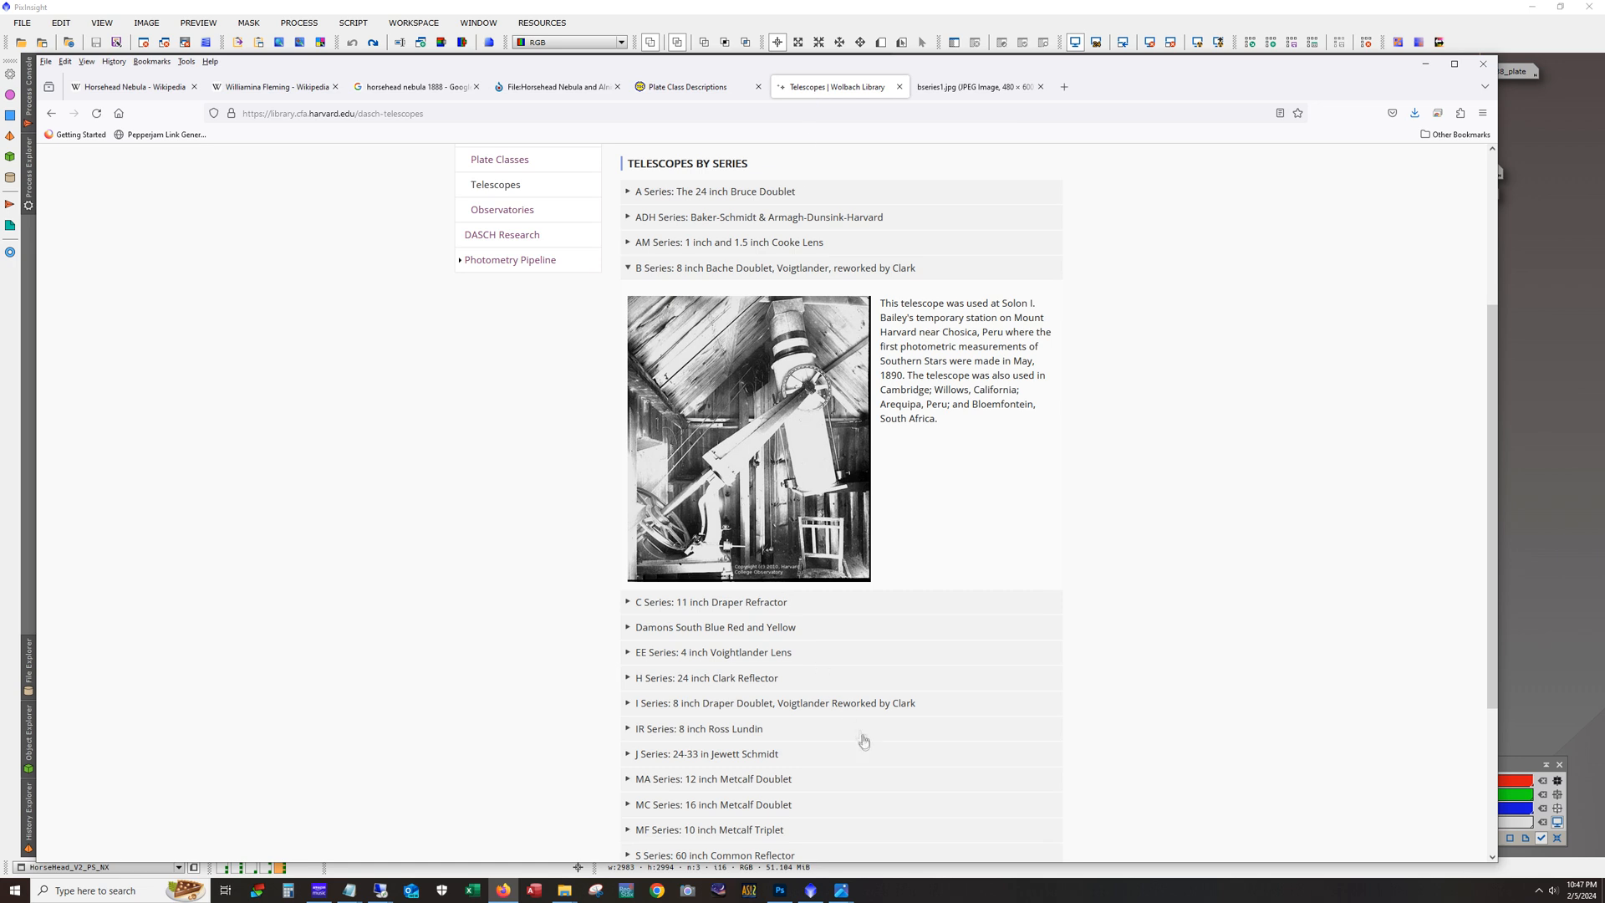
mouse_move(866, 724)
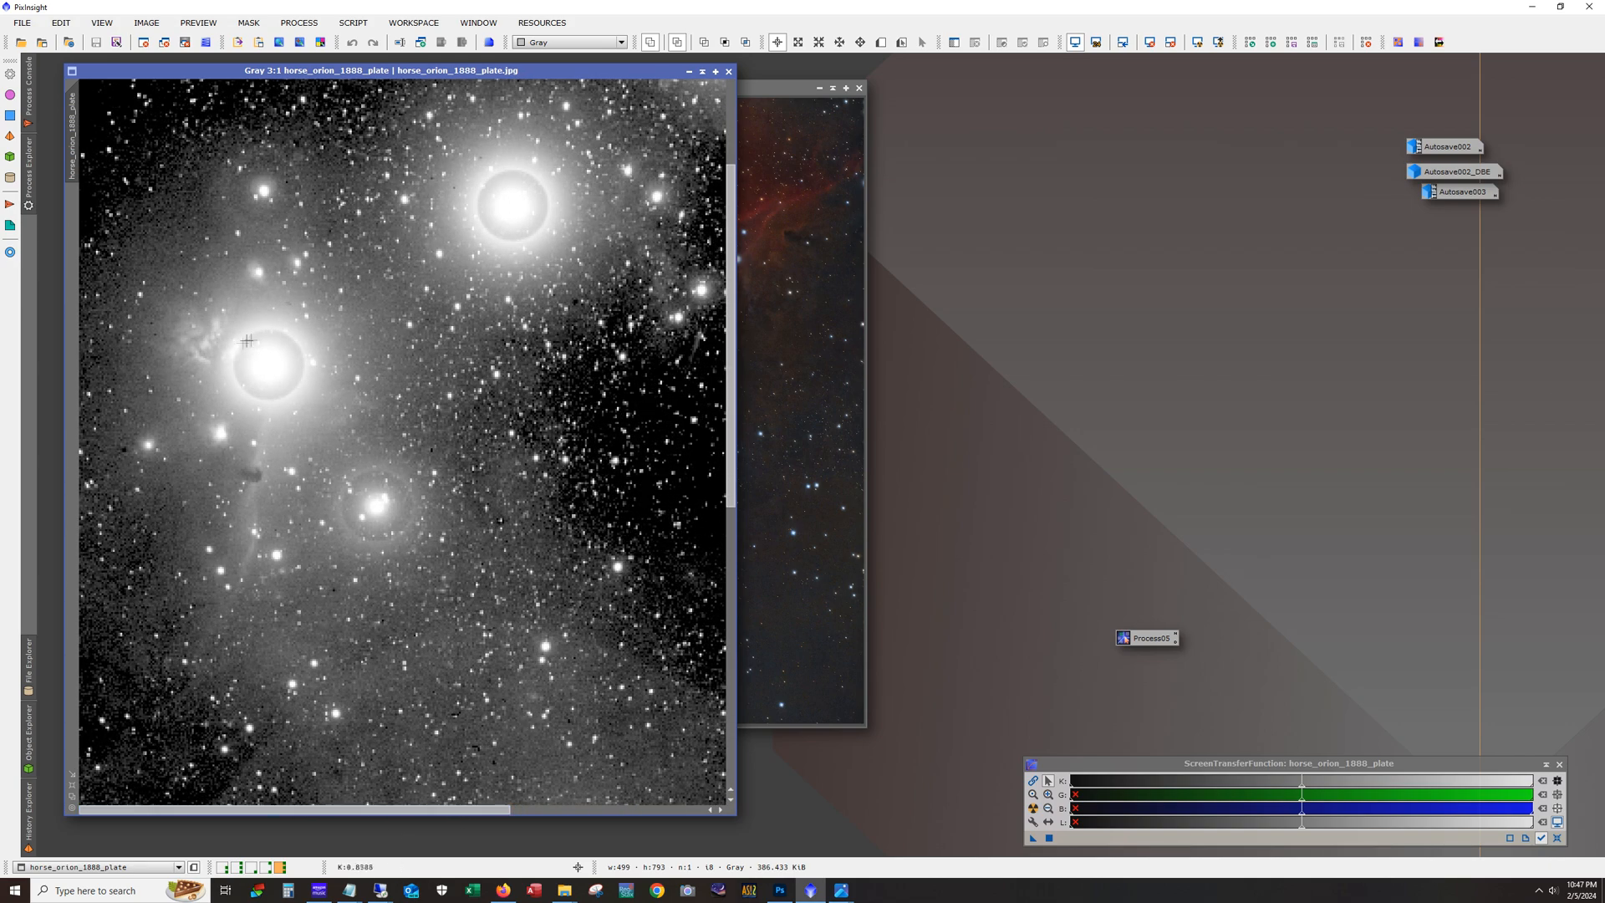
mouse_move(193, 346)
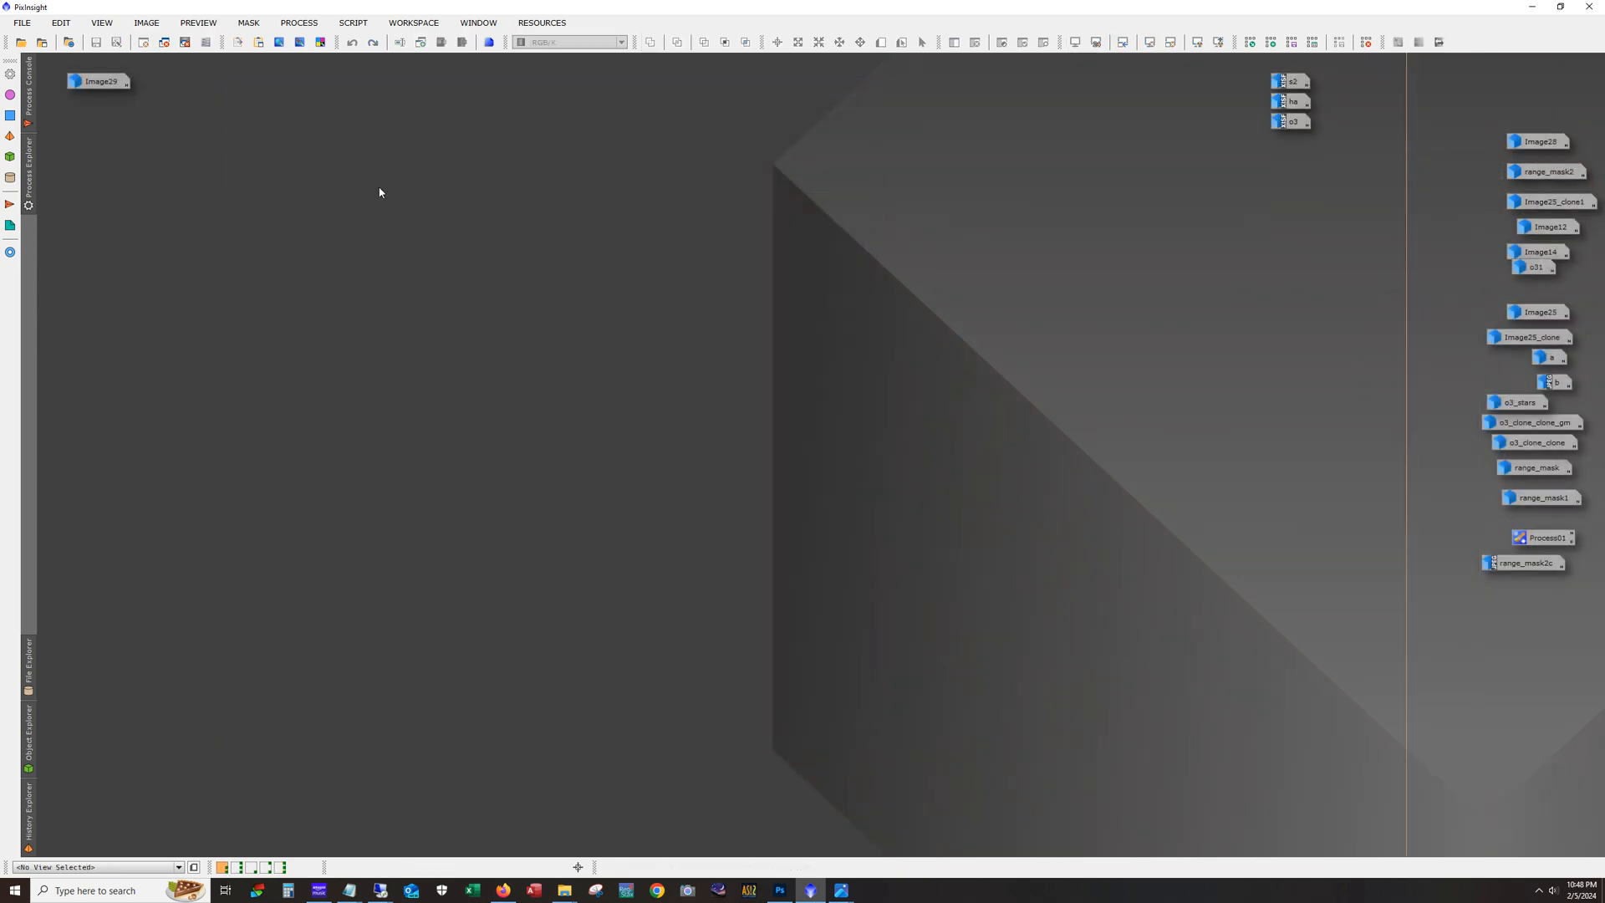
mouse_move(1293, 81)
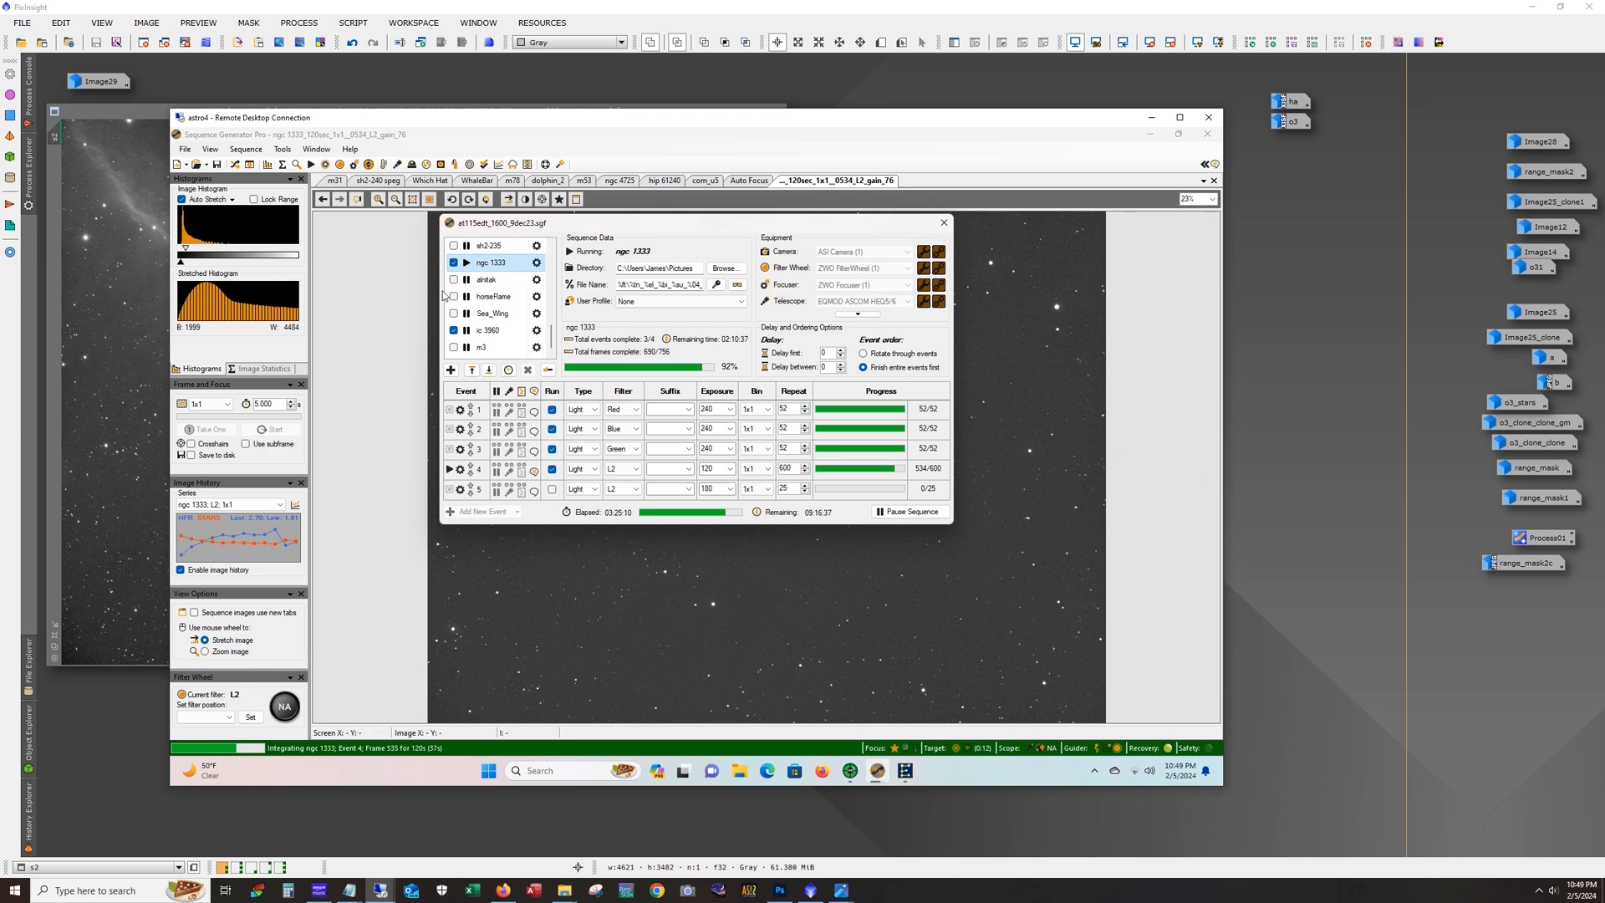
Step: Bring up the remote Sequence Generator Pro session showing the ngc 1333 sequence
click(494, 296)
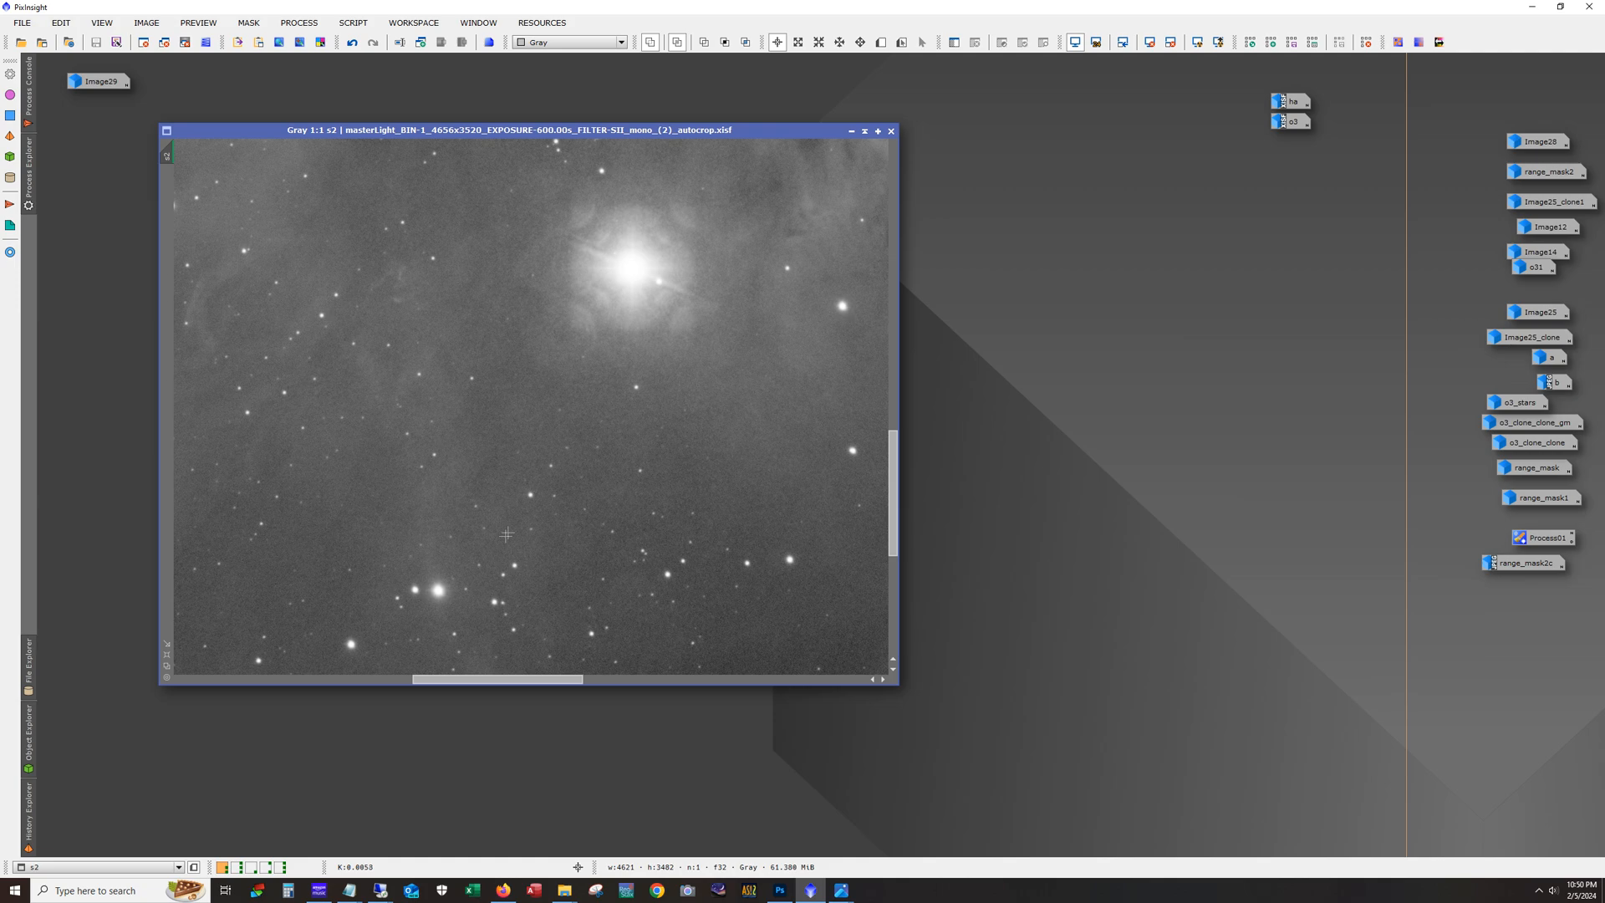
Step: Scroll and pan the s2 SII master at 1:1 across Alnitak's halo and the Flame Nebula
scroll(down, 3)
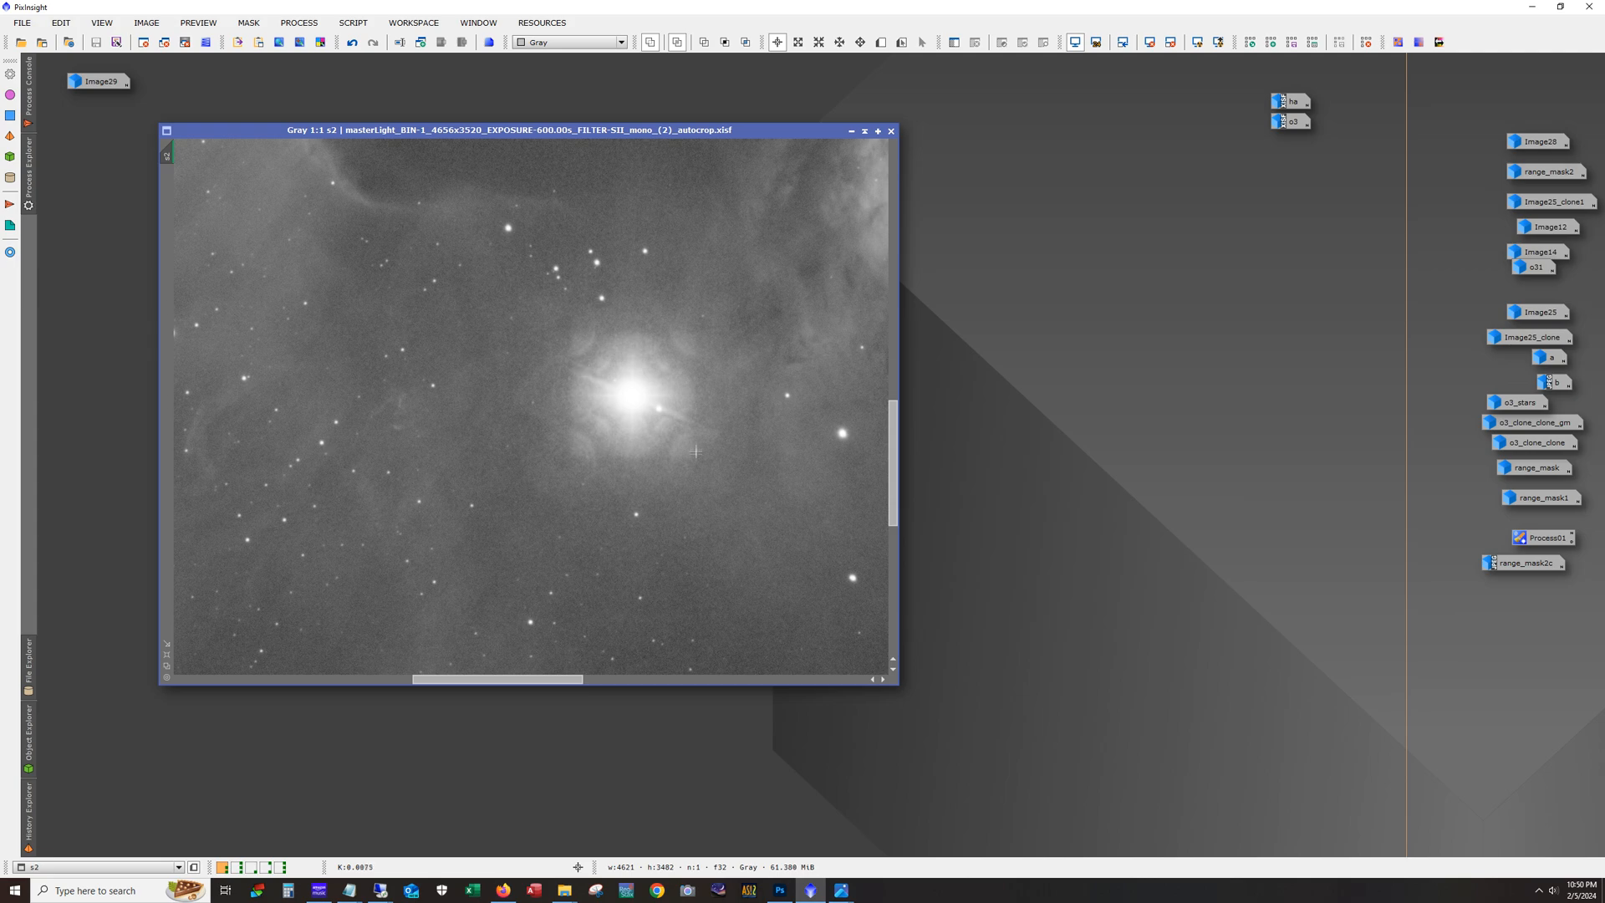
mouse_move(588, 387)
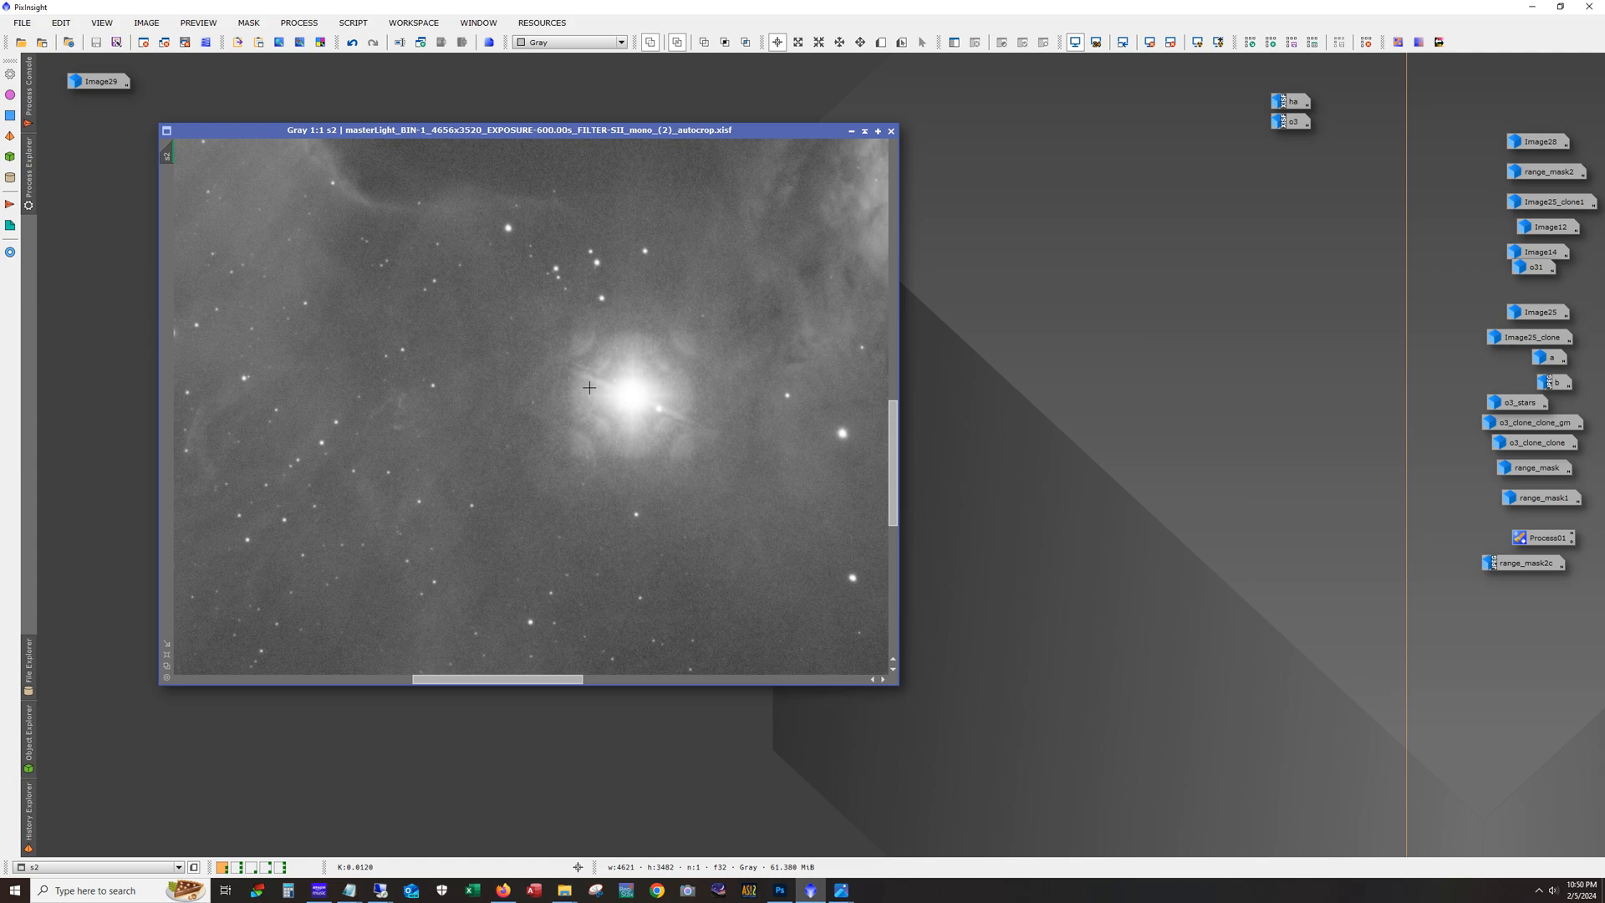
mouse_move(564, 360)
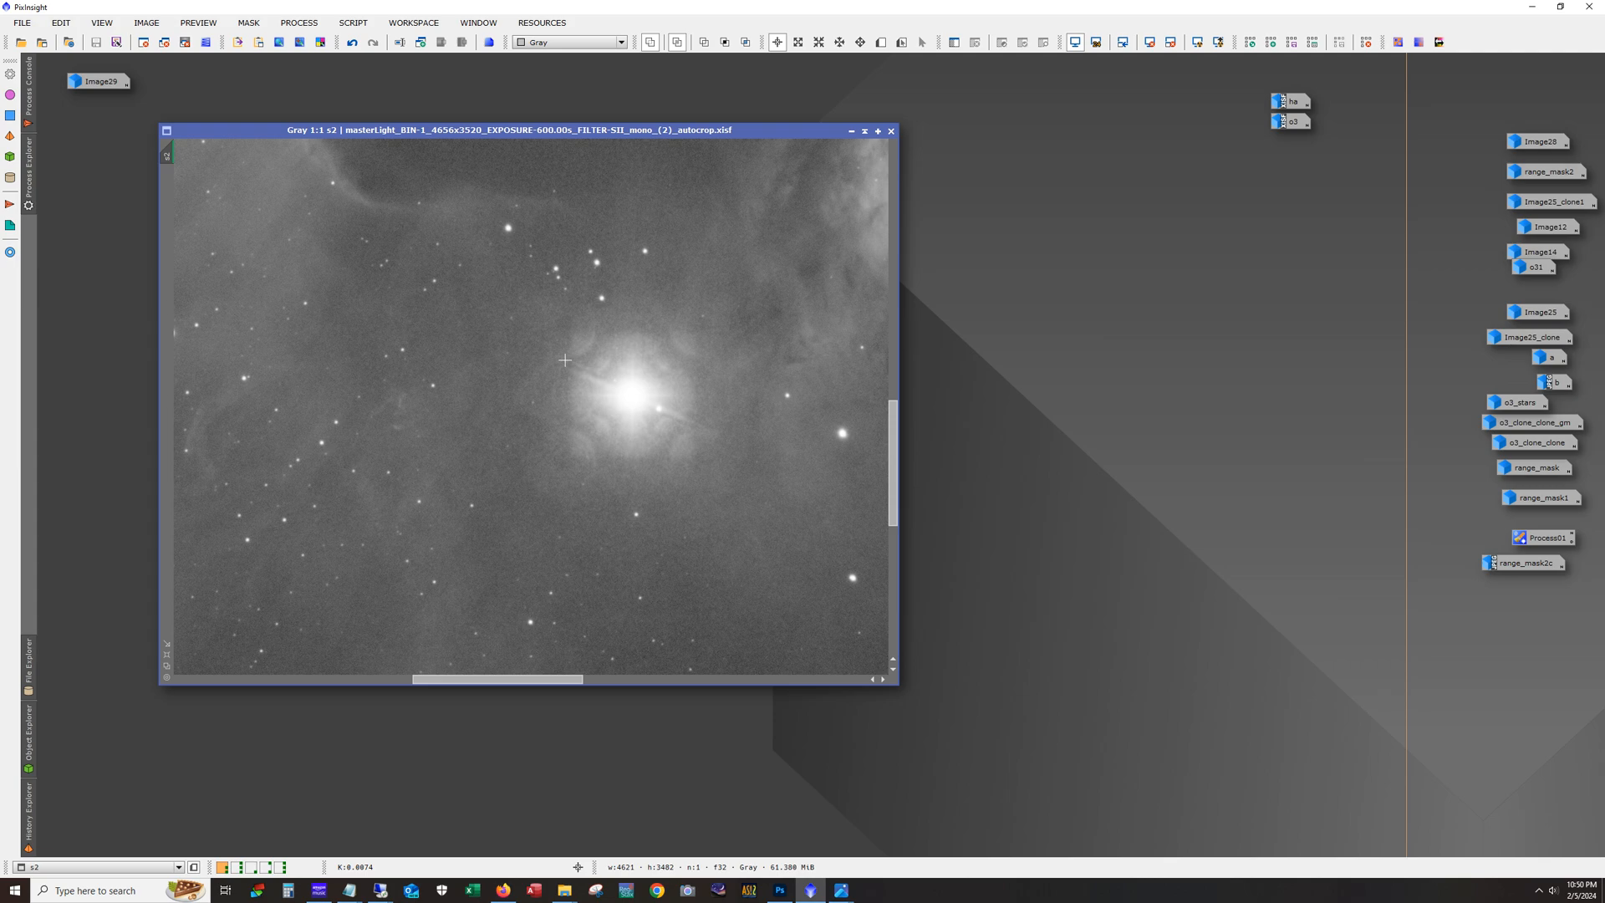
mouse_move(575, 442)
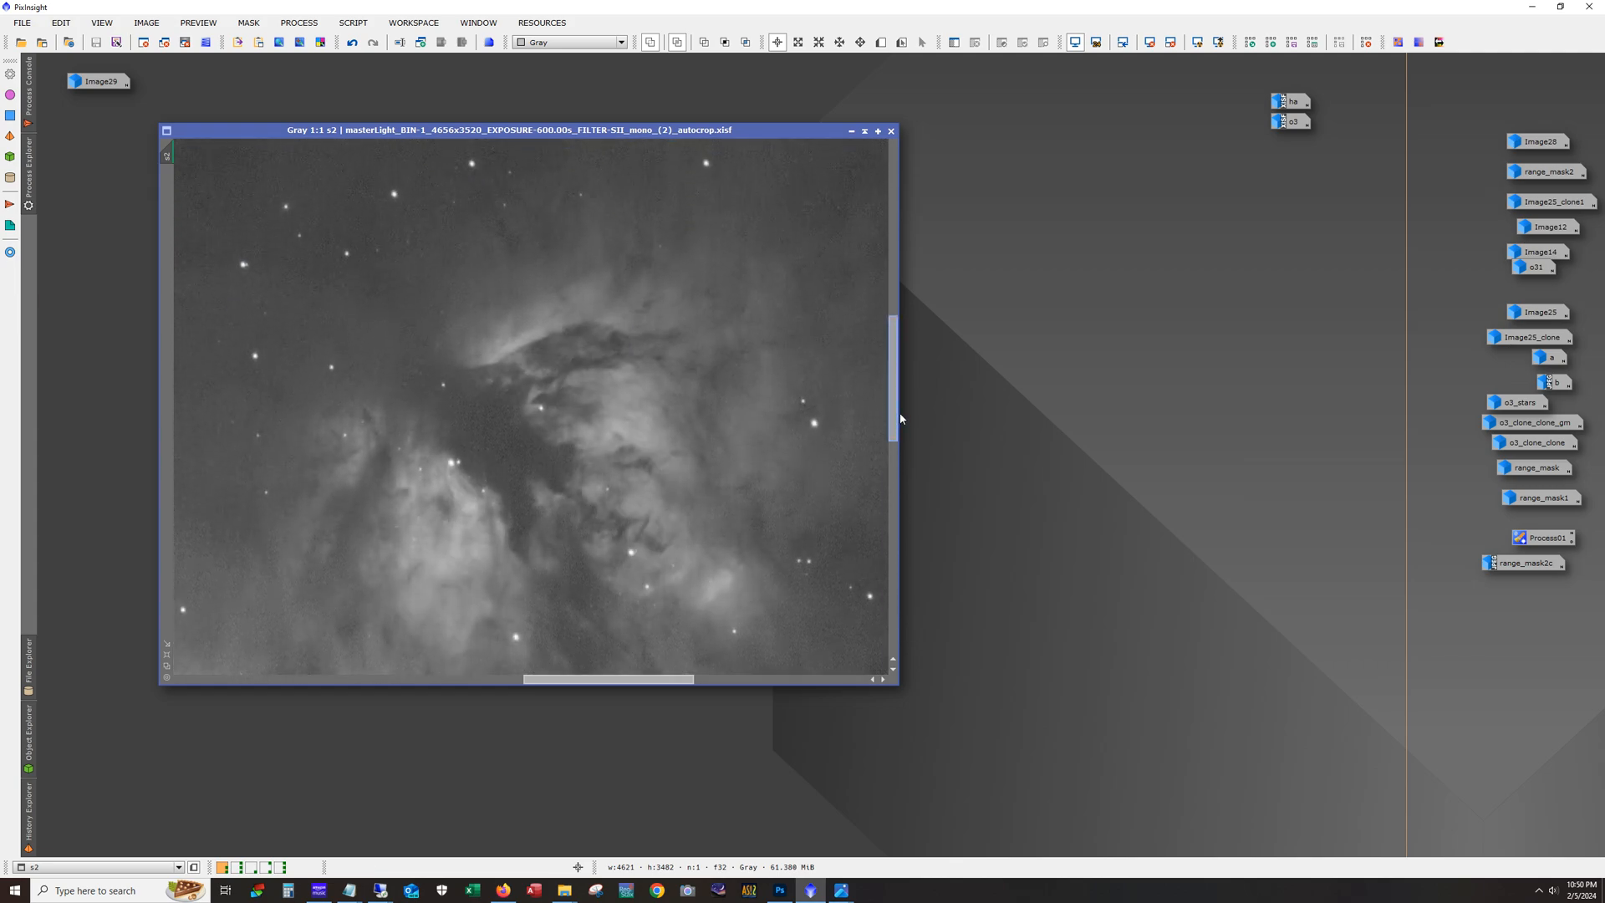
scroll(down, 3)
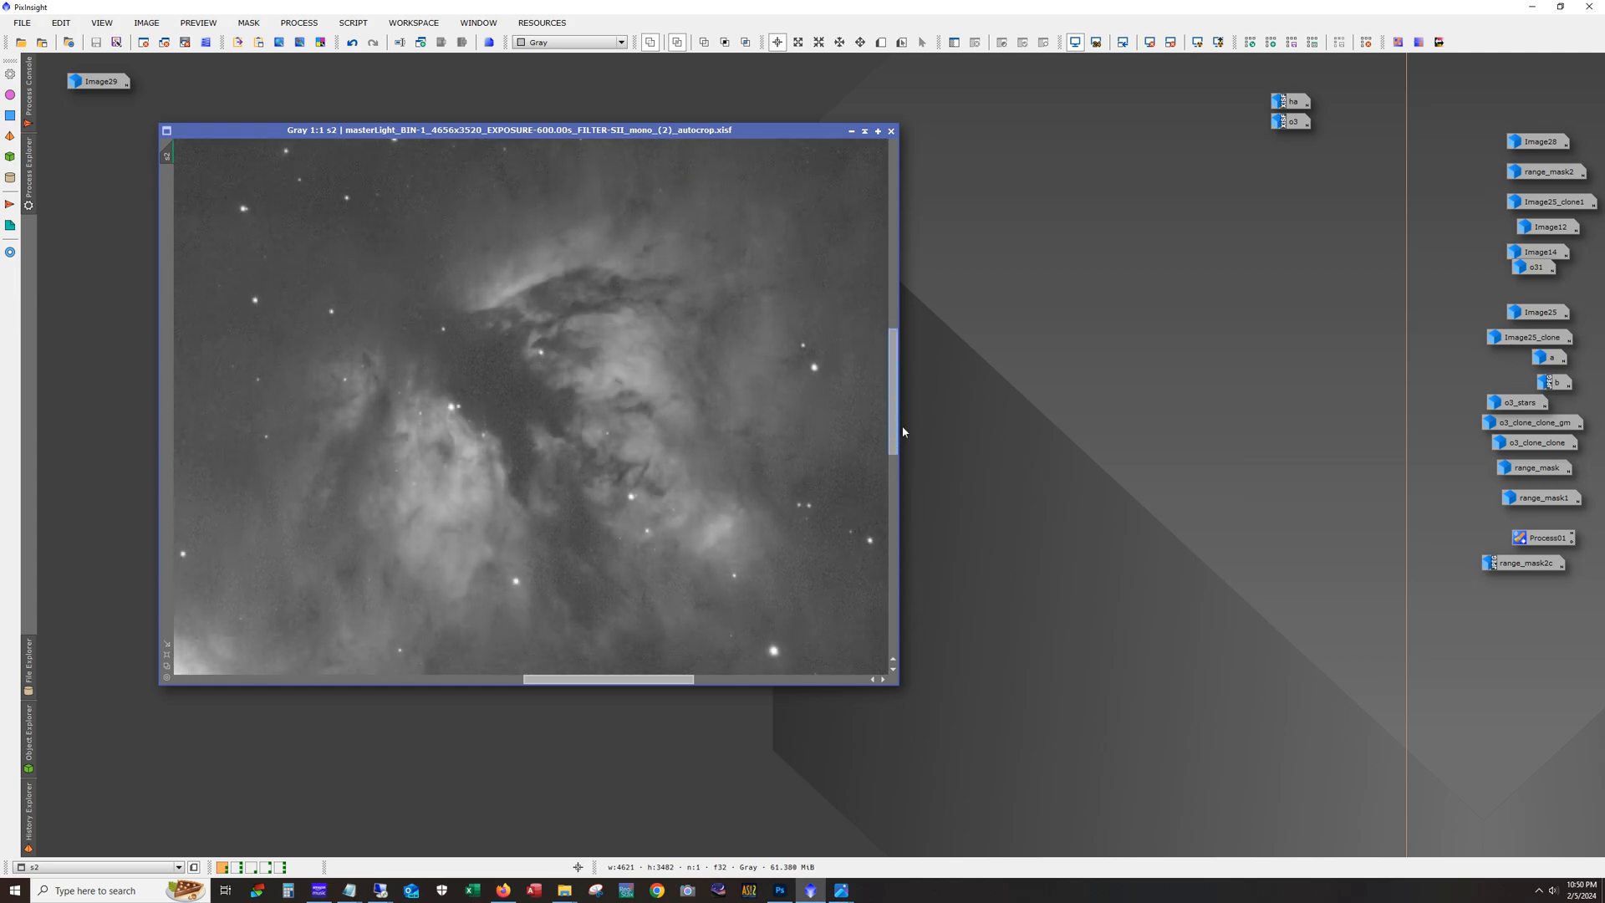
drag(609, 679, 441, 678)
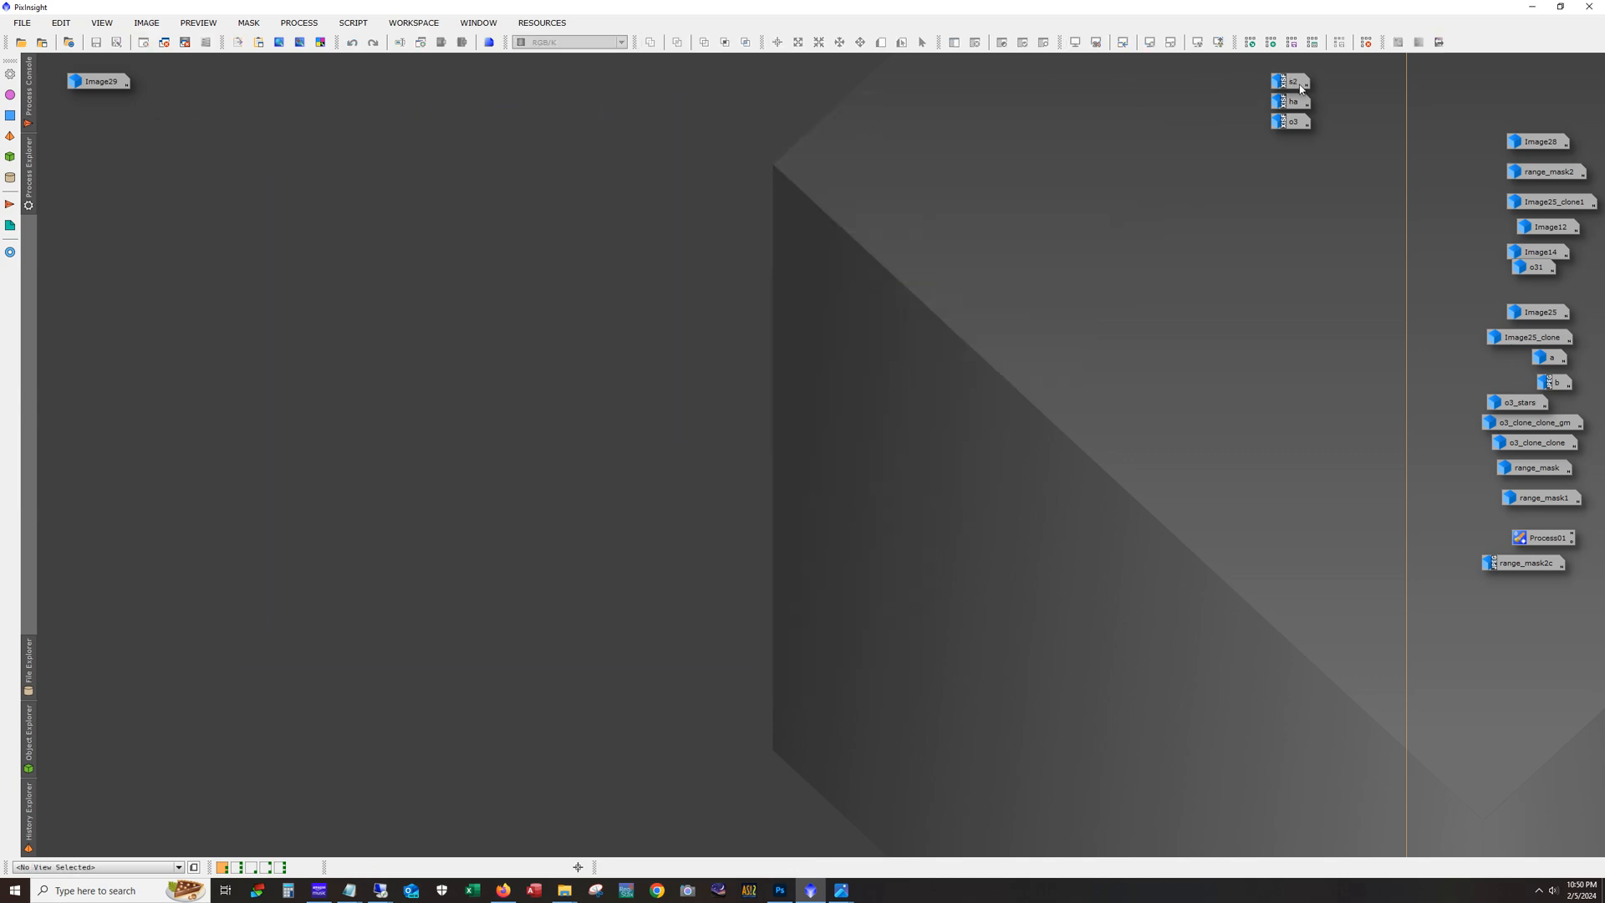
double_click(1294, 101)
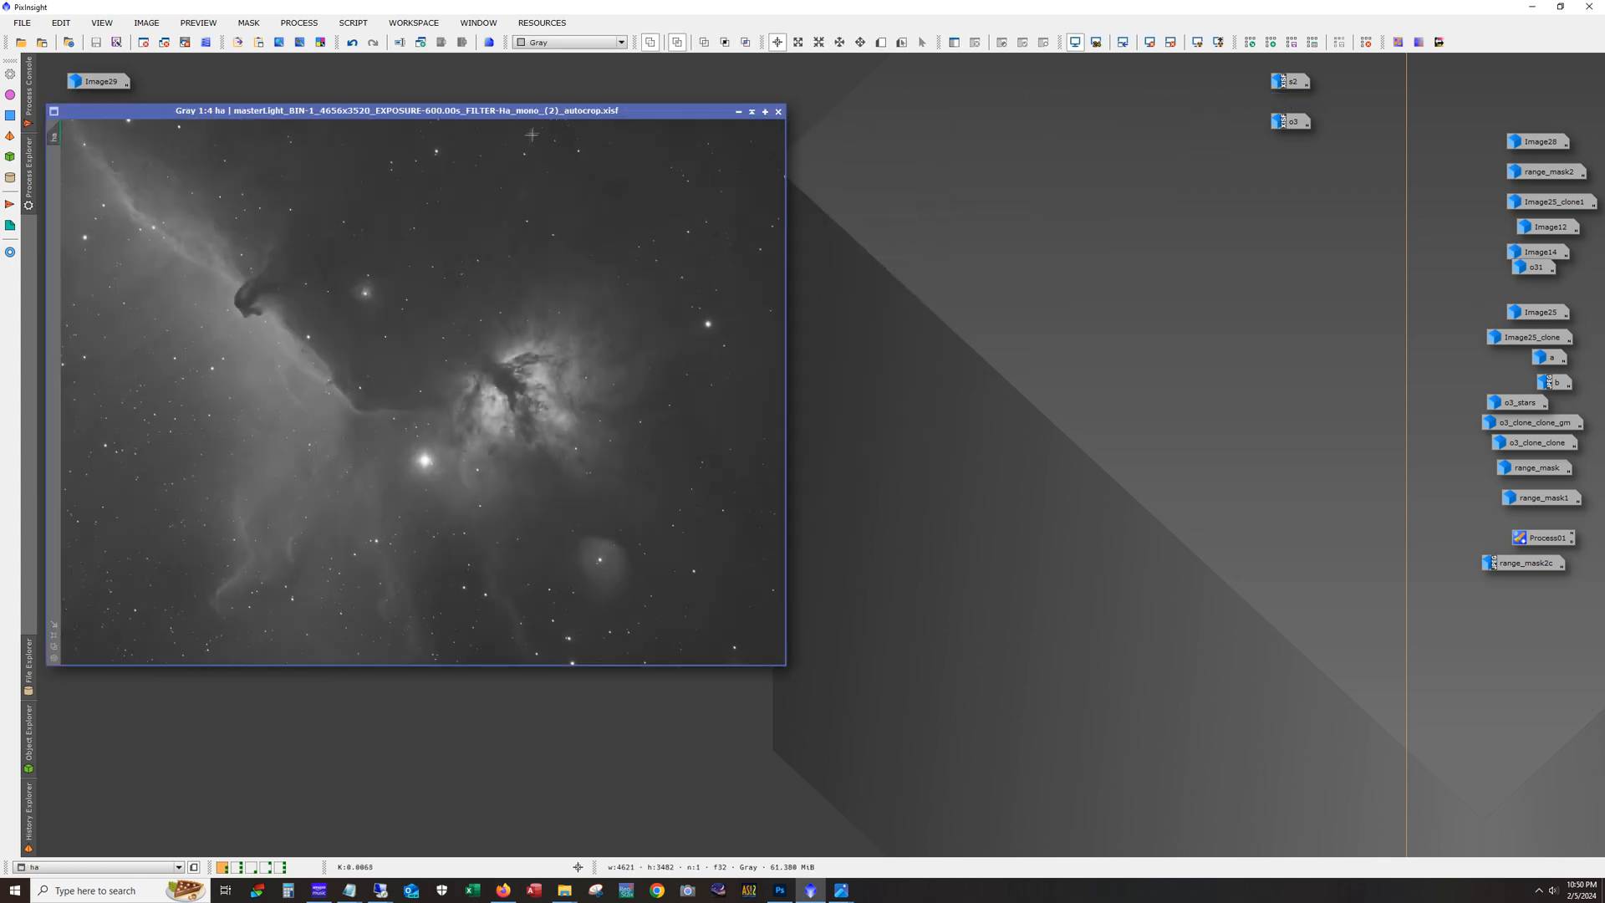
drag(410, 110, 569, 113)
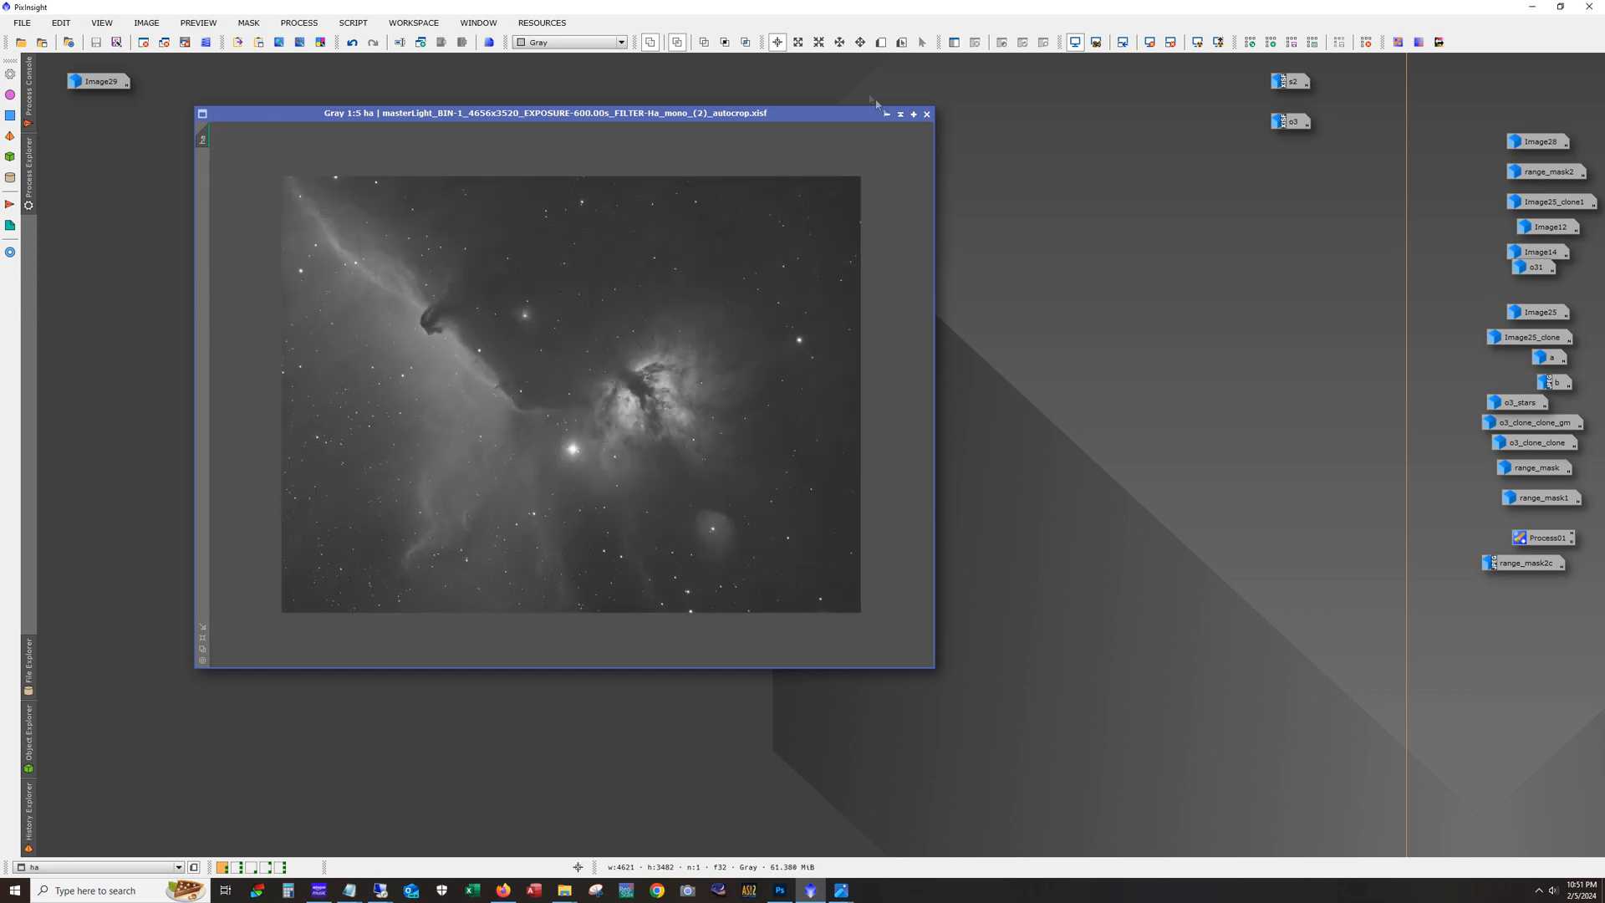
click(886, 114)
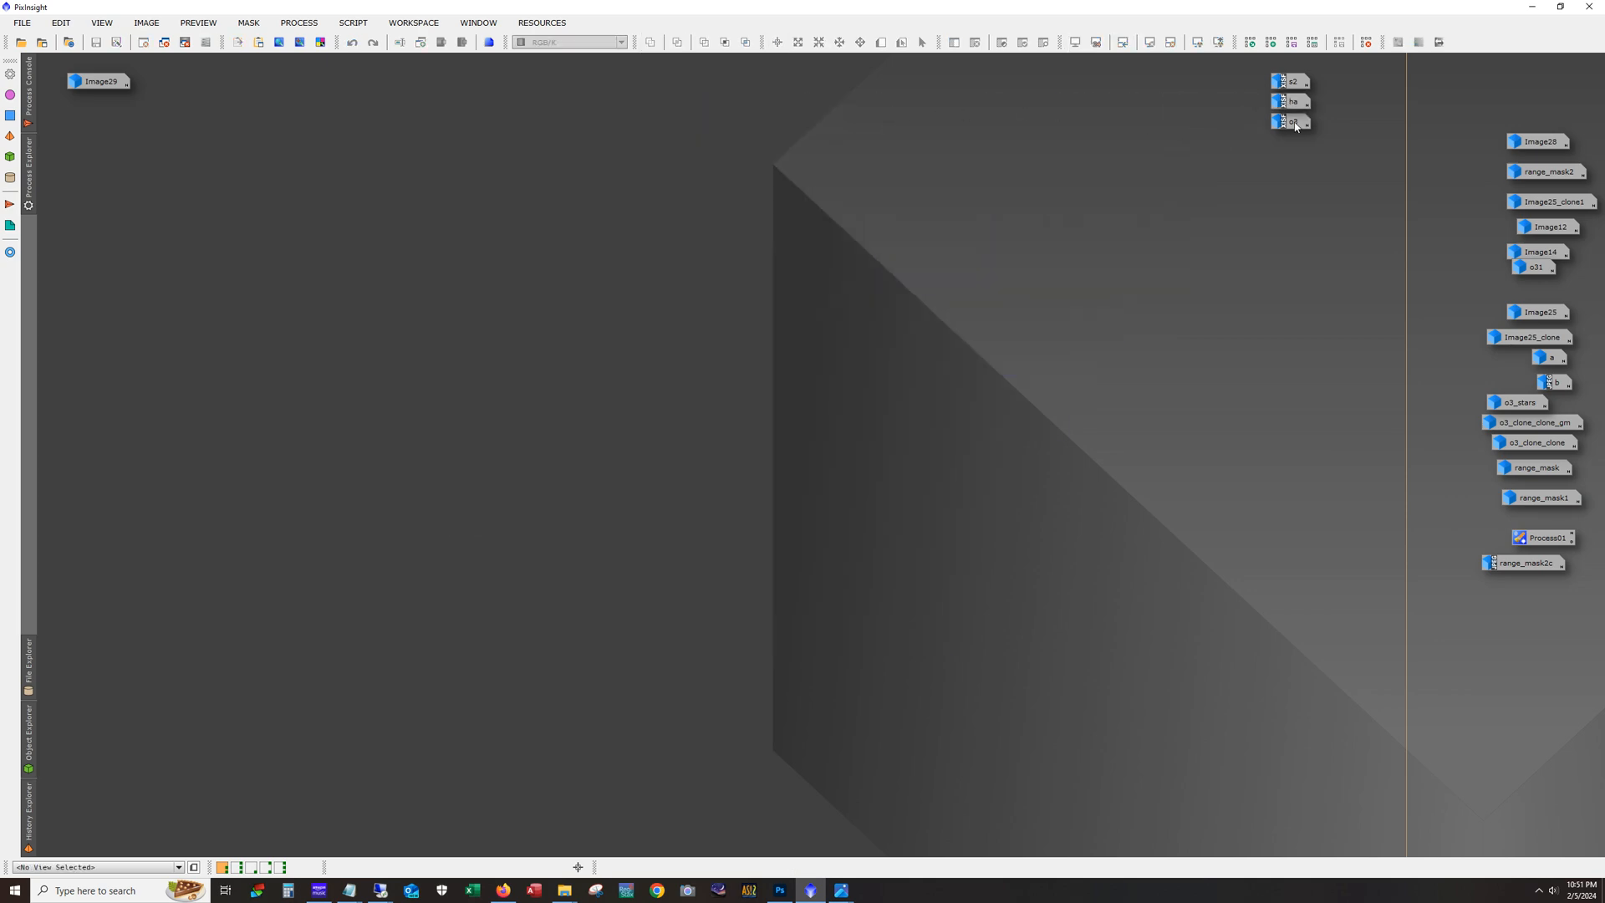
Step: Open the o3 OIII master frame showing Alnitak's bright halo
double_click(1293, 120)
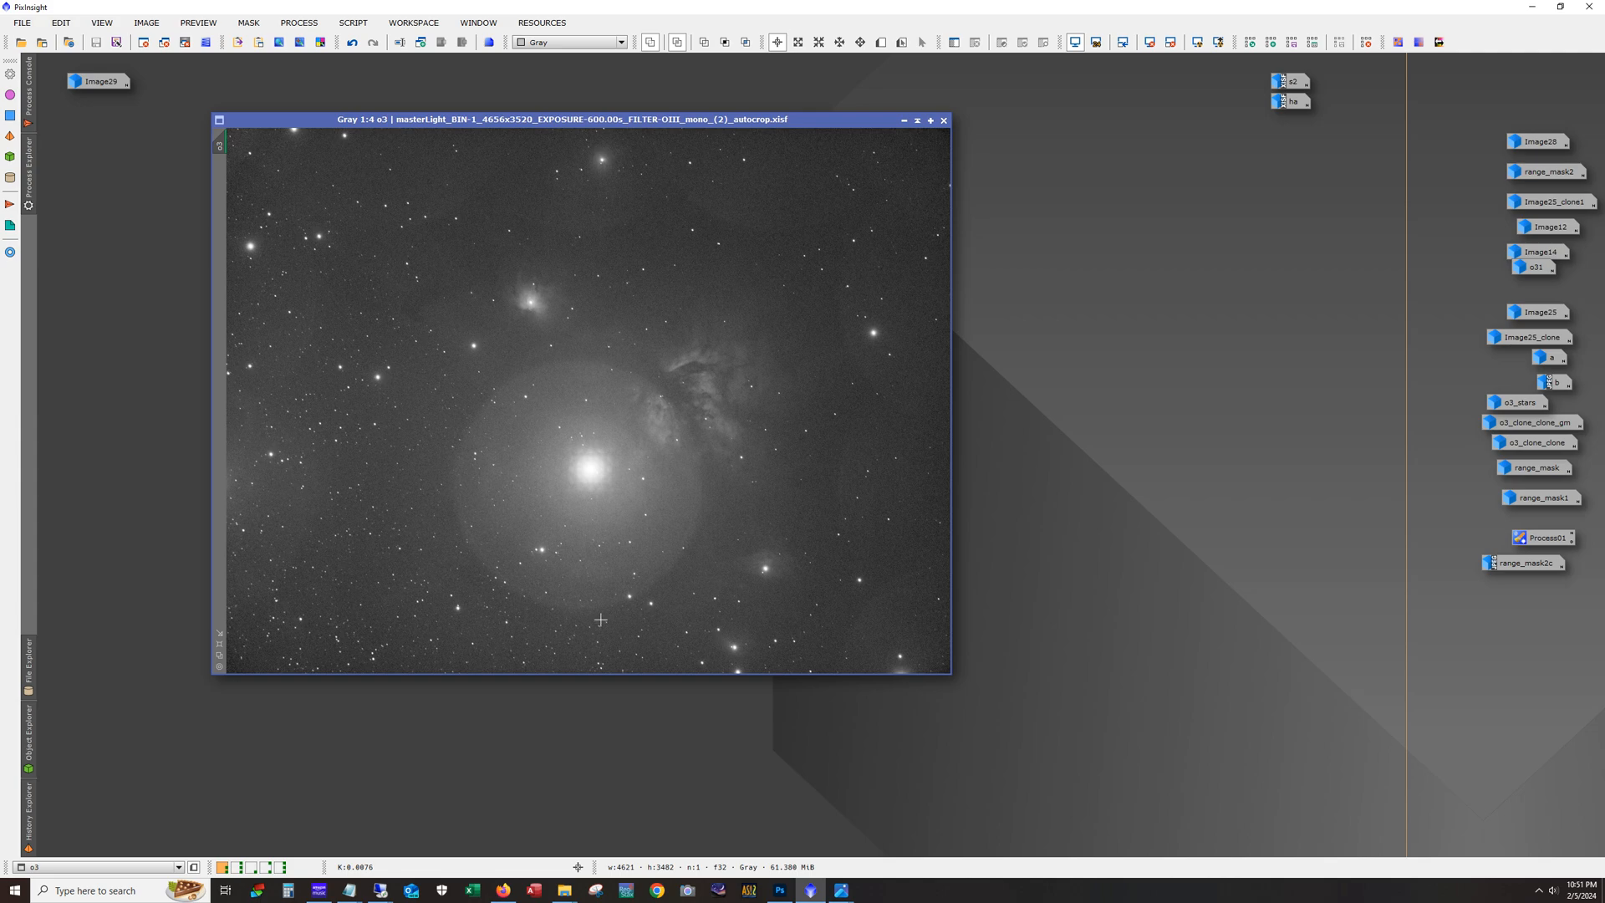
mouse_move(608, 576)
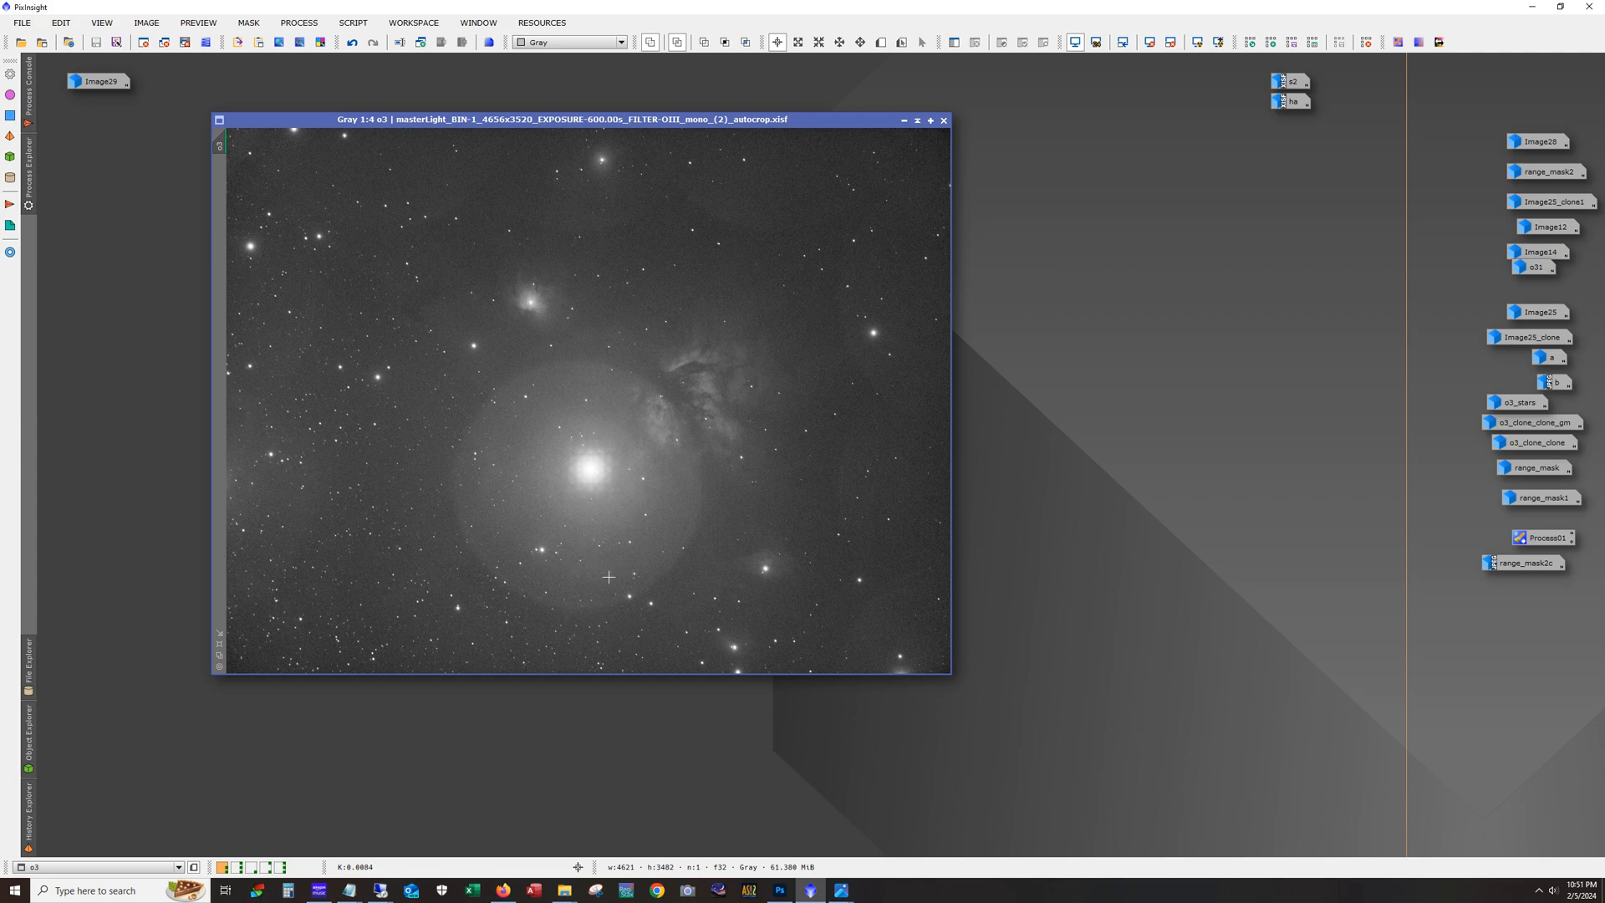
mouse_move(857, 285)
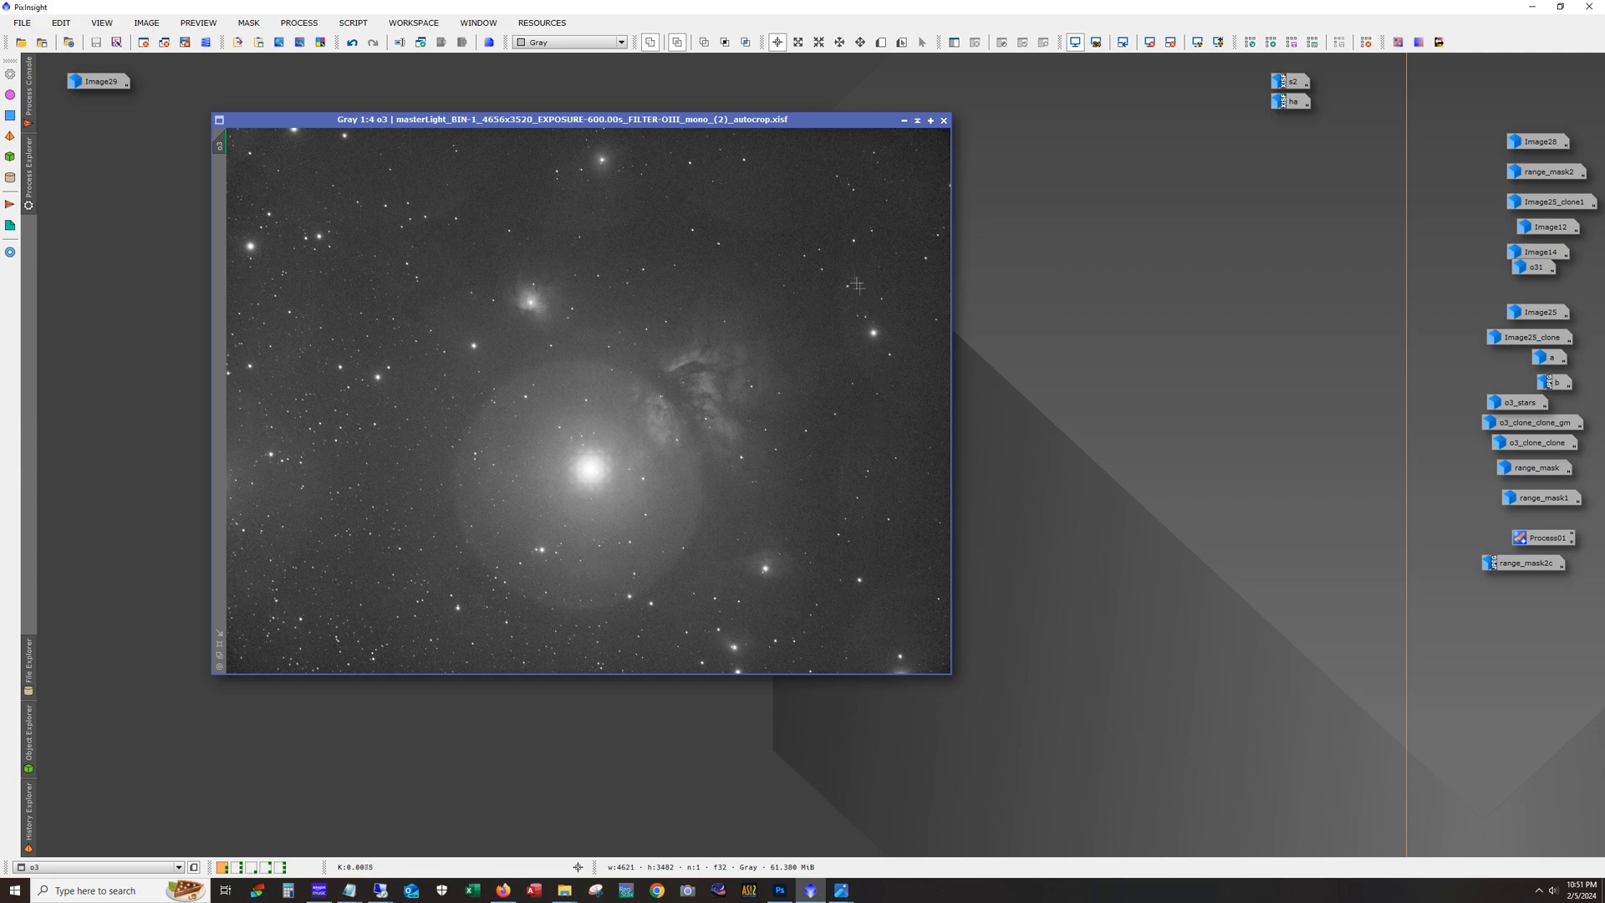
mouse_move(310, 596)
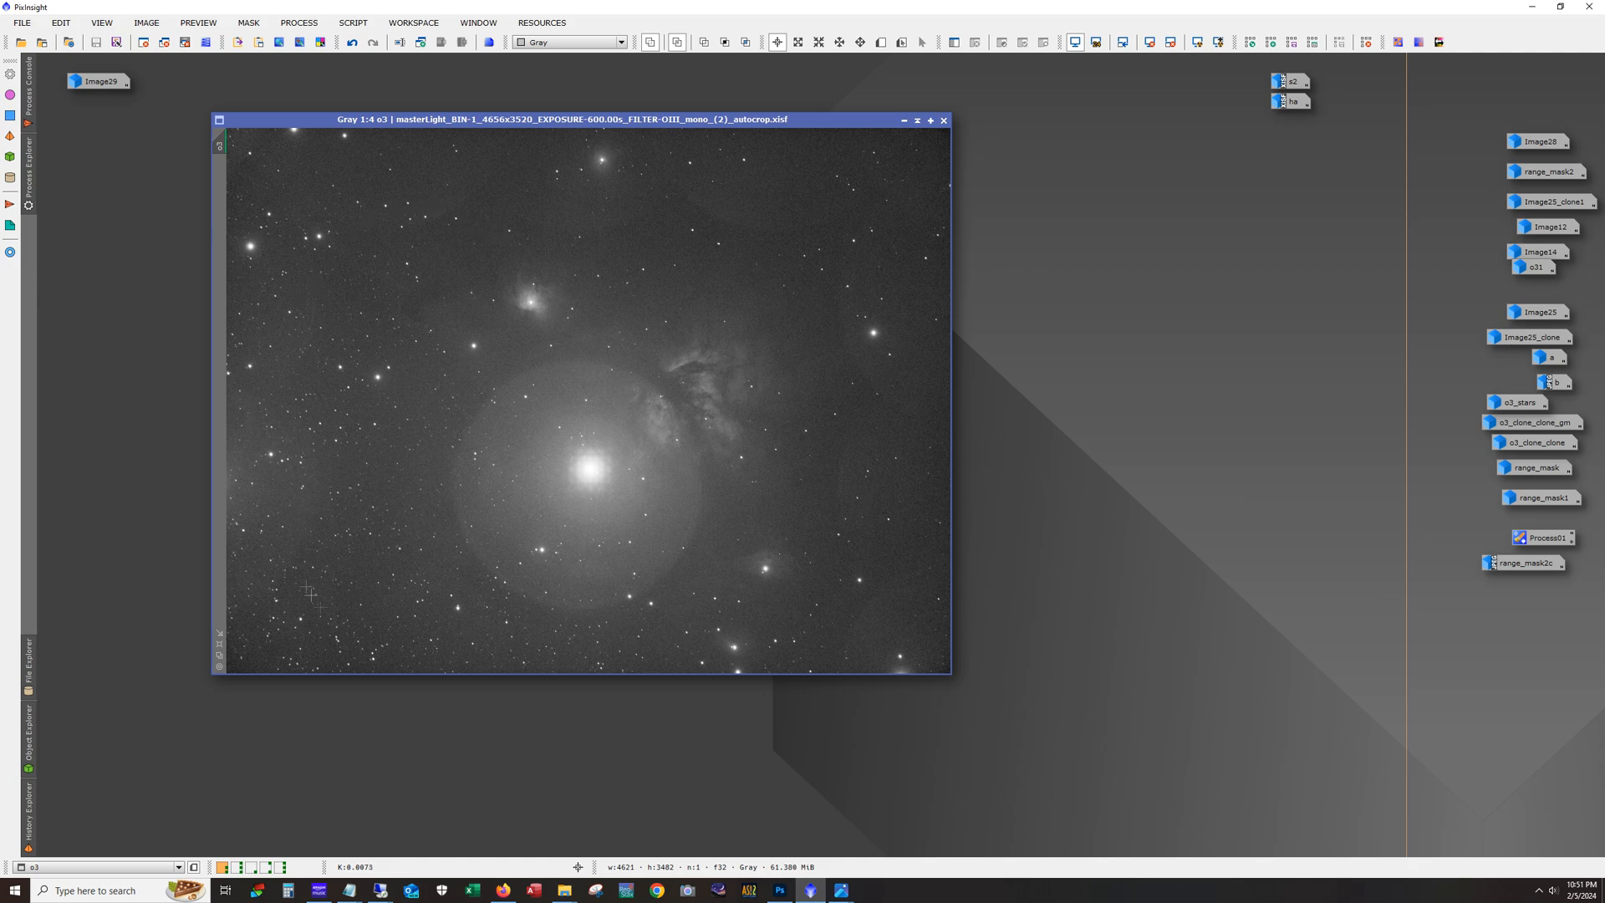
mouse_move(537, 340)
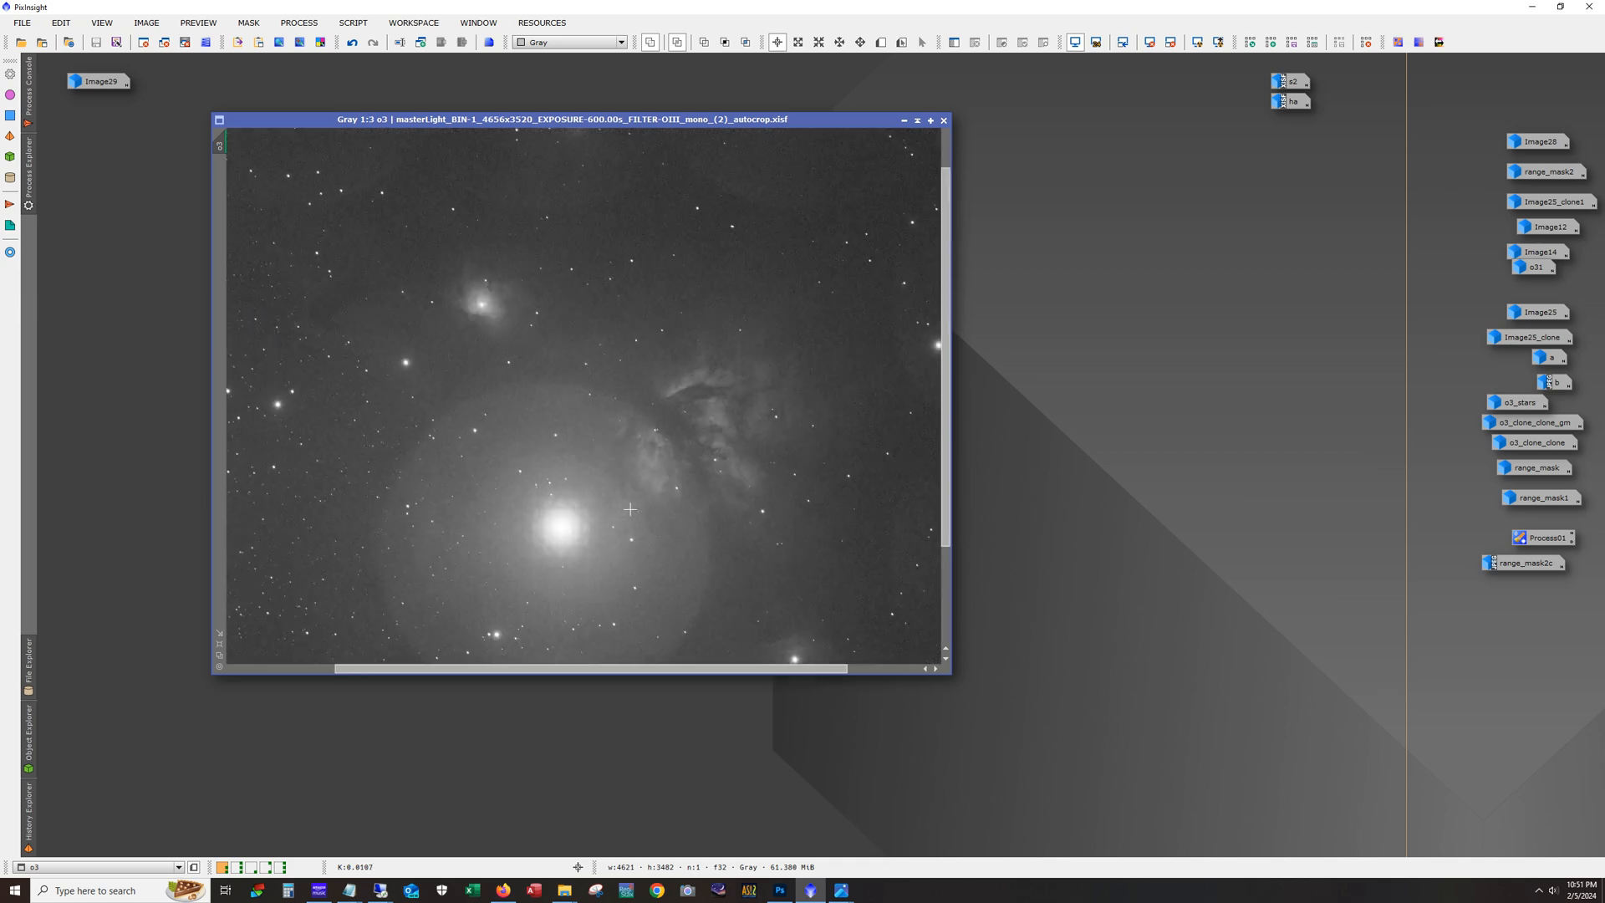
mouse_move(387, 393)
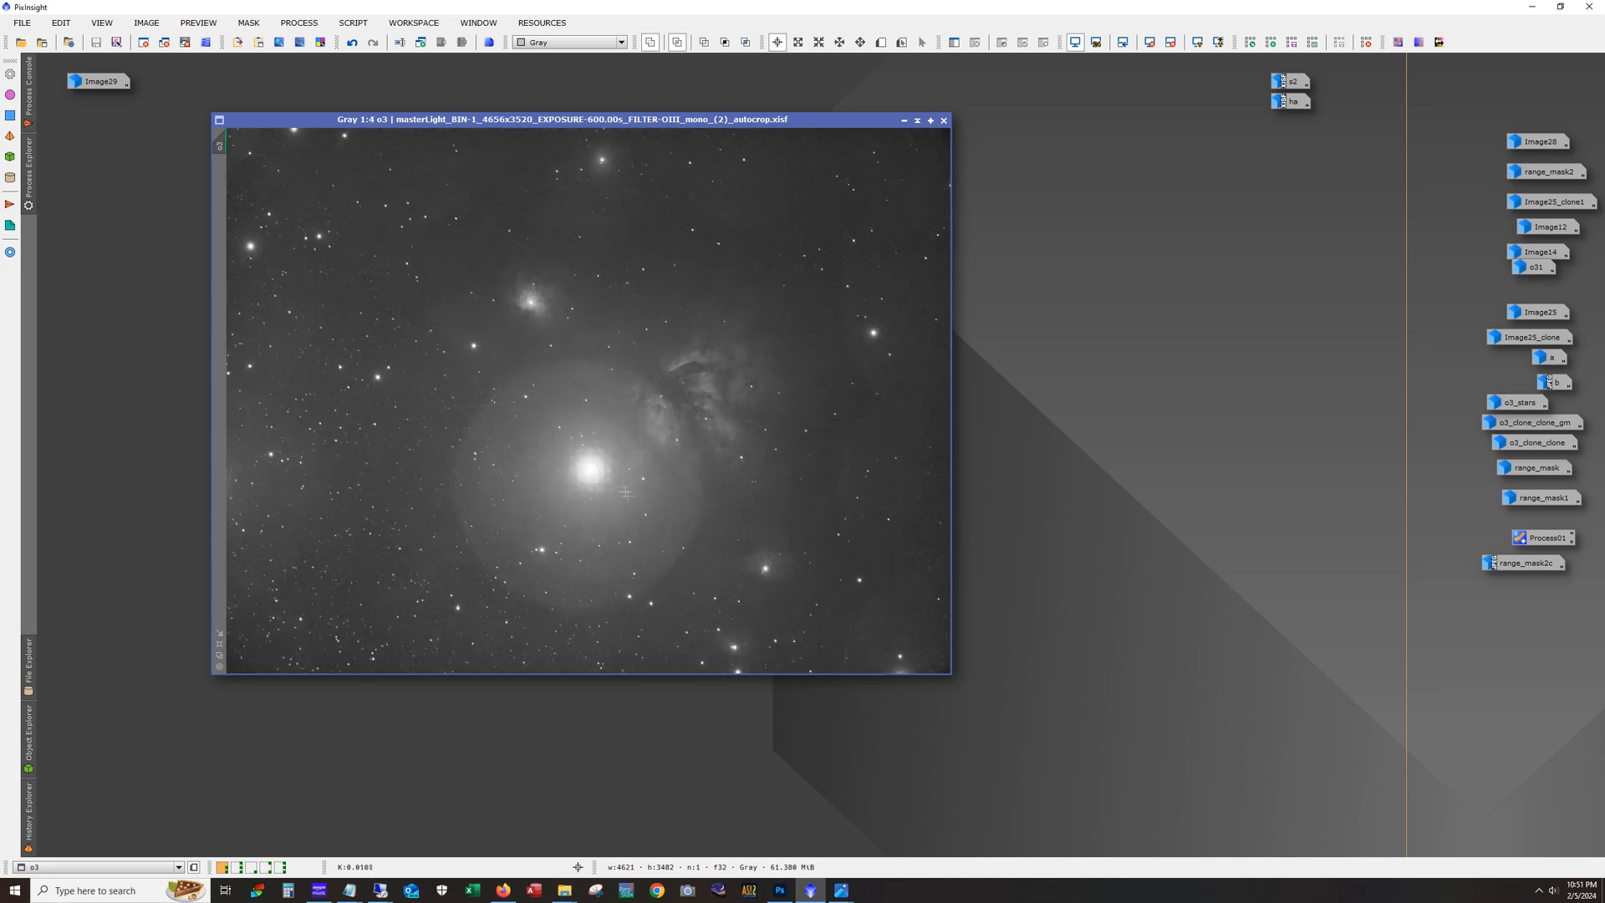
mouse_move(533, 582)
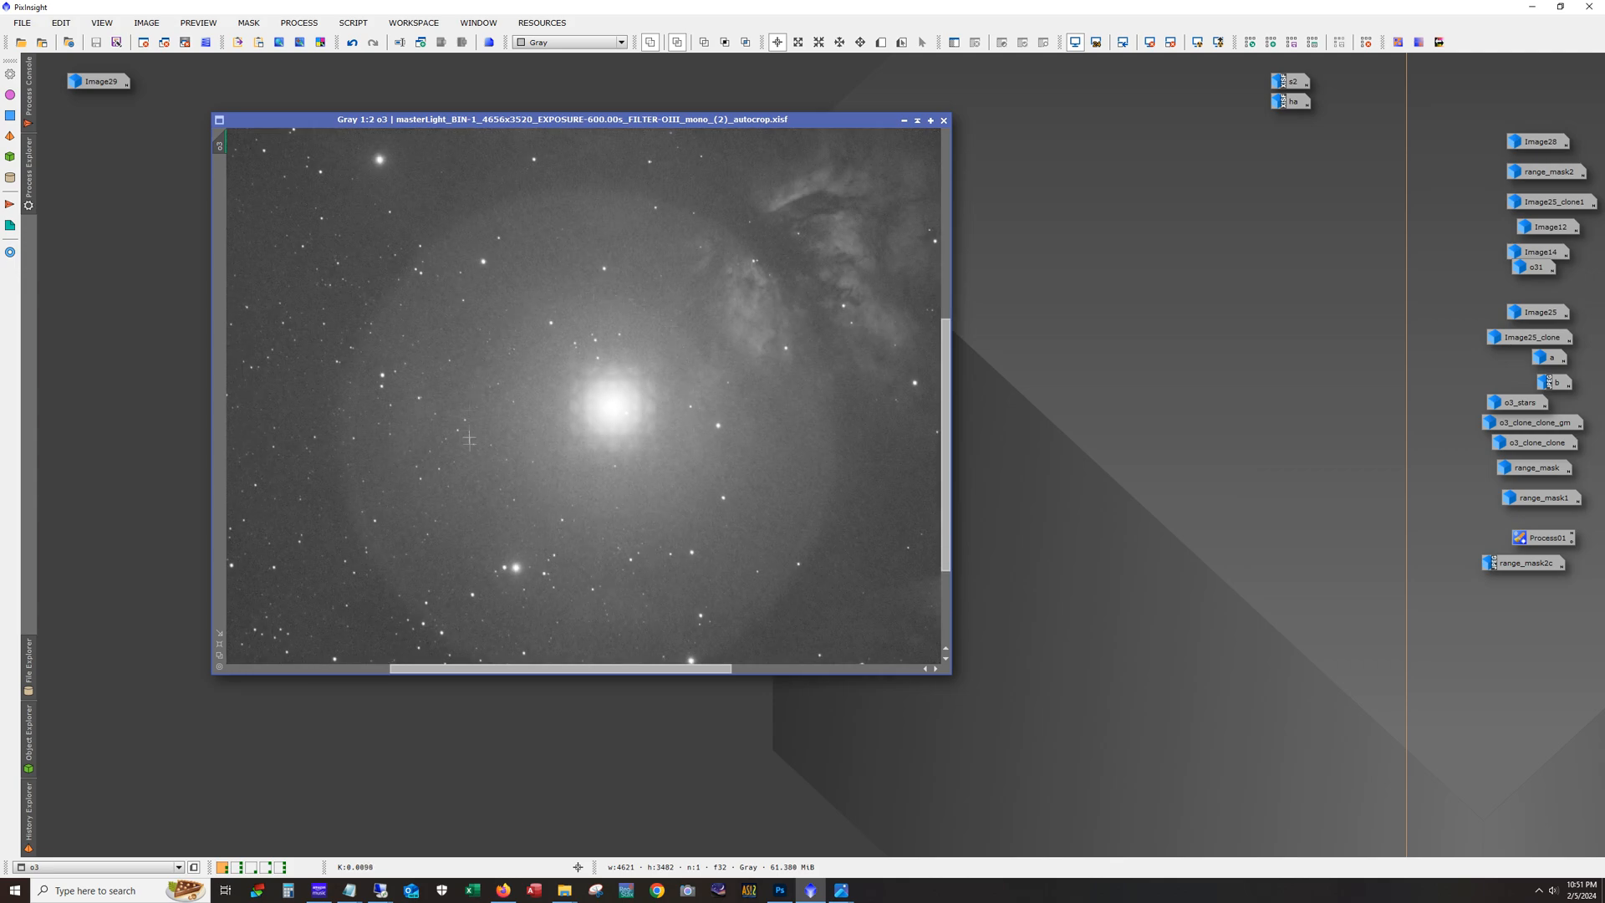
mouse_move(704, 430)
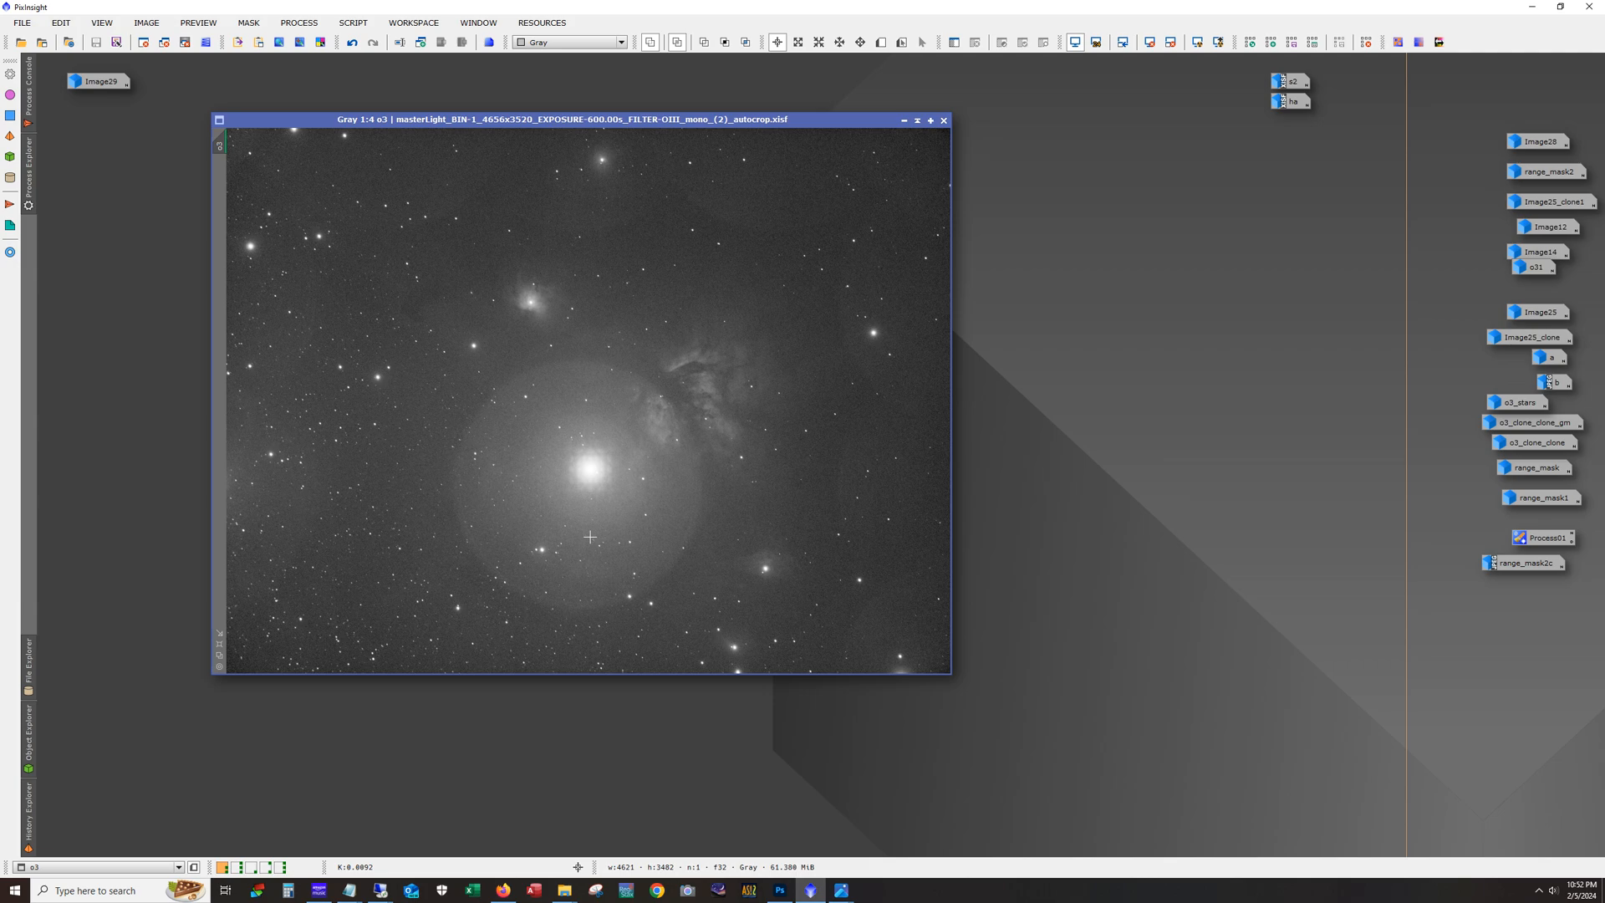
mouse_move(648, 532)
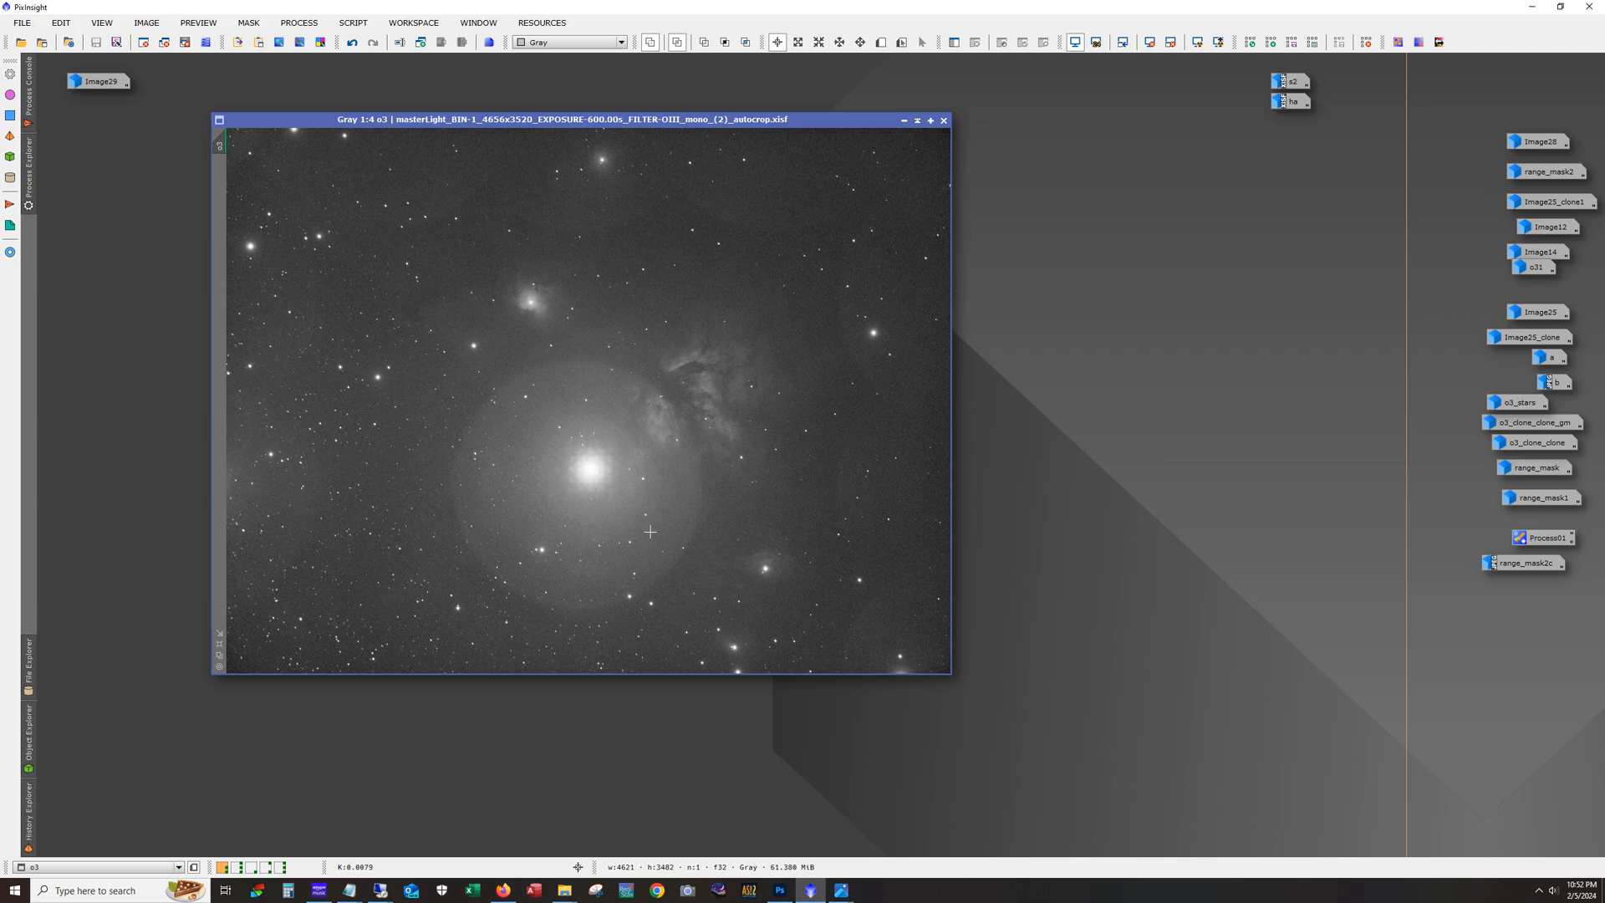
mouse_move(629, 591)
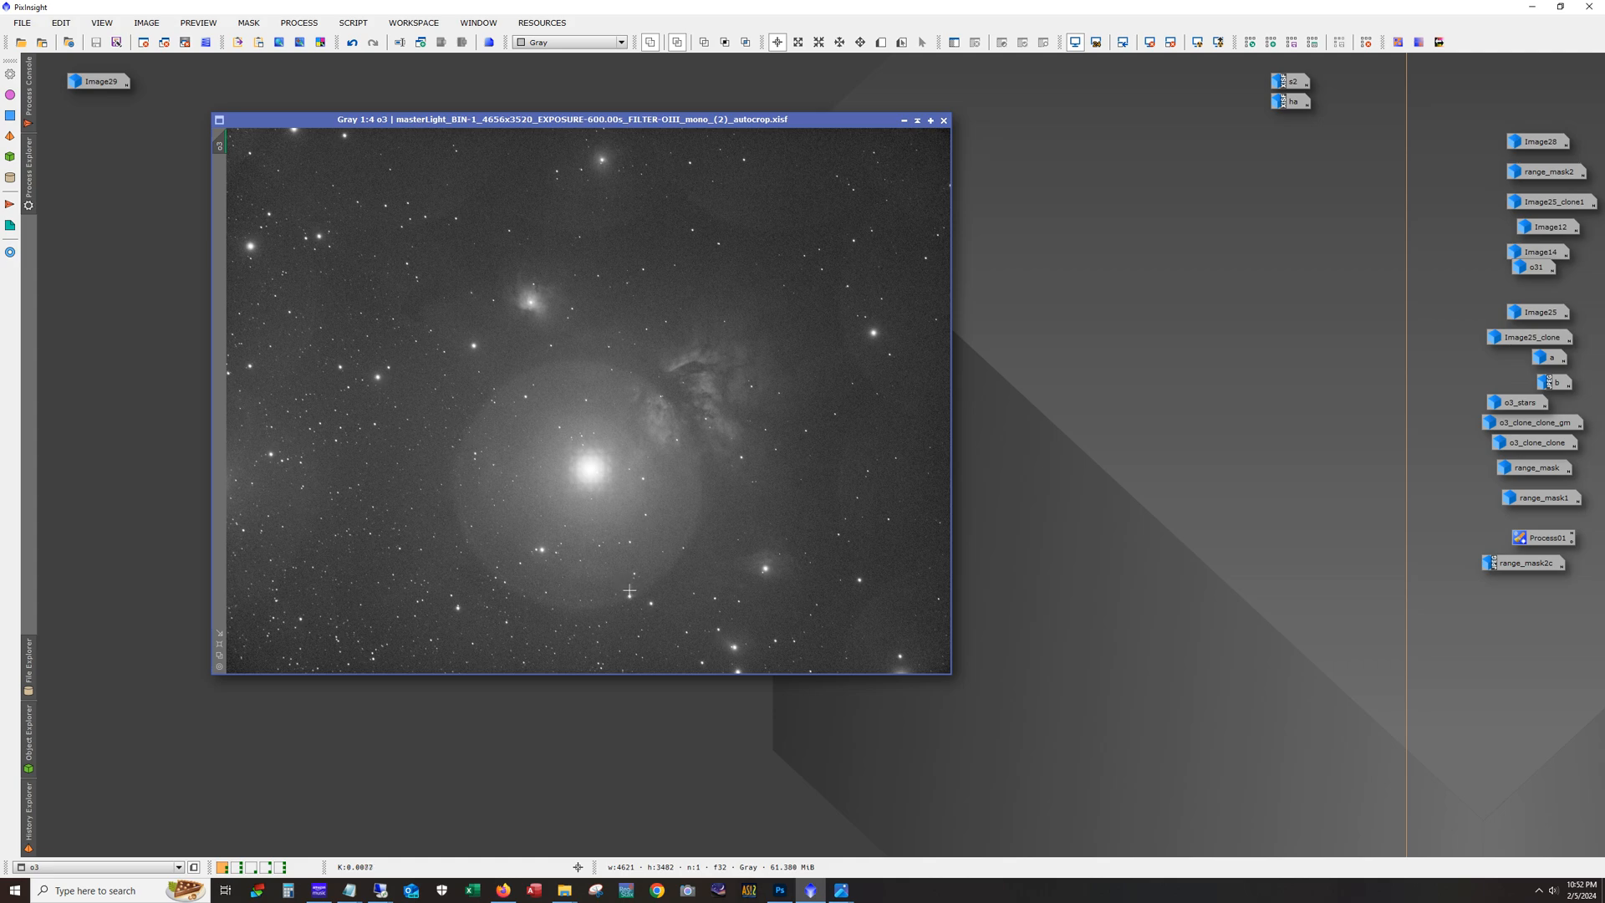
mouse_move(609, 622)
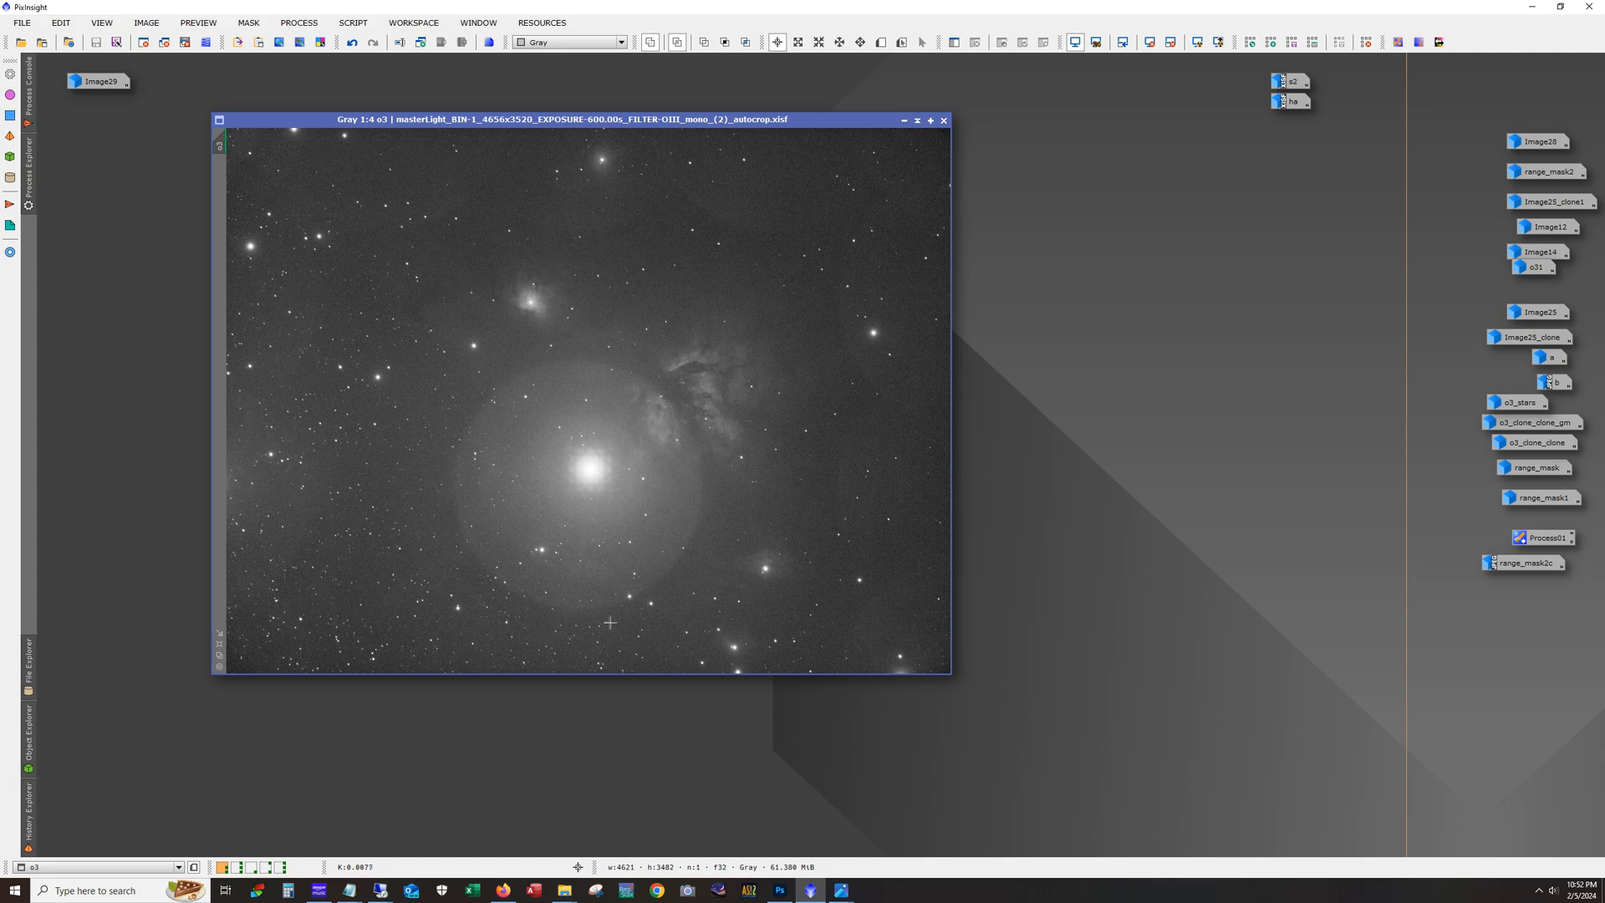
mouse_move(537, 492)
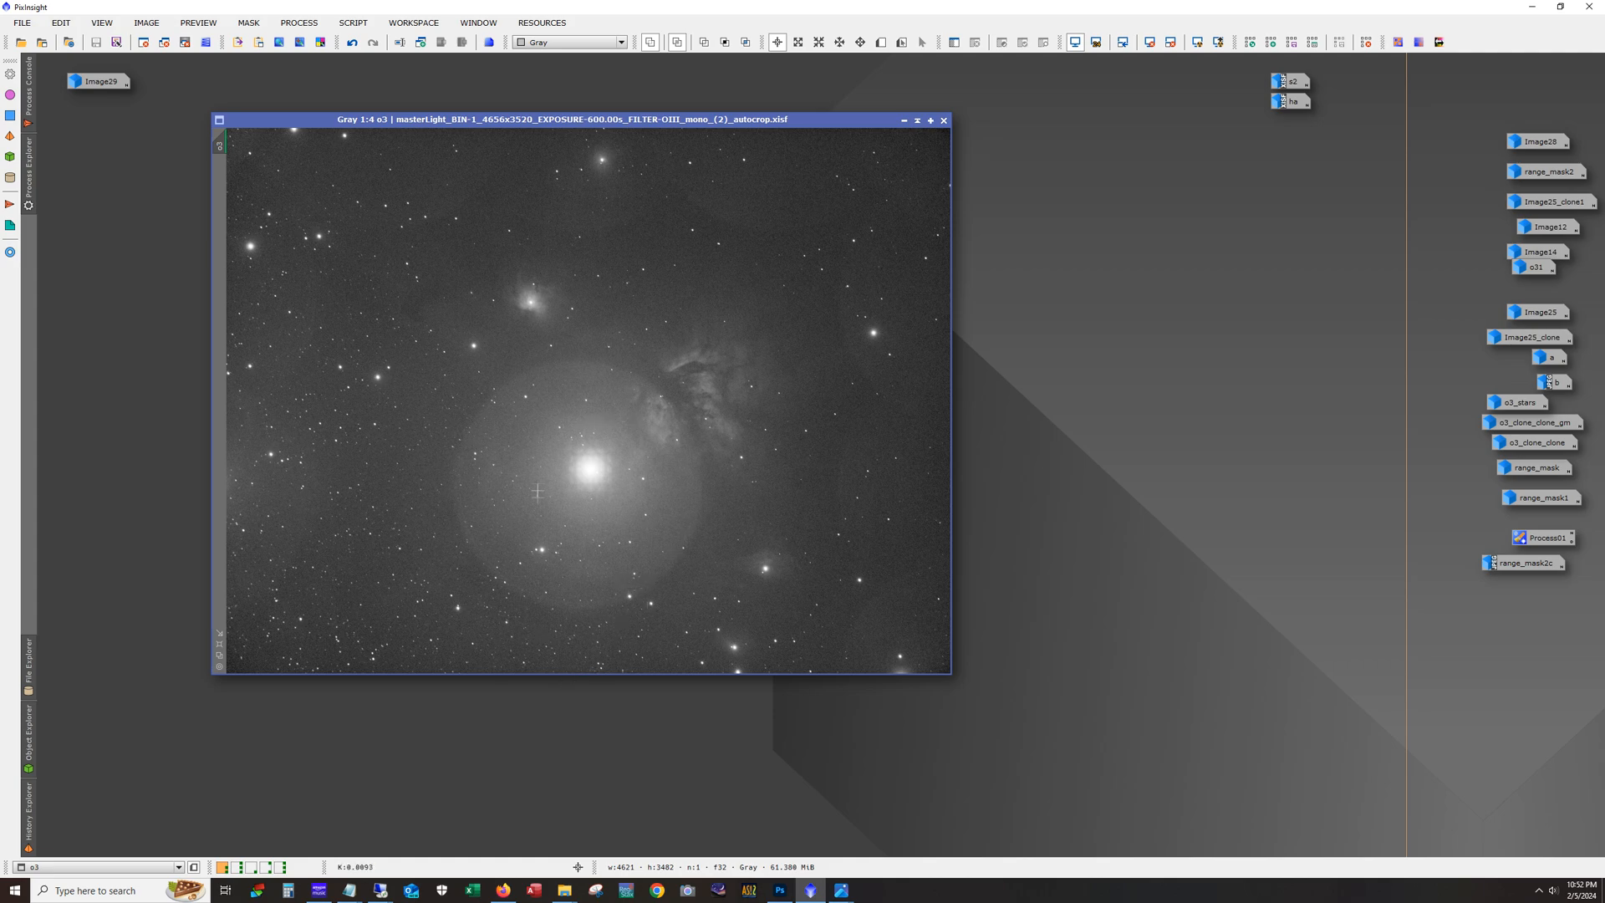
mouse_move(653, 584)
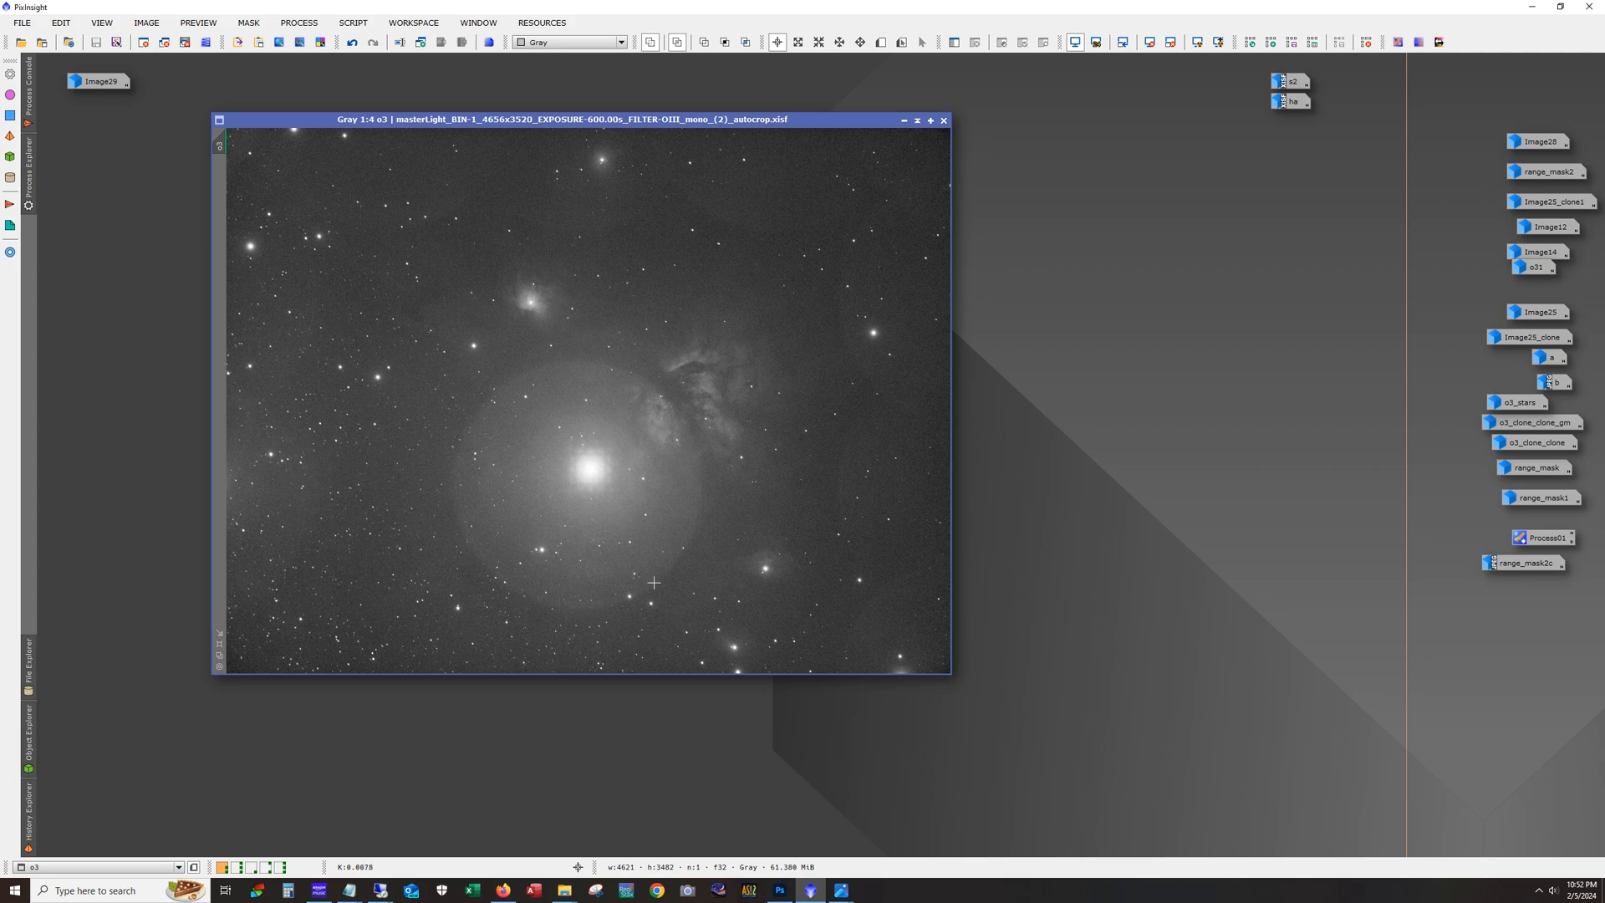
mouse_move(685, 519)
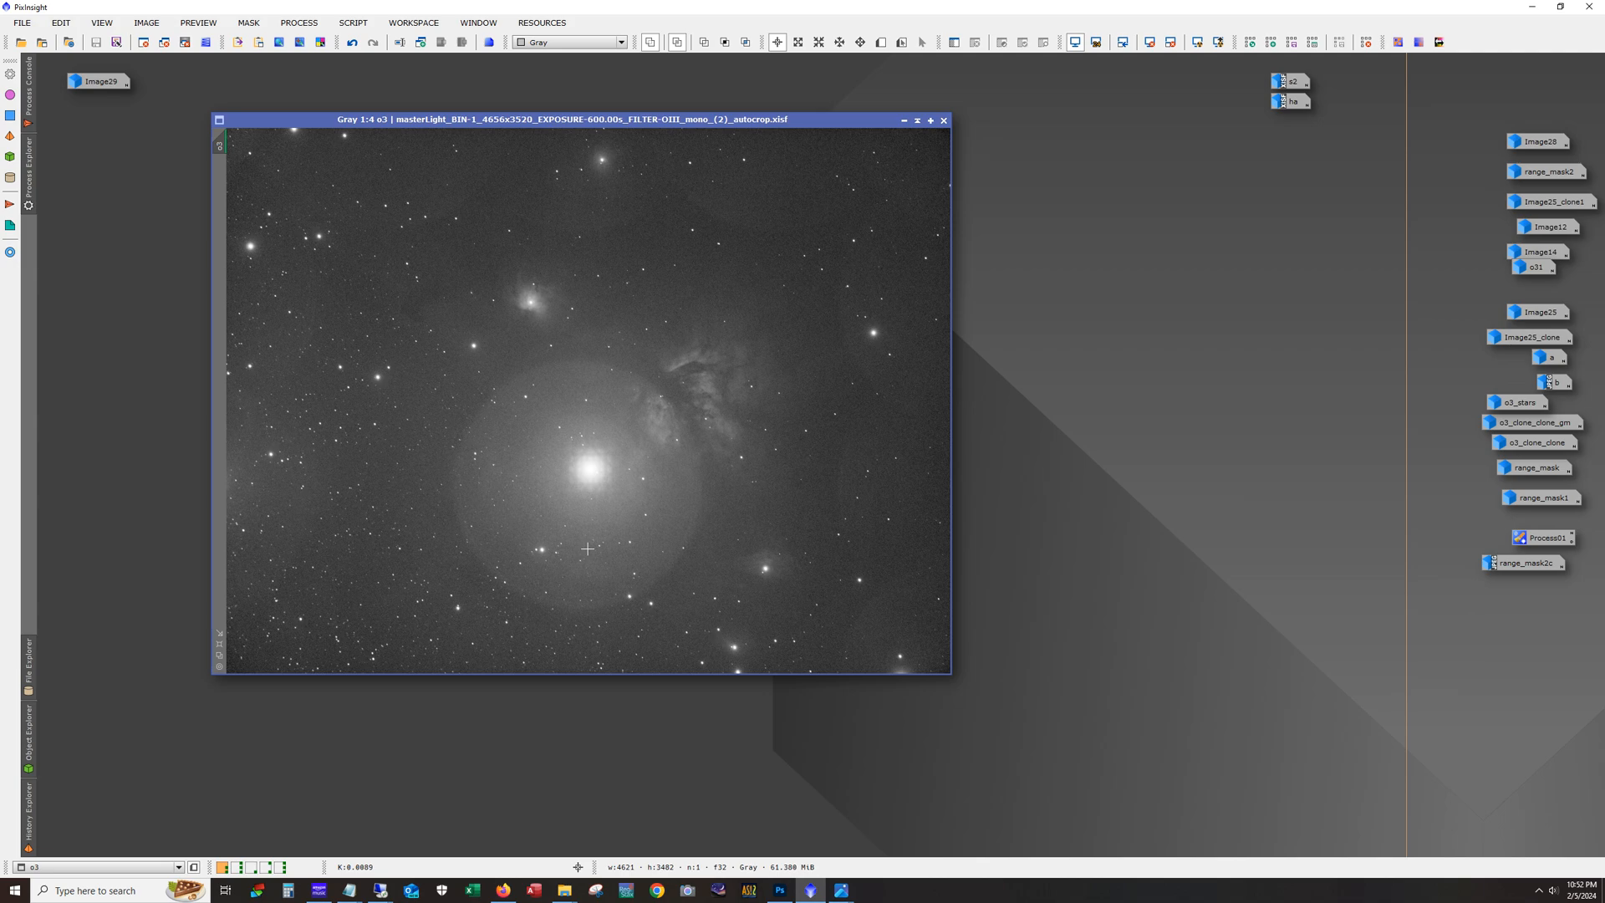
mouse_move(716, 483)
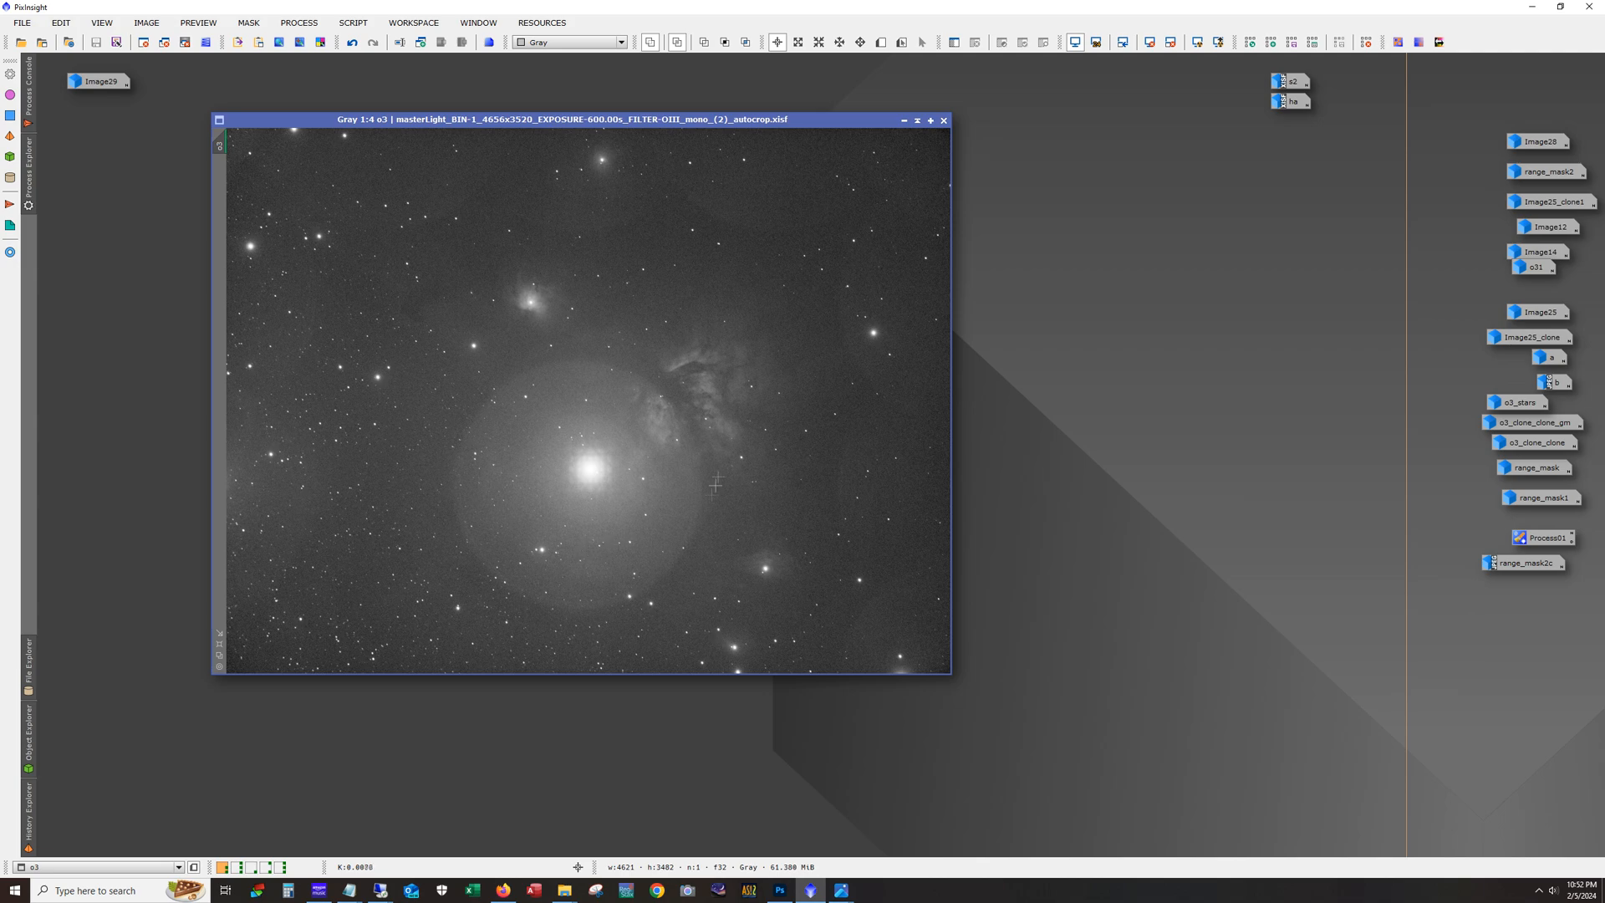
mouse_move(568, 528)
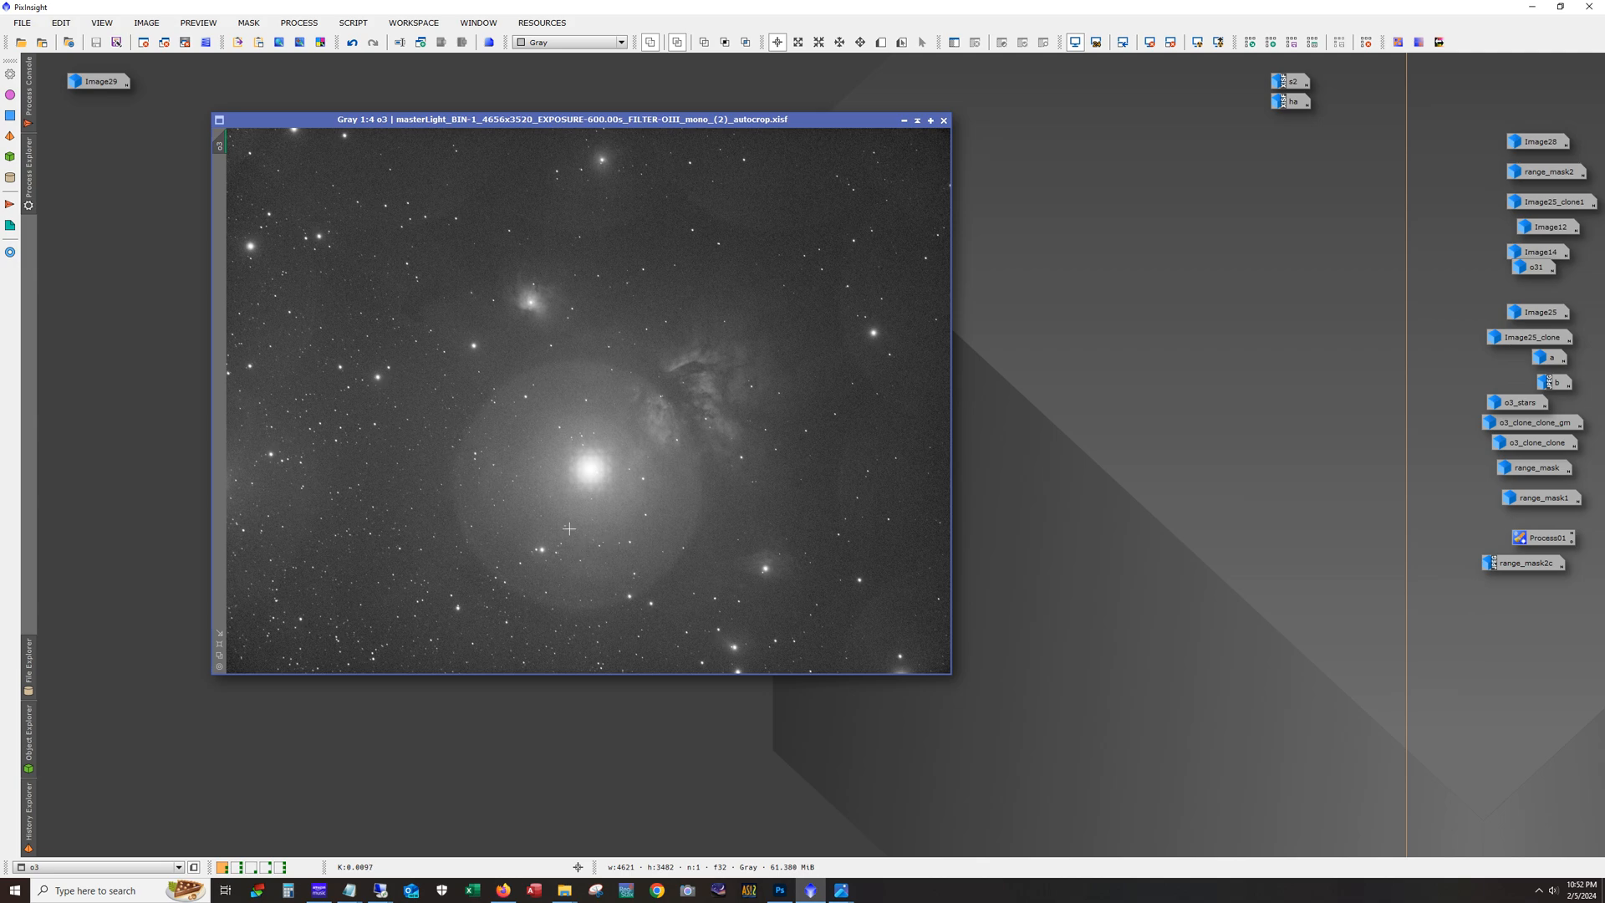
mouse_move(632, 463)
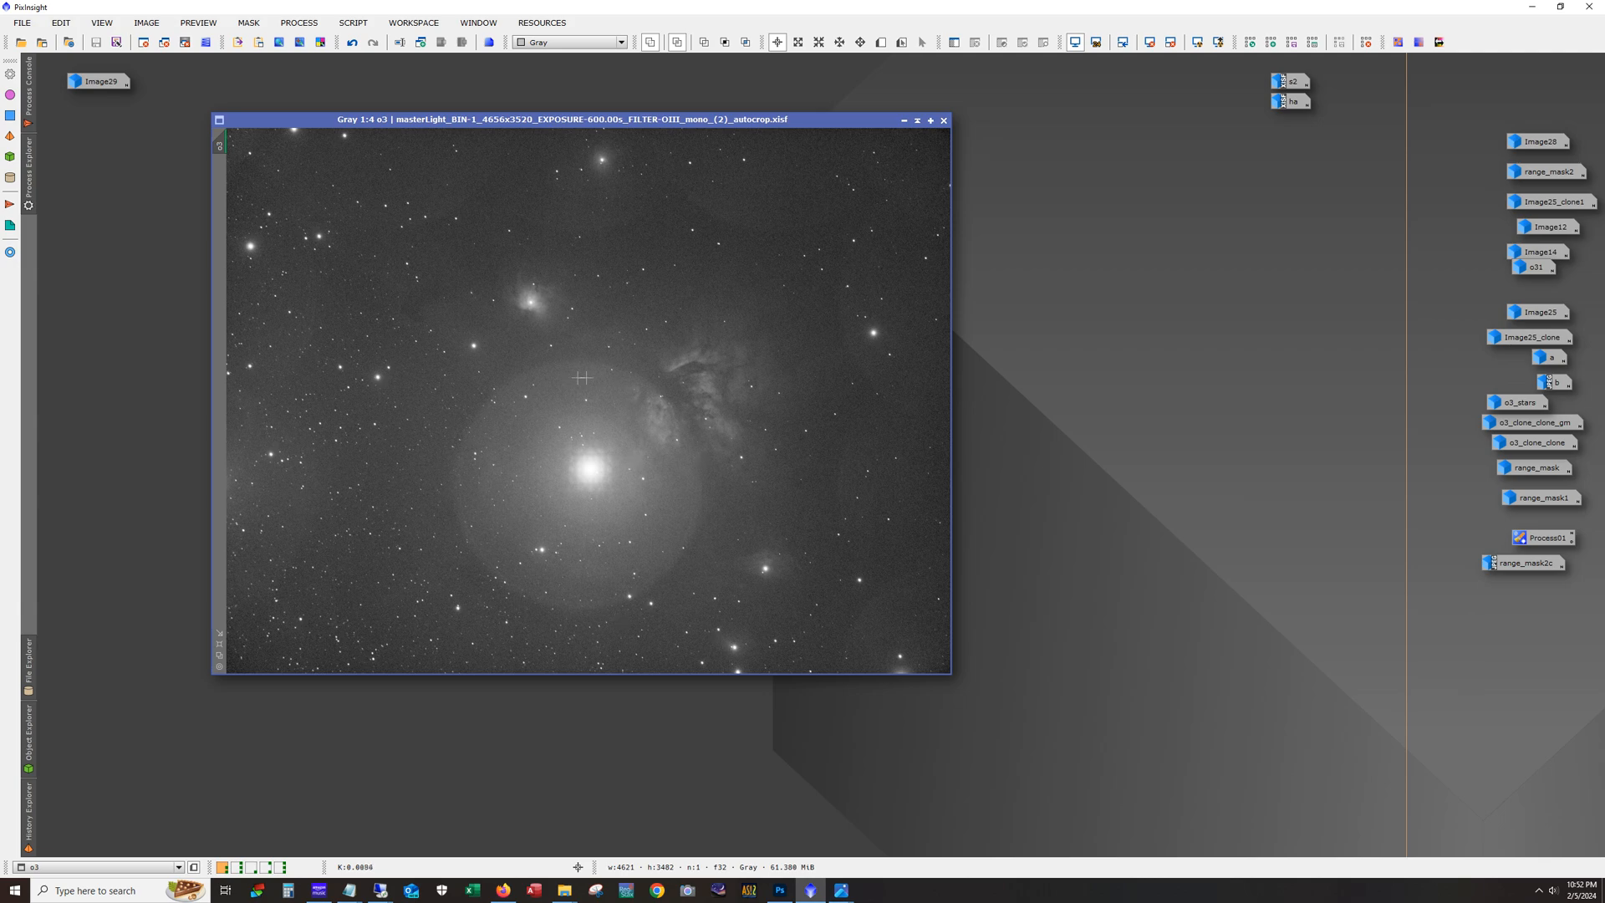
mouse_move(626, 574)
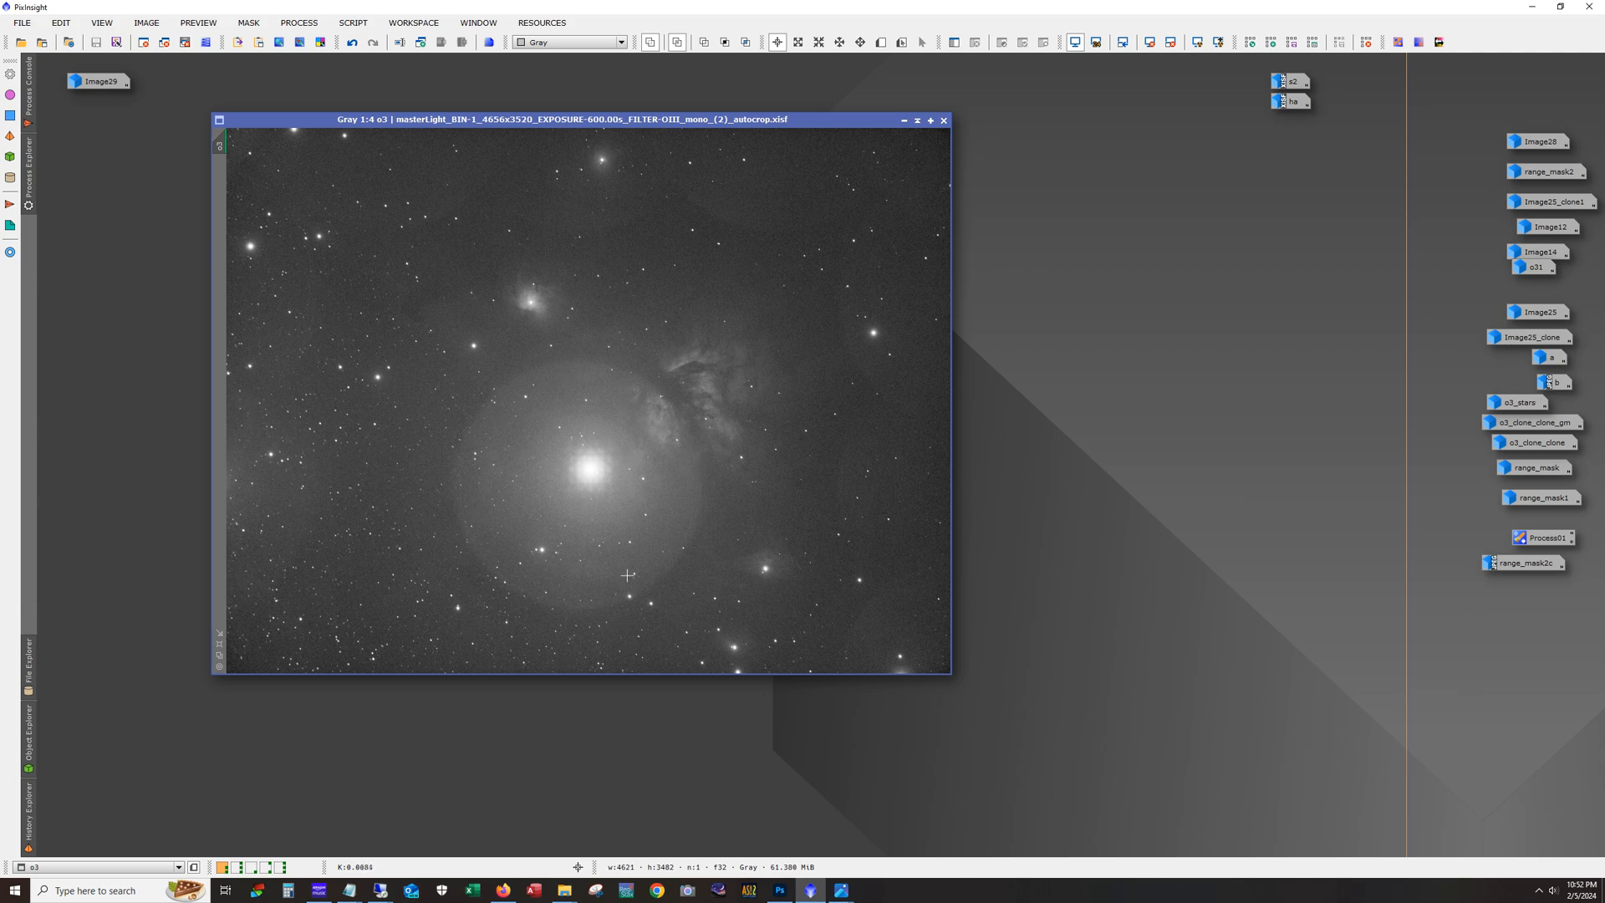
mouse_move(610, 473)
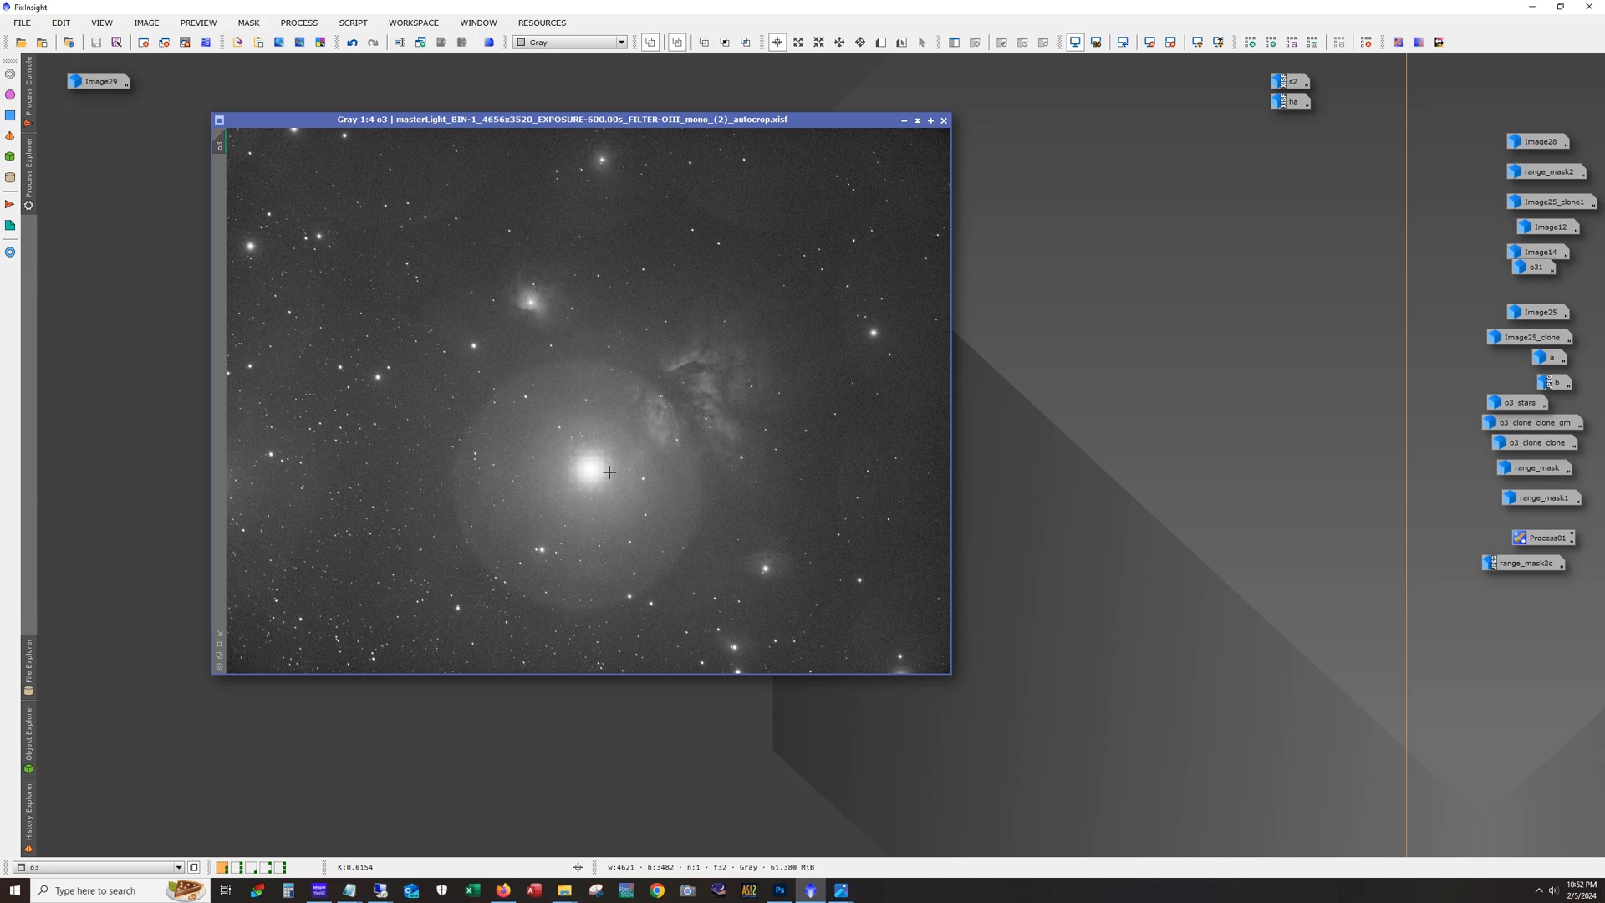
mouse_move(844, 251)
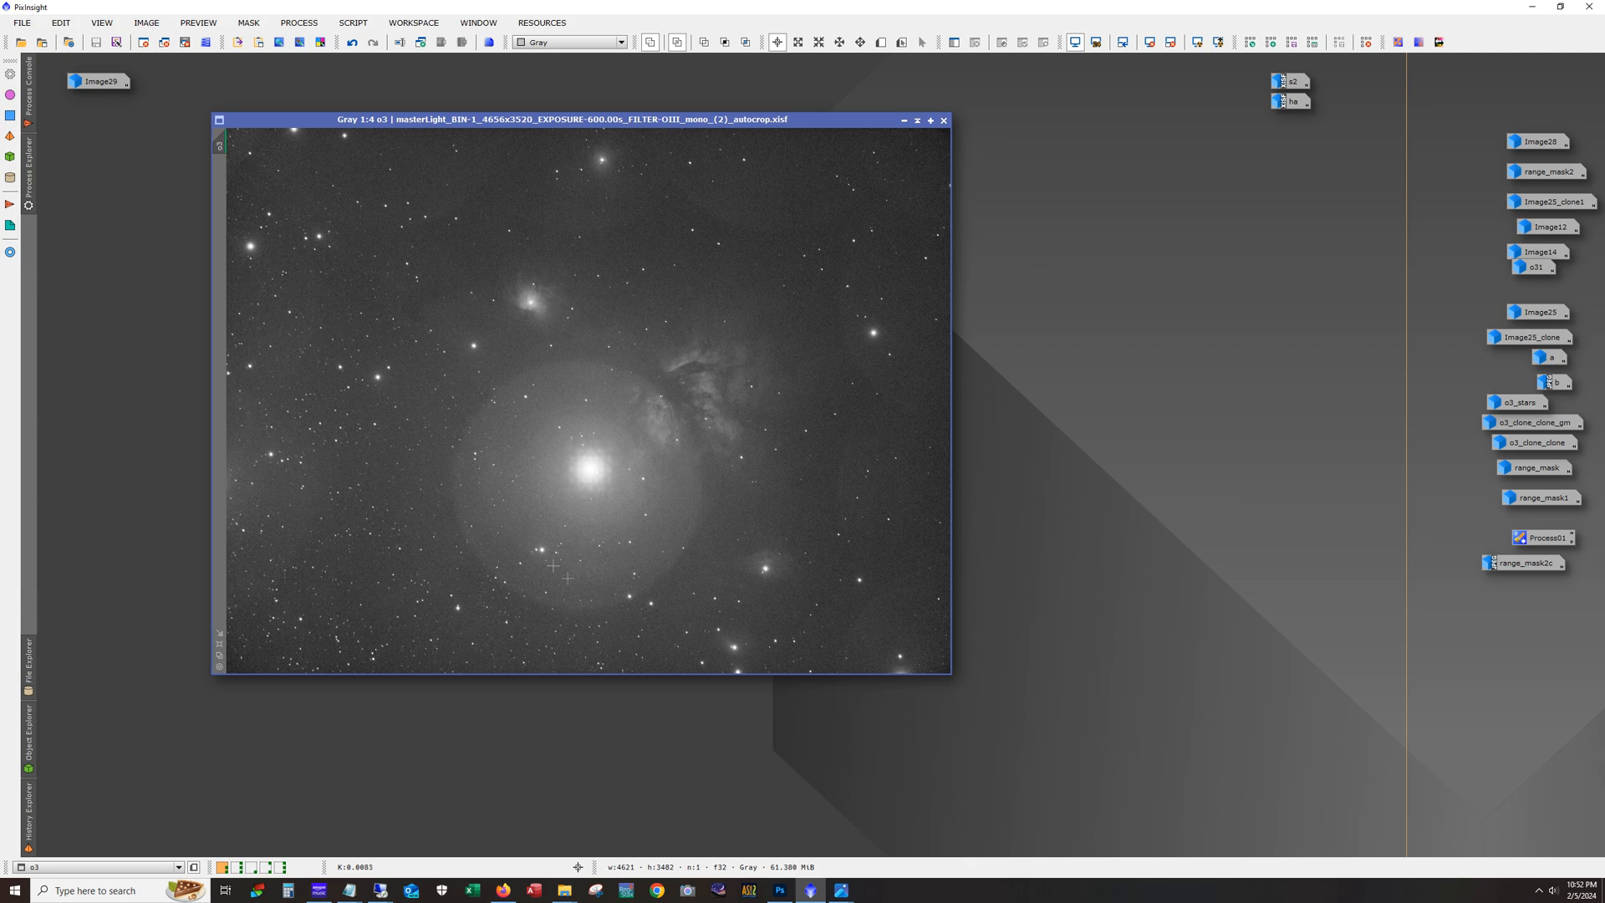
mouse_move(825, 501)
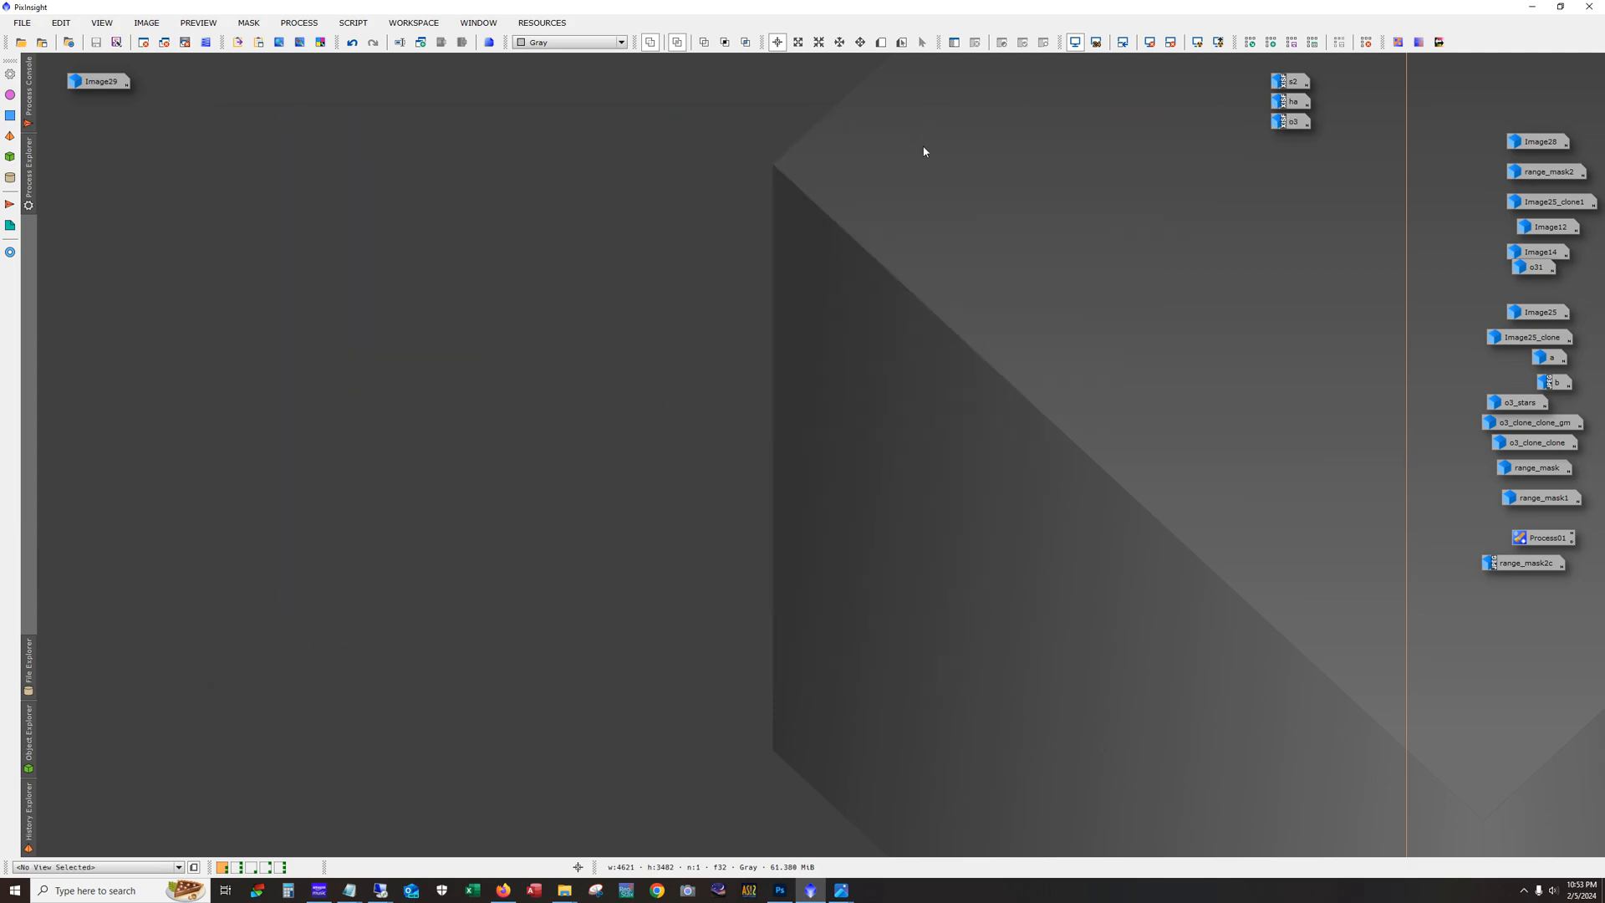
Step: Restore the Image29 colour Horsehead and Flame composite from its workspace icon
double_click(98, 81)
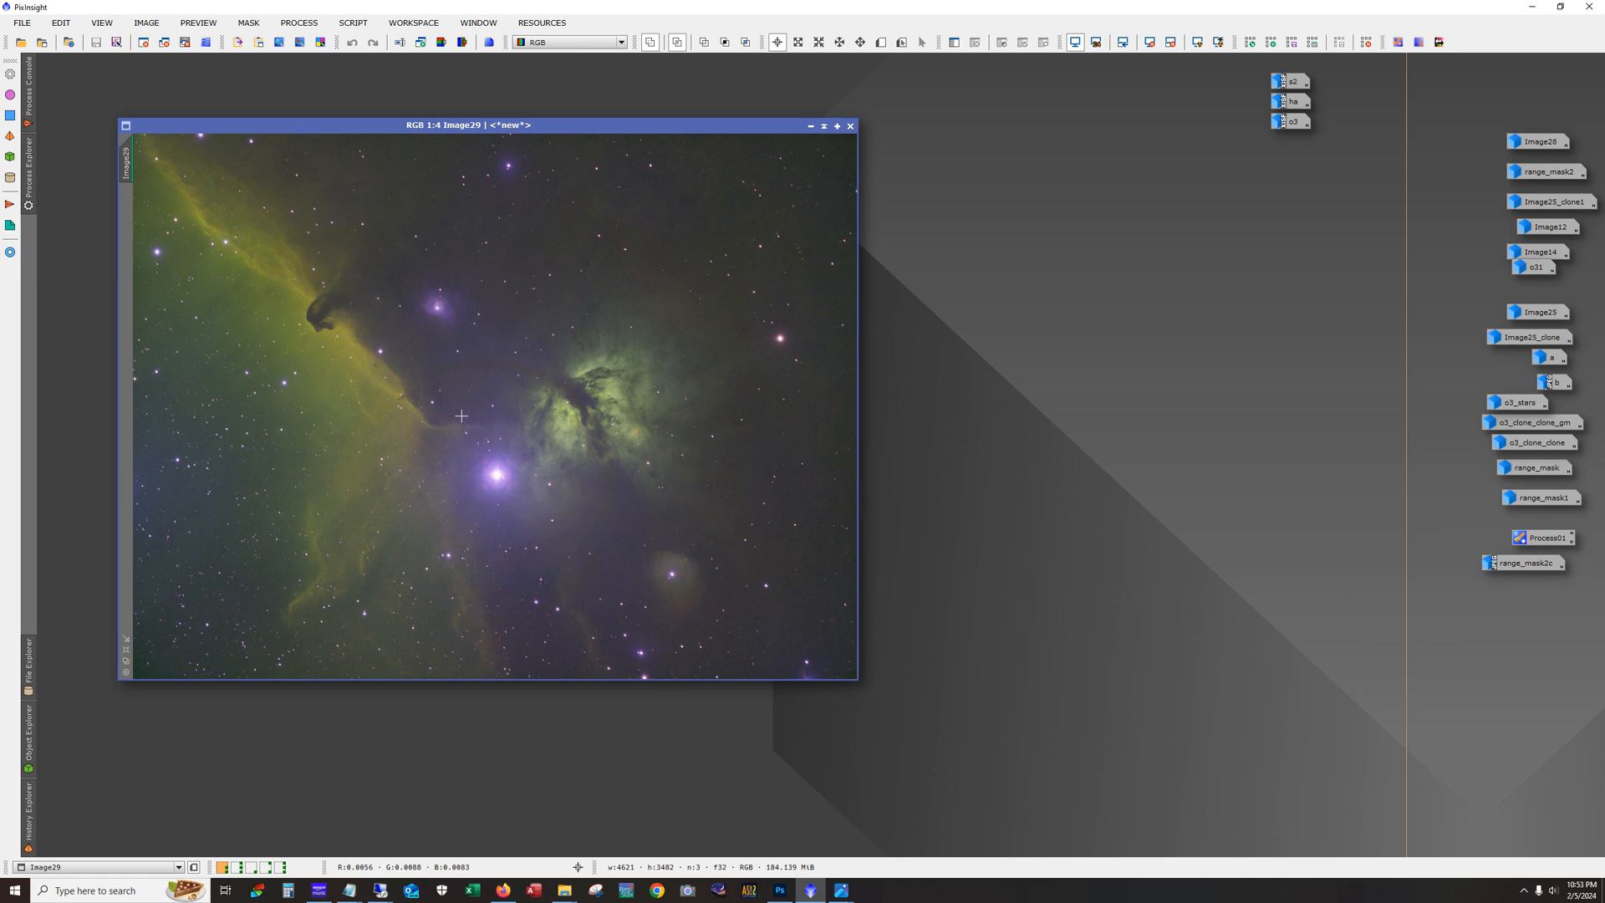
mouse_move(427, 428)
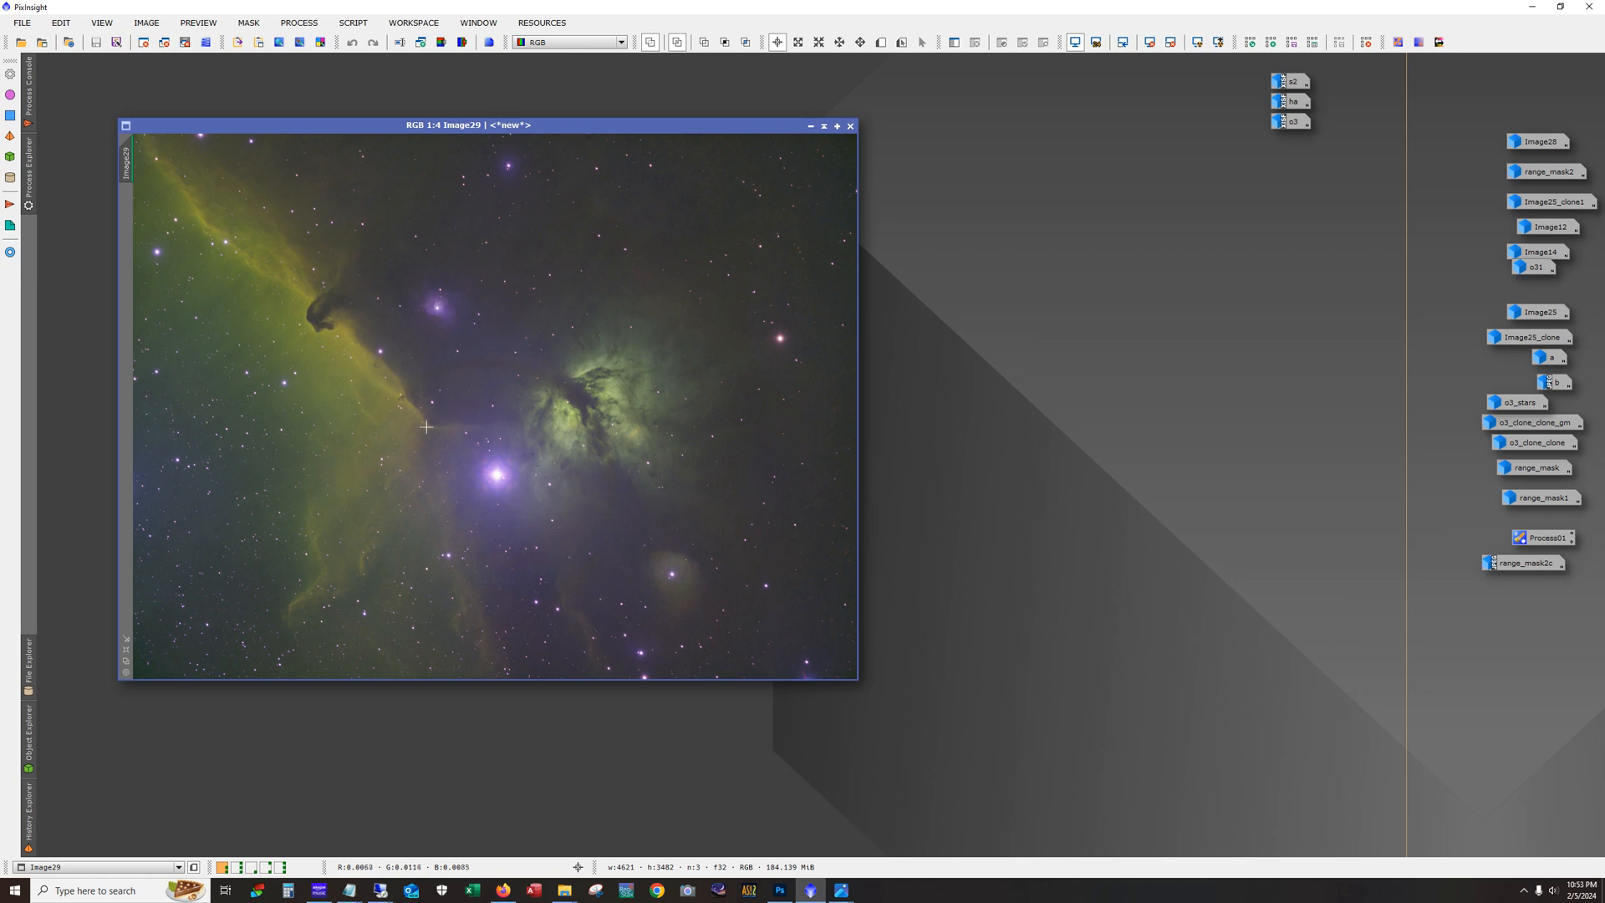
mouse_move(494, 524)
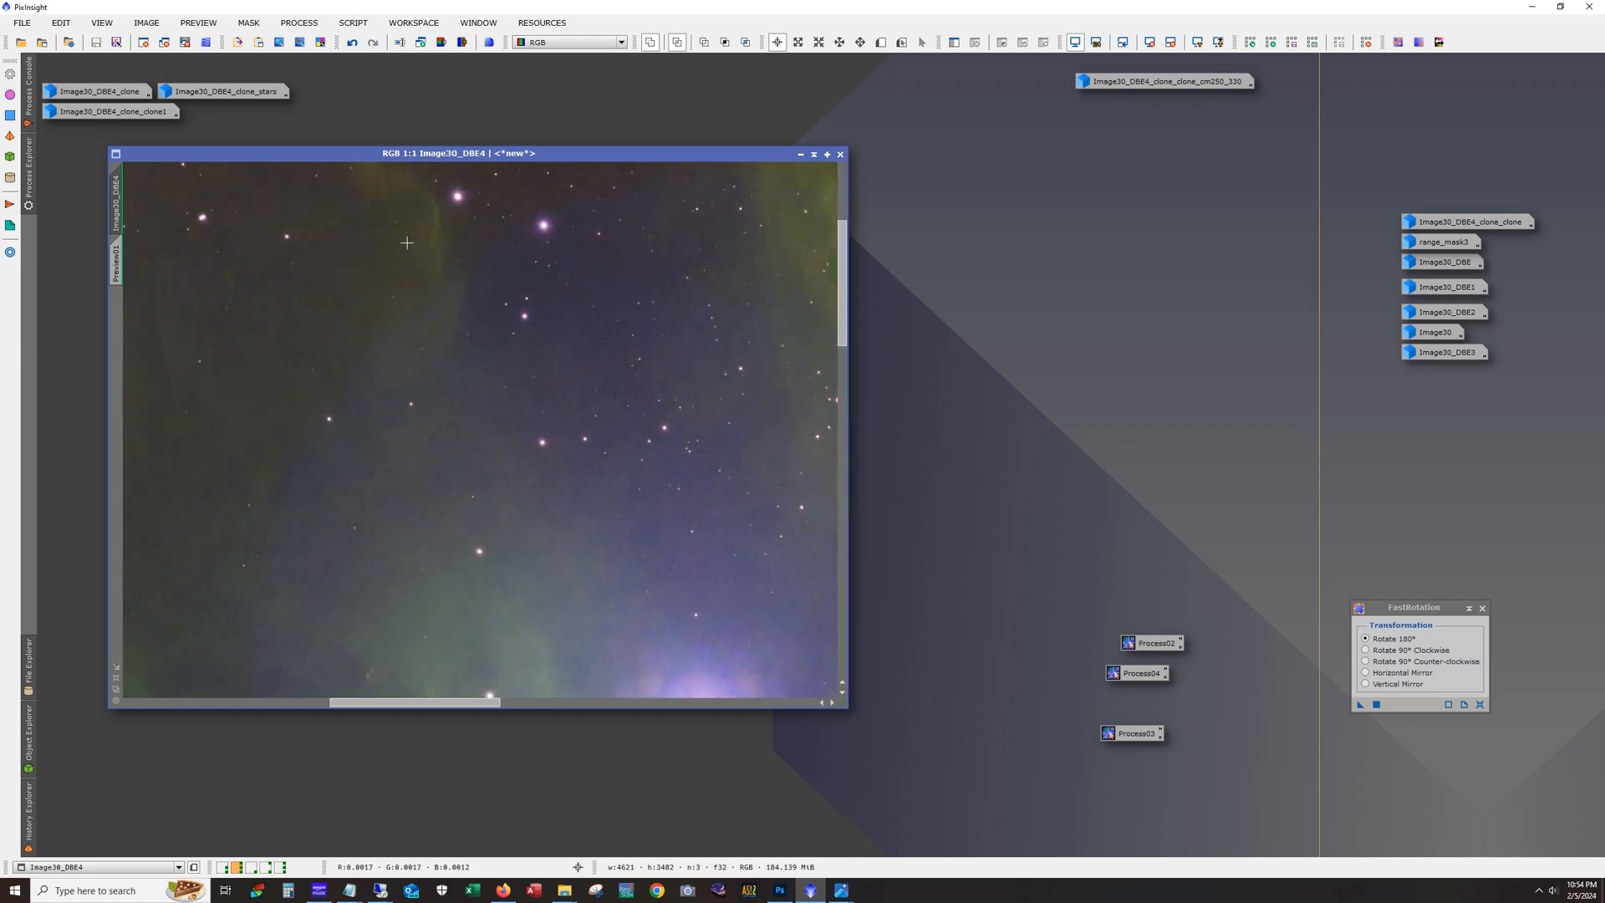
Step: Zoom in on Image30_DBE4's stars, then minimize it to a workspace icon
click(352, 42)
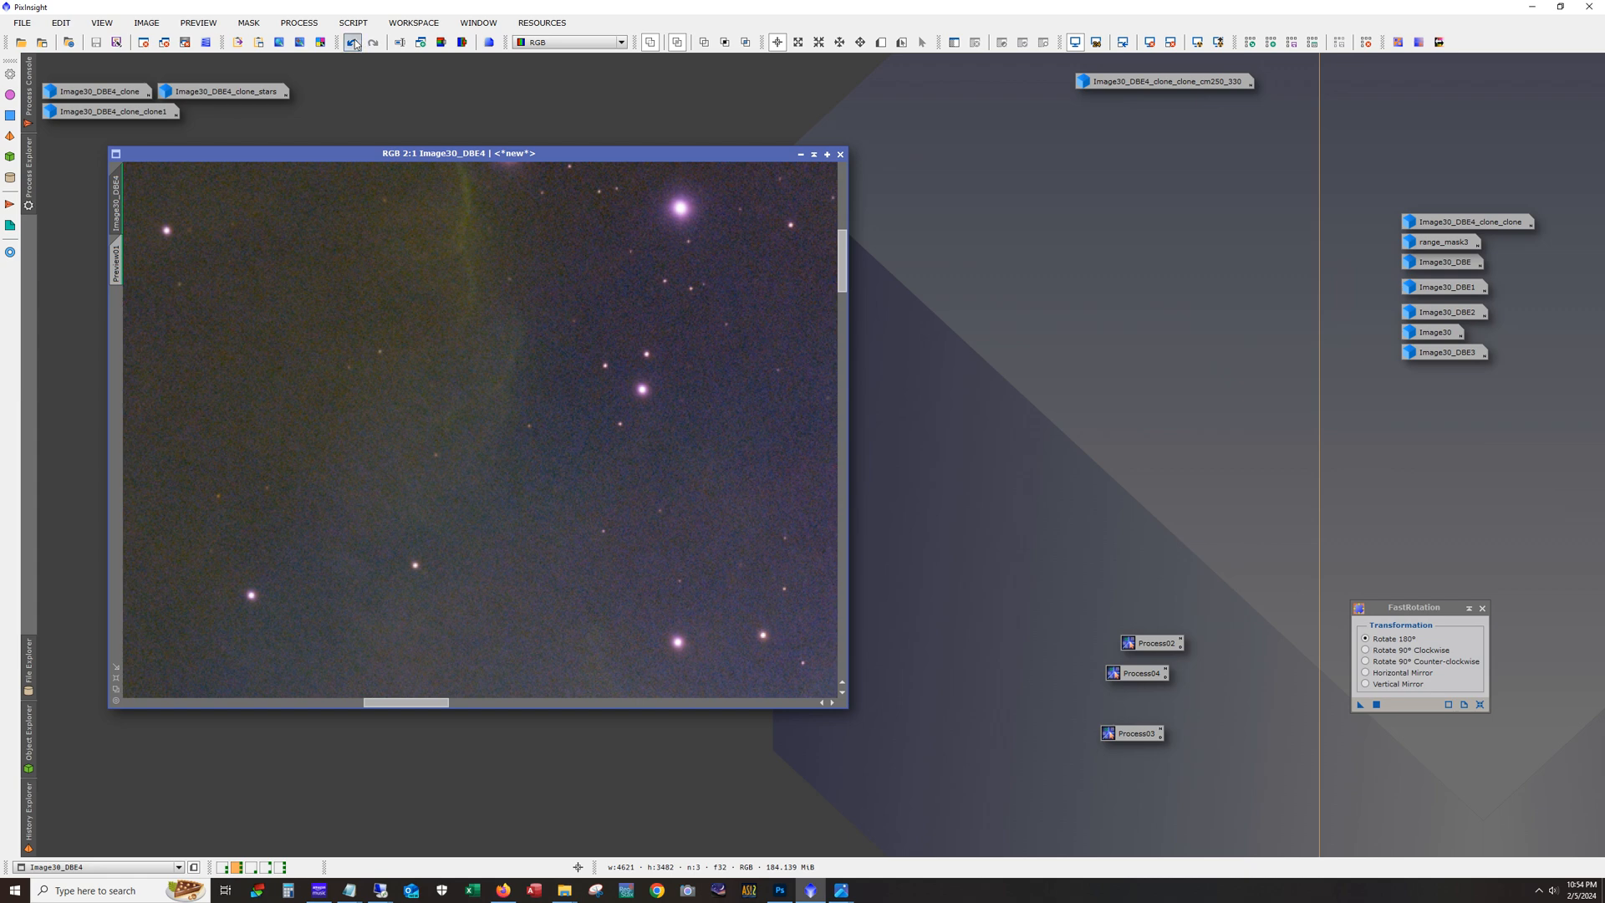
click(353, 41)
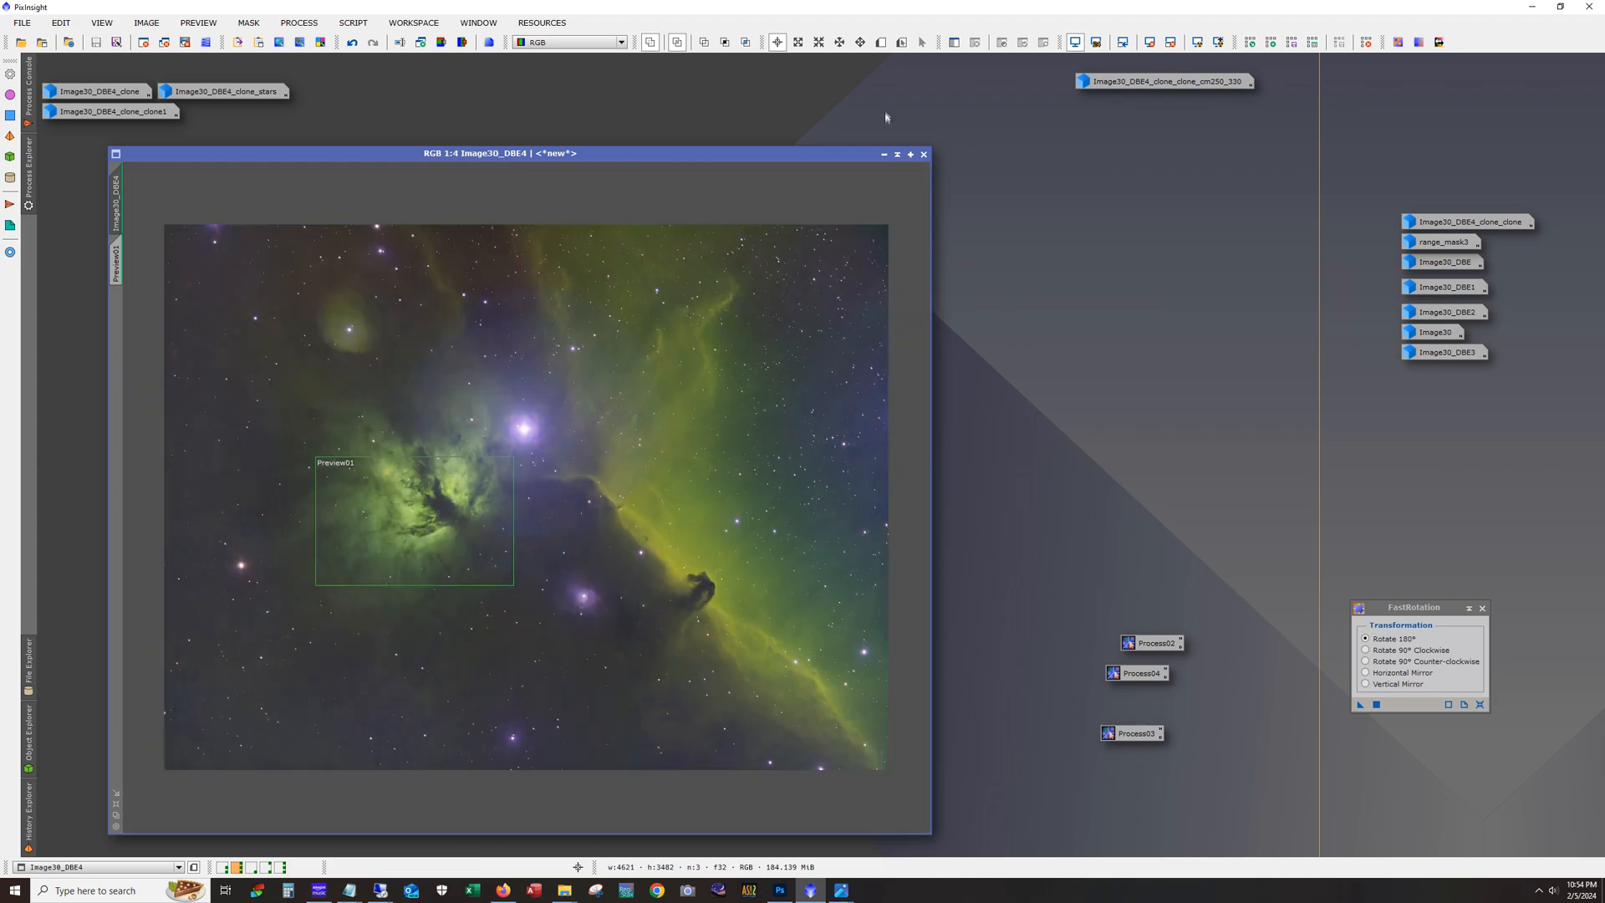
click(882, 154)
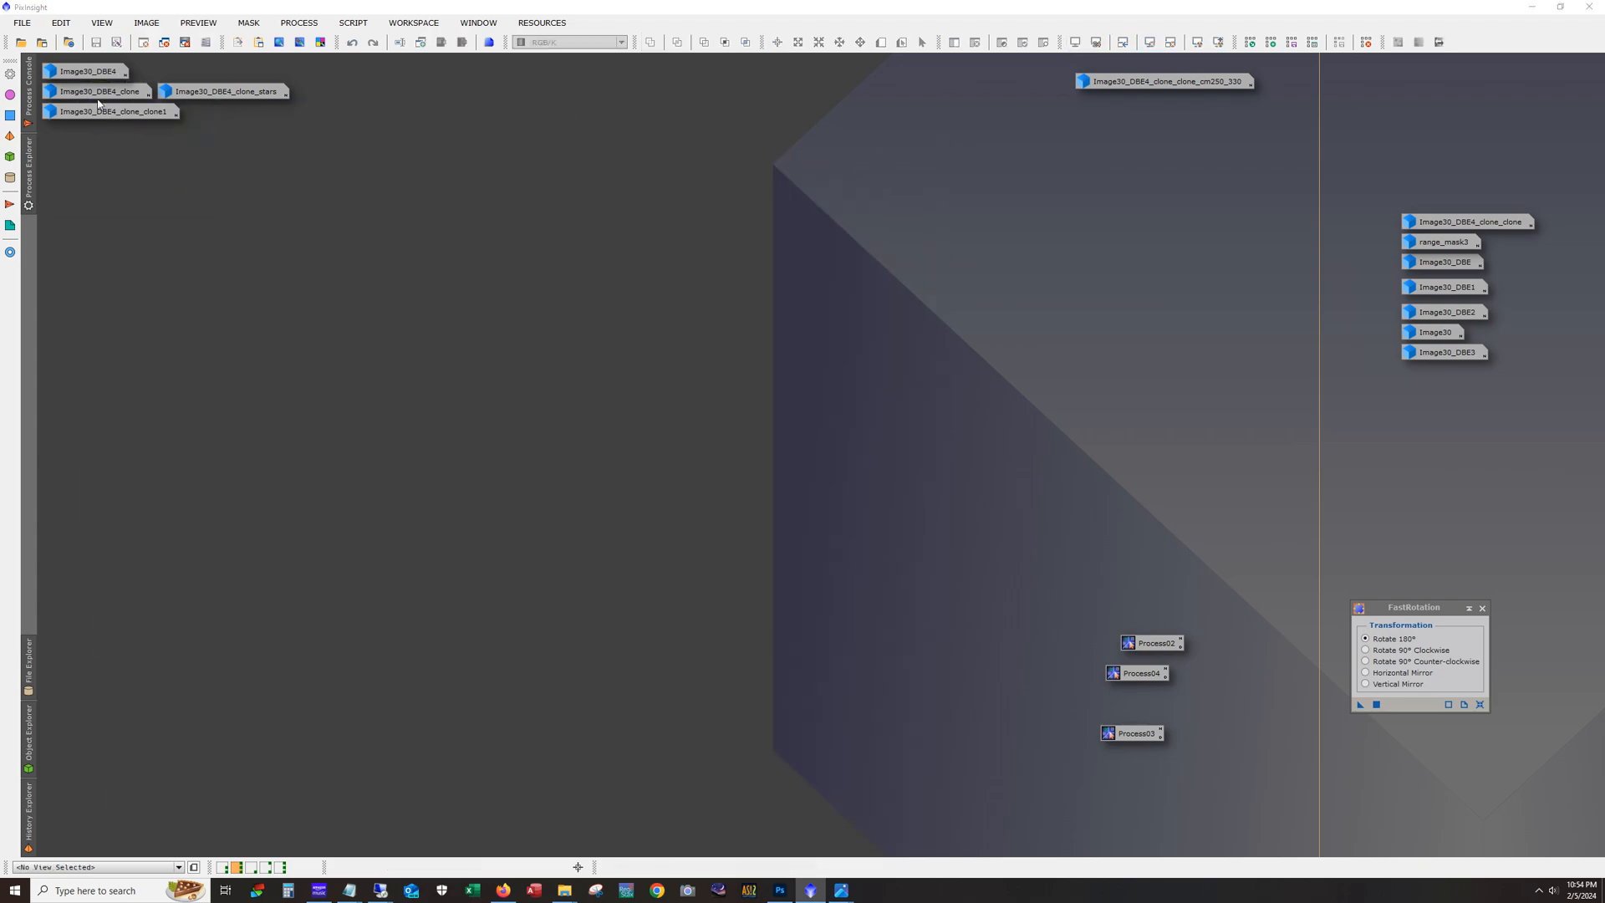
Step: Restore Image30_DBE4_clone from its icon to view the nebula detail
double_click(101, 92)
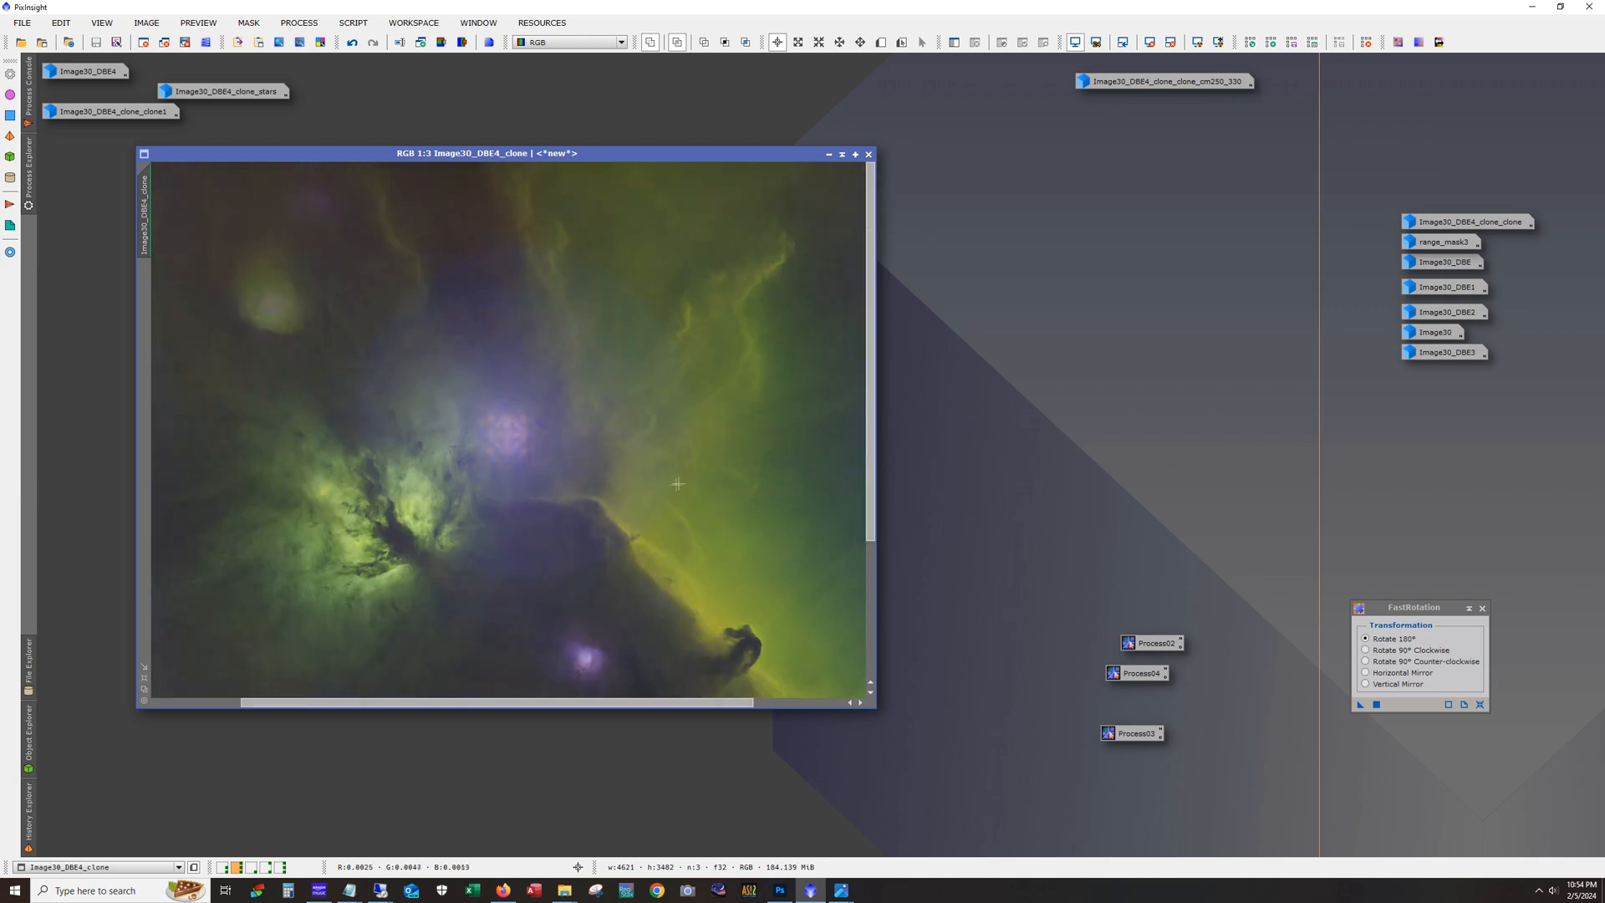
mouse_move(709, 589)
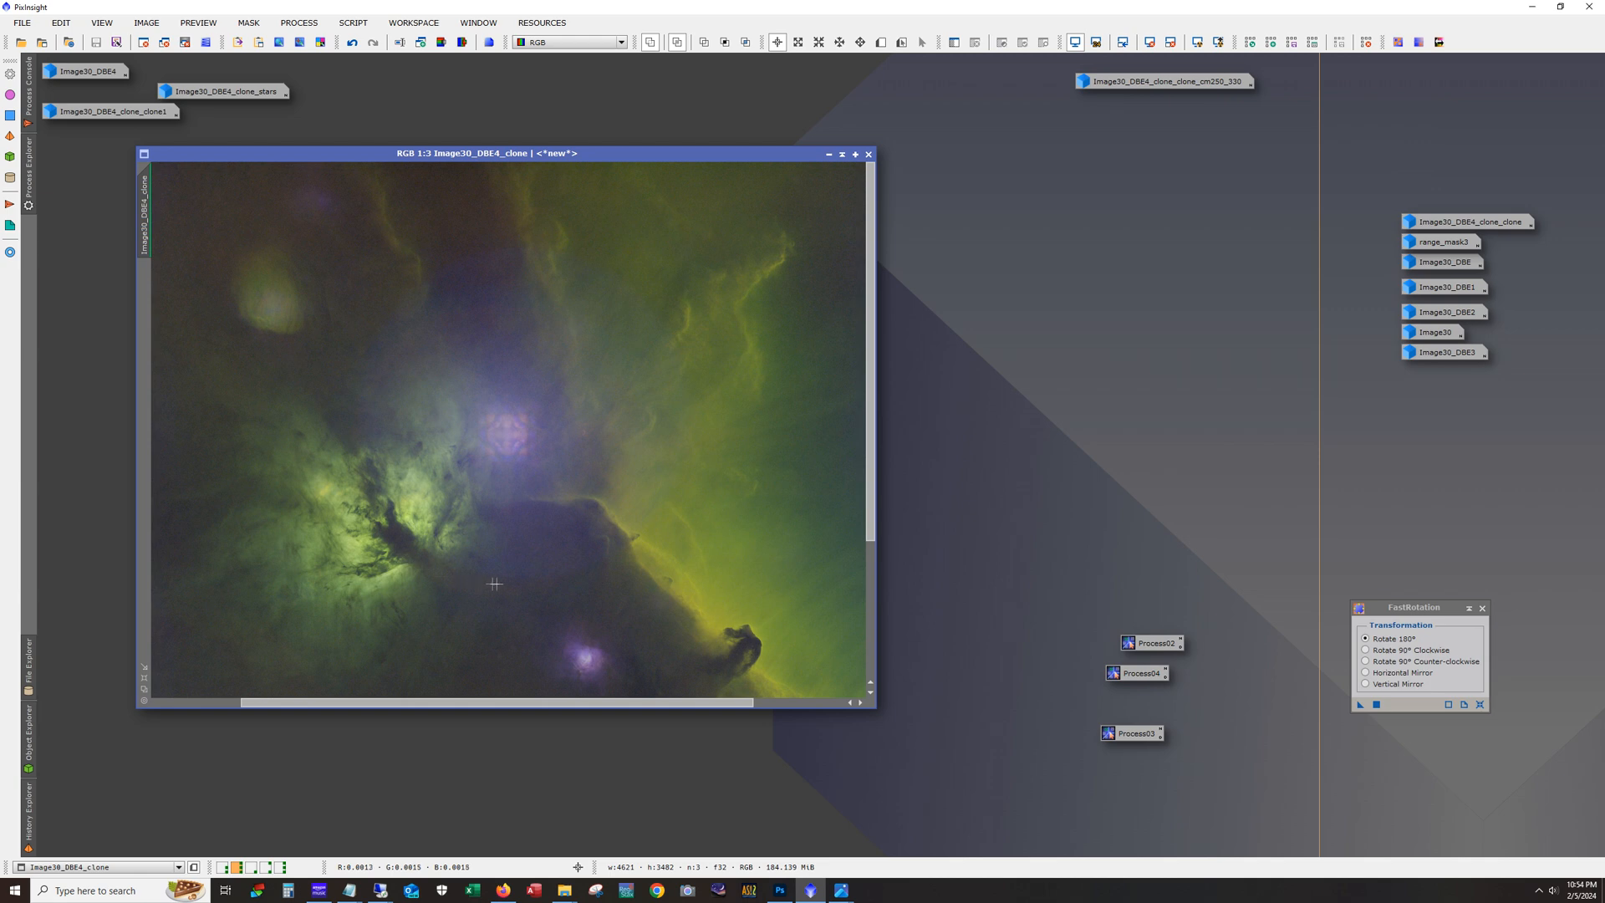
mouse_move(502, 574)
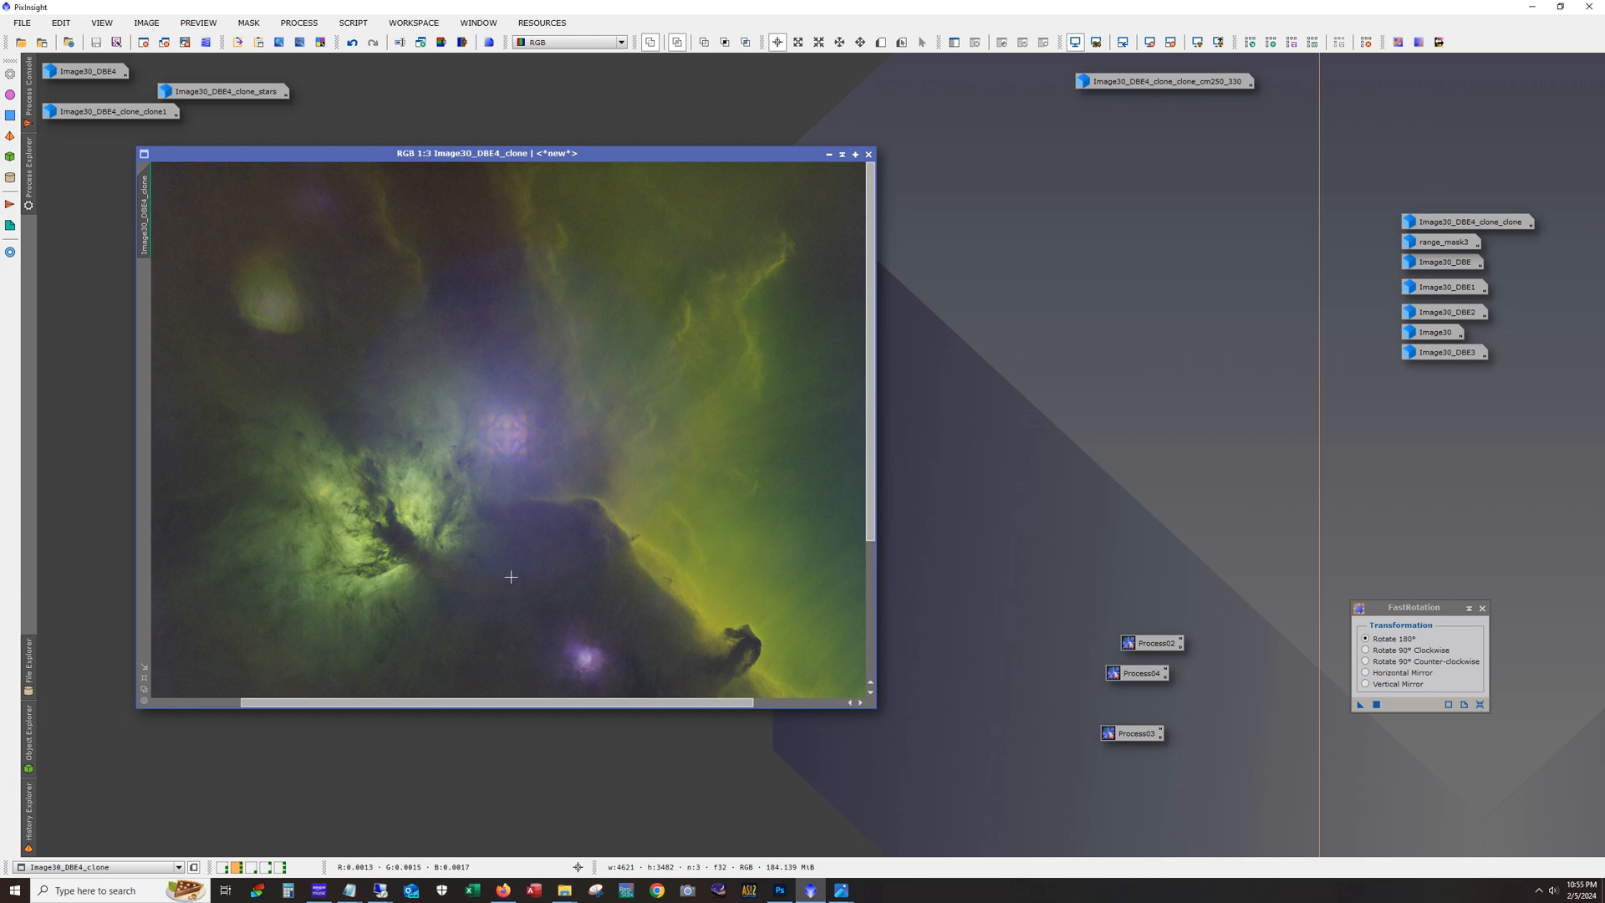
mouse_move(520, 584)
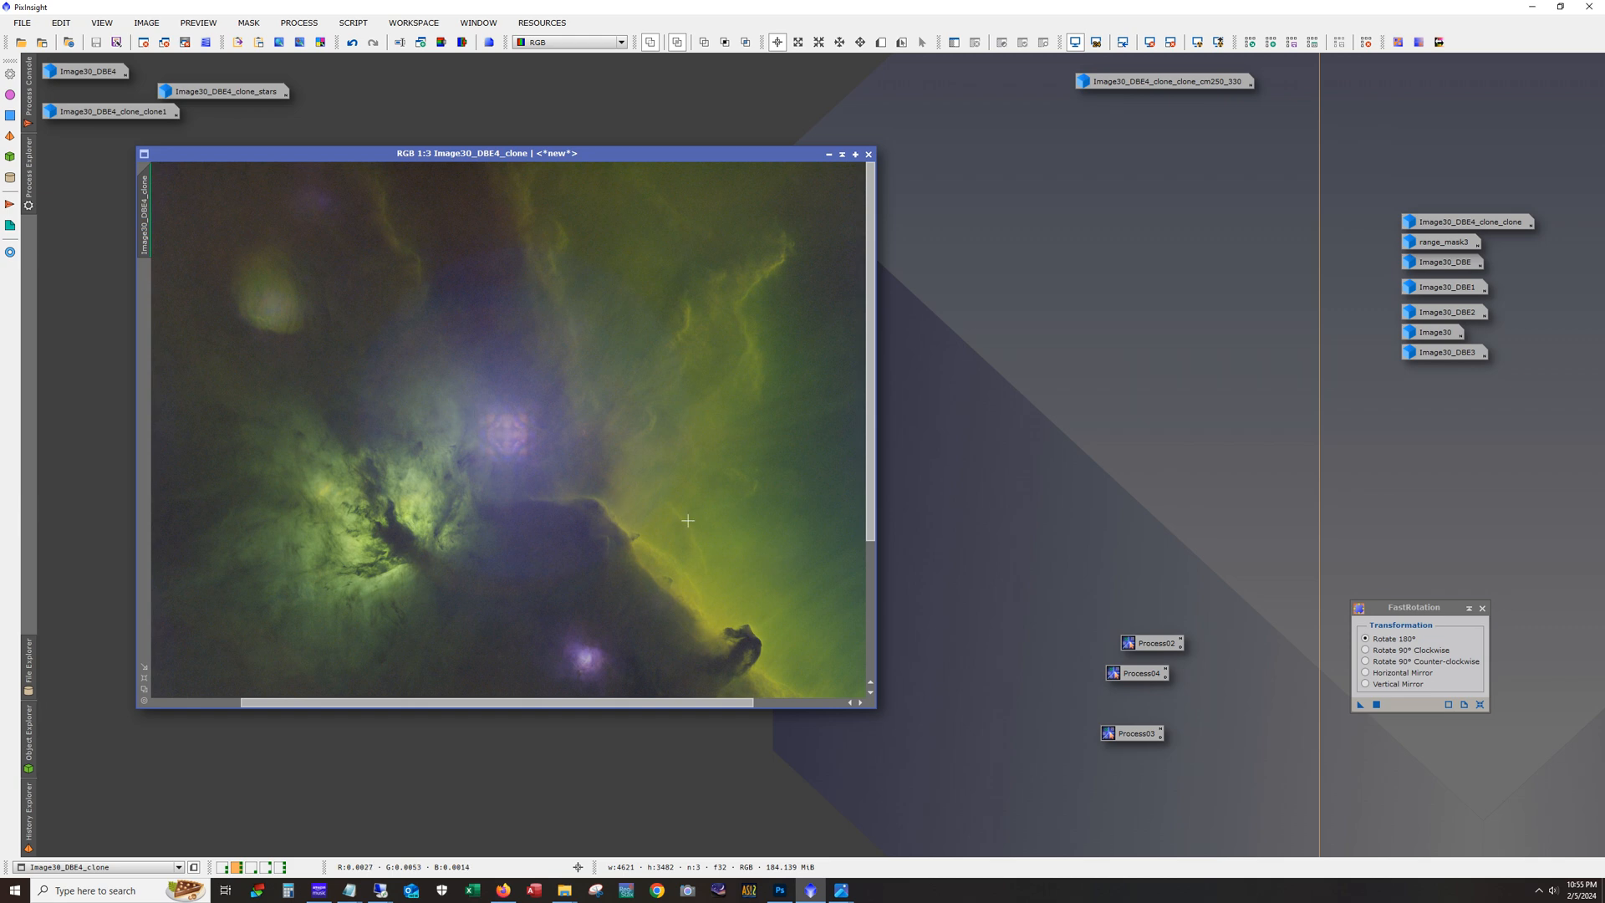
mouse_move(529, 455)
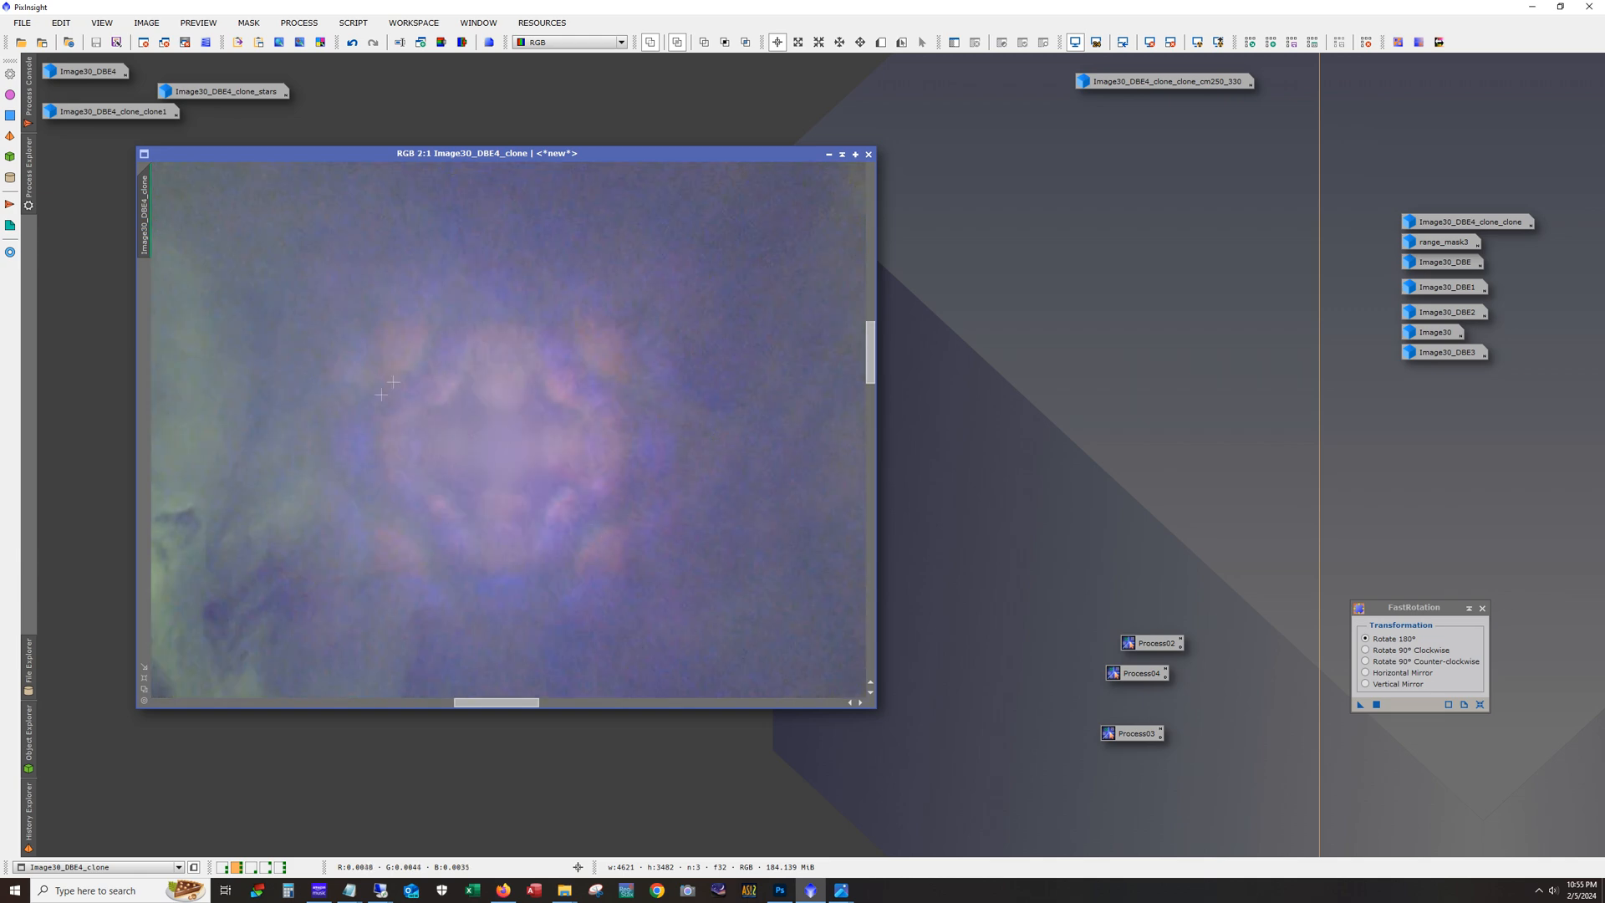
mouse_move(547, 662)
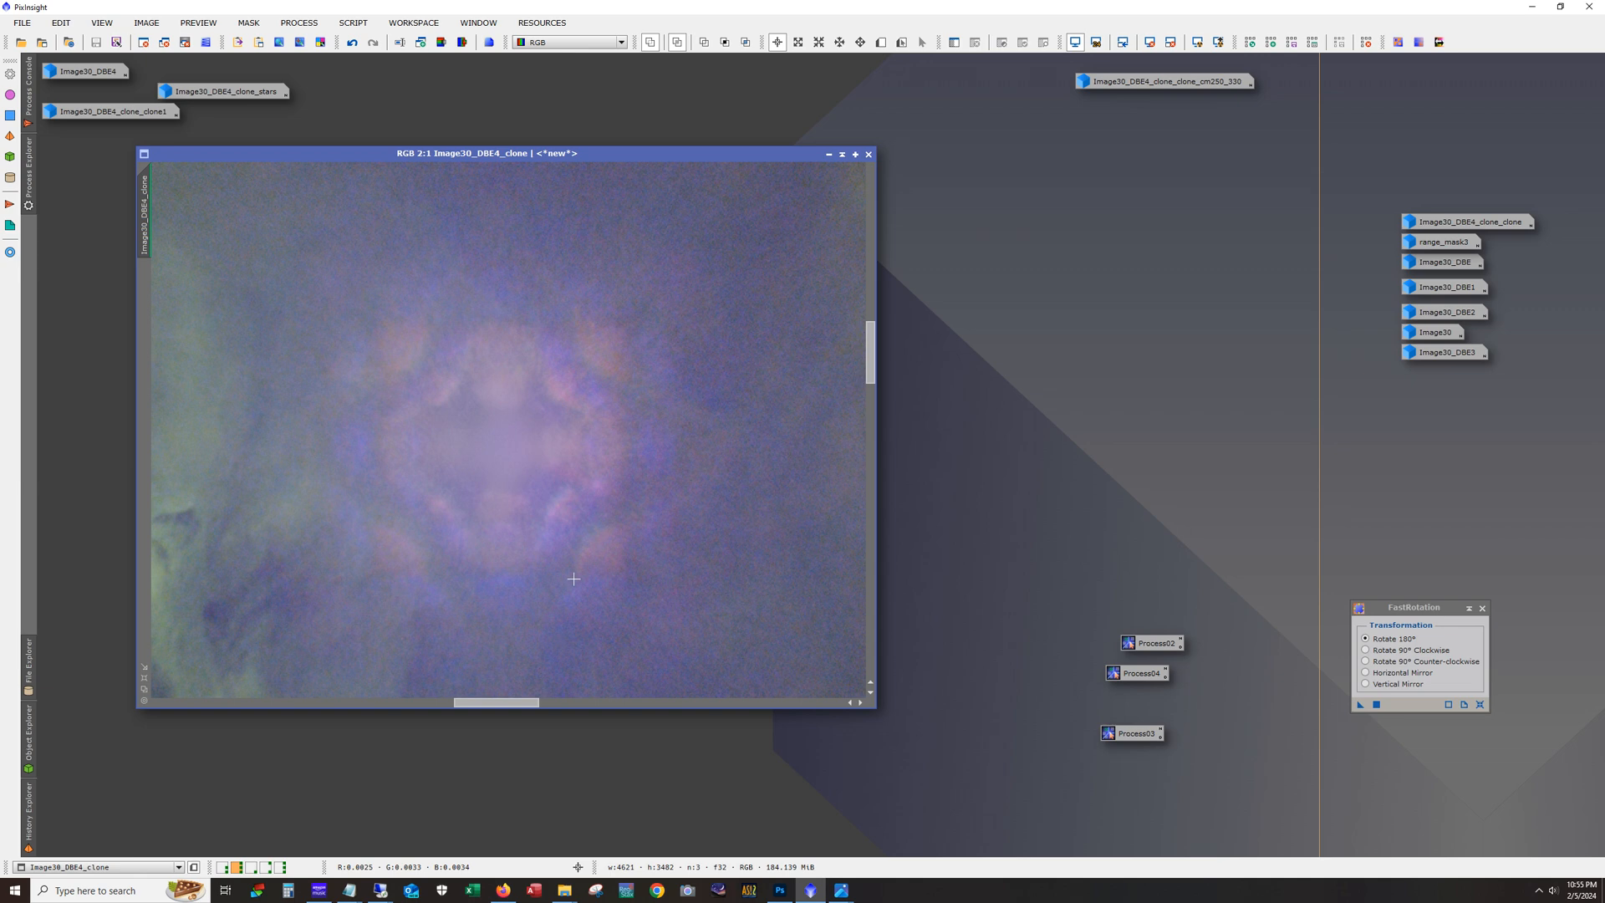
mouse_move(515, 578)
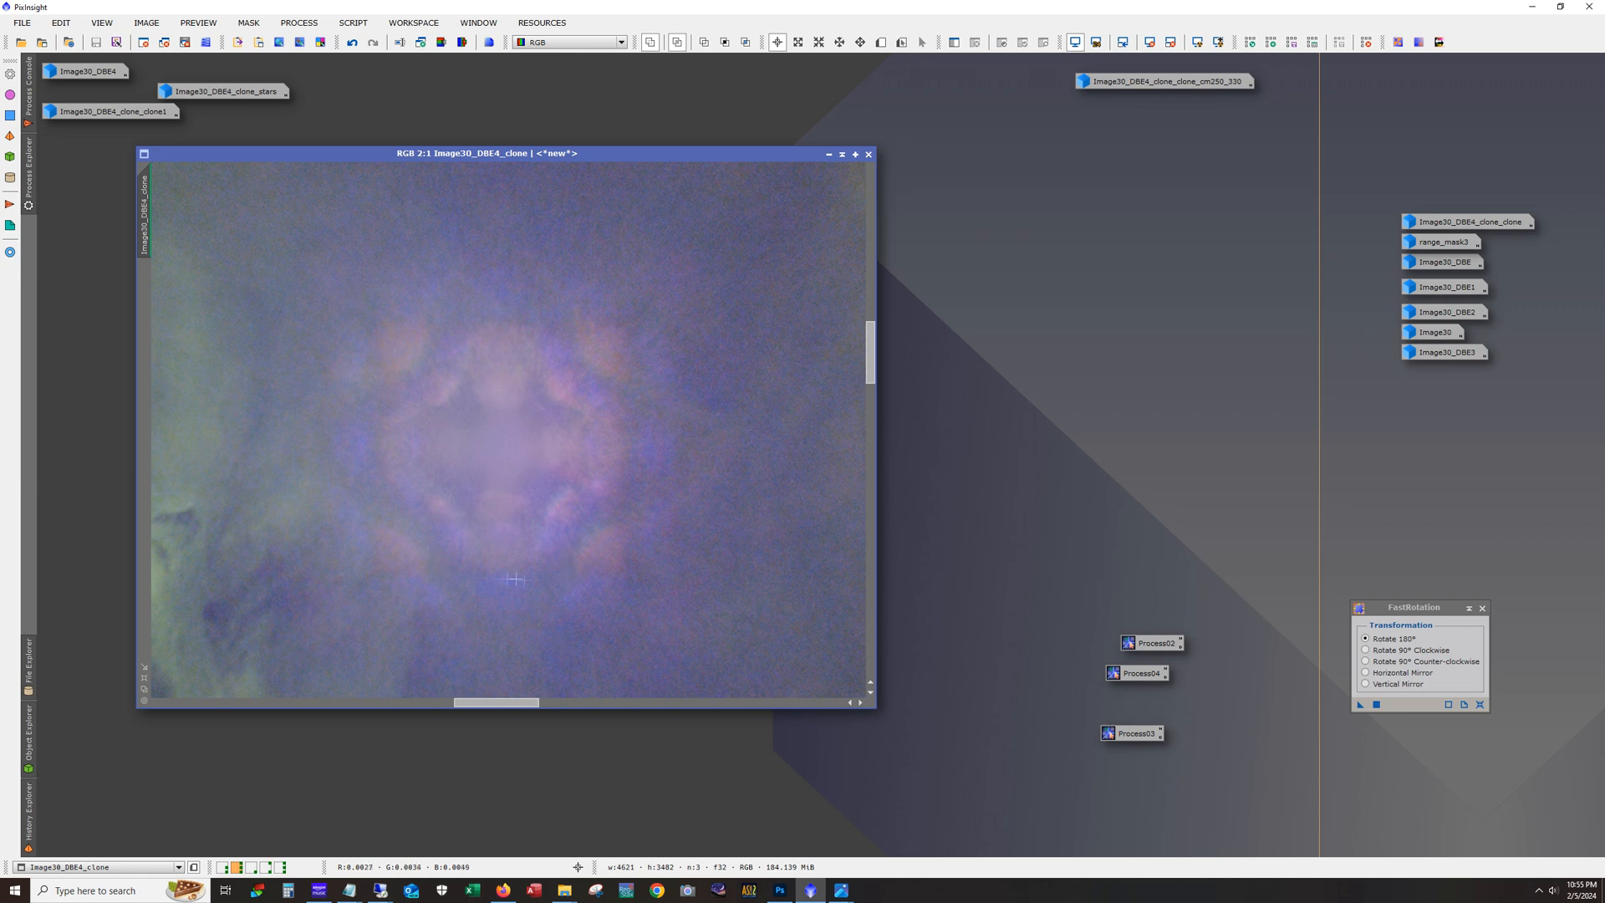
mouse_move(397, 371)
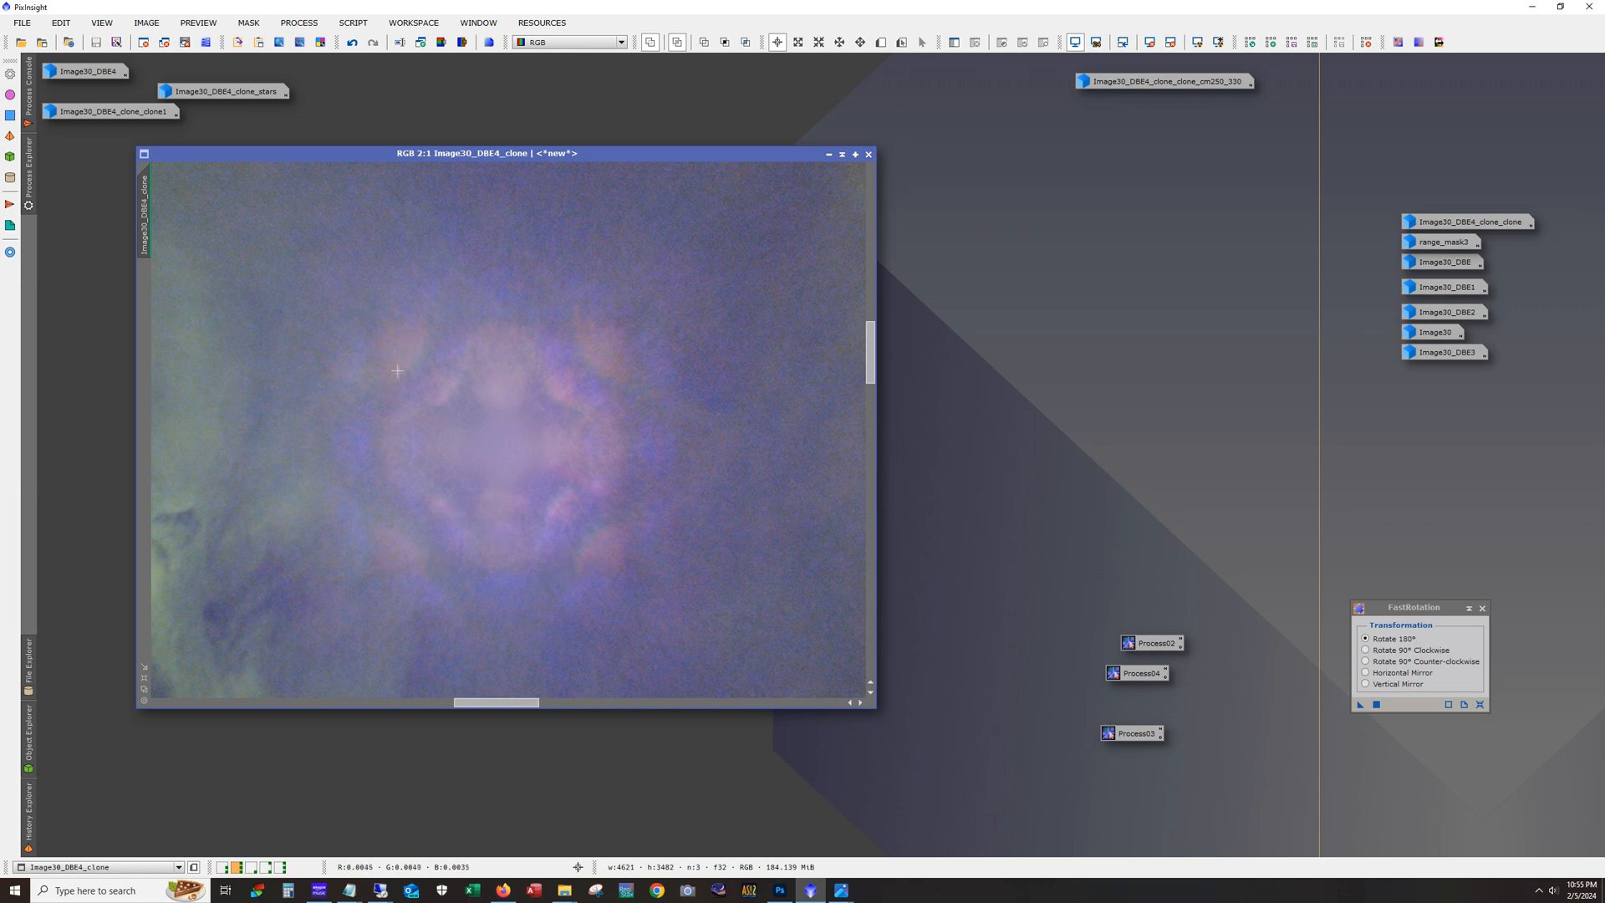
mouse_move(591, 573)
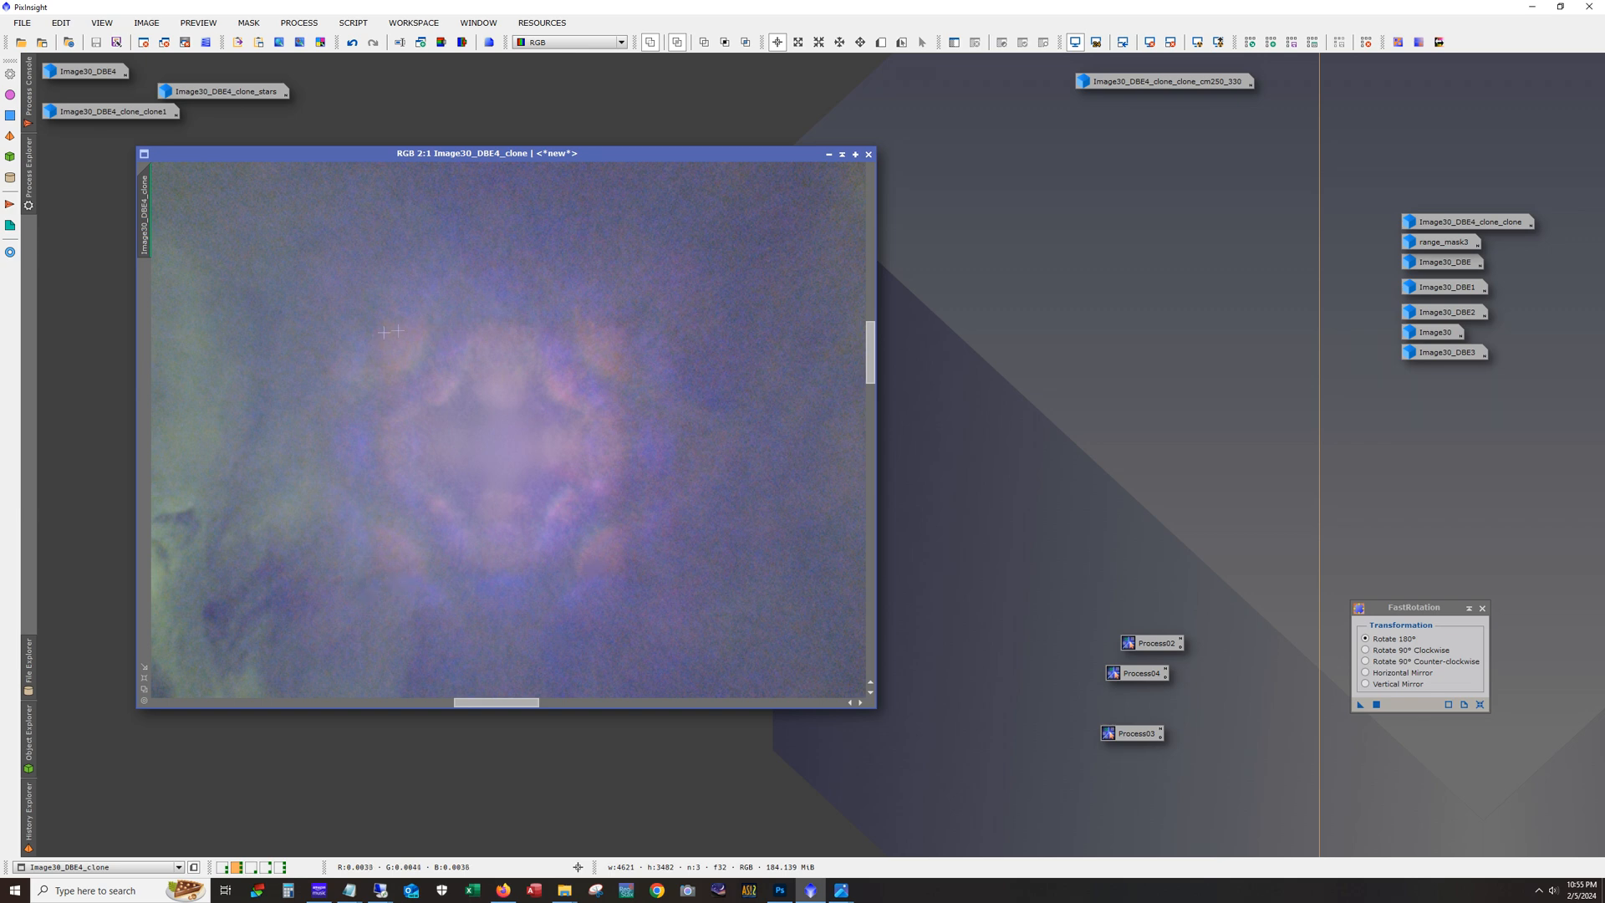
mouse_move(569, 581)
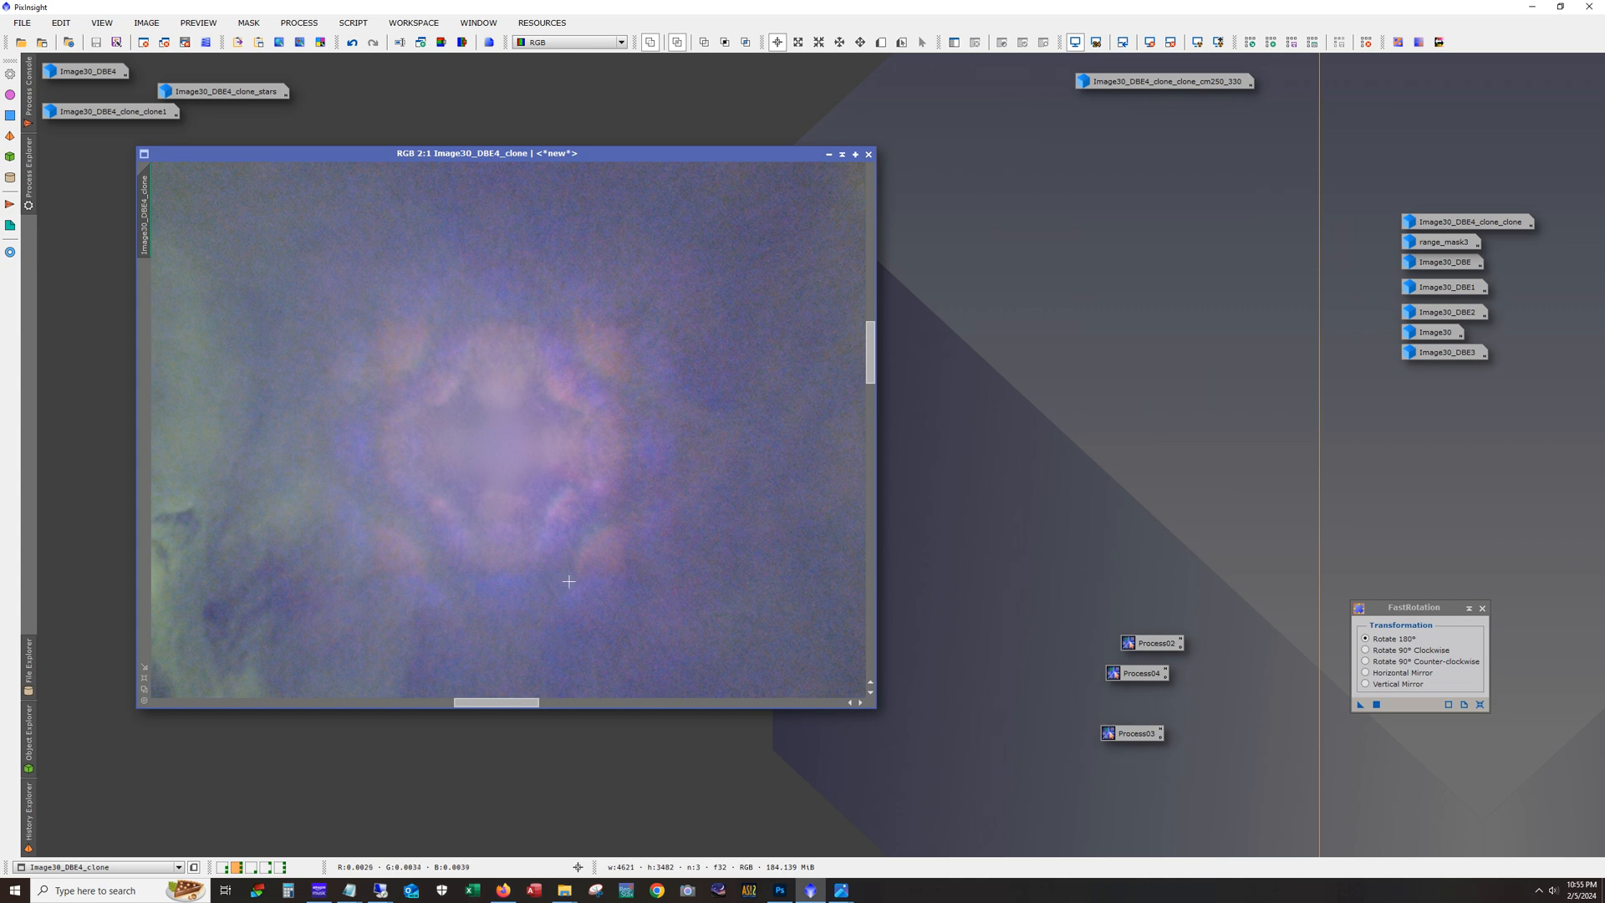
mouse_move(601, 486)
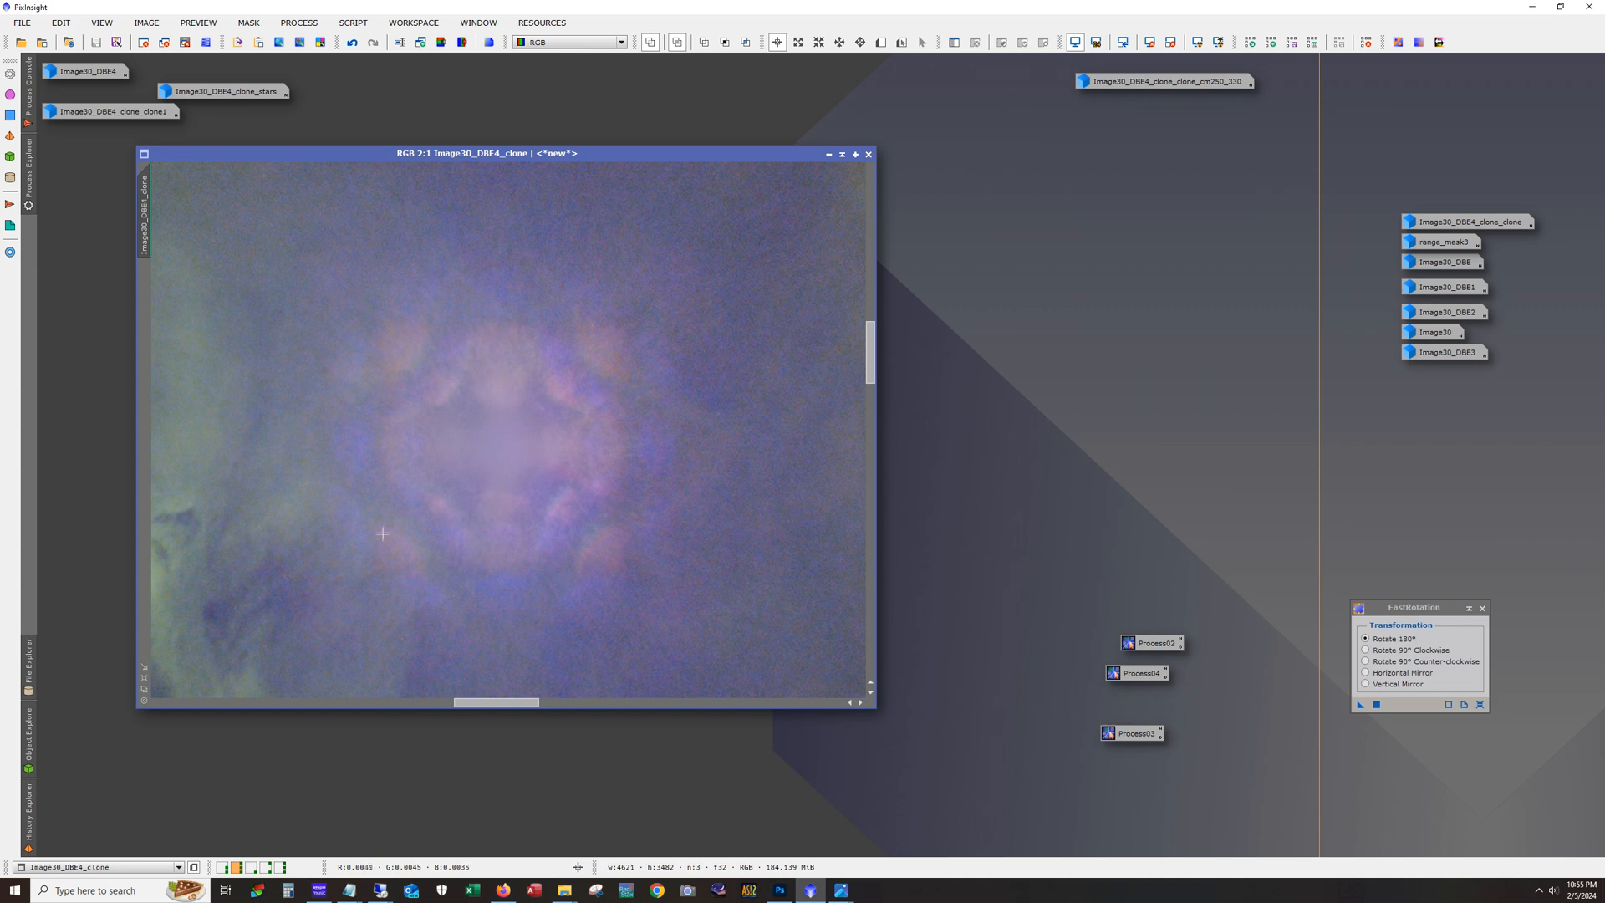
mouse_move(562, 582)
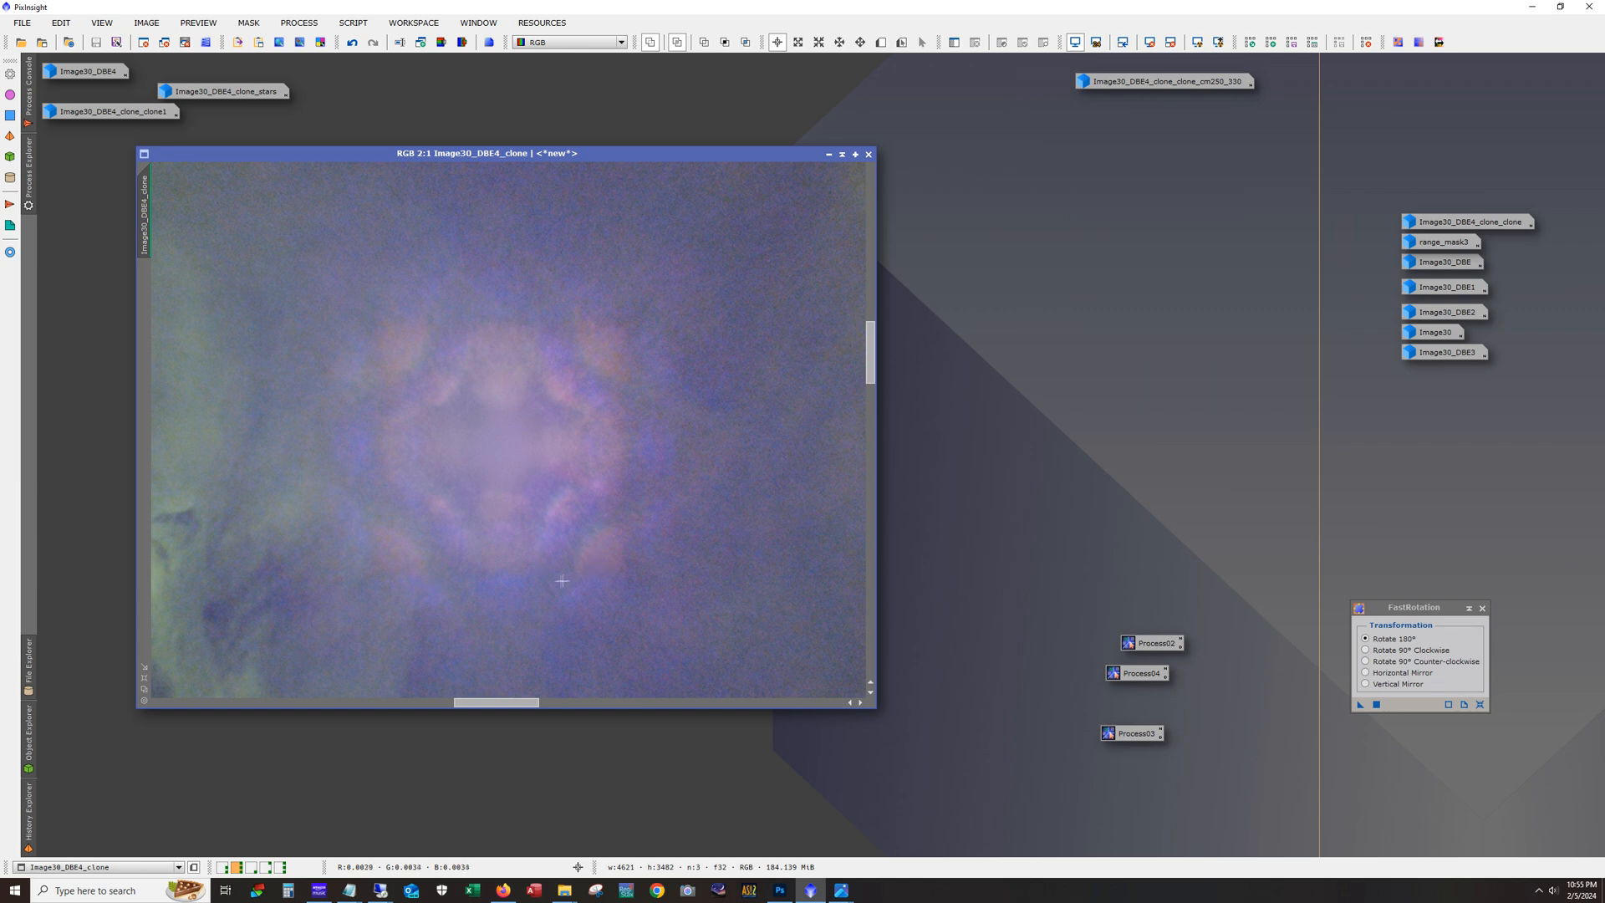
mouse_move(462, 325)
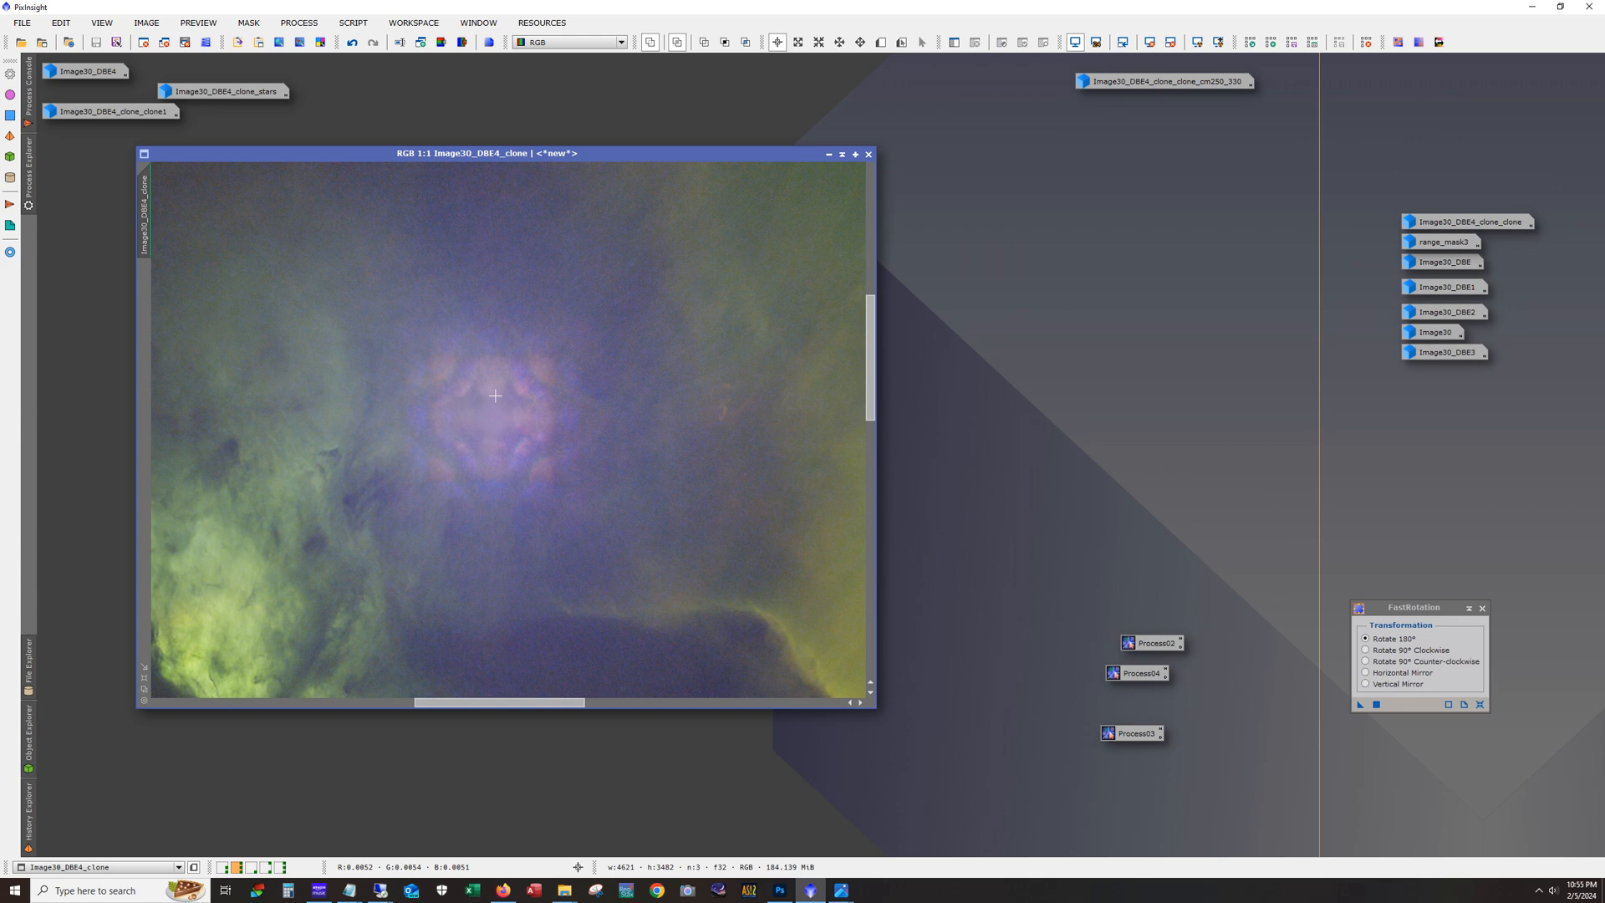
mouse_move(432, 387)
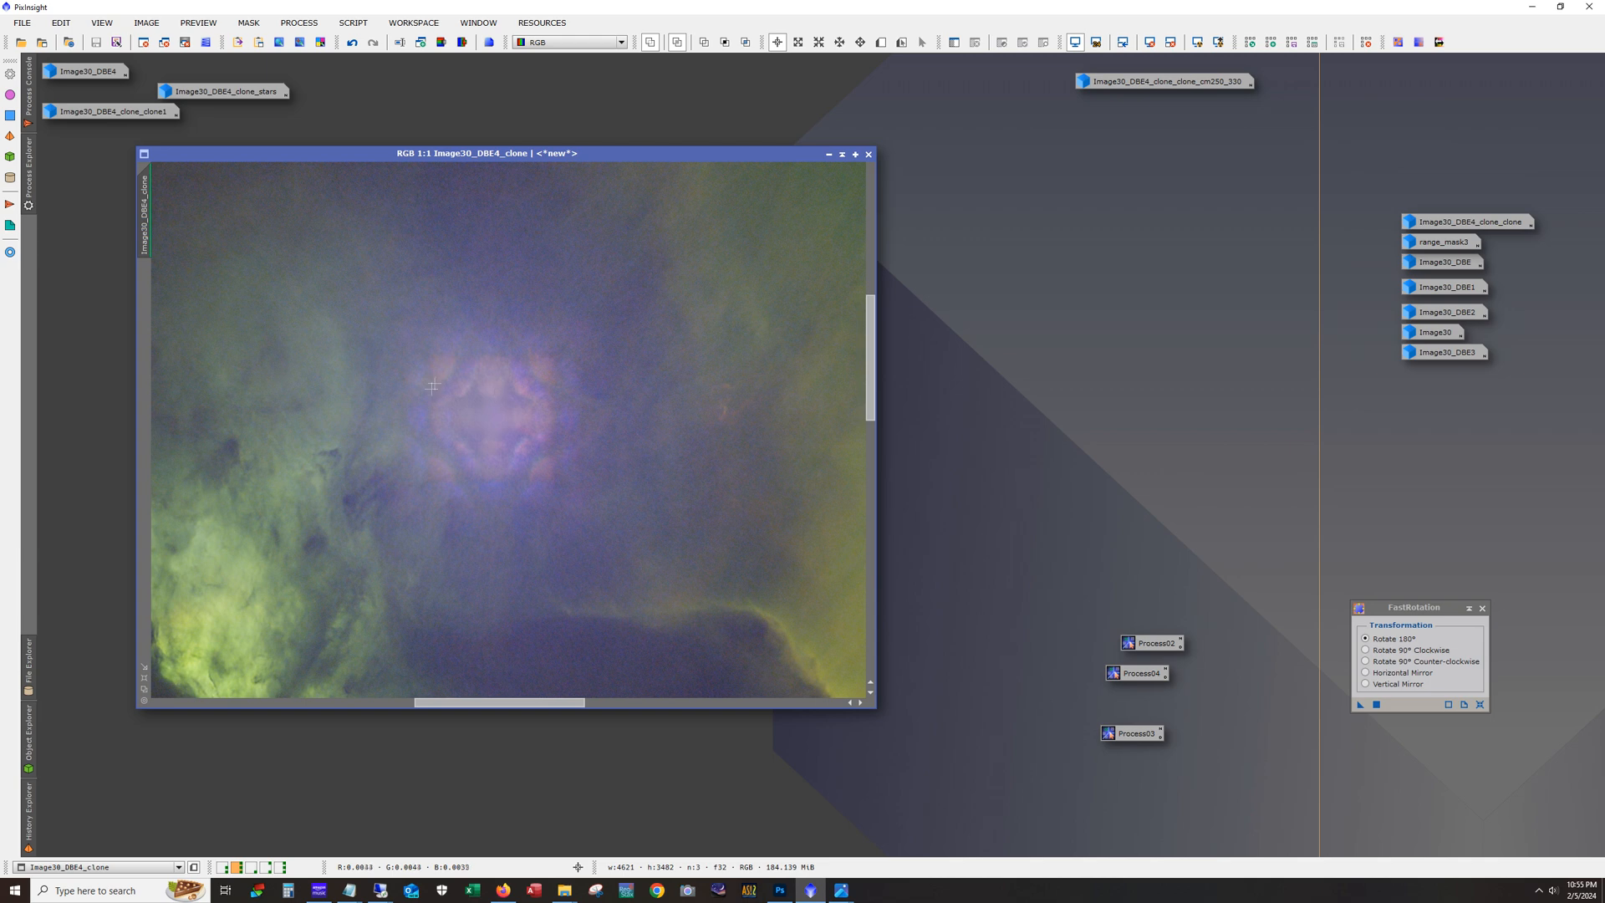
mouse_move(509, 460)
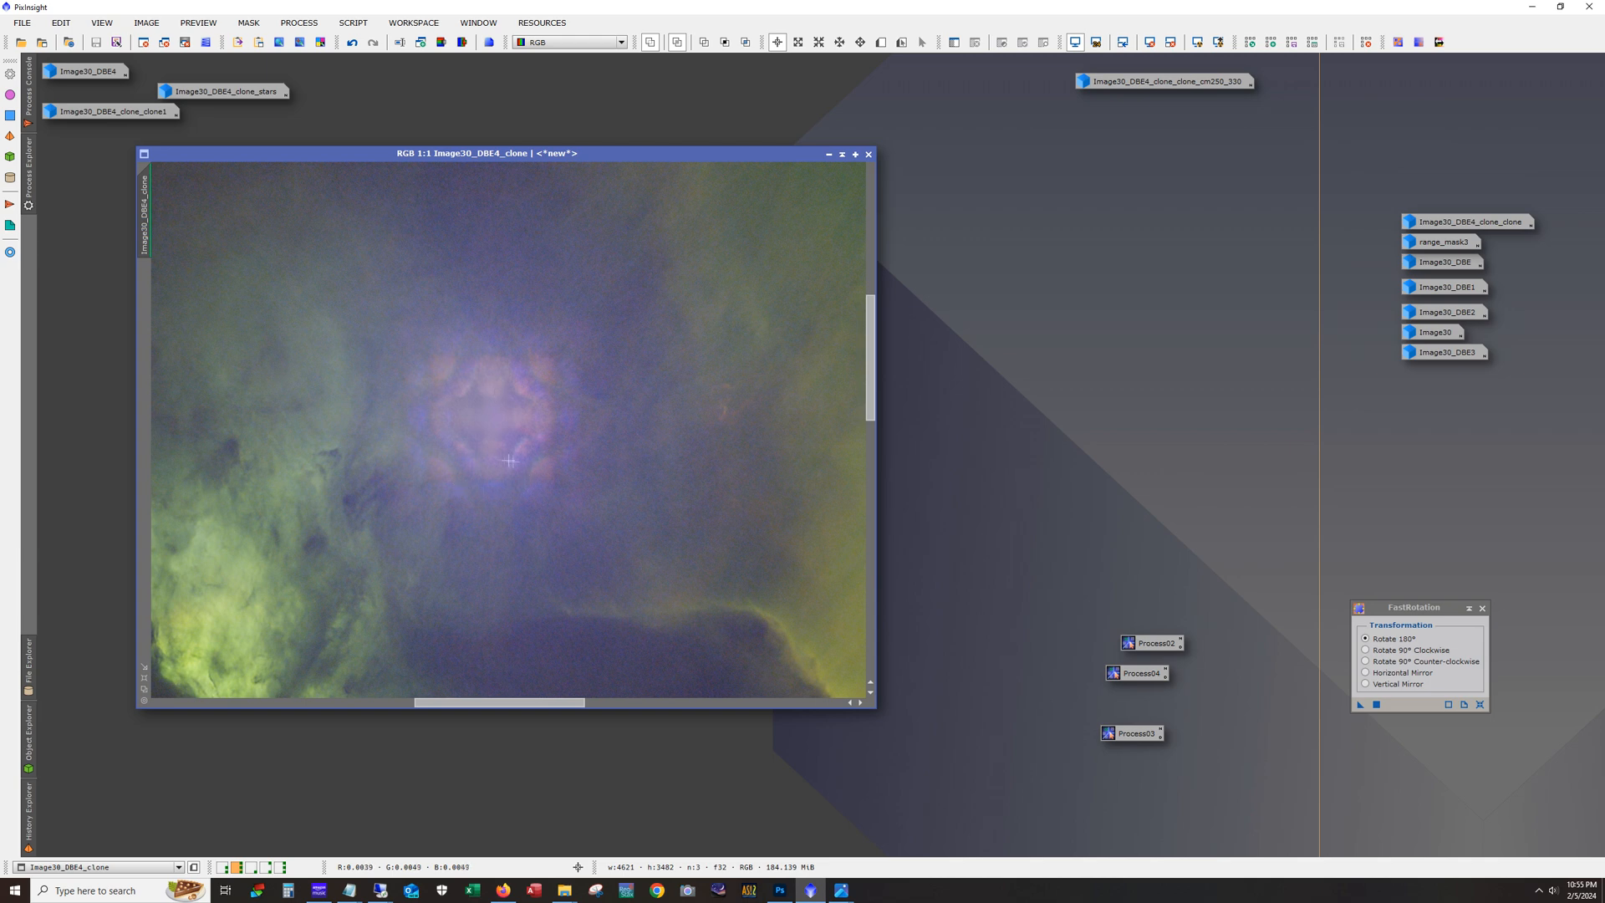
mouse_move(470, 429)
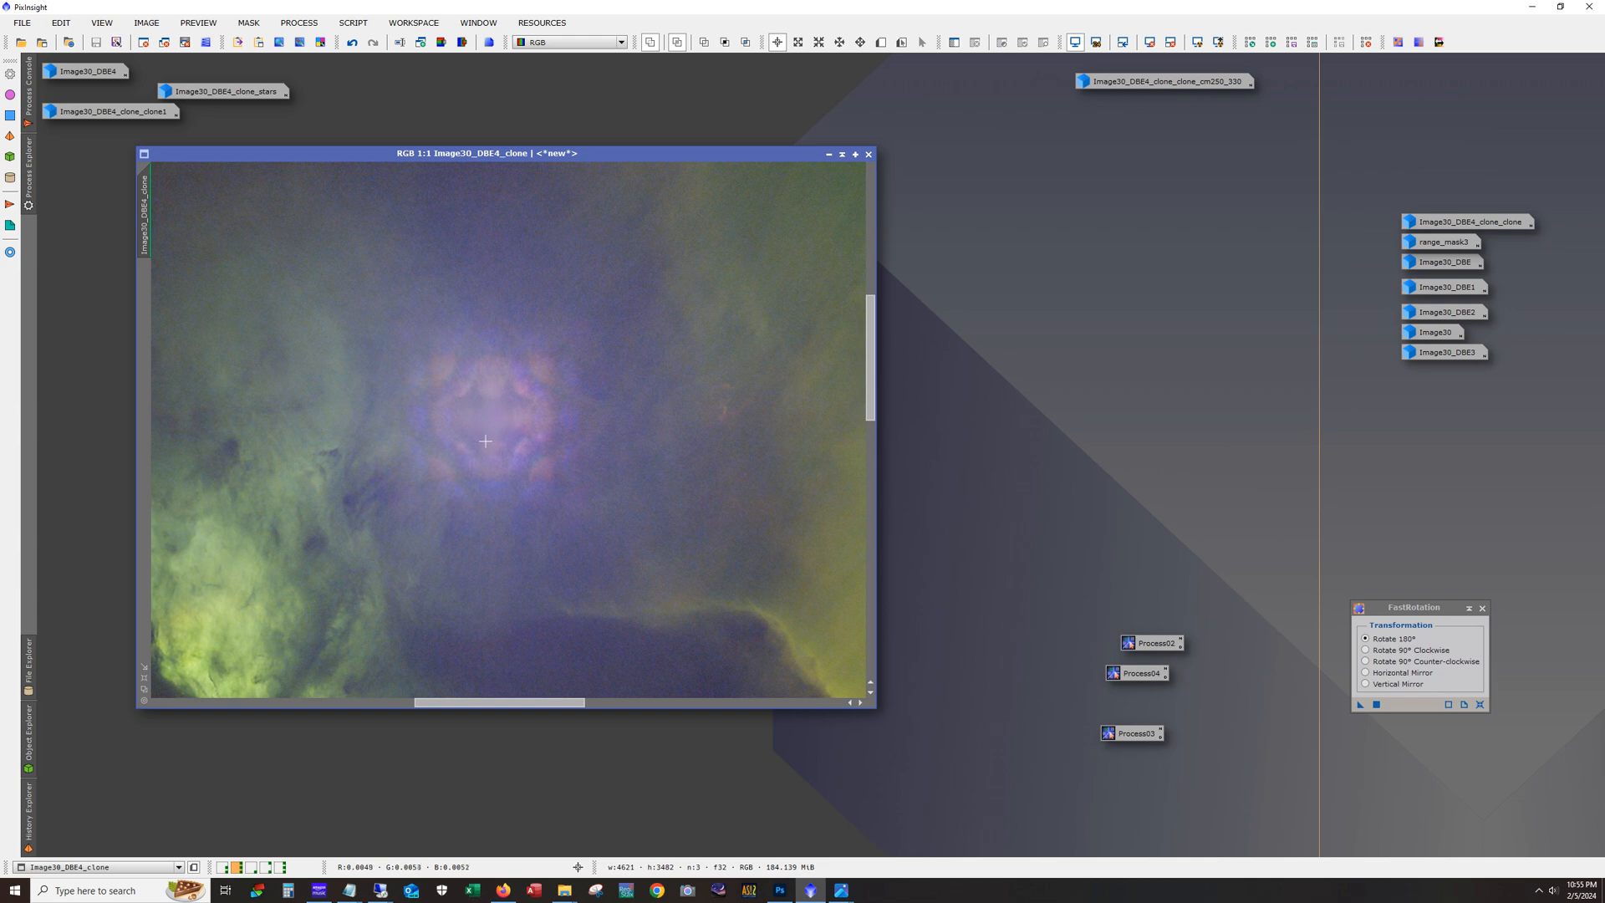
mouse_move(550, 500)
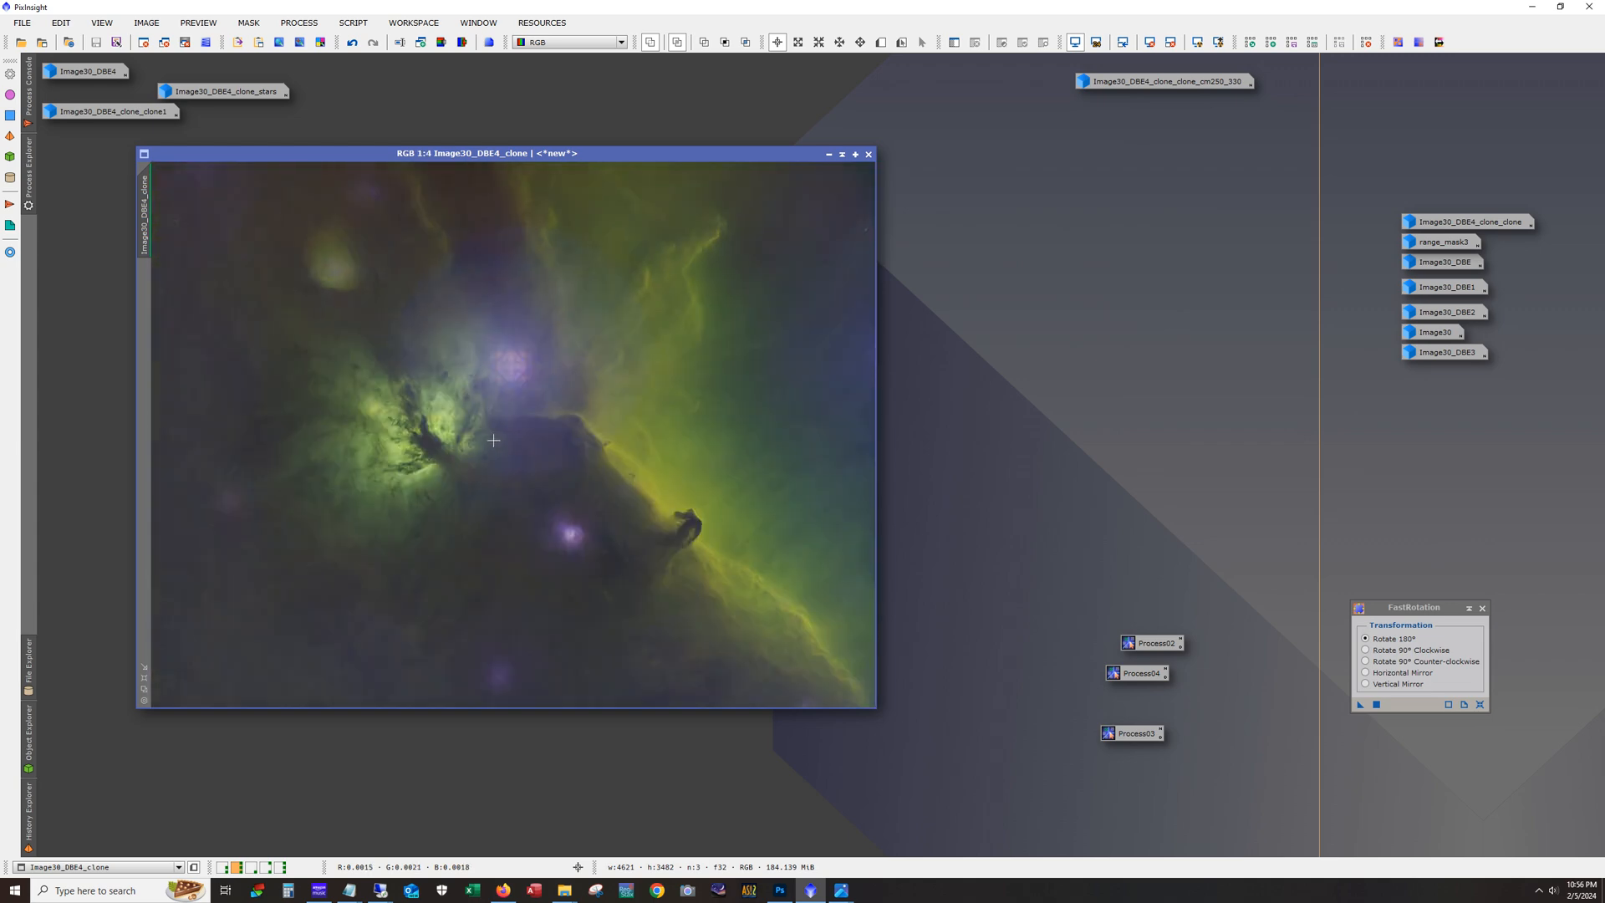
Step: Iconize Image30_DBE4_clone, restore clone1, and open ScreenTransferFunction to compare them
click(829, 154)
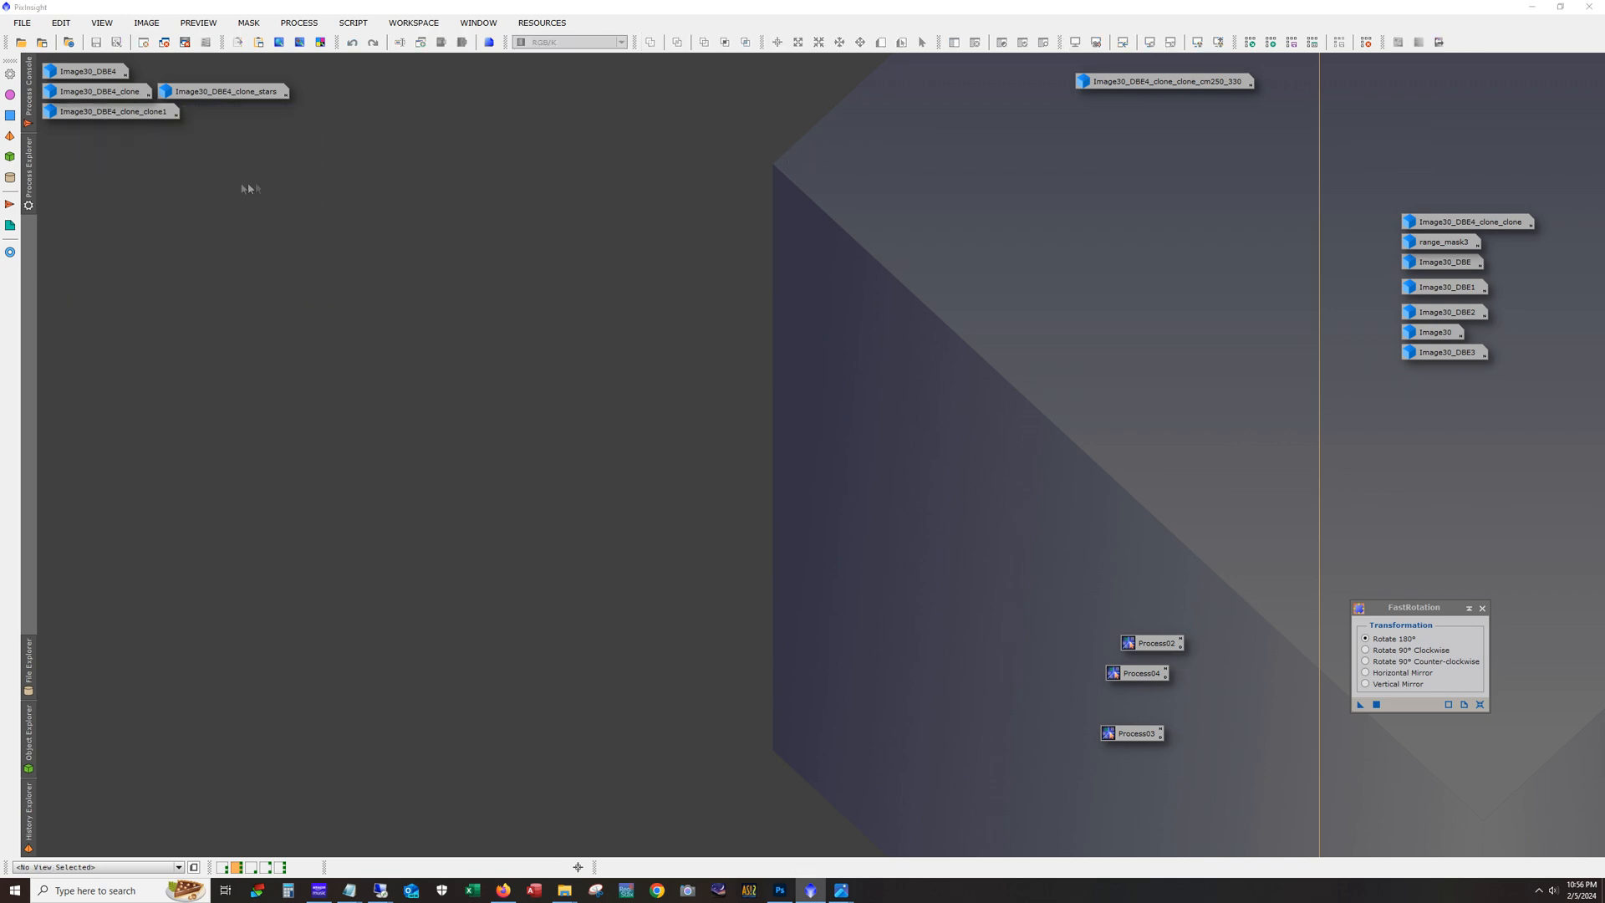
double_click(112, 110)
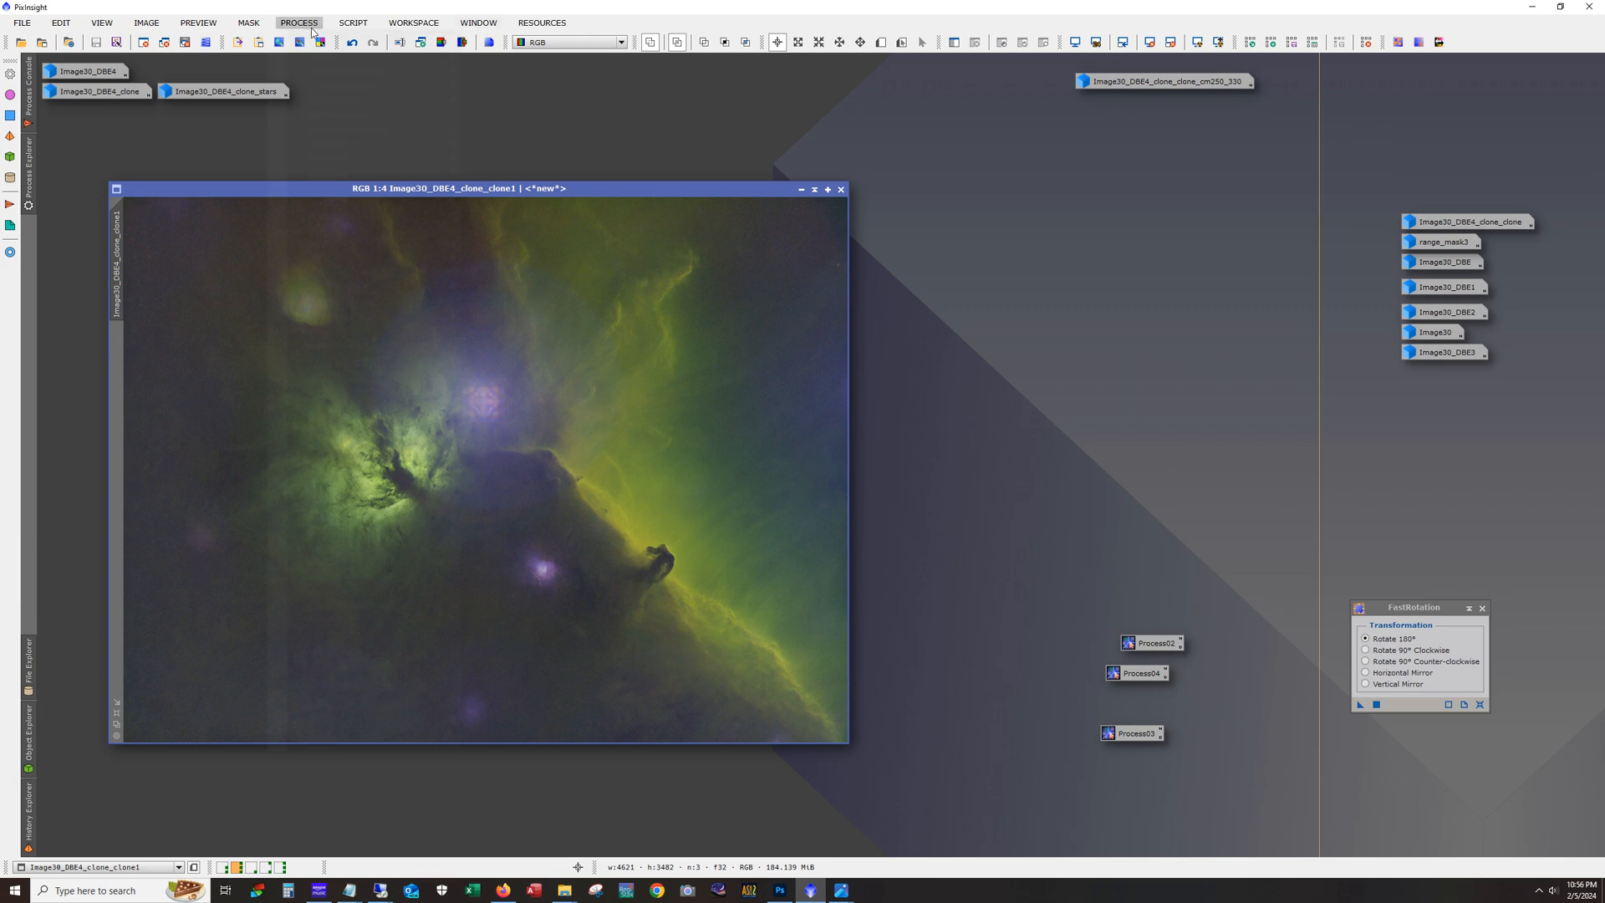
click(298, 23)
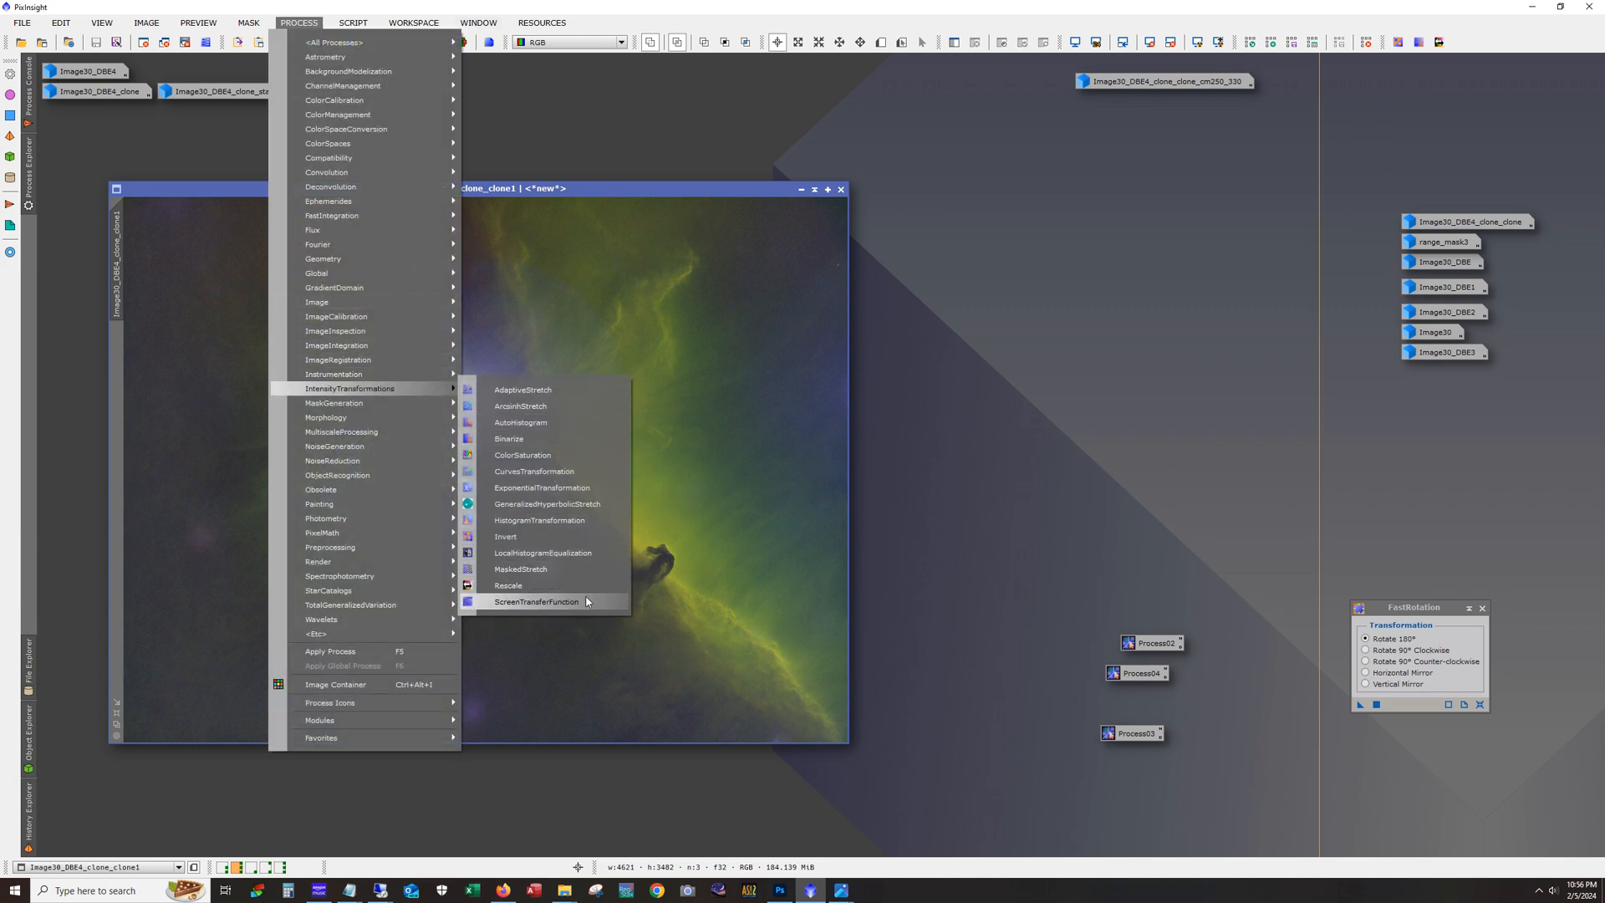
click(534, 602)
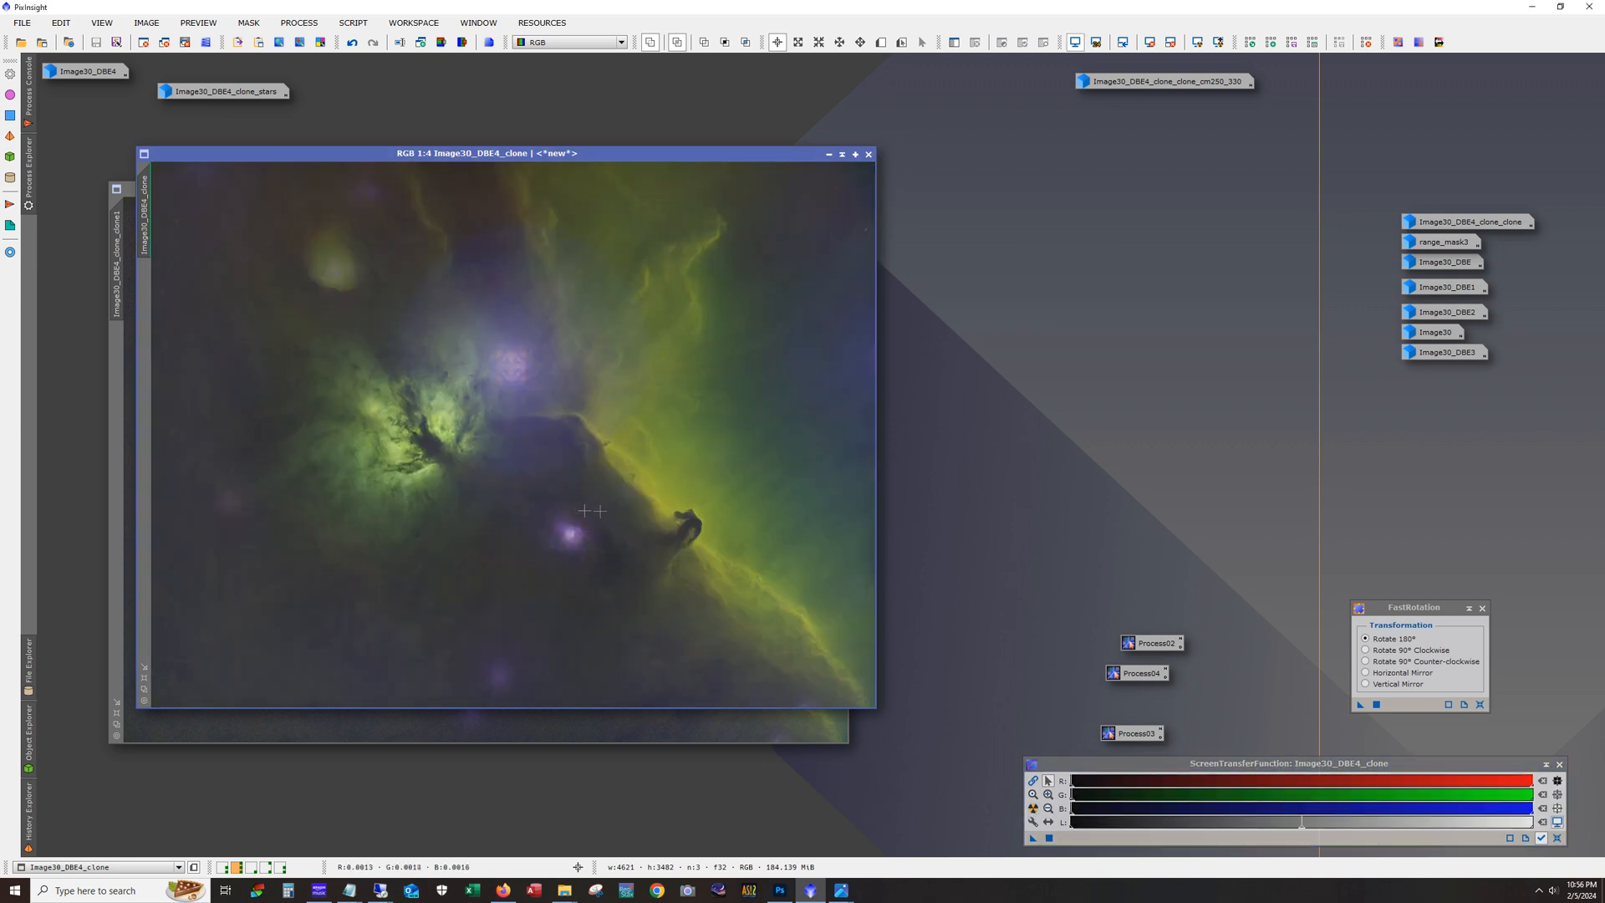
mouse_move(763, 253)
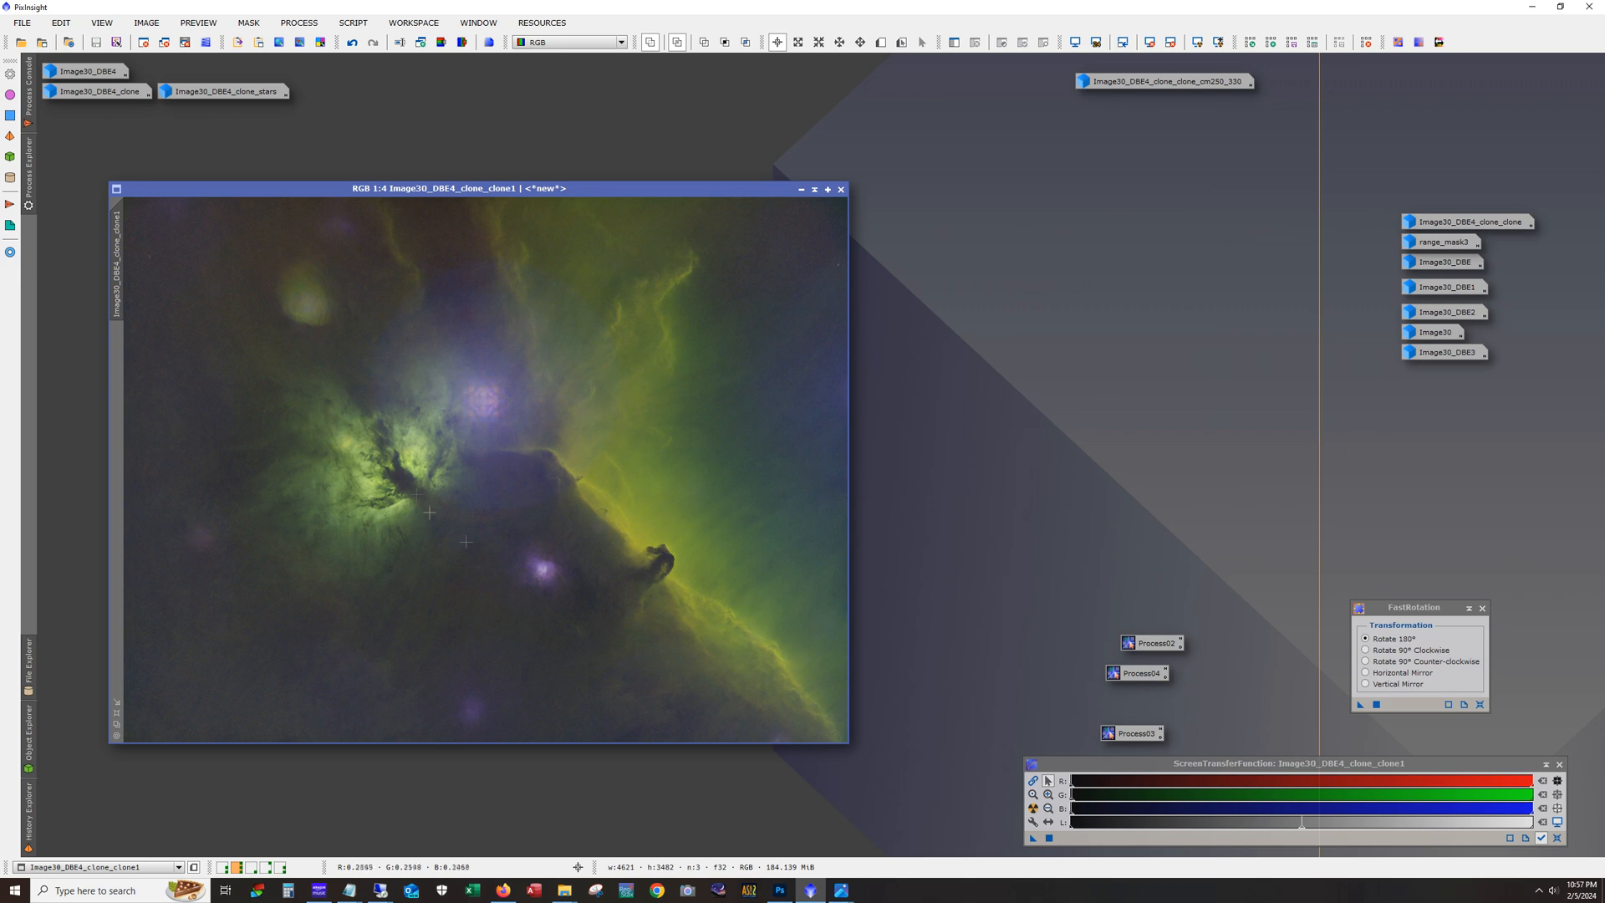
mouse_move(614, 501)
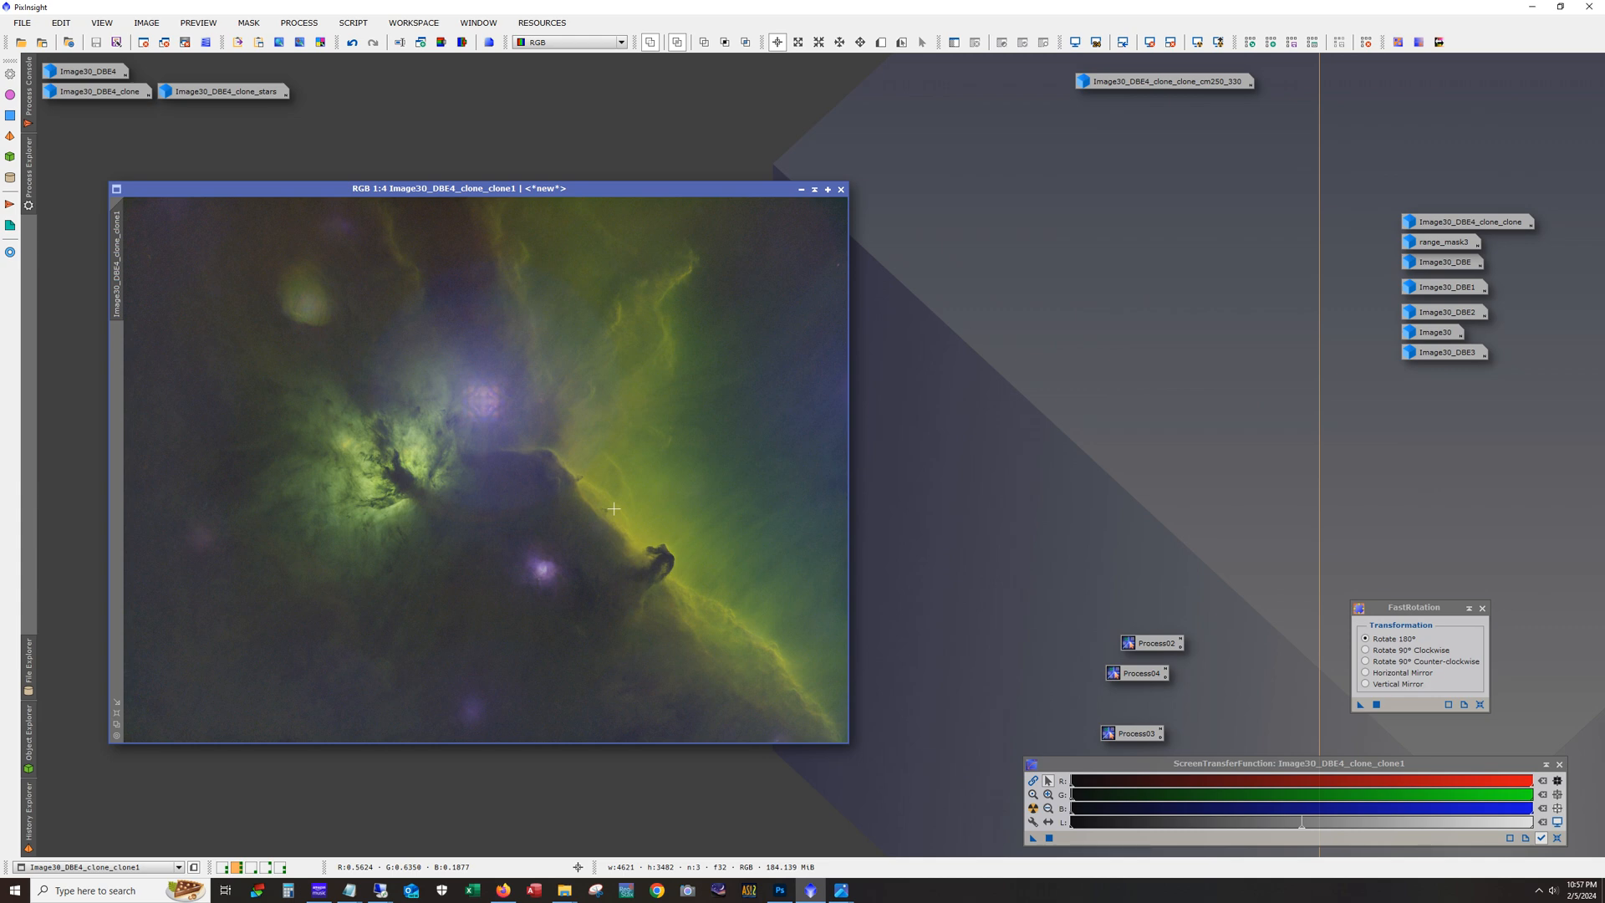
mouse_move(650, 488)
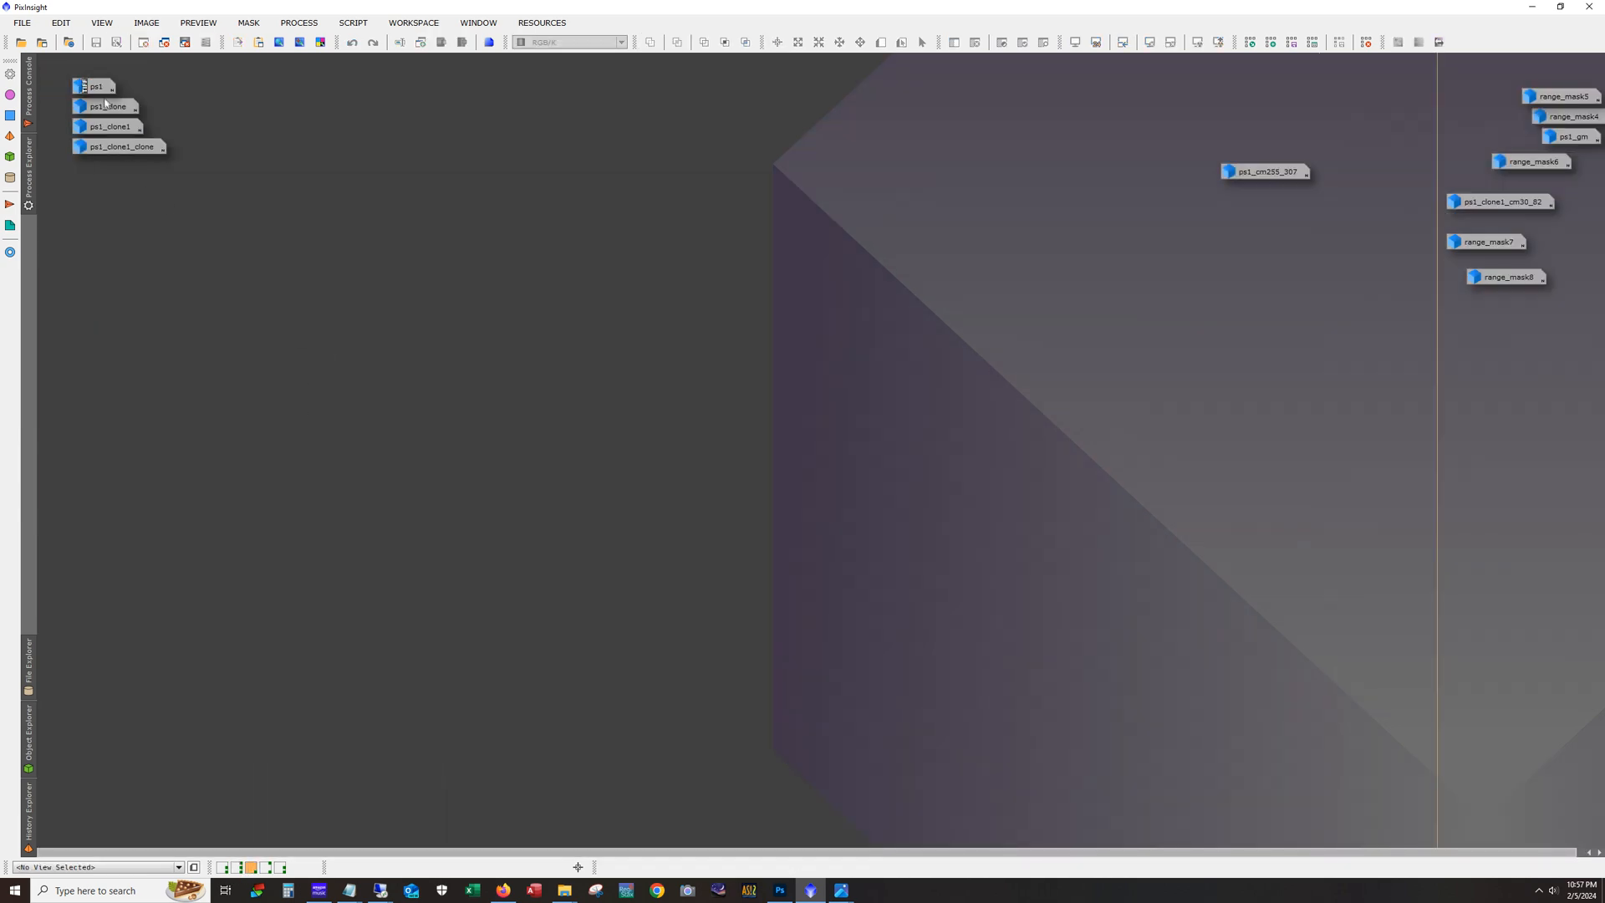
Step: Open the ps1 colour Horsehead and Flame Nebula image from its icon
double_click(97, 86)
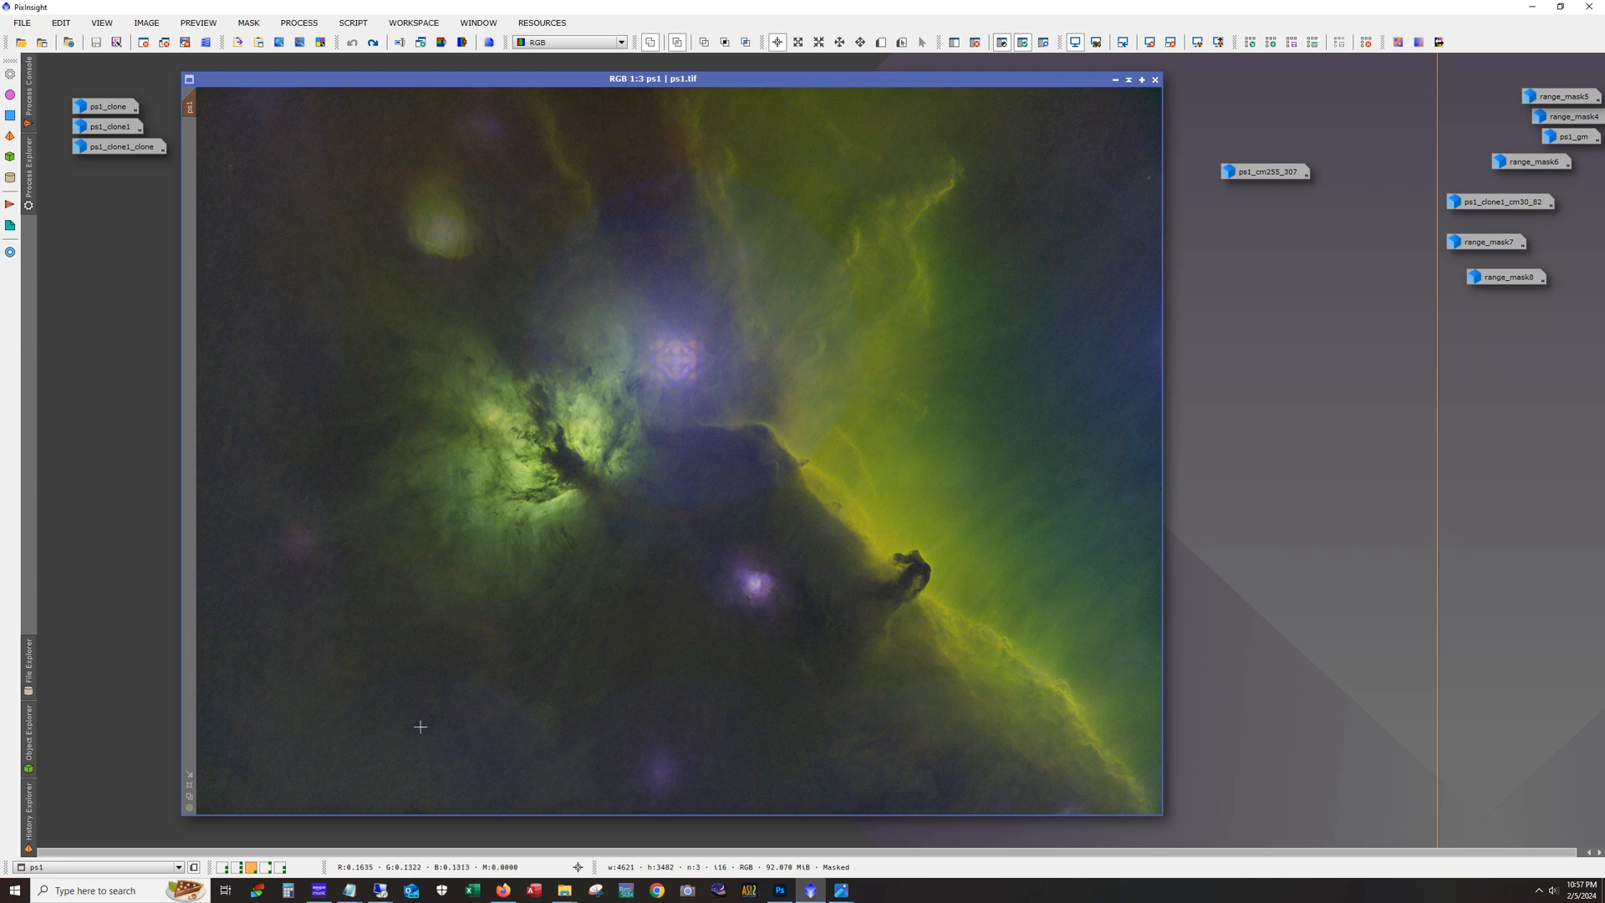
mouse_move(763, 687)
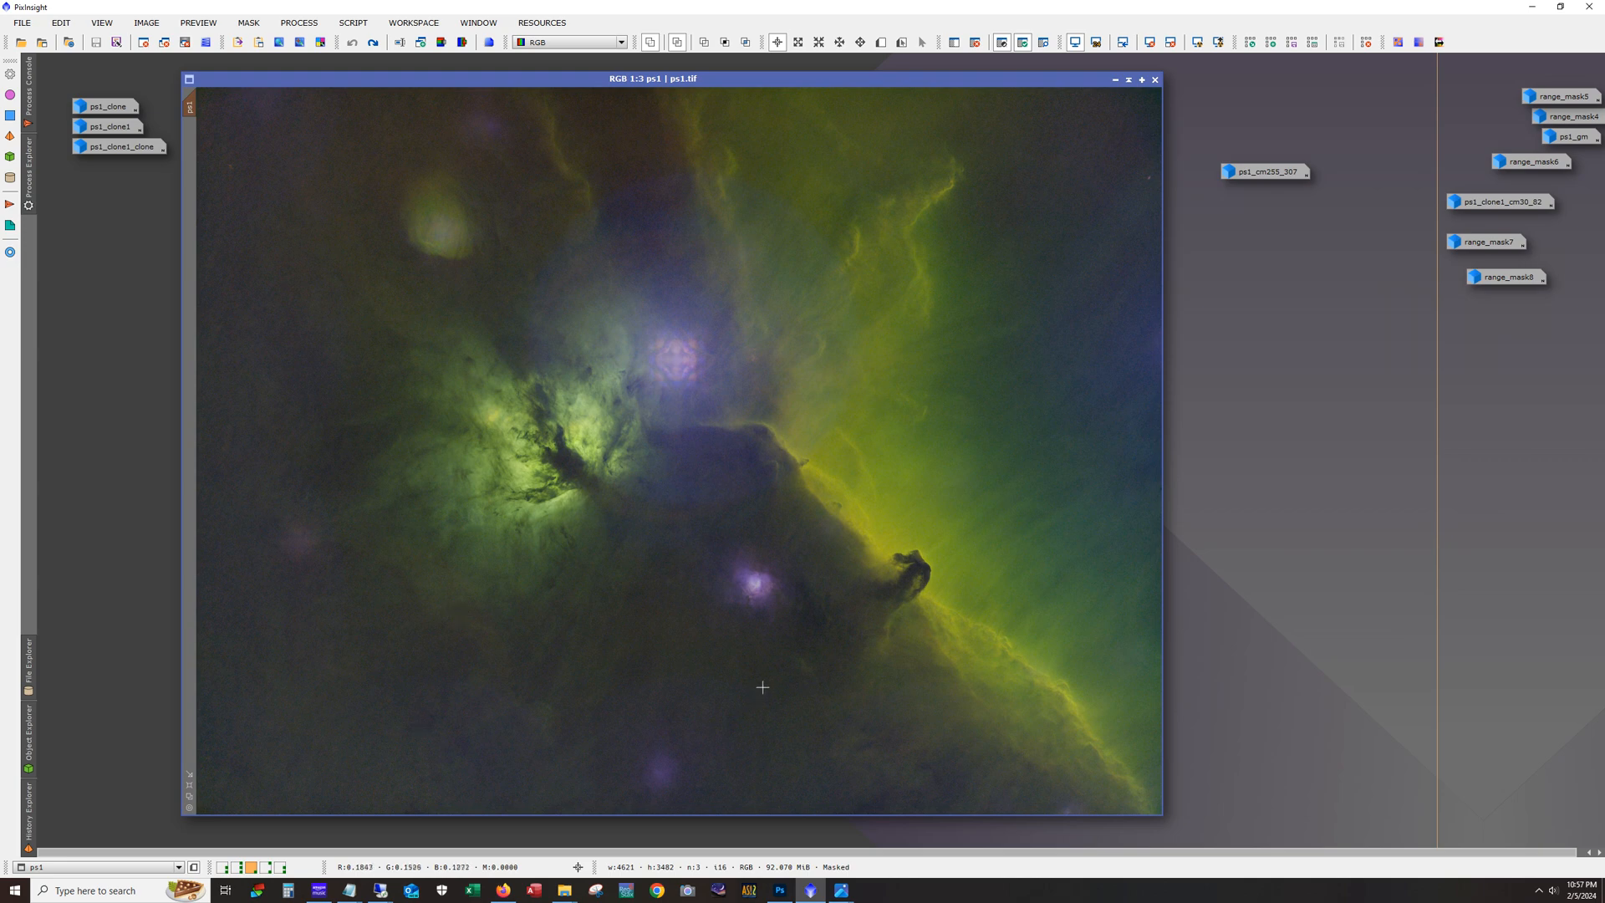
mouse_move(942, 712)
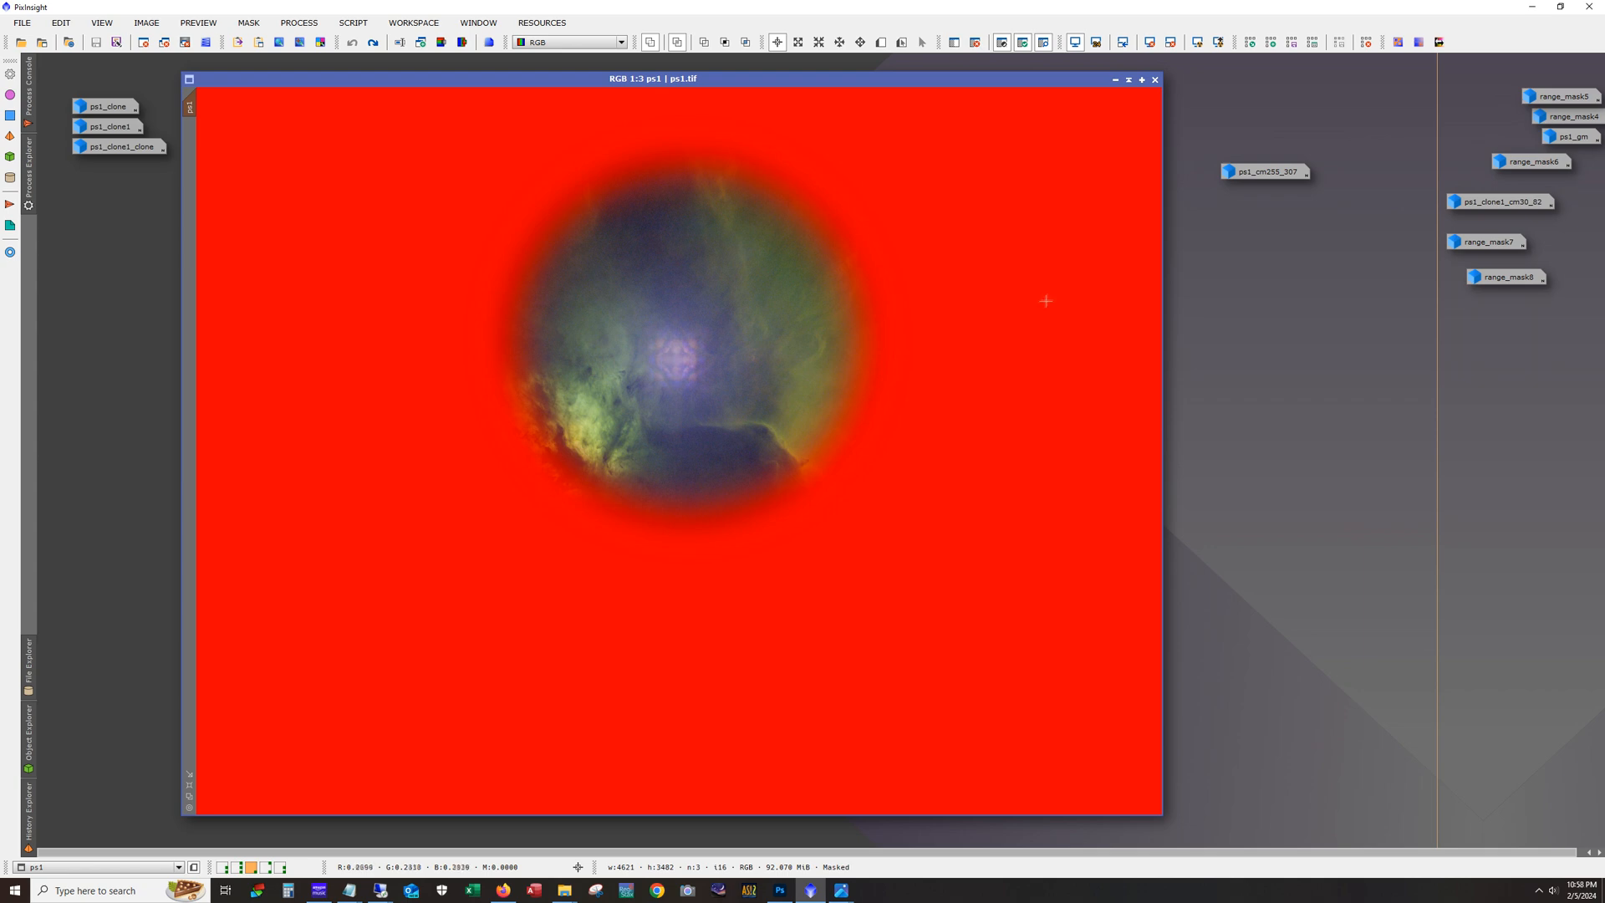
mouse_move(1052, 277)
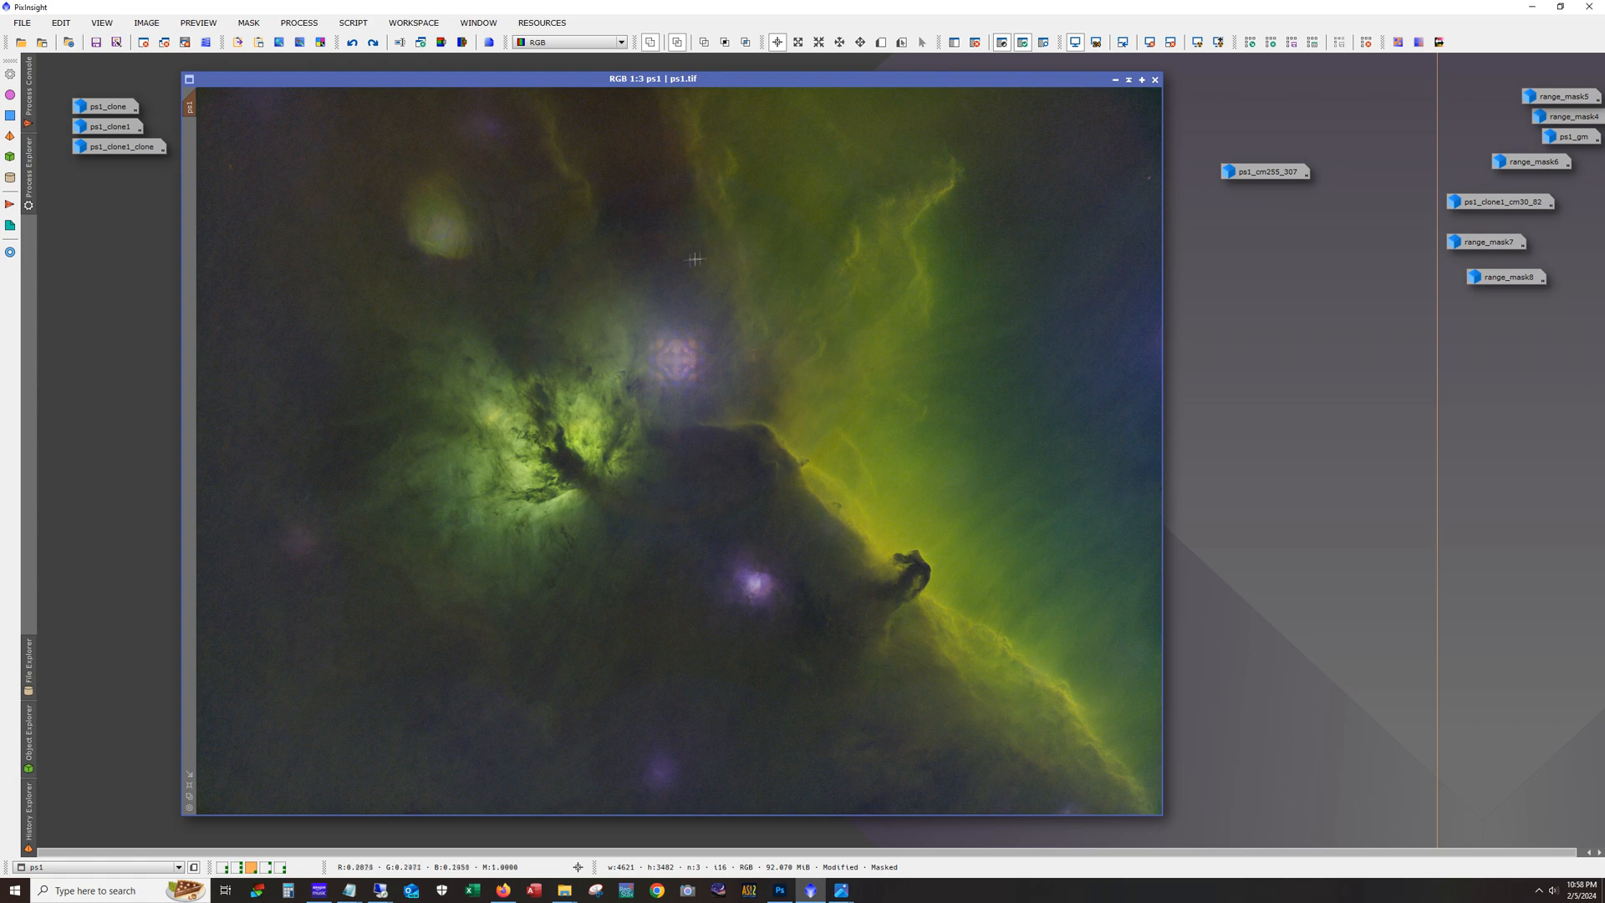
mouse_move(737, 496)
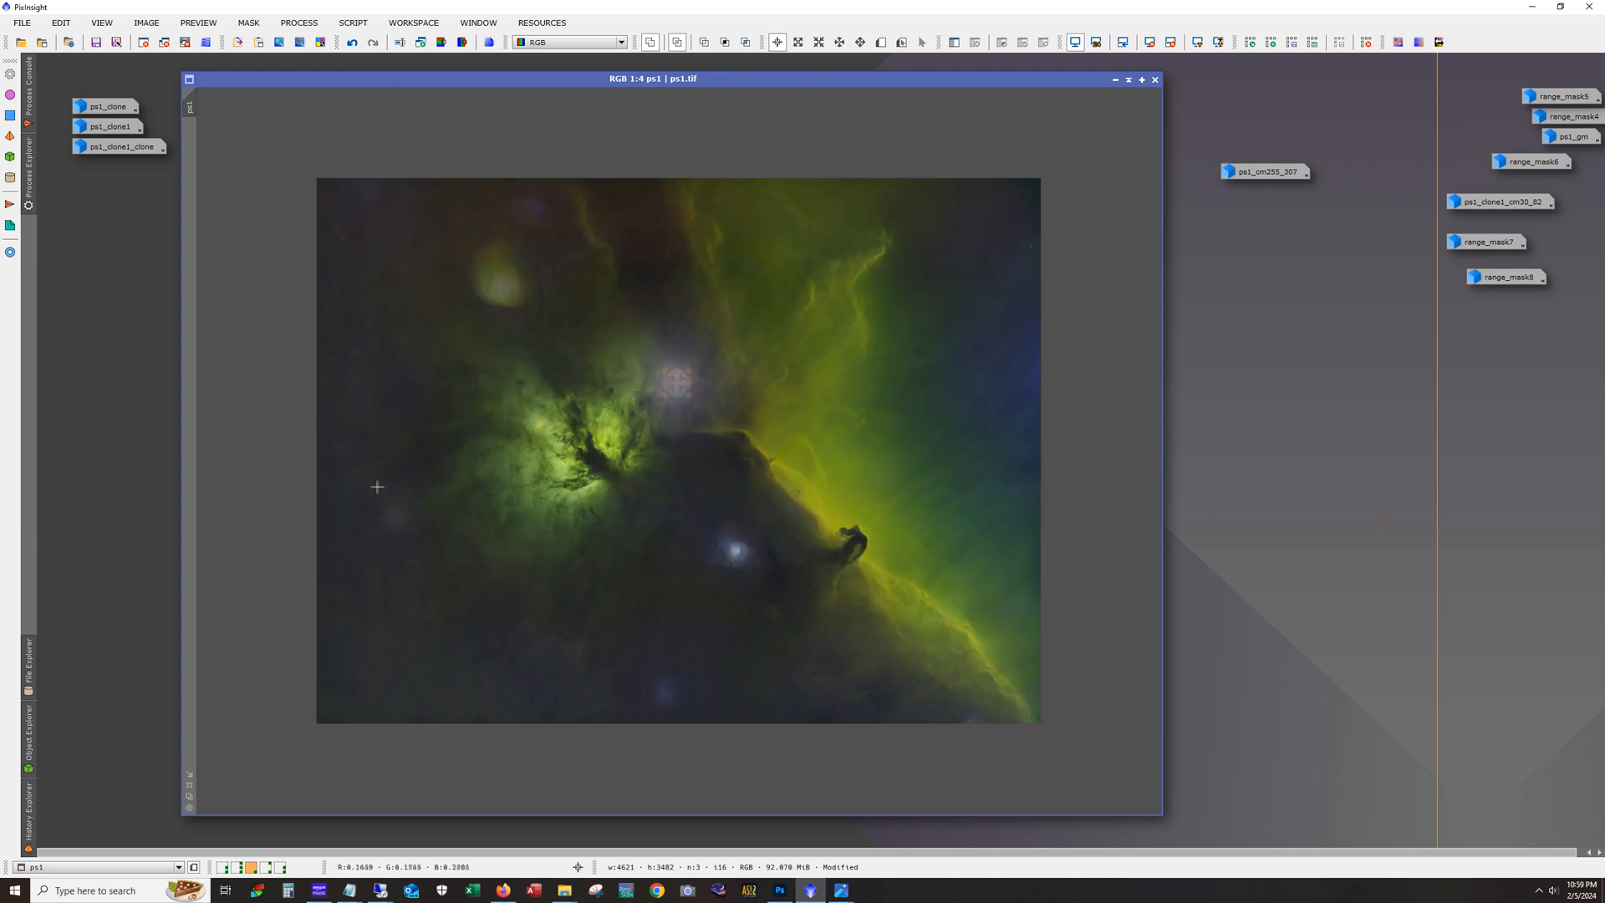
mouse_move(1006, 501)
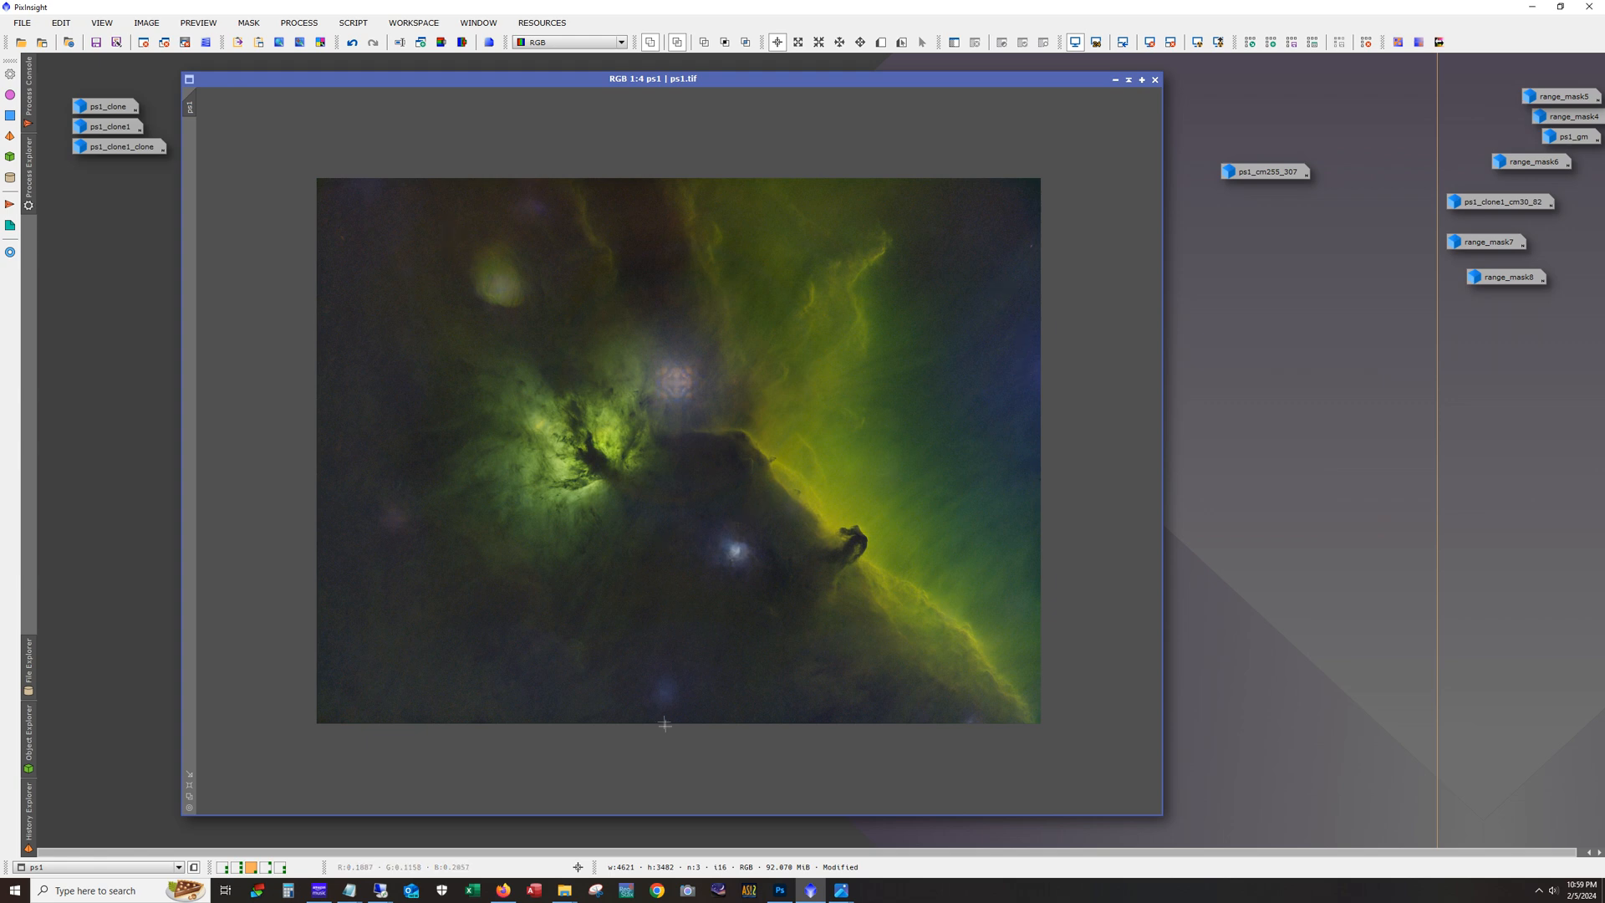
mouse_move(415, 57)
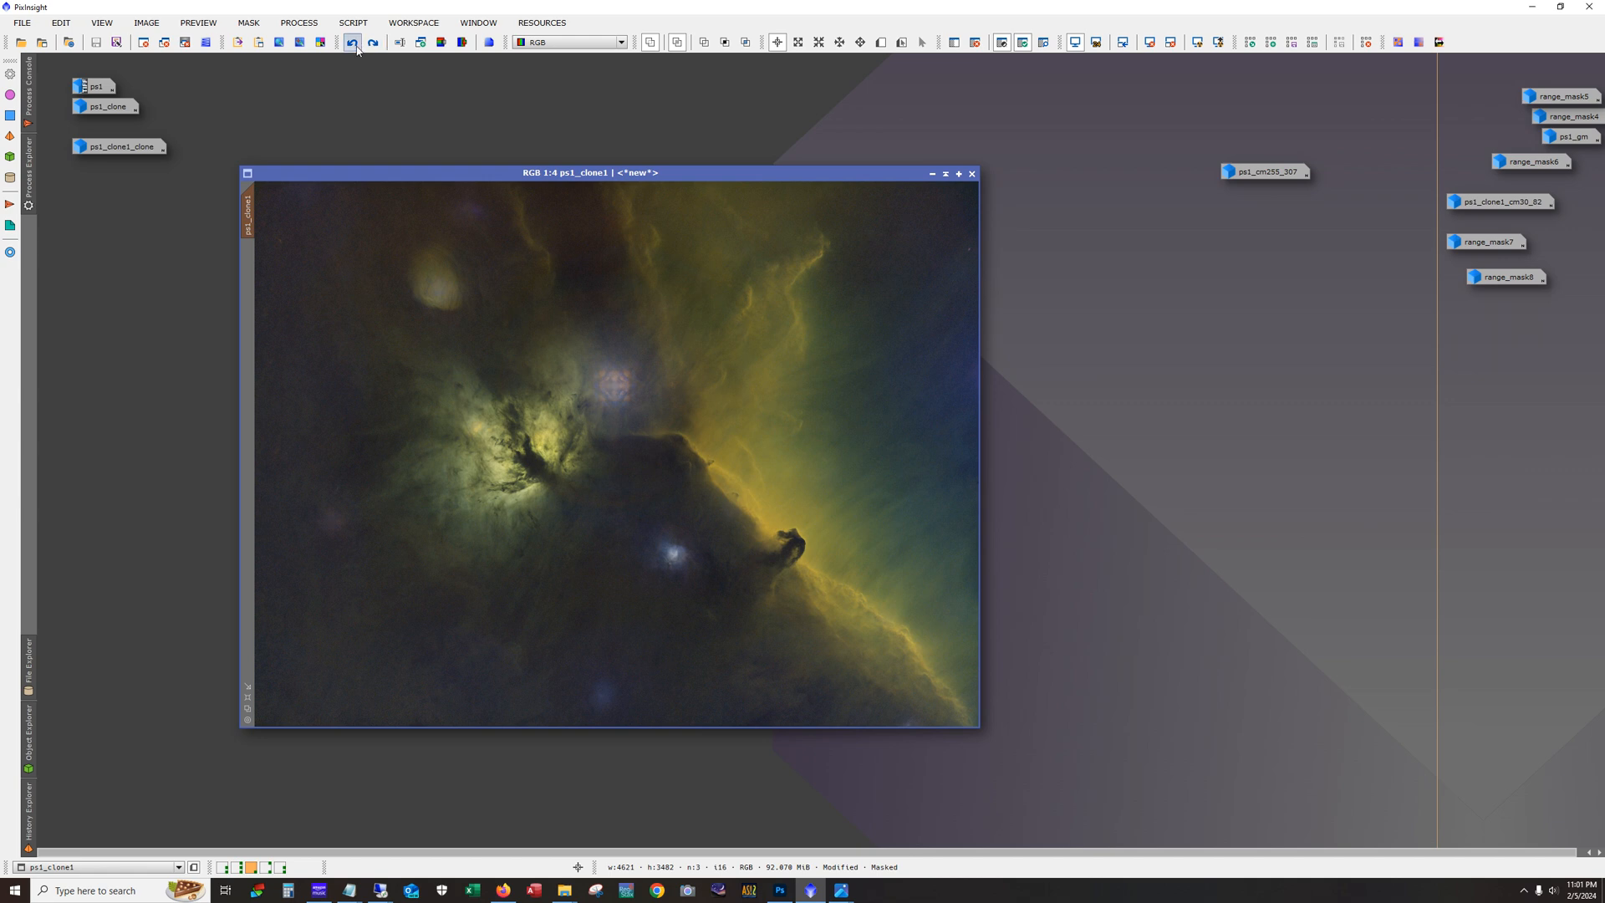
Step: Undo and redo the green removal on ps1_clone1 to compare the orange-gold tones
click(373, 42)
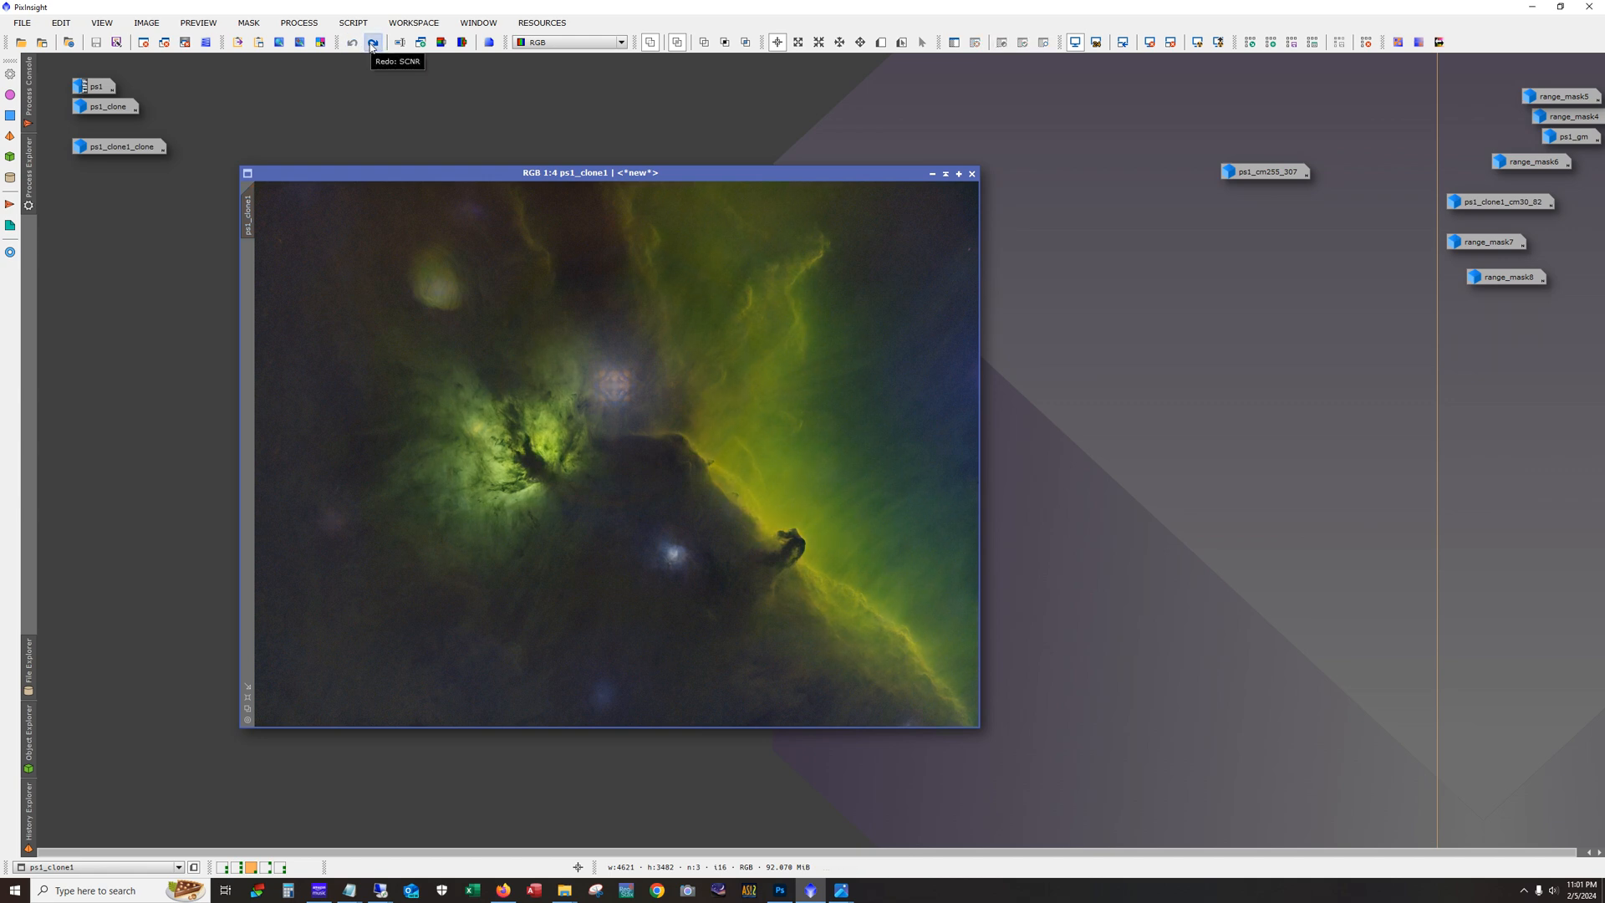
click(371, 42)
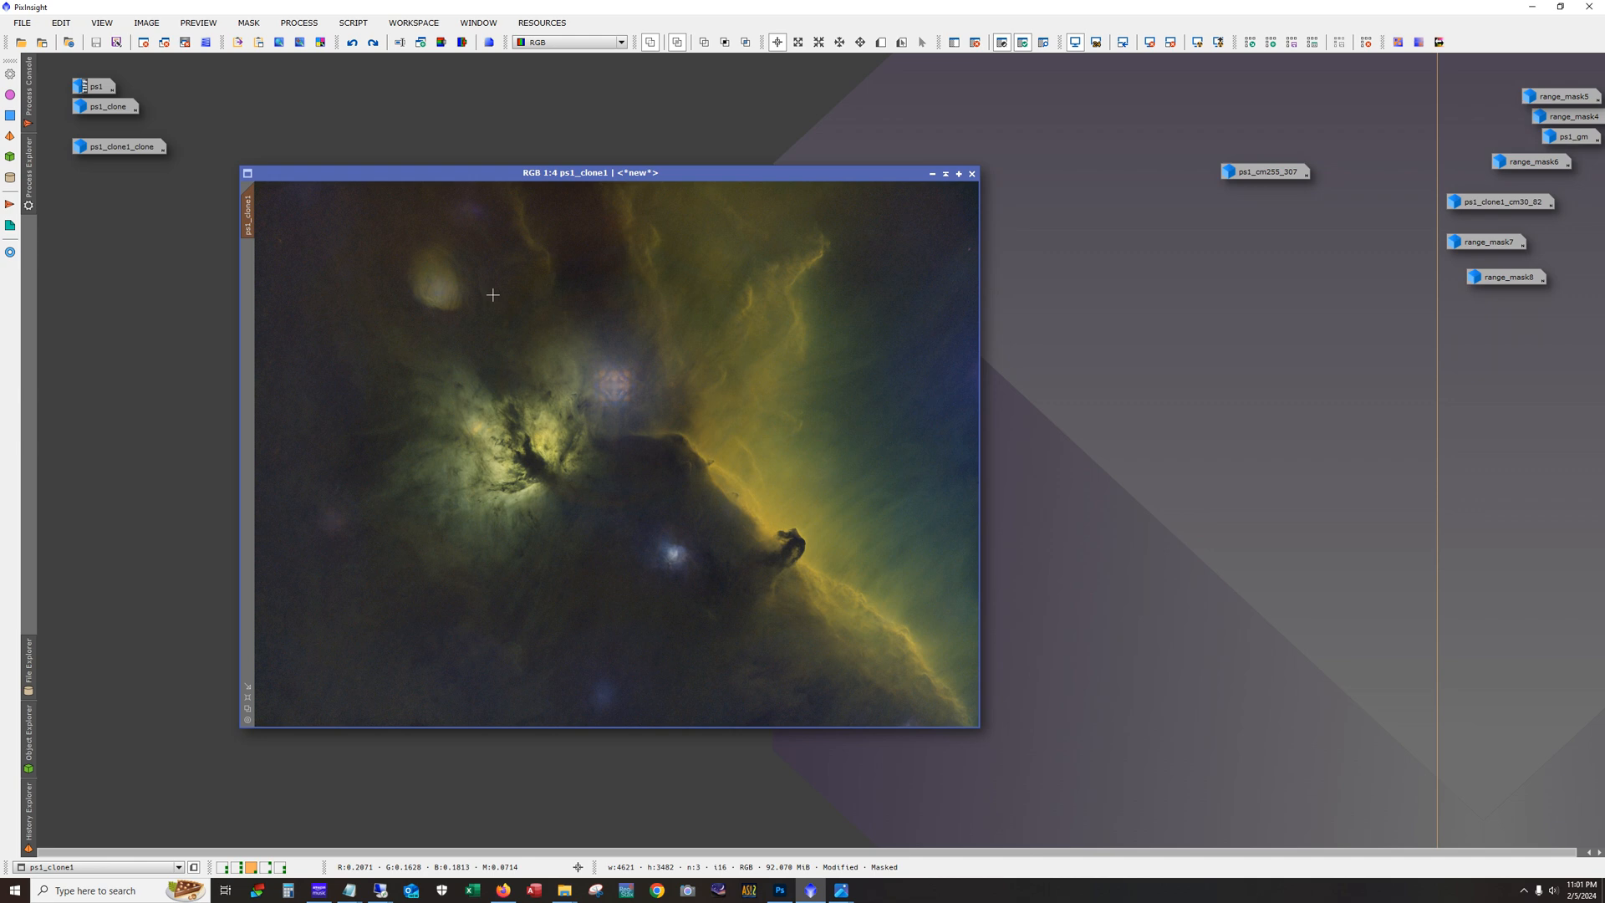
mouse_move(1008, 579)
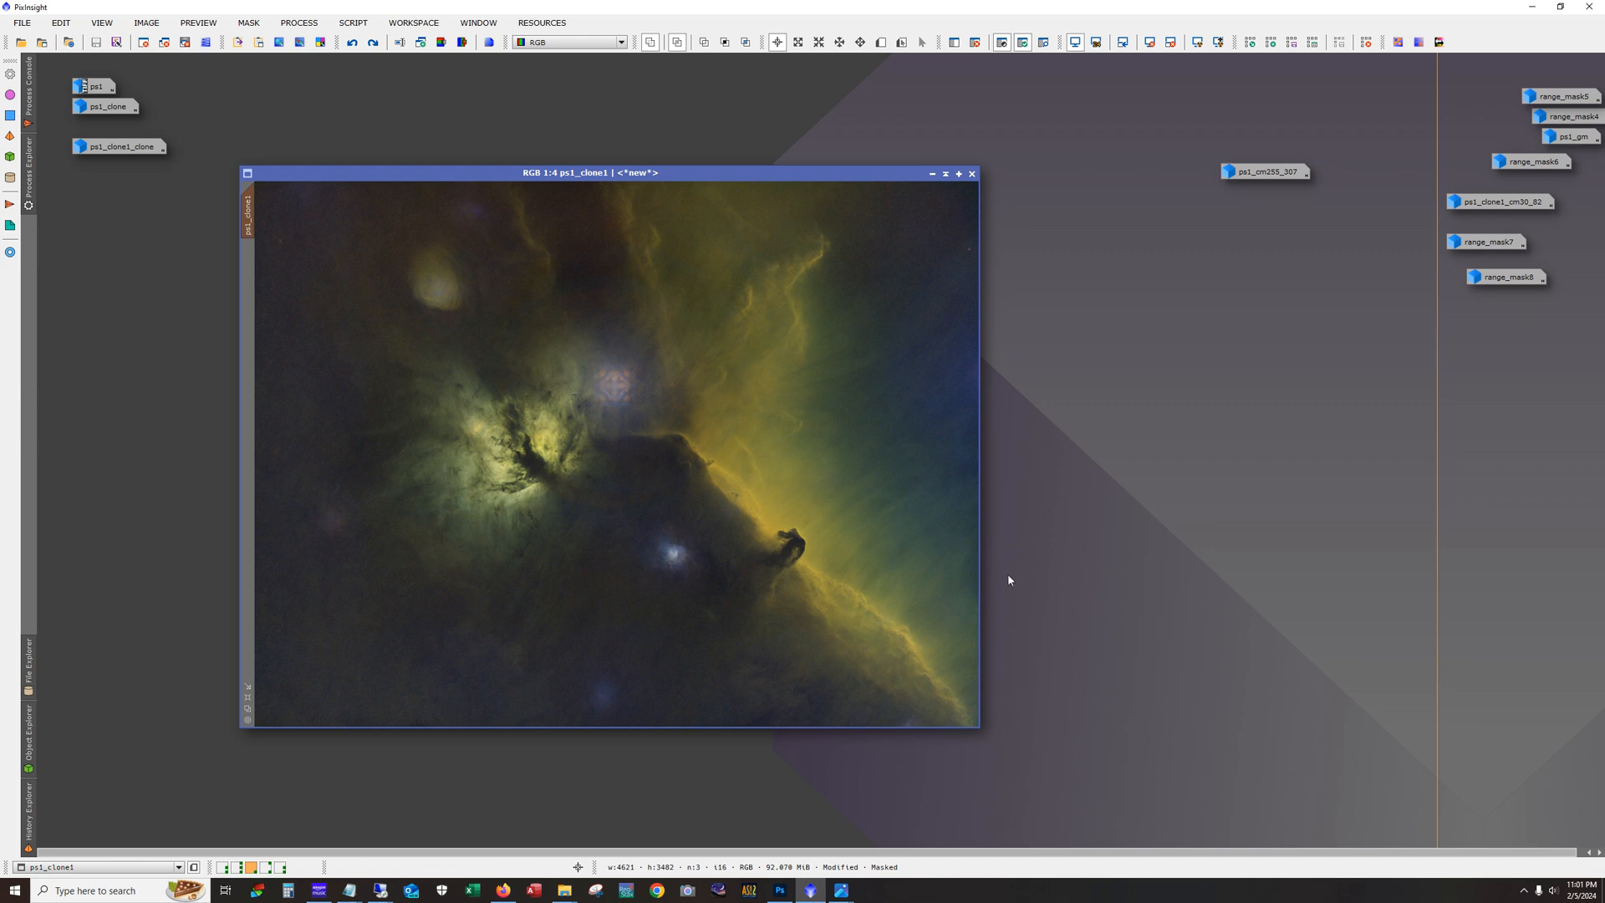
mouse_move(851, 307)
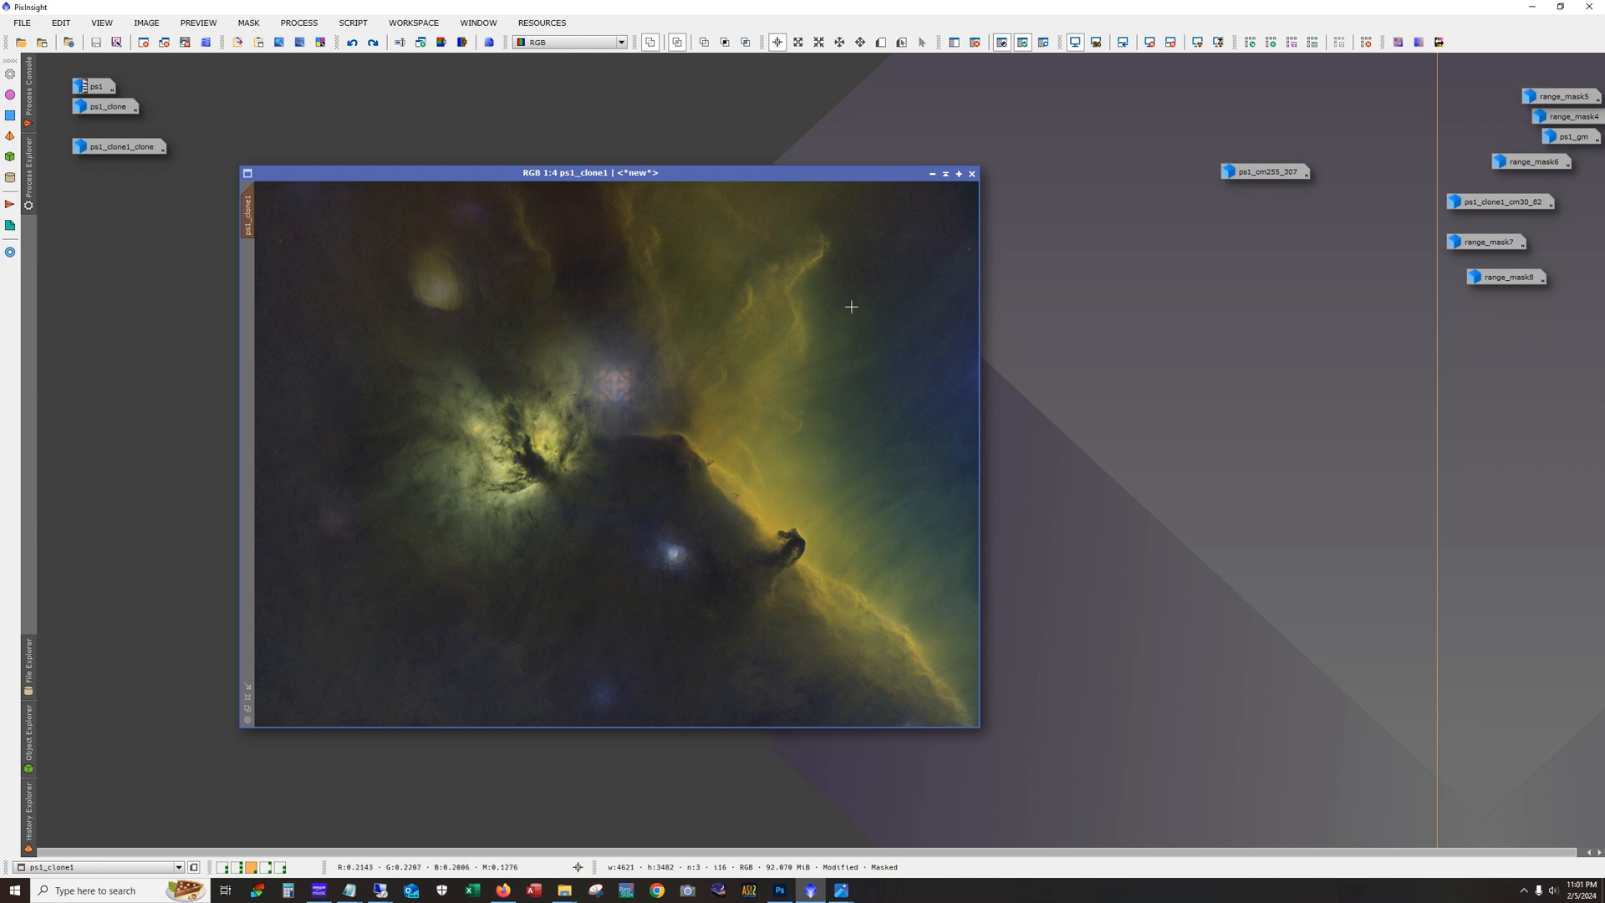
mouse_move(102, 393)
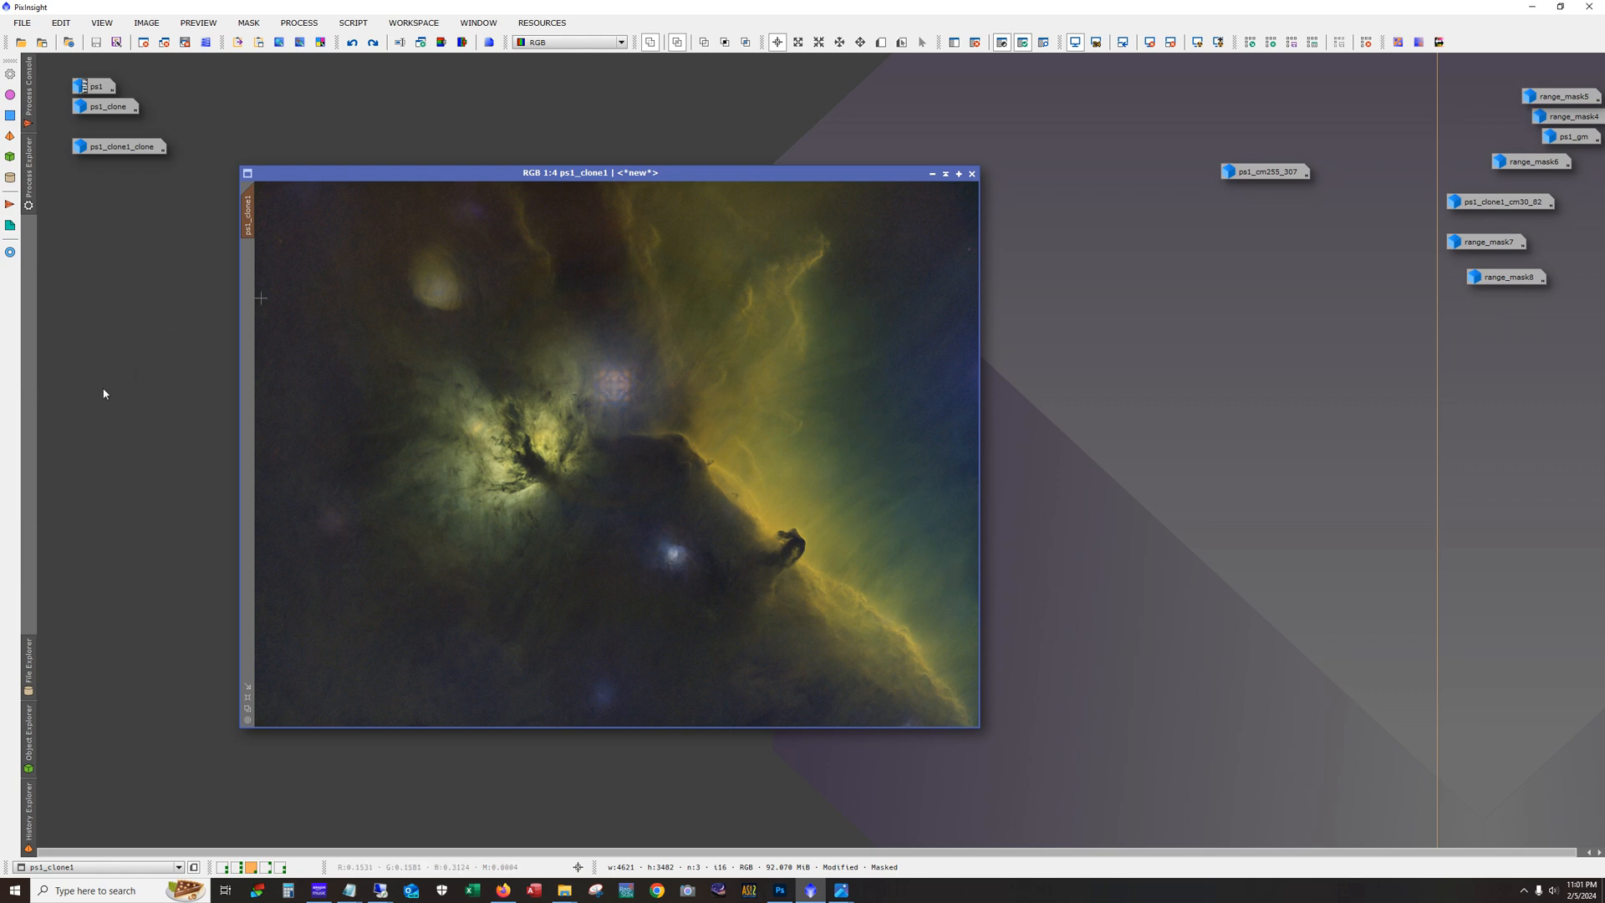
click(371, 41)
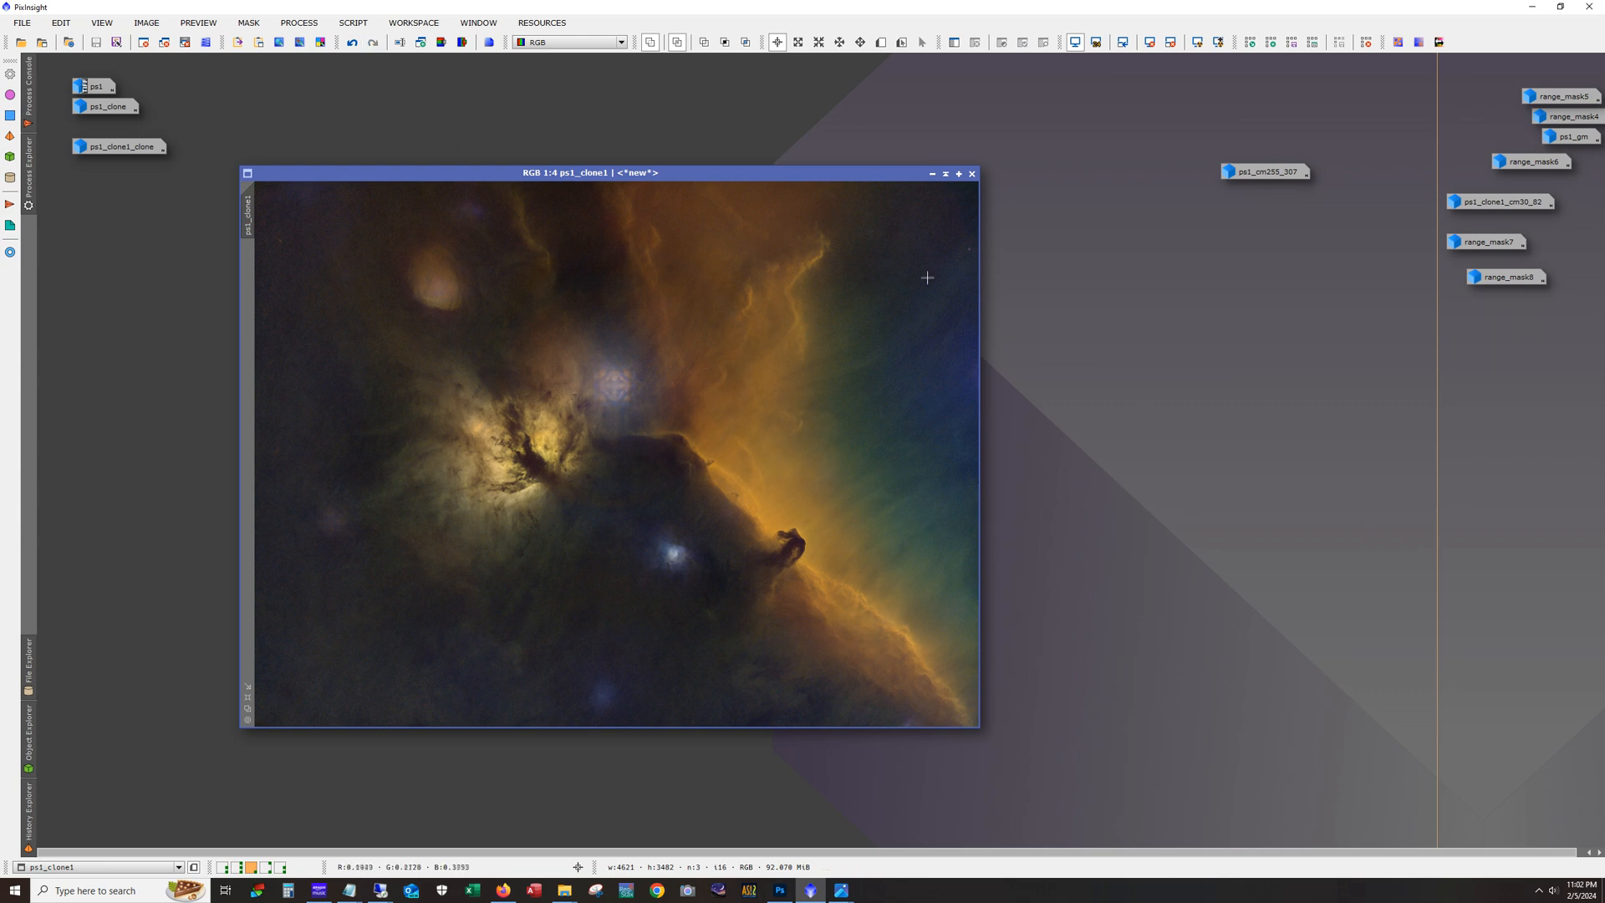
mouse_move(297, 110)
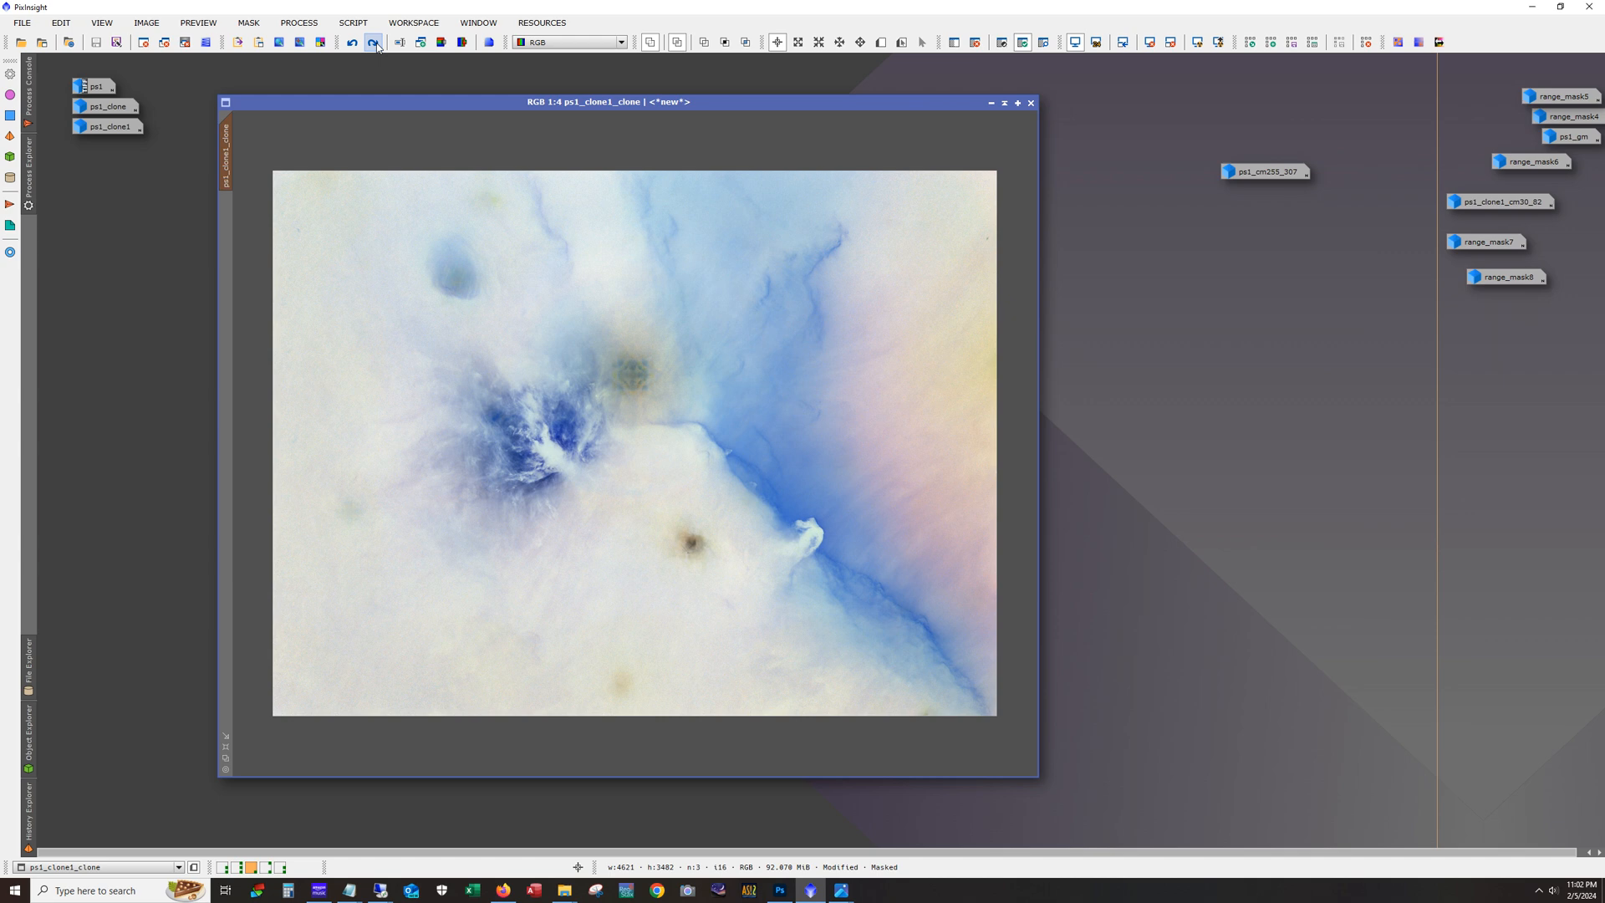
Step: Toggle undo/redo on ps1_clone1_clone to compare the halo change, then remove the mask
click(351, 42)
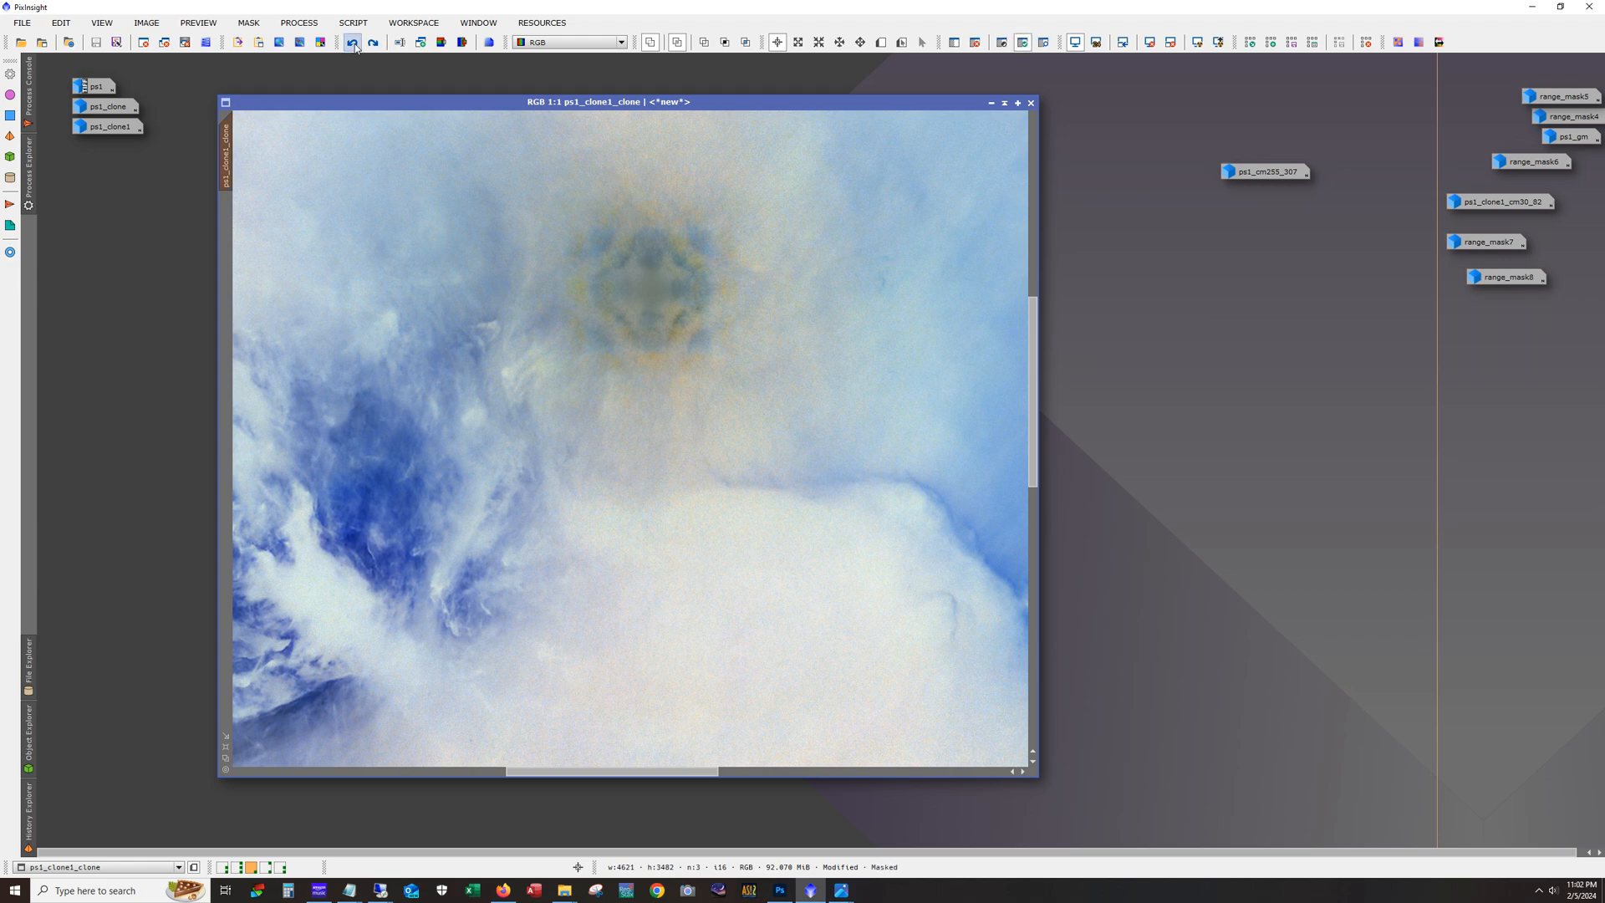
click(351, 41)
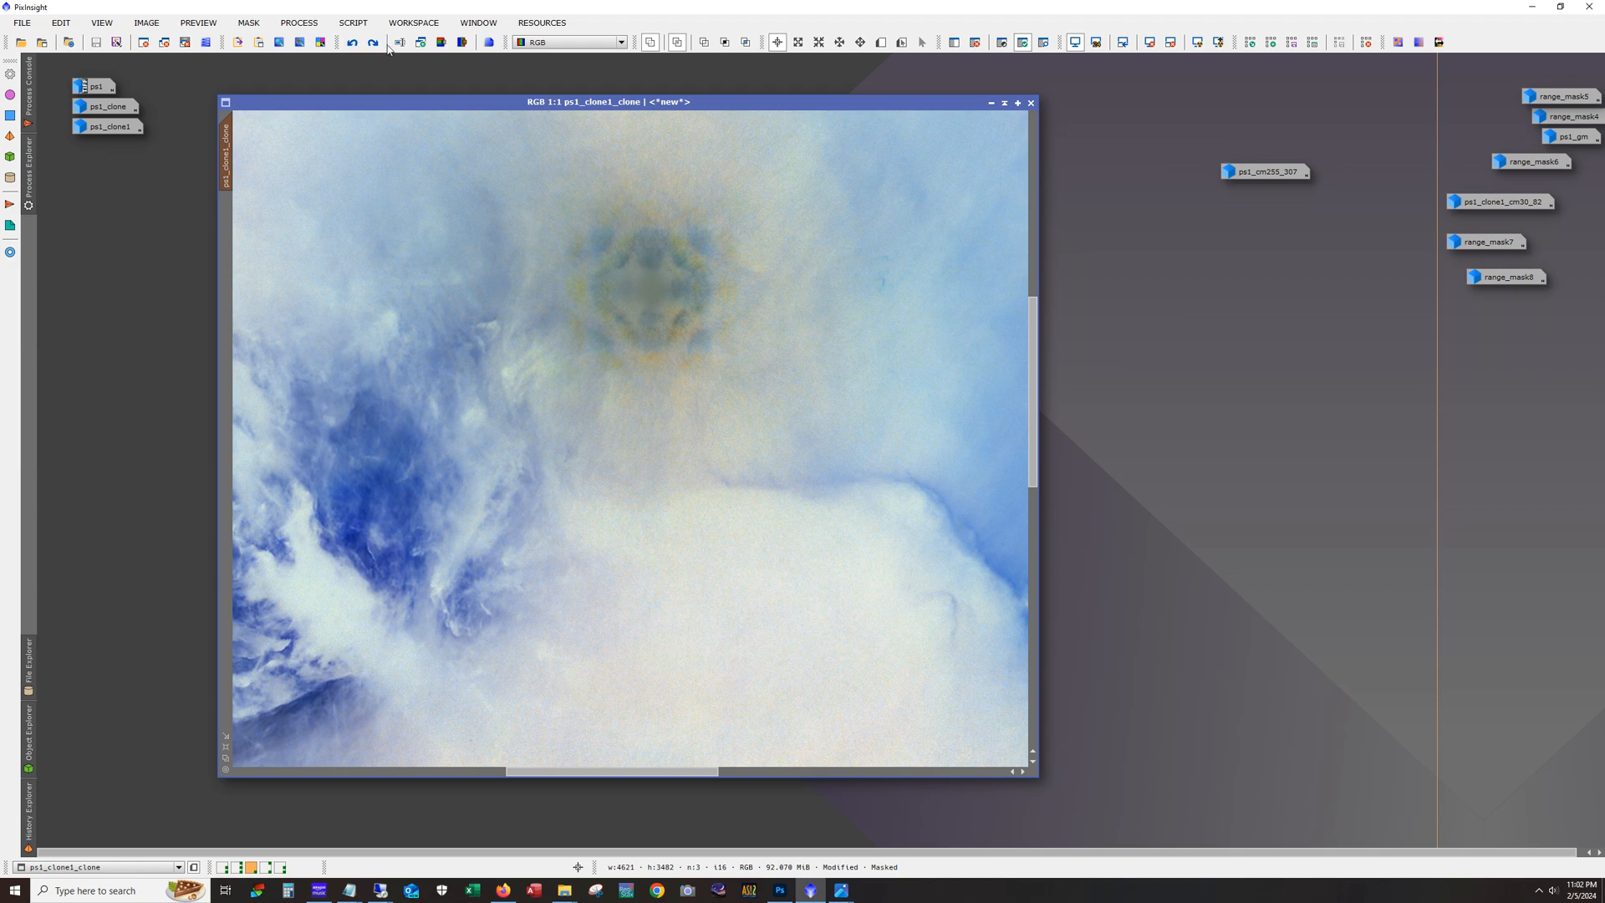
click(373, 41)
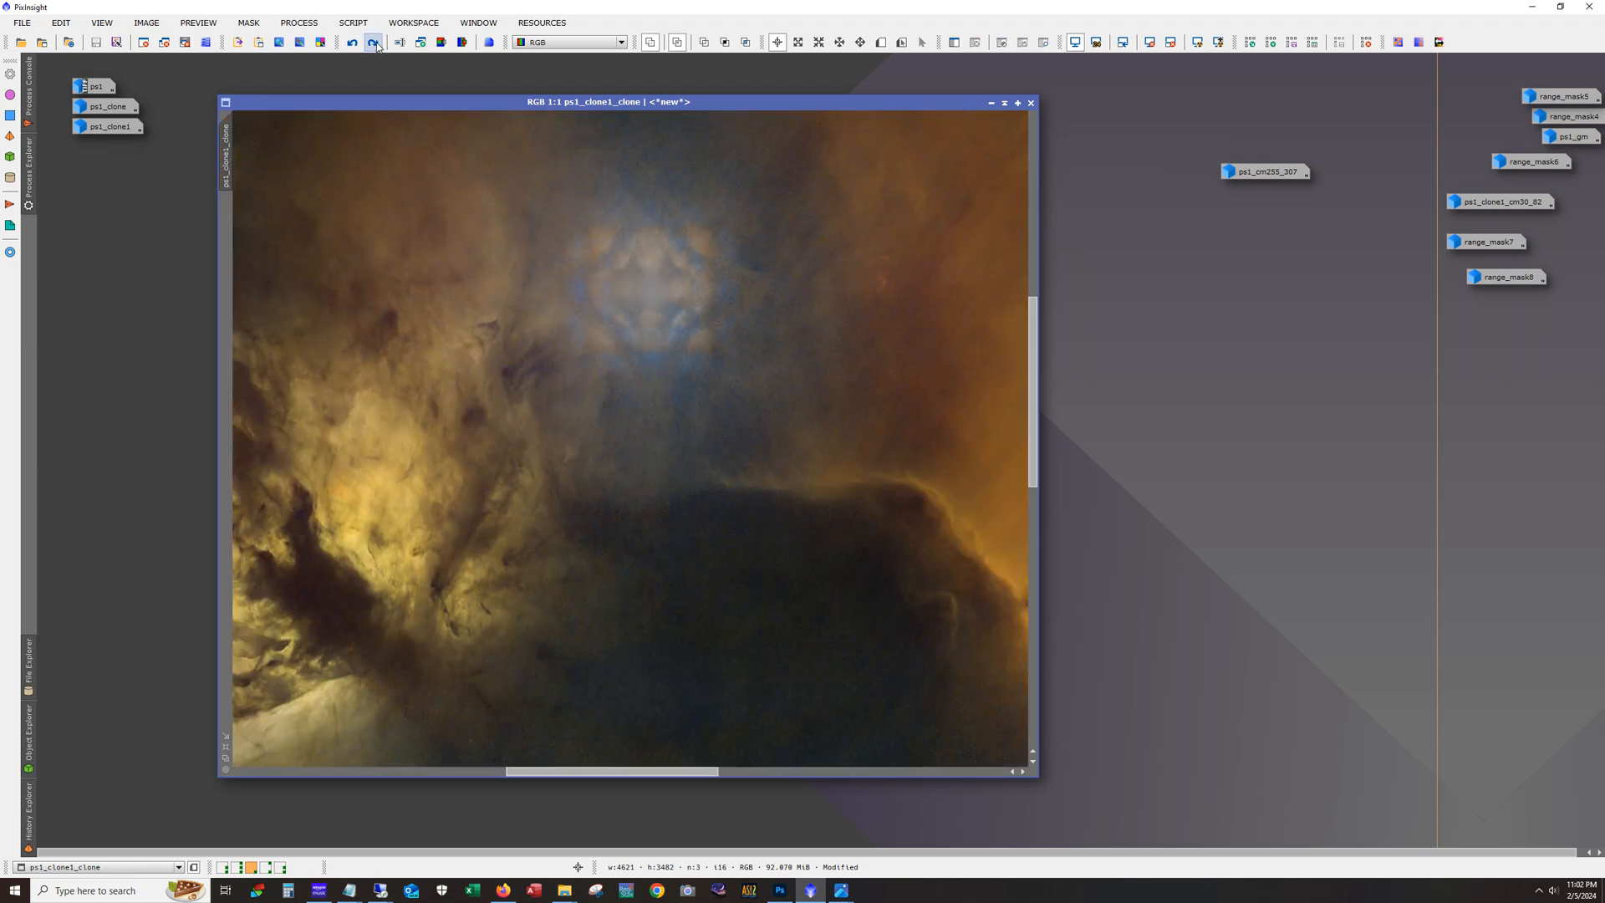
click(374, 41)
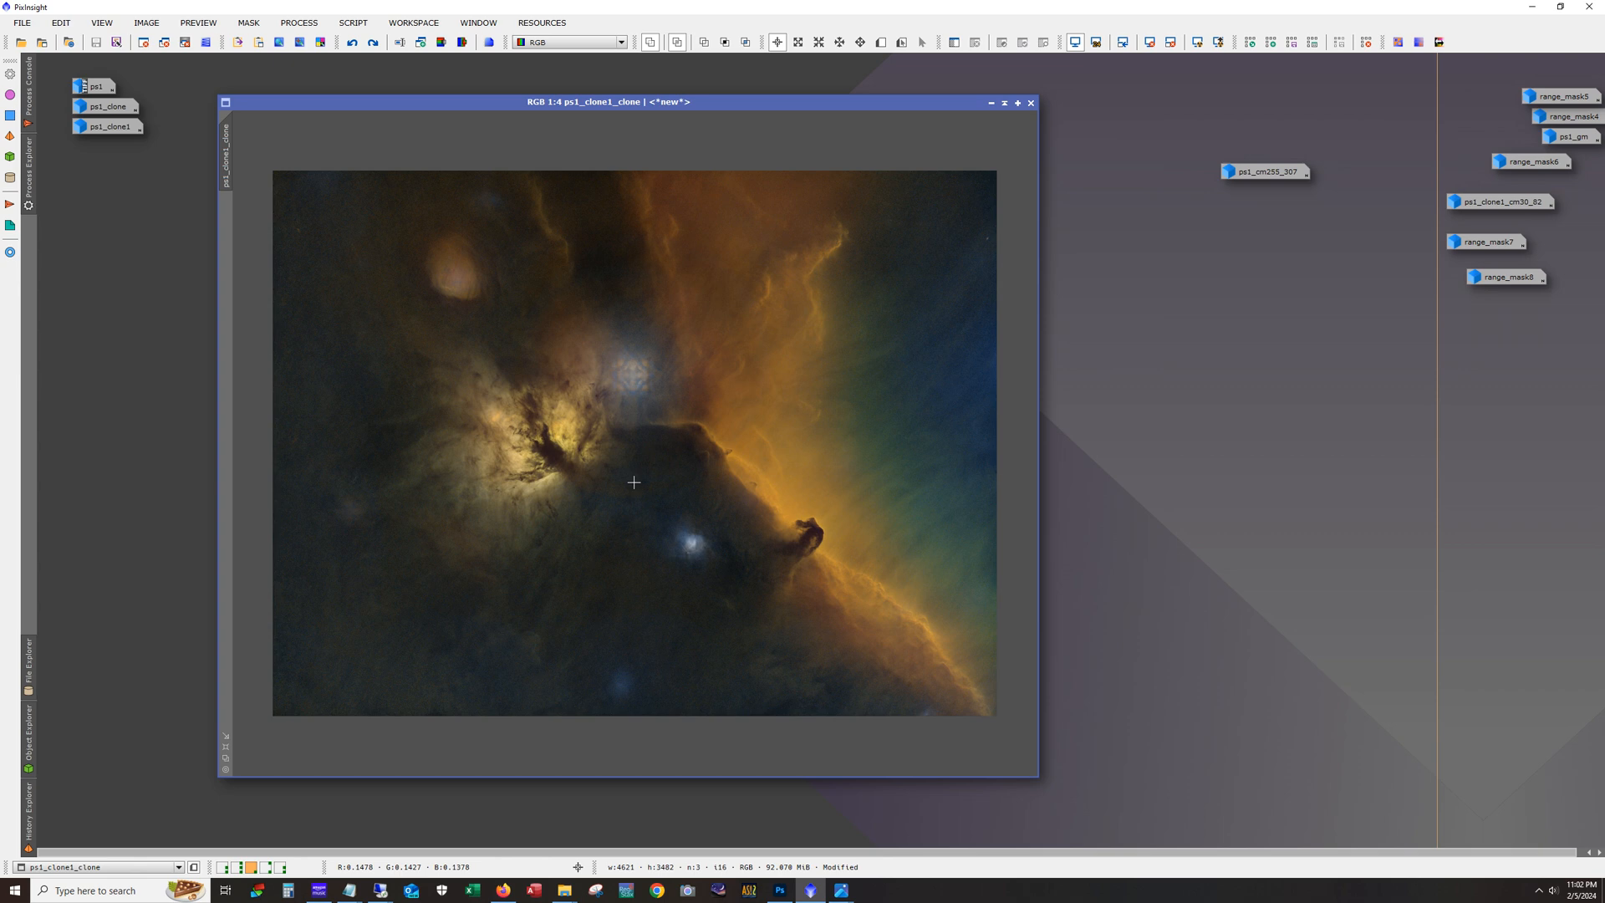
click(371, 42)
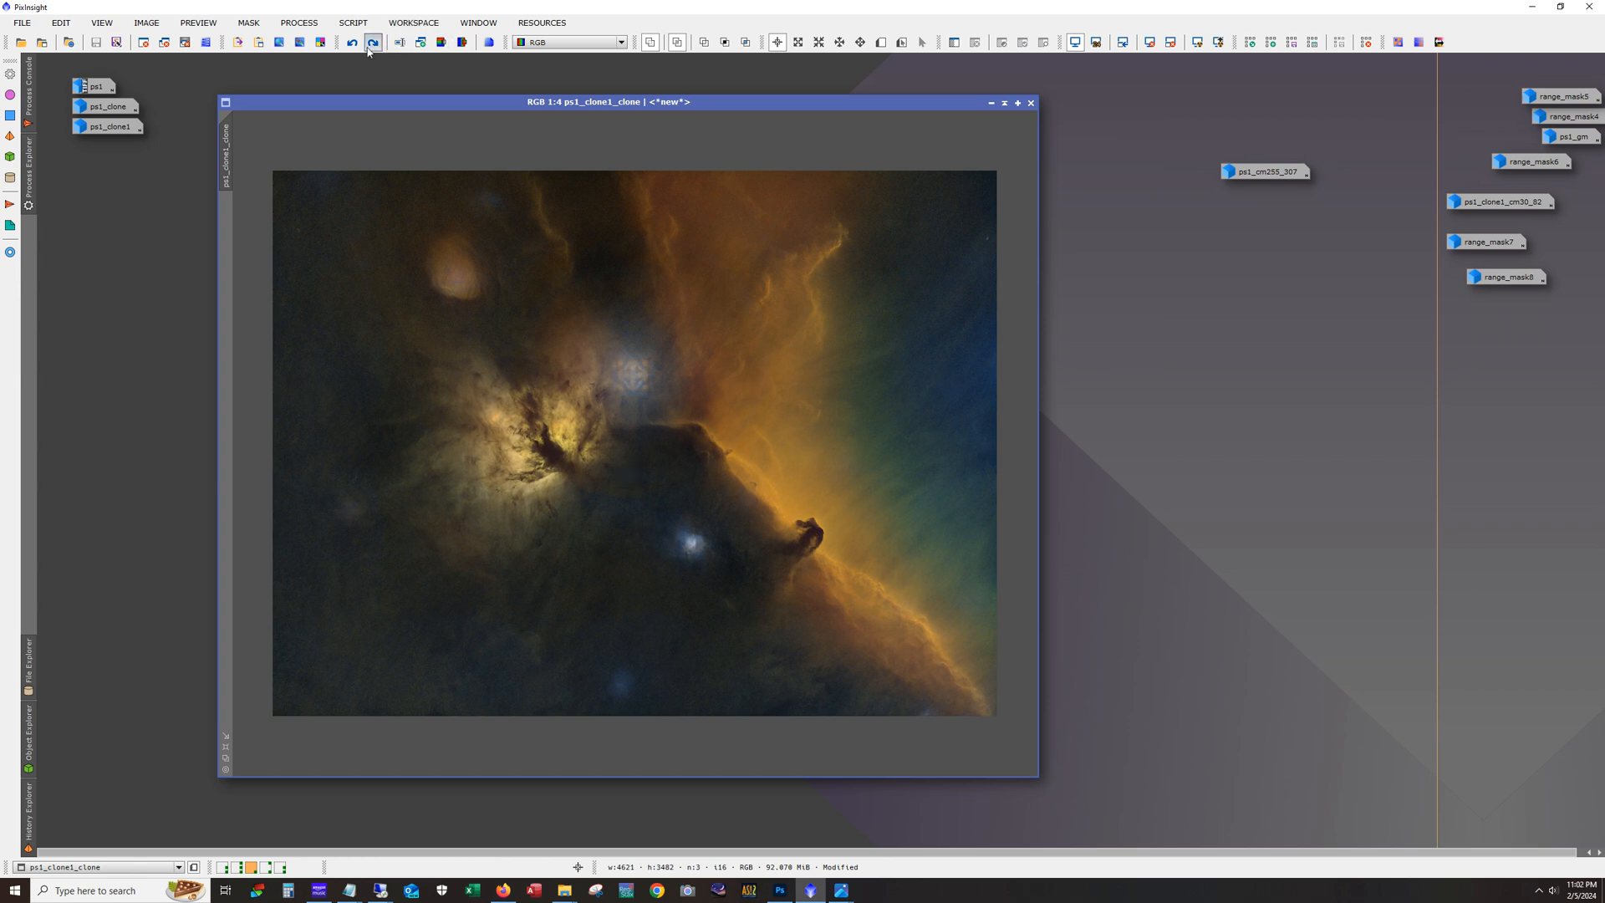
drag(610, 421, 873, 632)
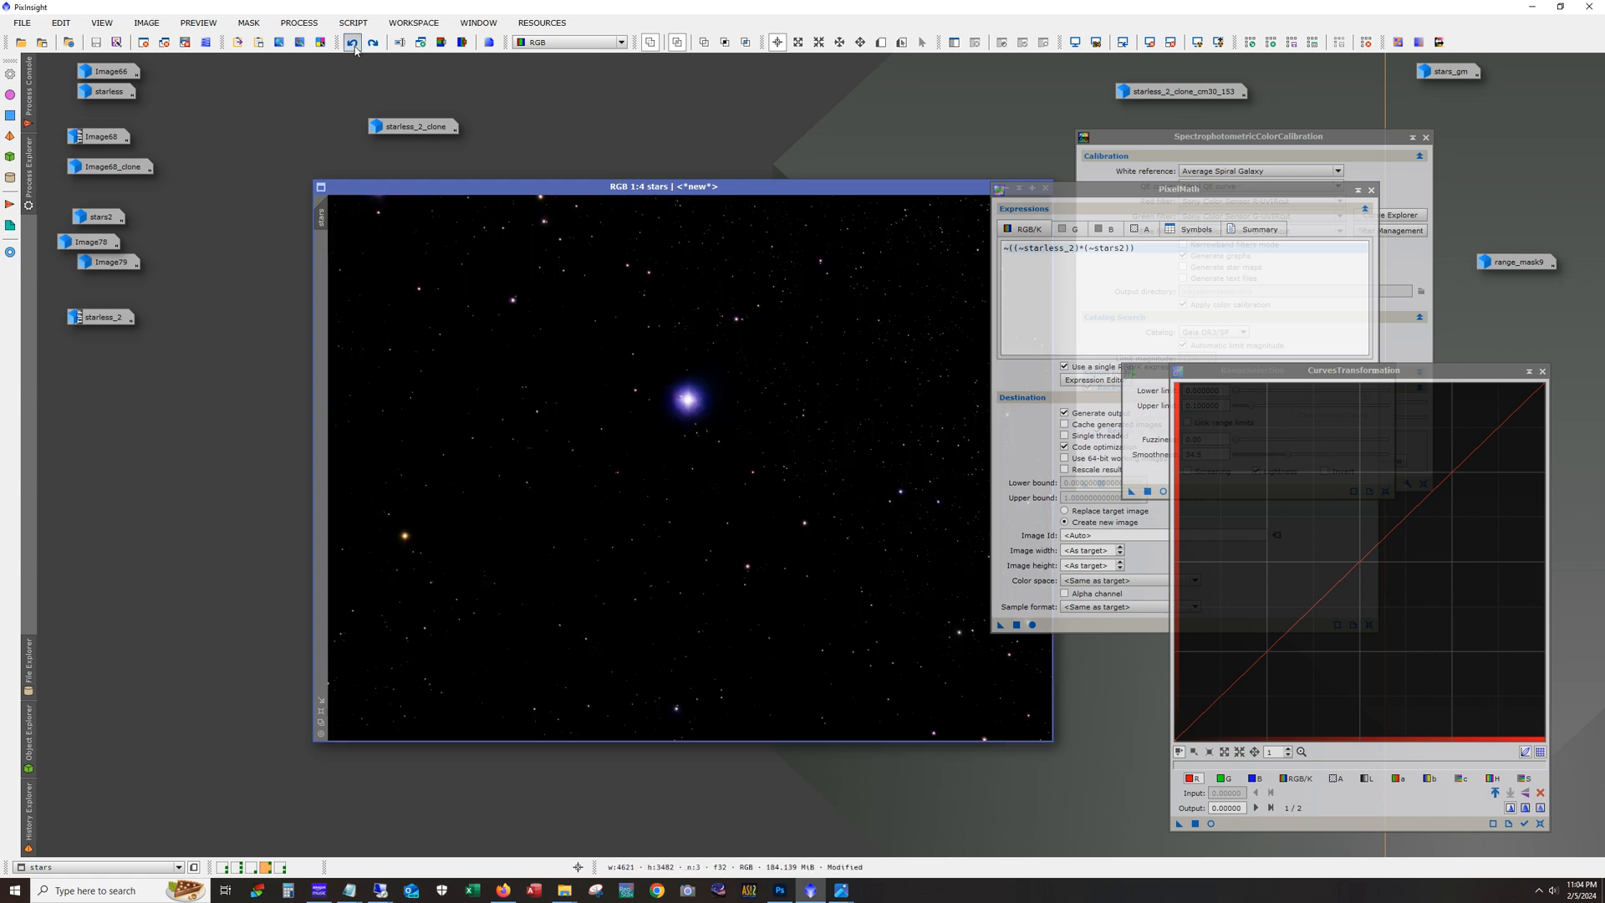
Step: Undo and redo the star reduction, keeping Alnitak as a compact star
click(352, 41)
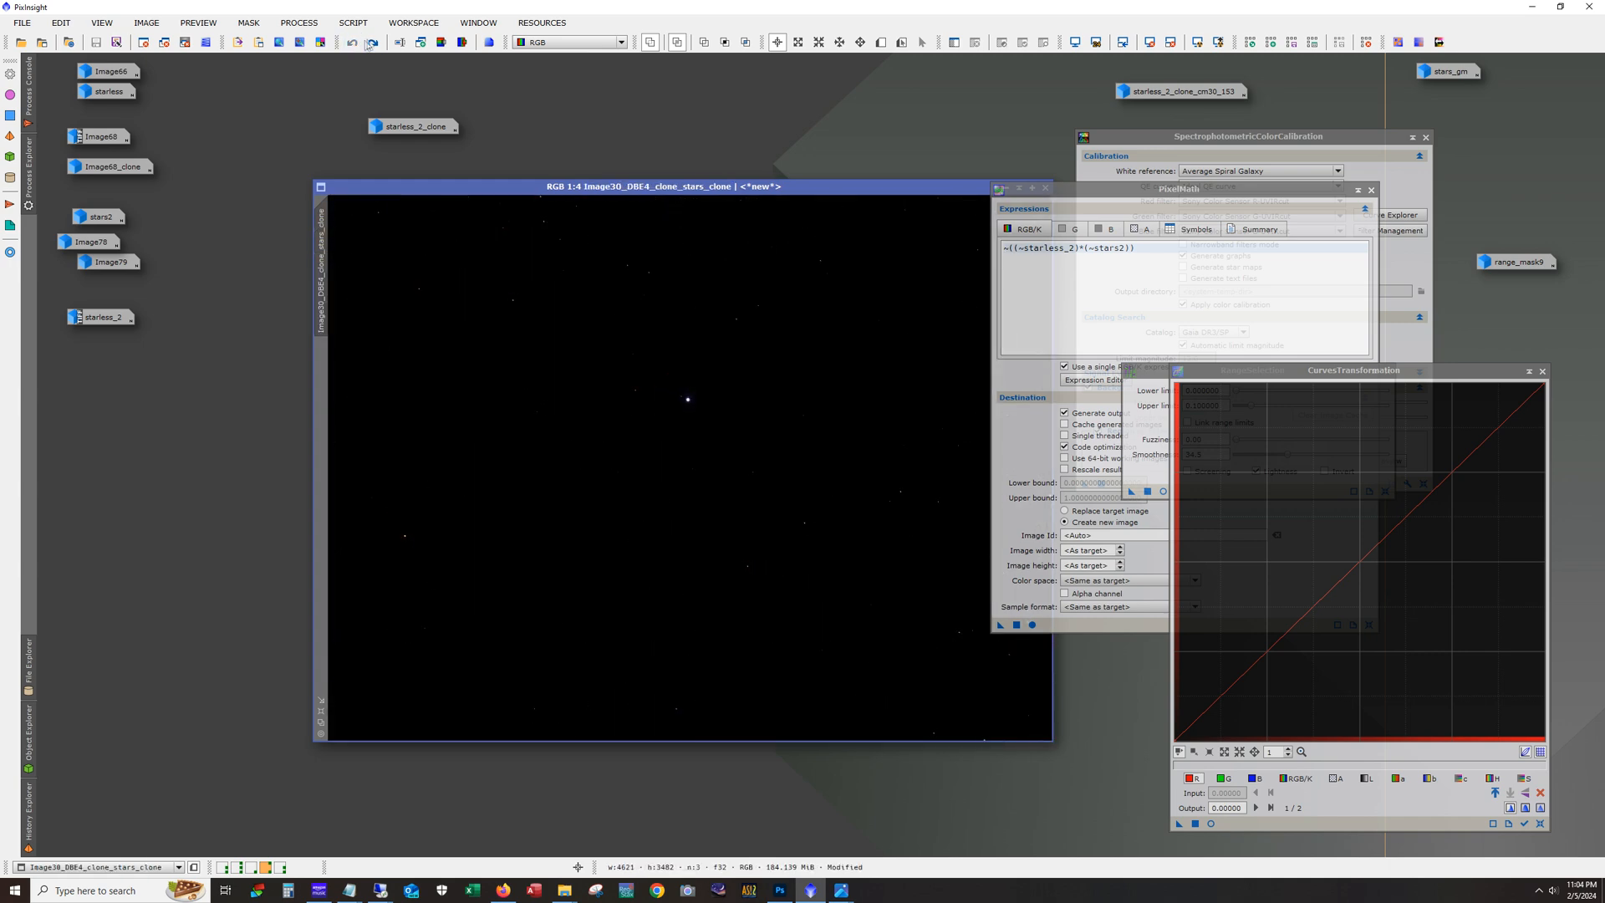
click(371, 42)
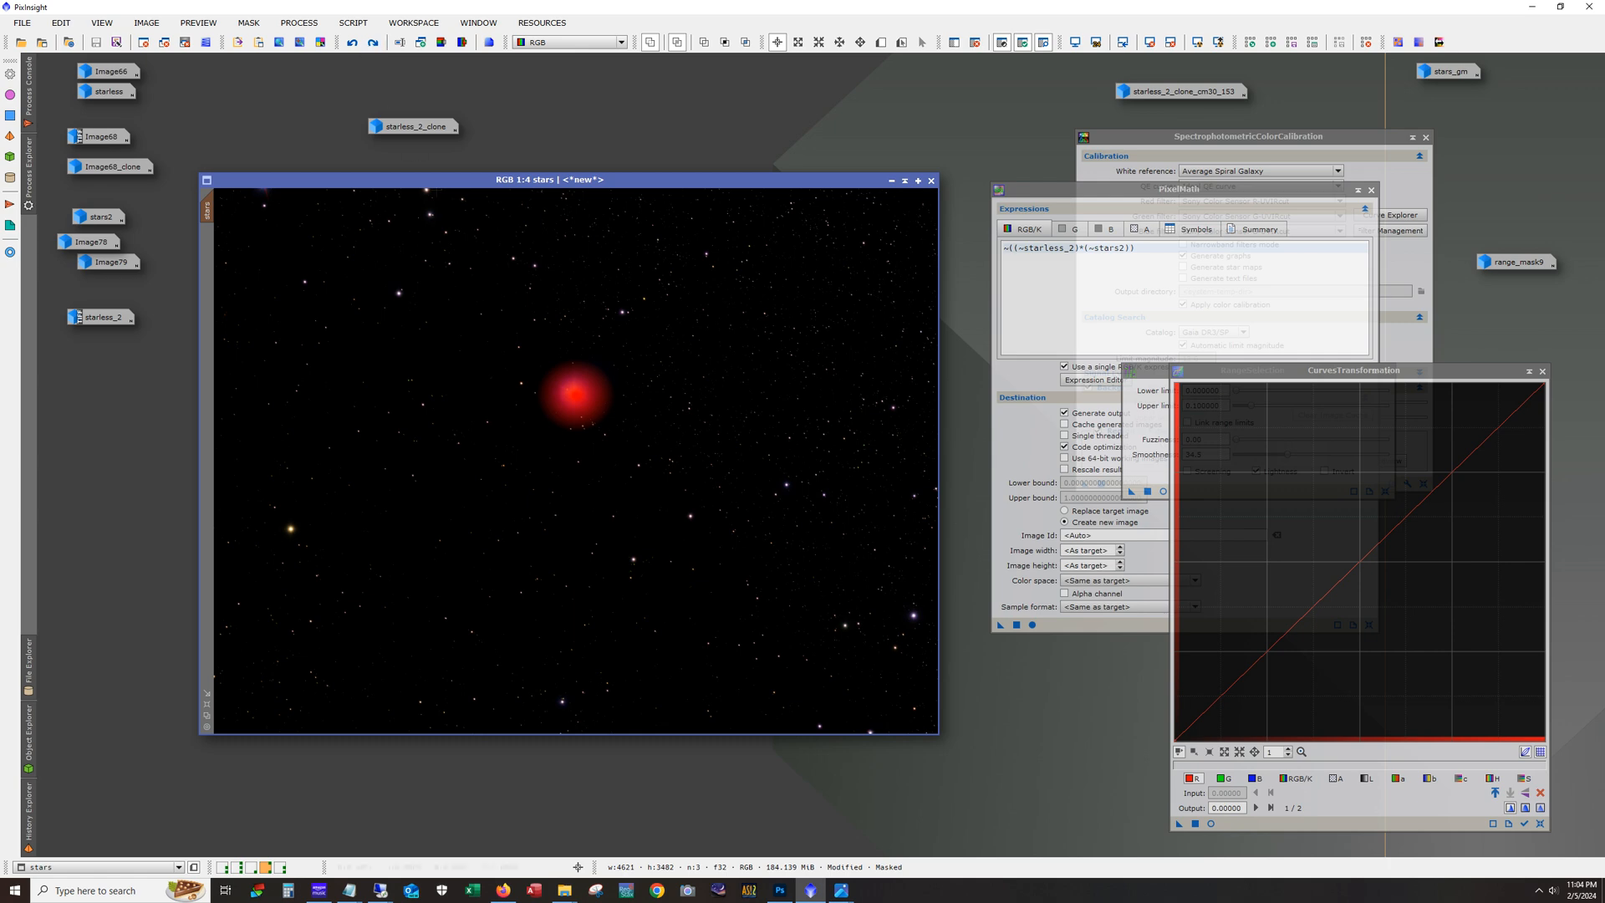
mouse_move(765, 338)
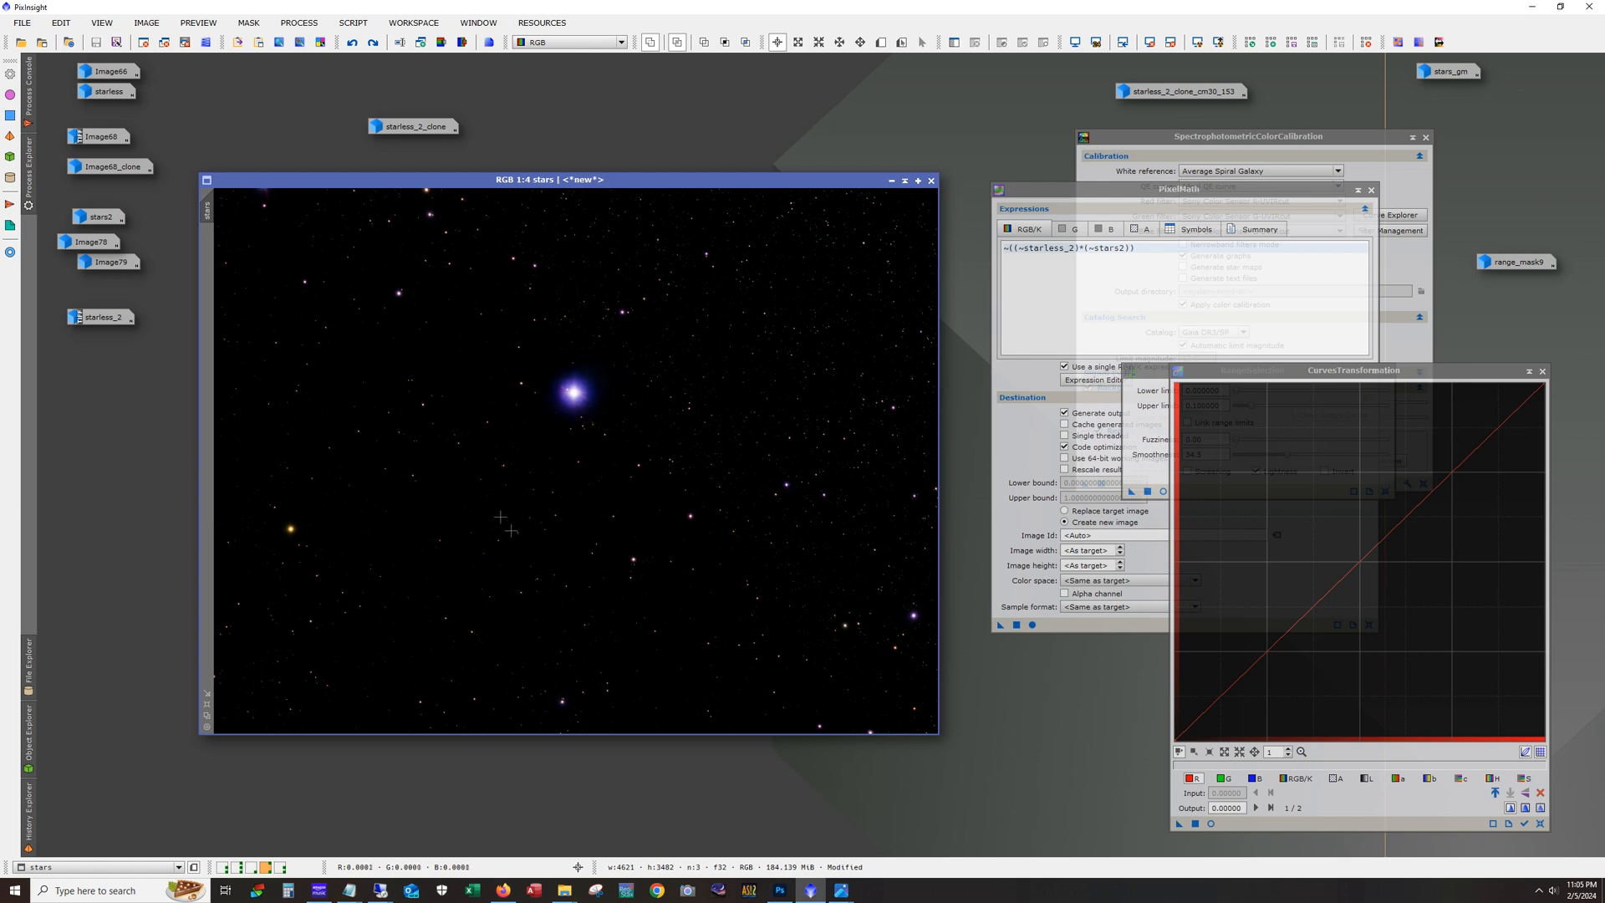
mouse_move(418, 223)
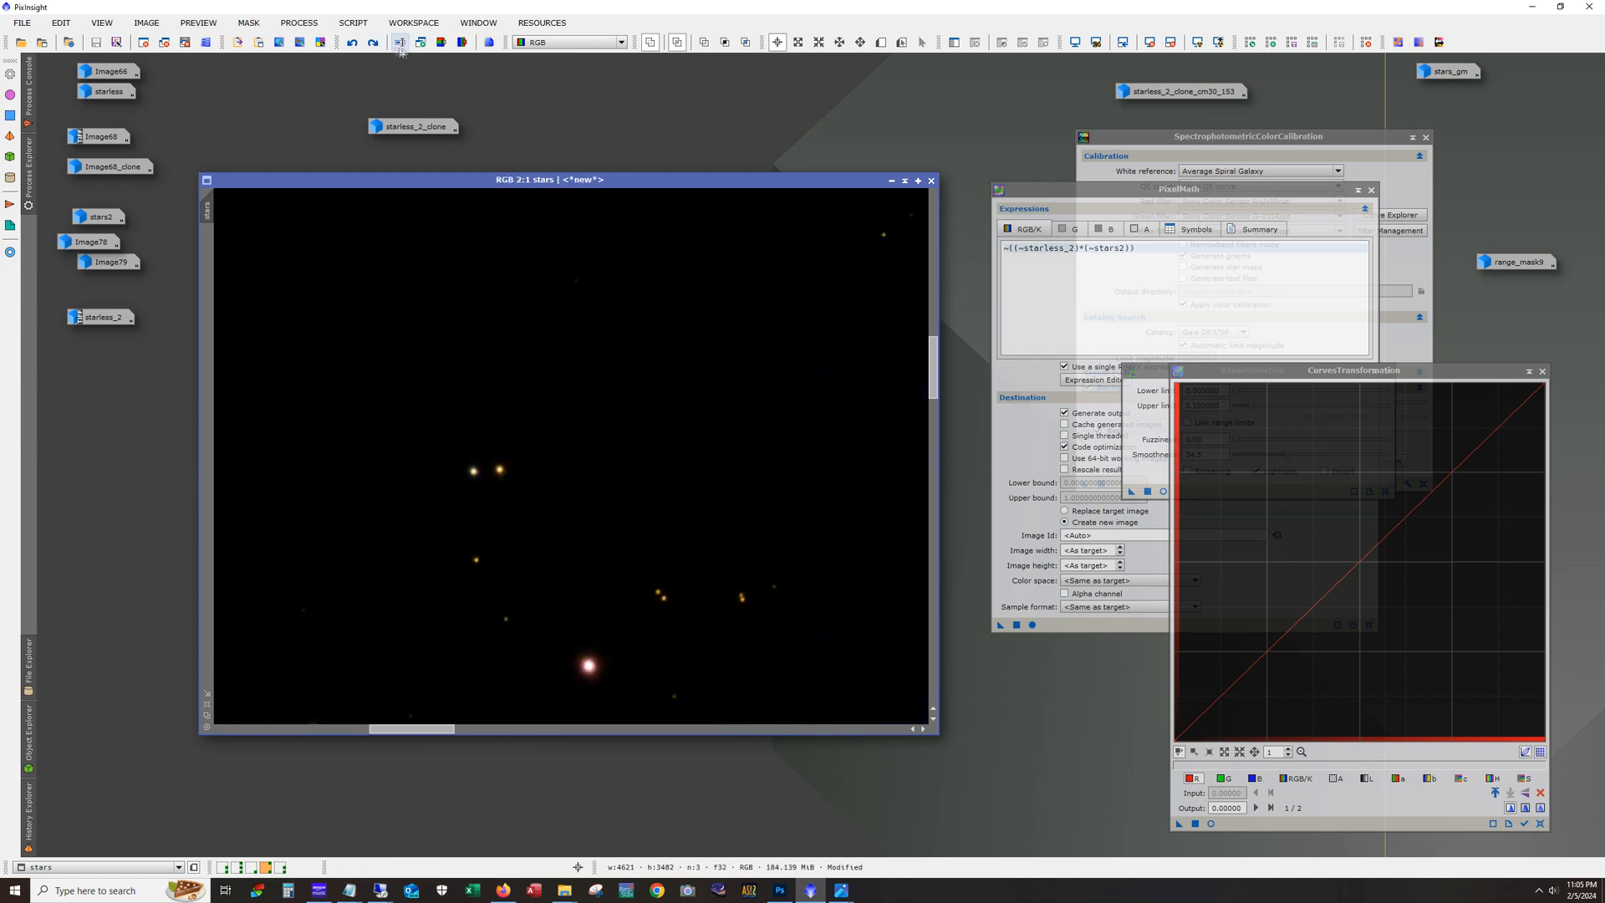
click(398, 42)
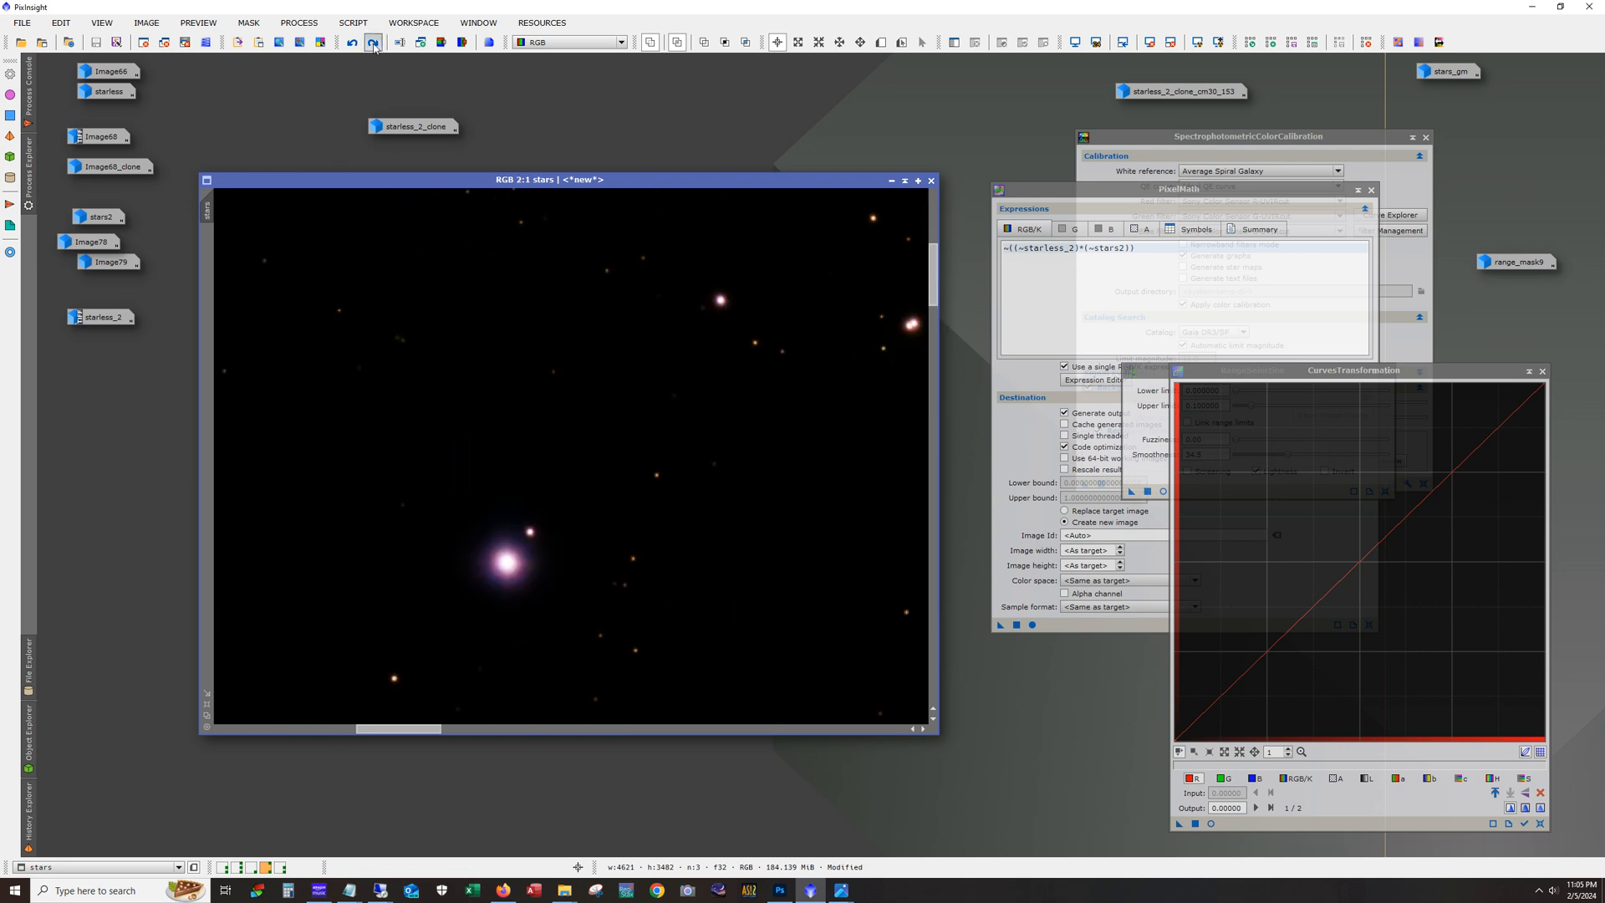
click(370, 41)
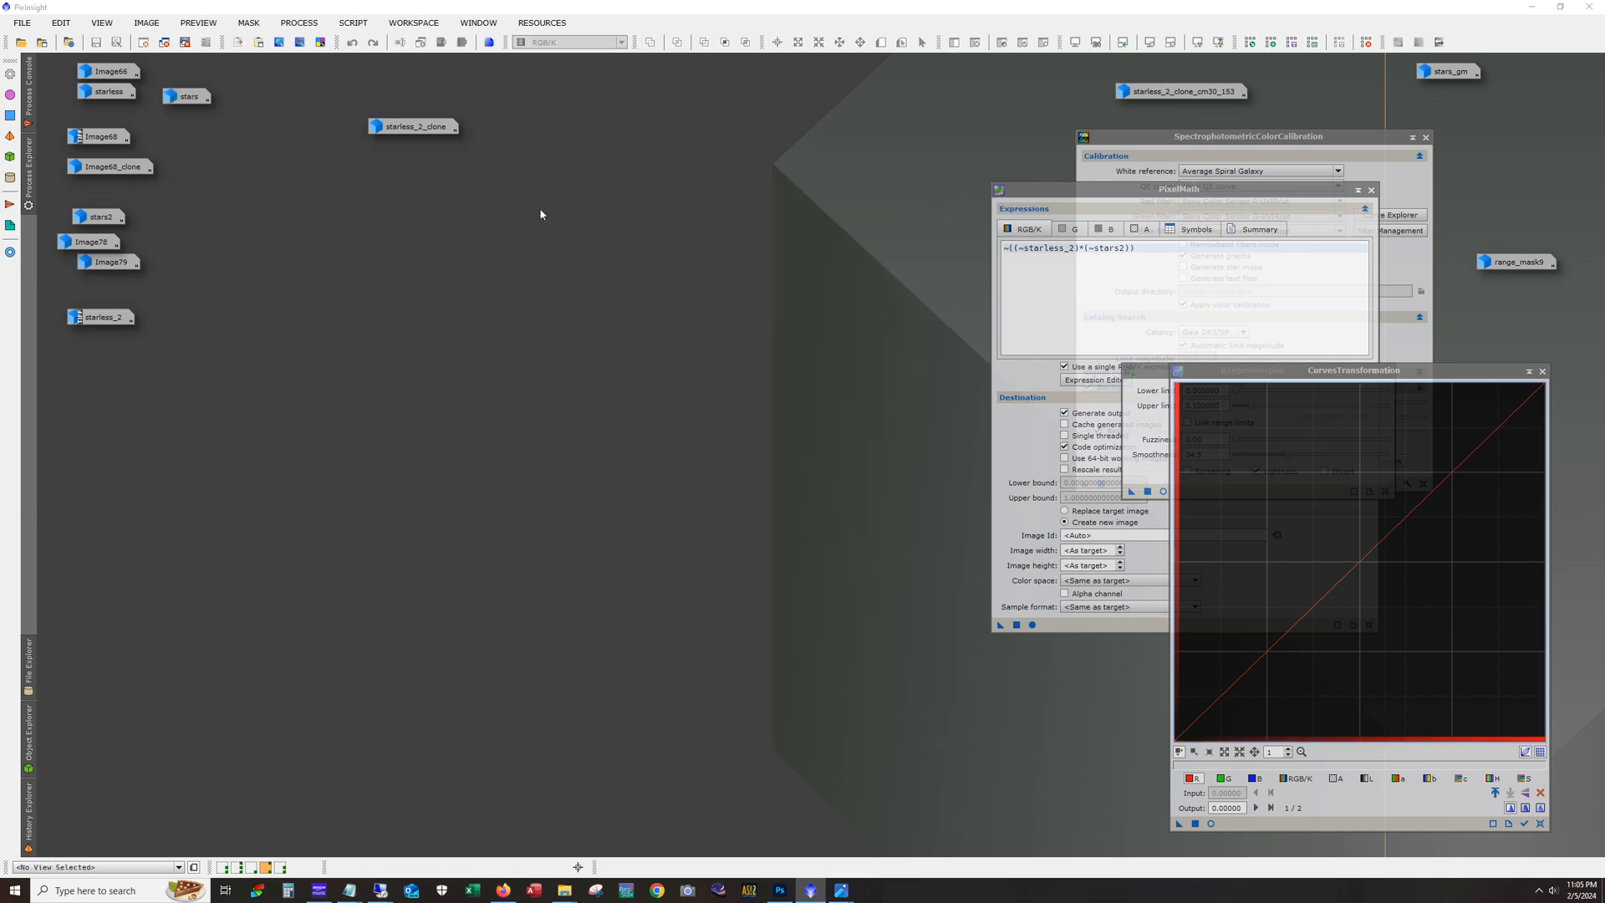
mouse_move(119, 77)
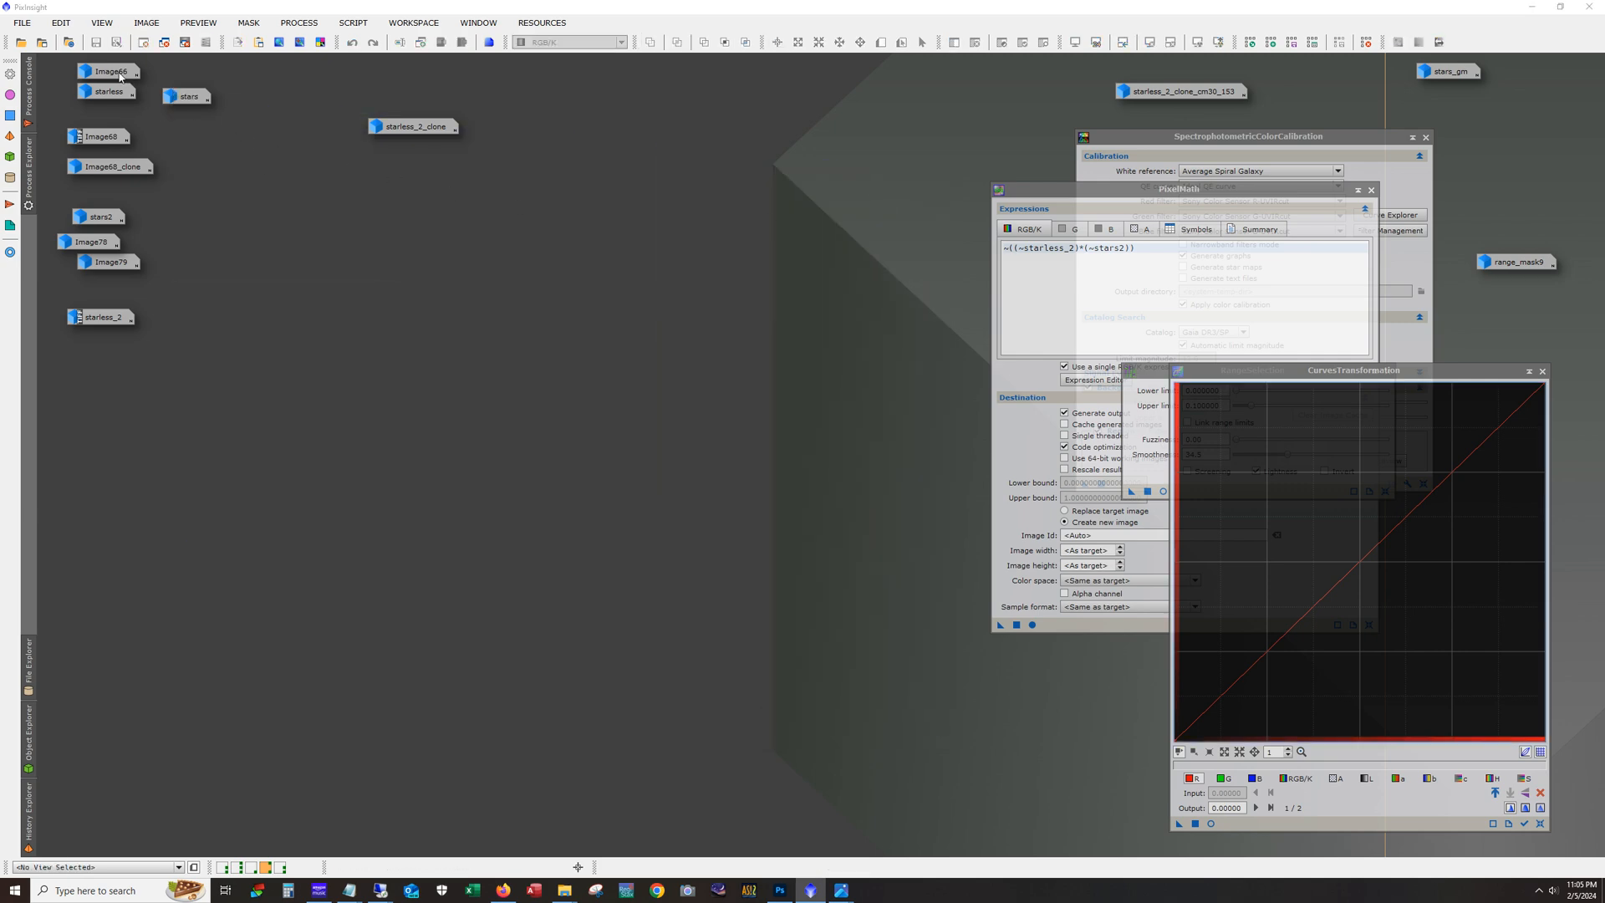
Step: Briefly view Image66, then open the starless_2 icon to inspect nebulosity
double_click(101, 72)
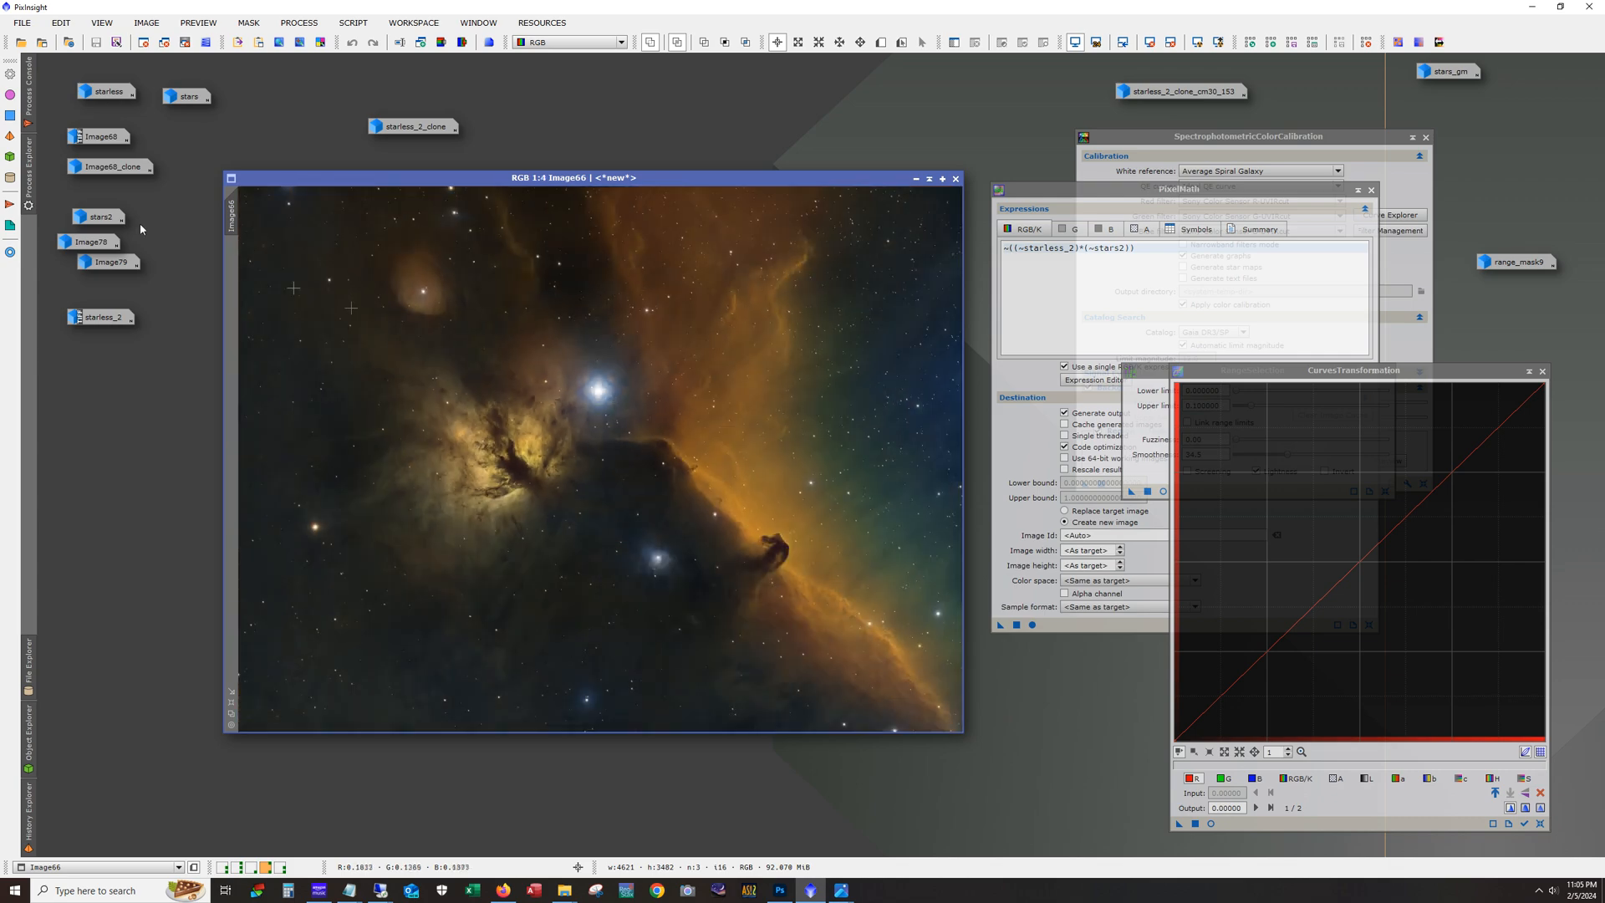
mouse_move(857, 219)
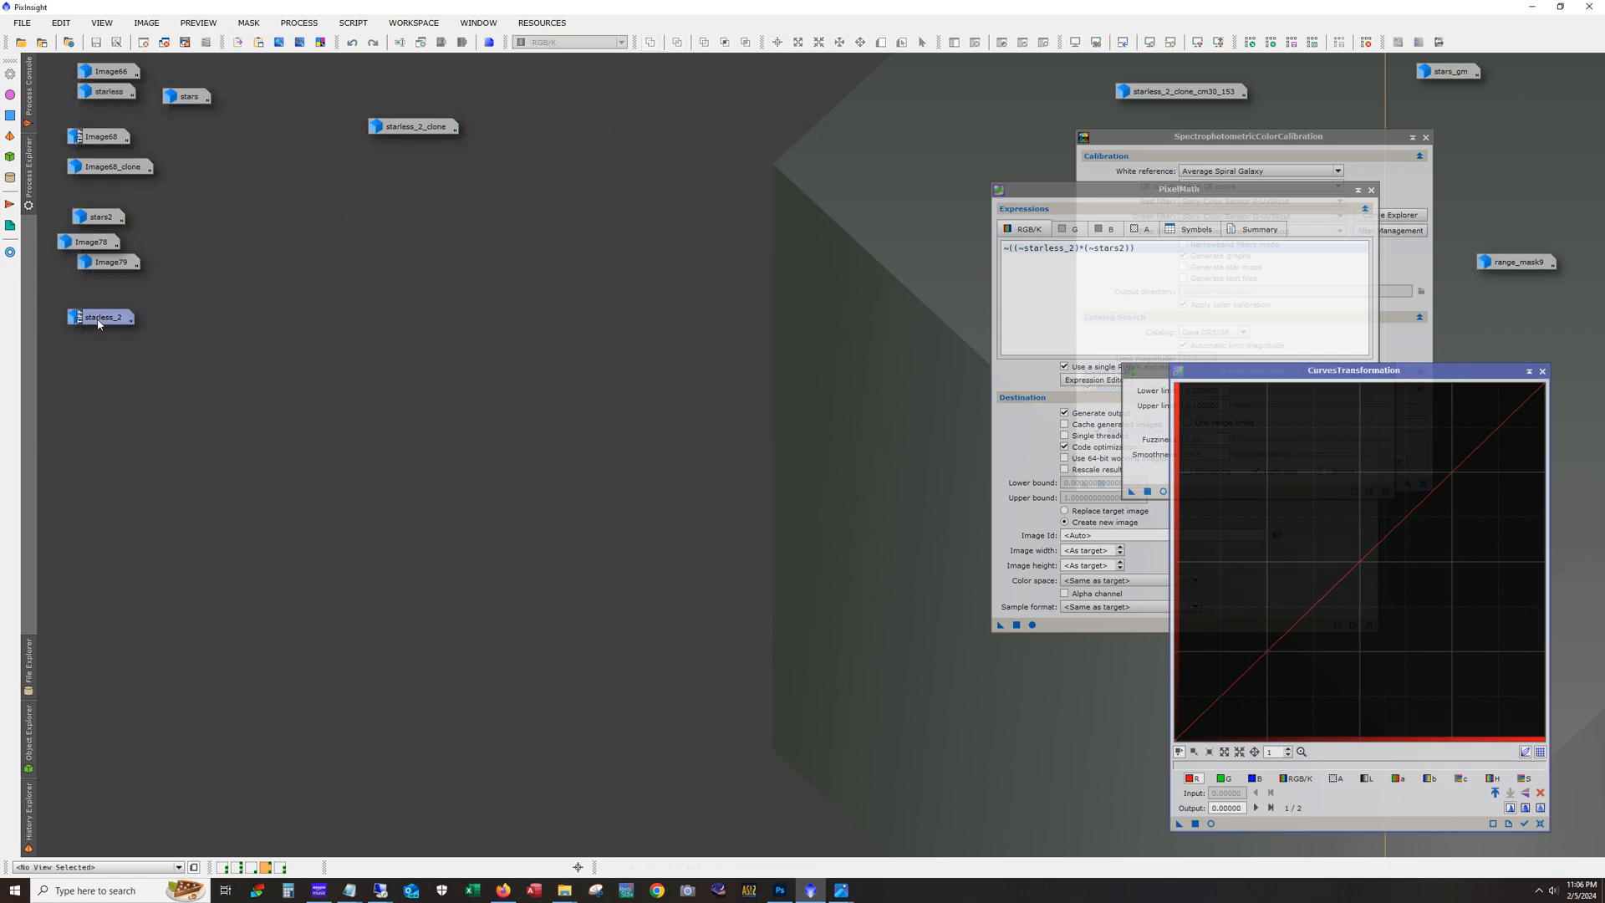
double_click(101, 316)
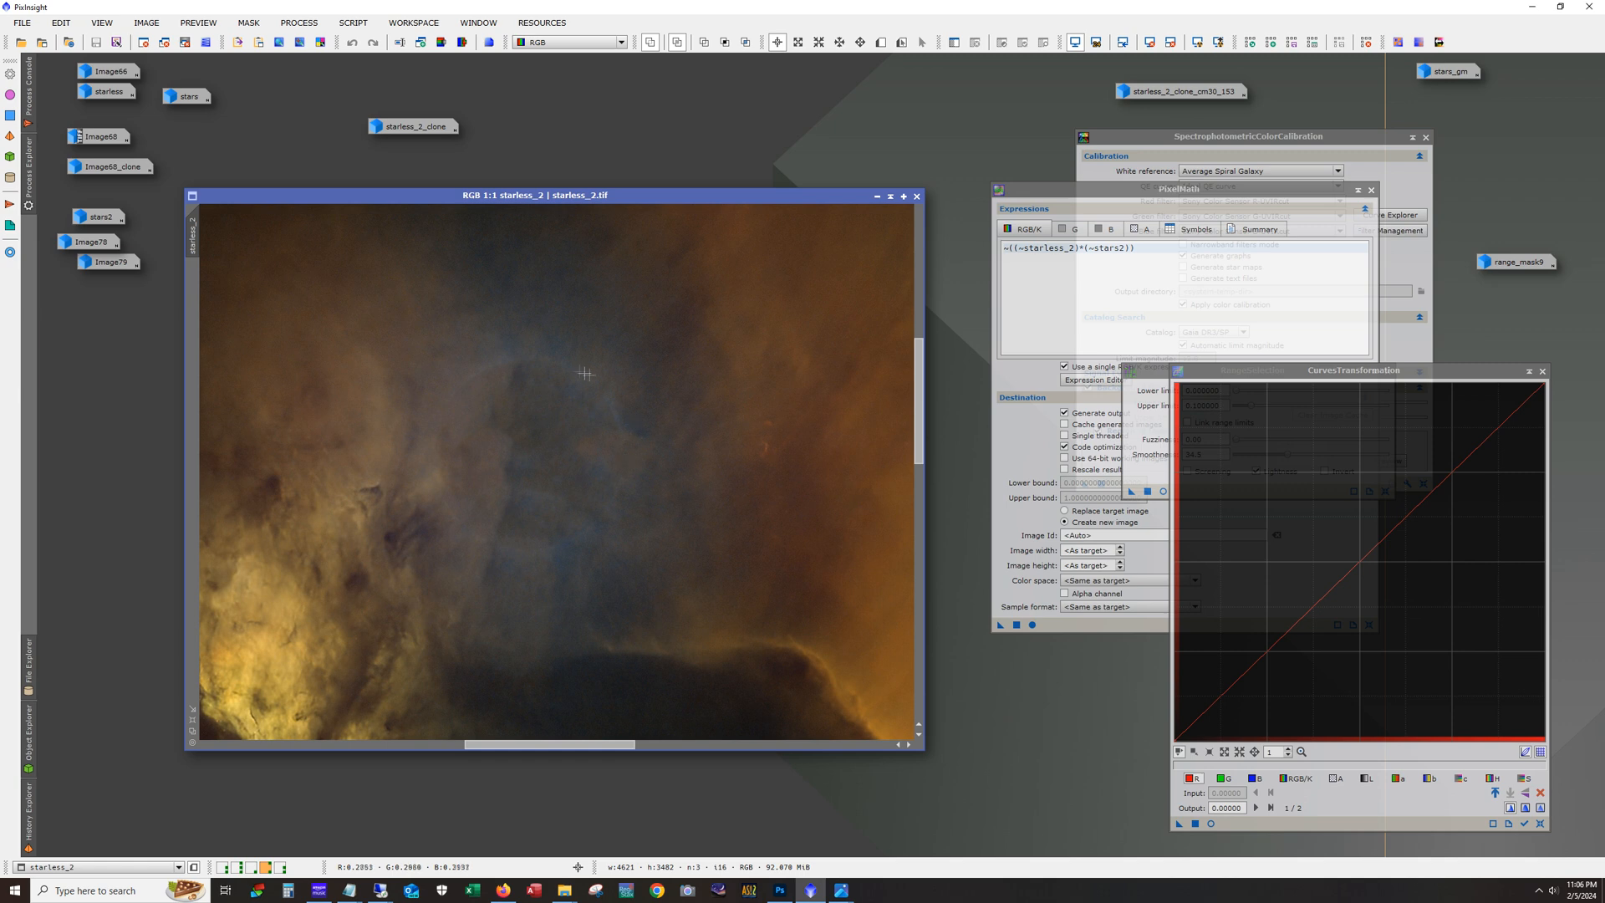
mouse_move(470, 414)
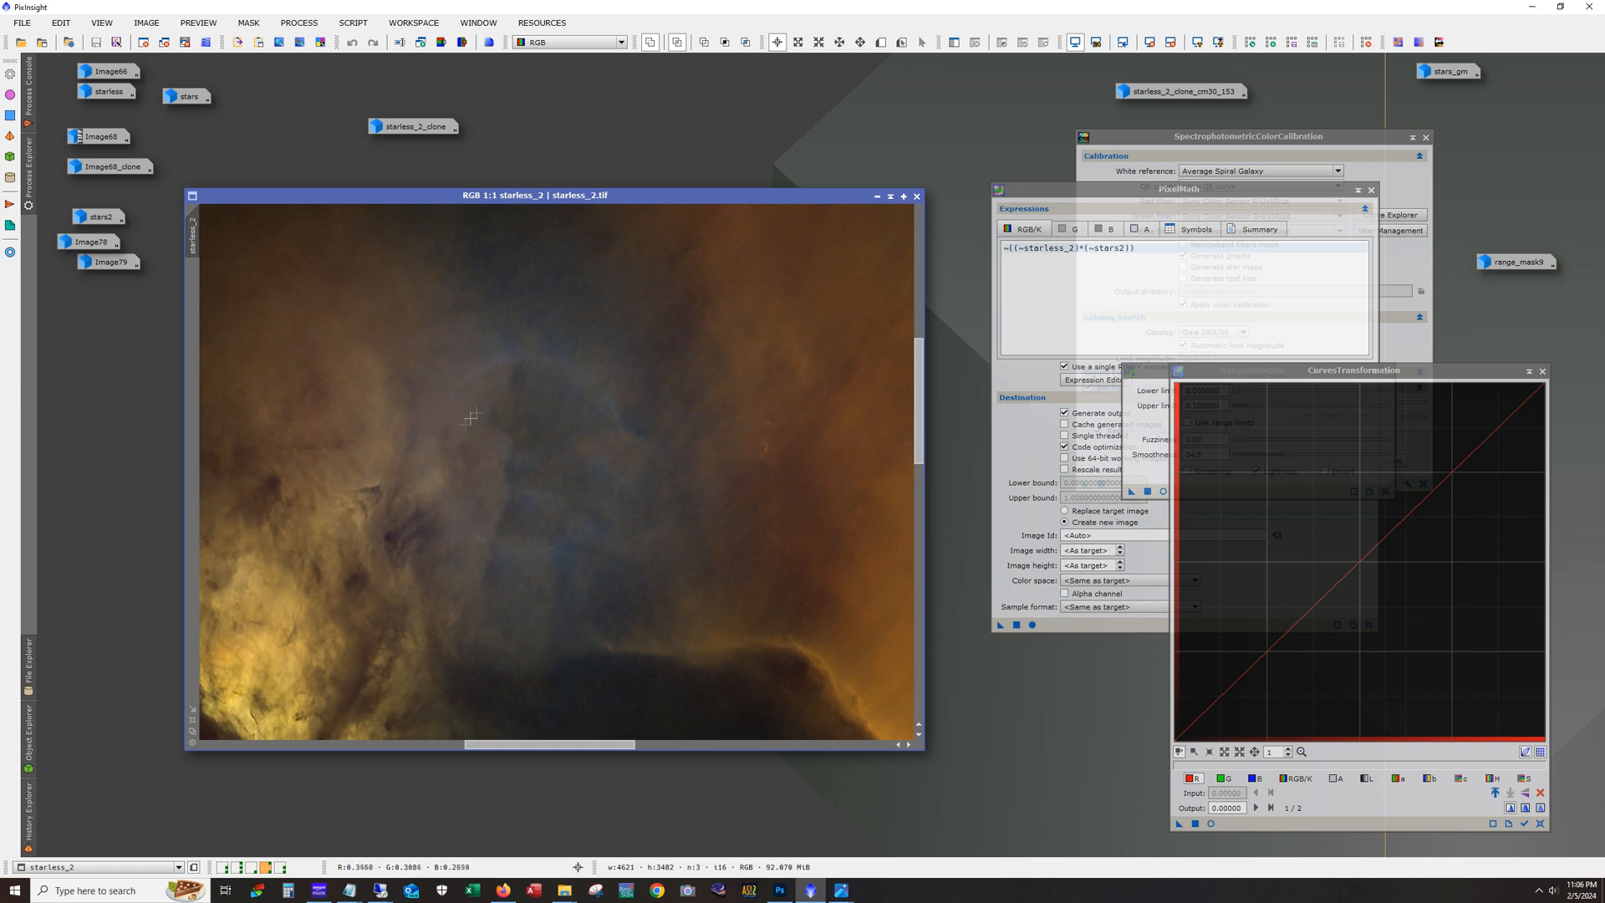
mouse_move(576, 482)
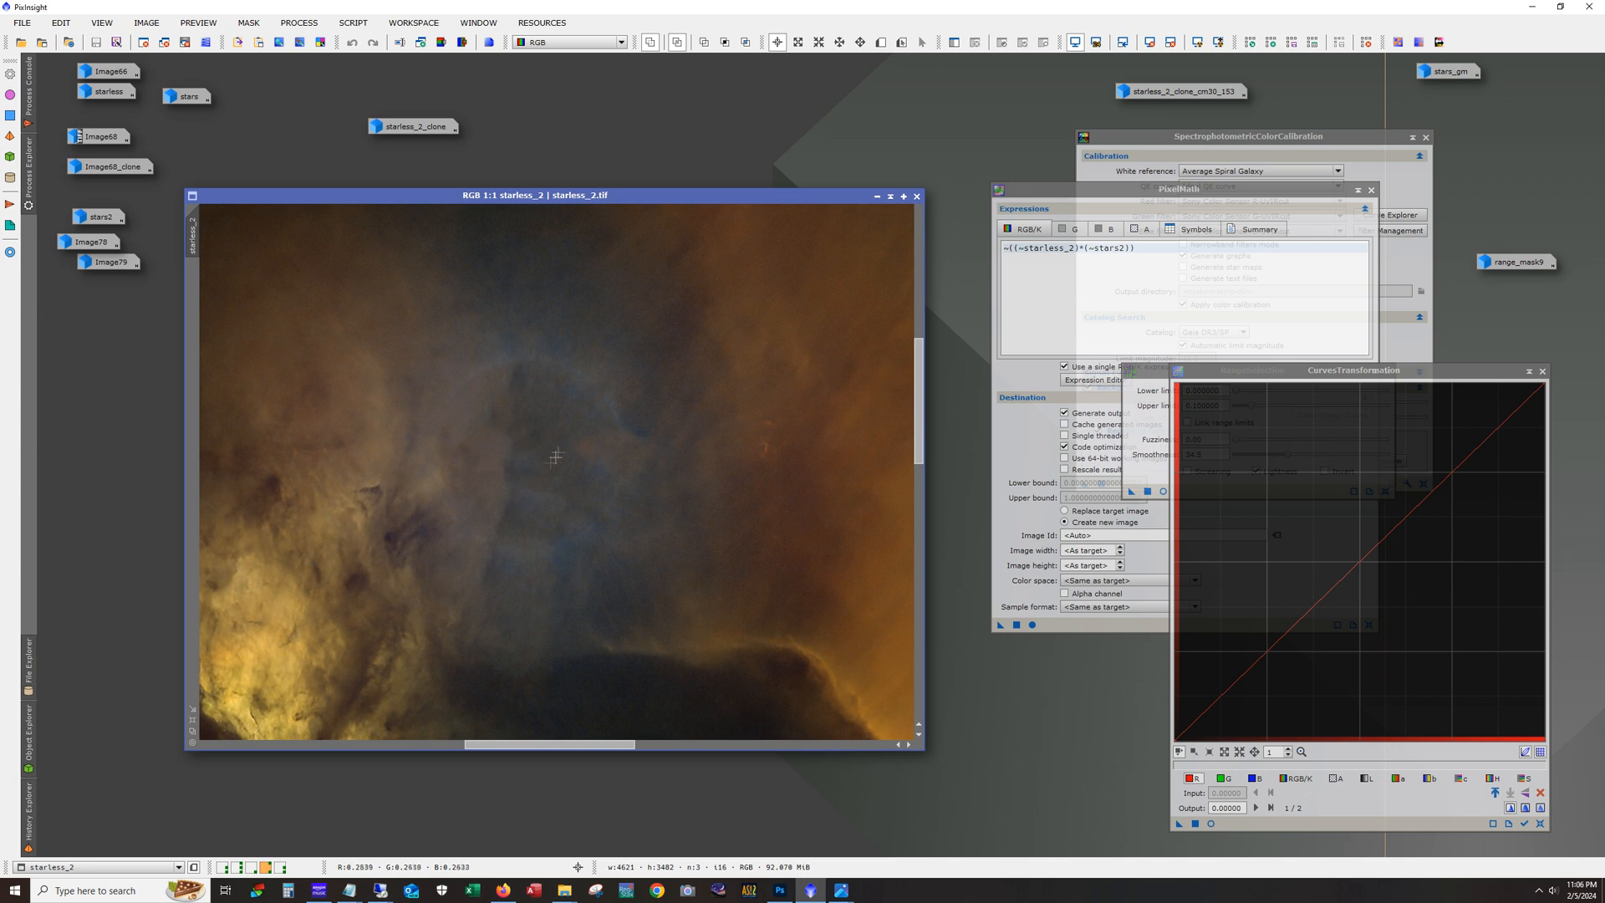
mouse_move(521, 466)
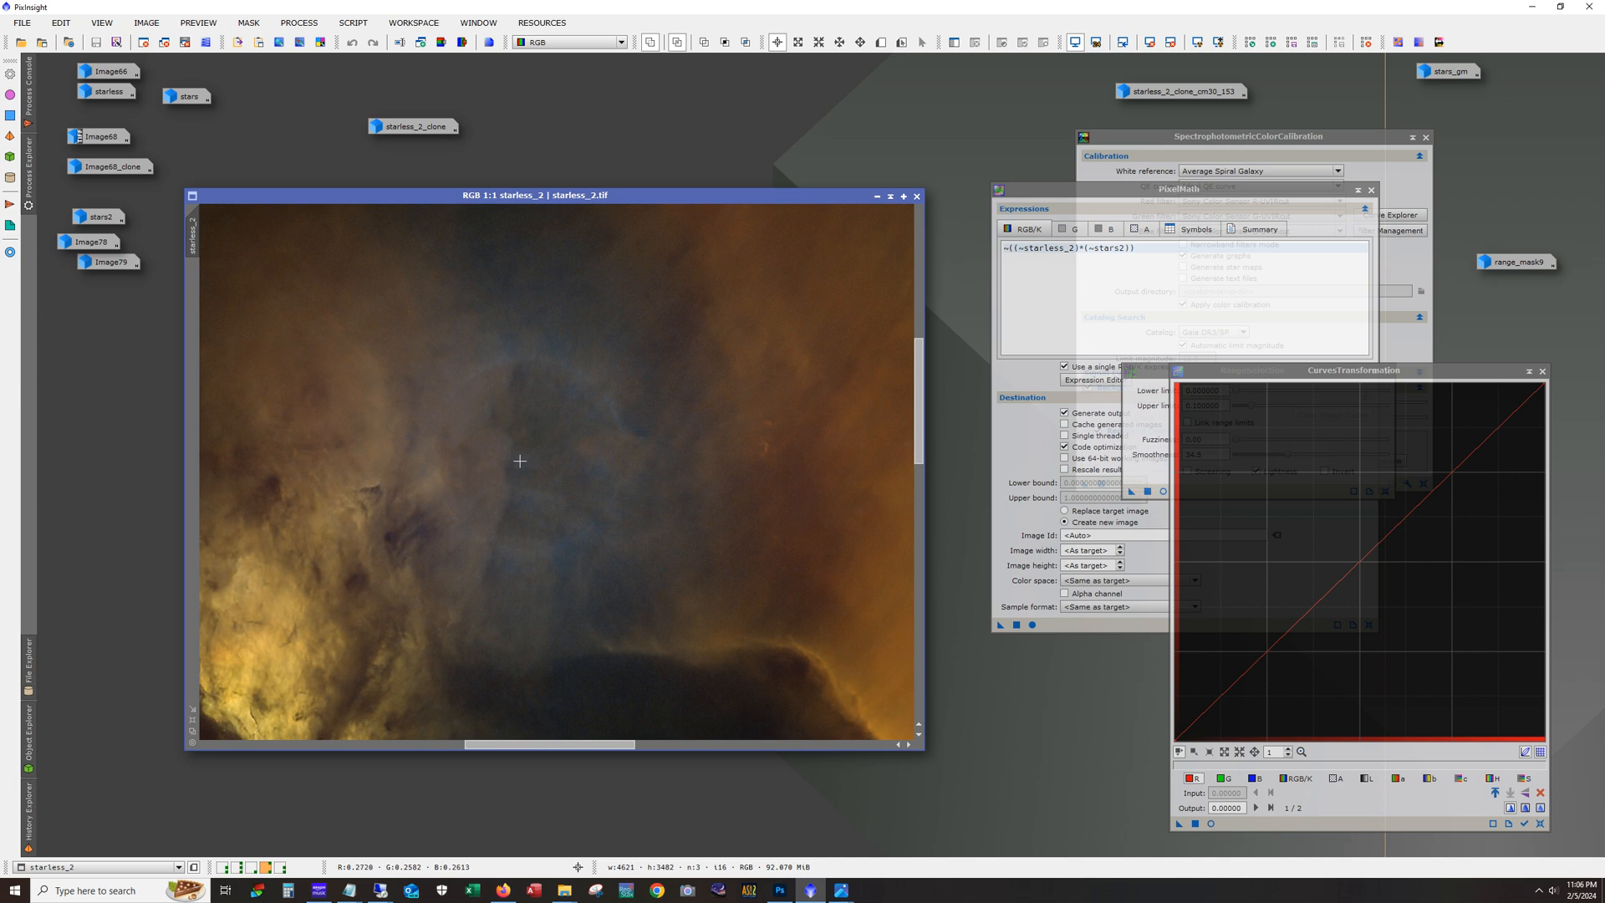
mouse_move(607, 418)
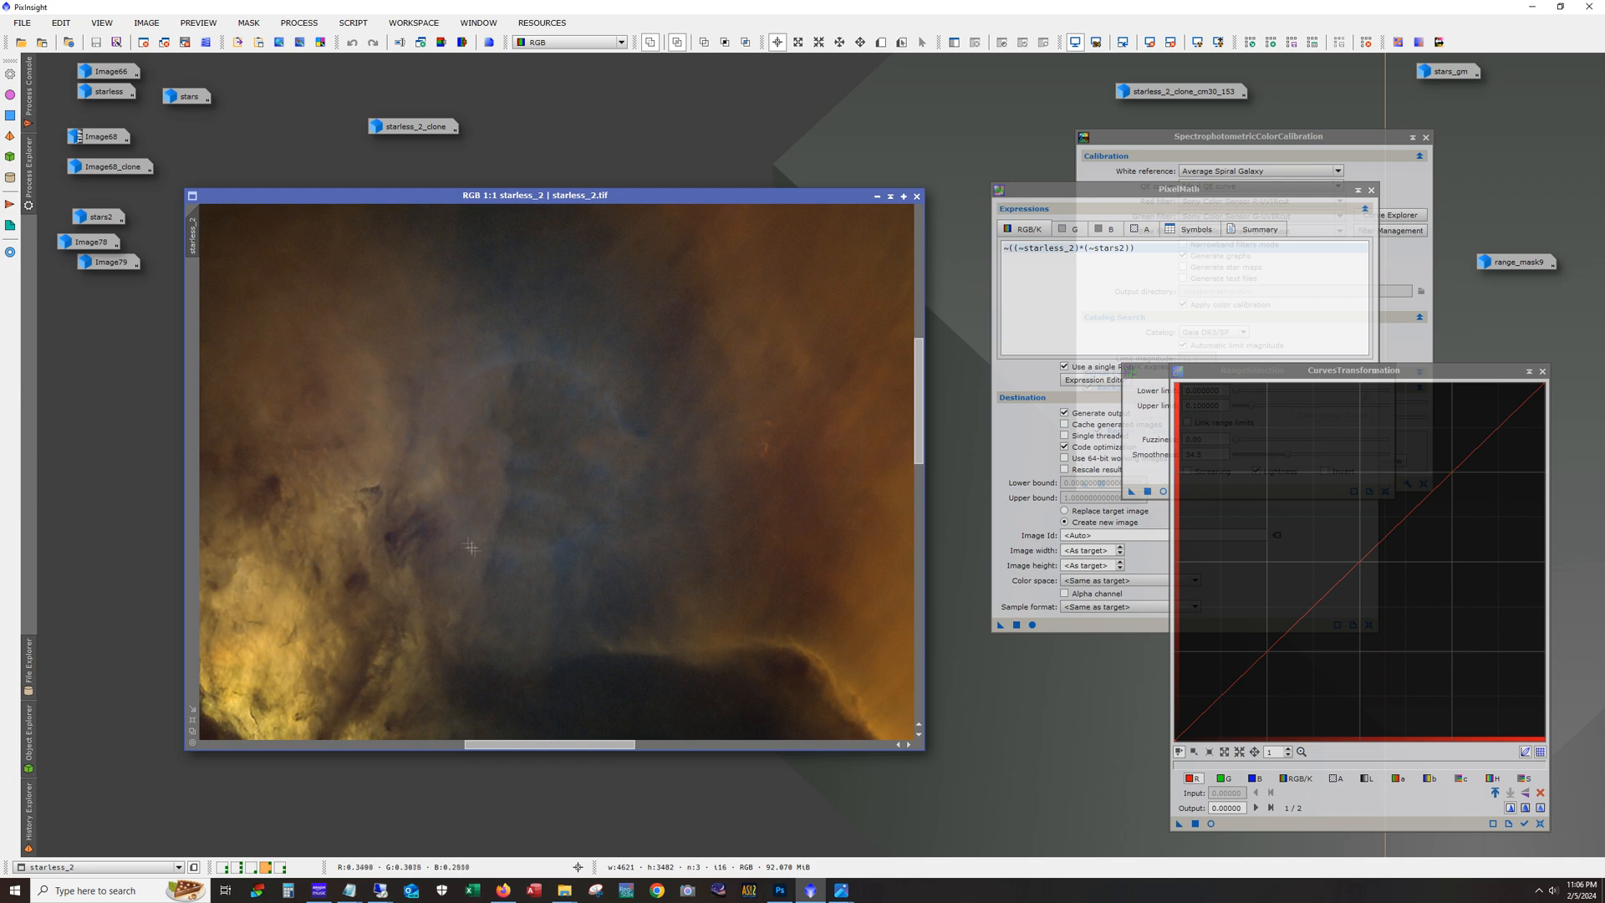
mouse_move(622, 462)
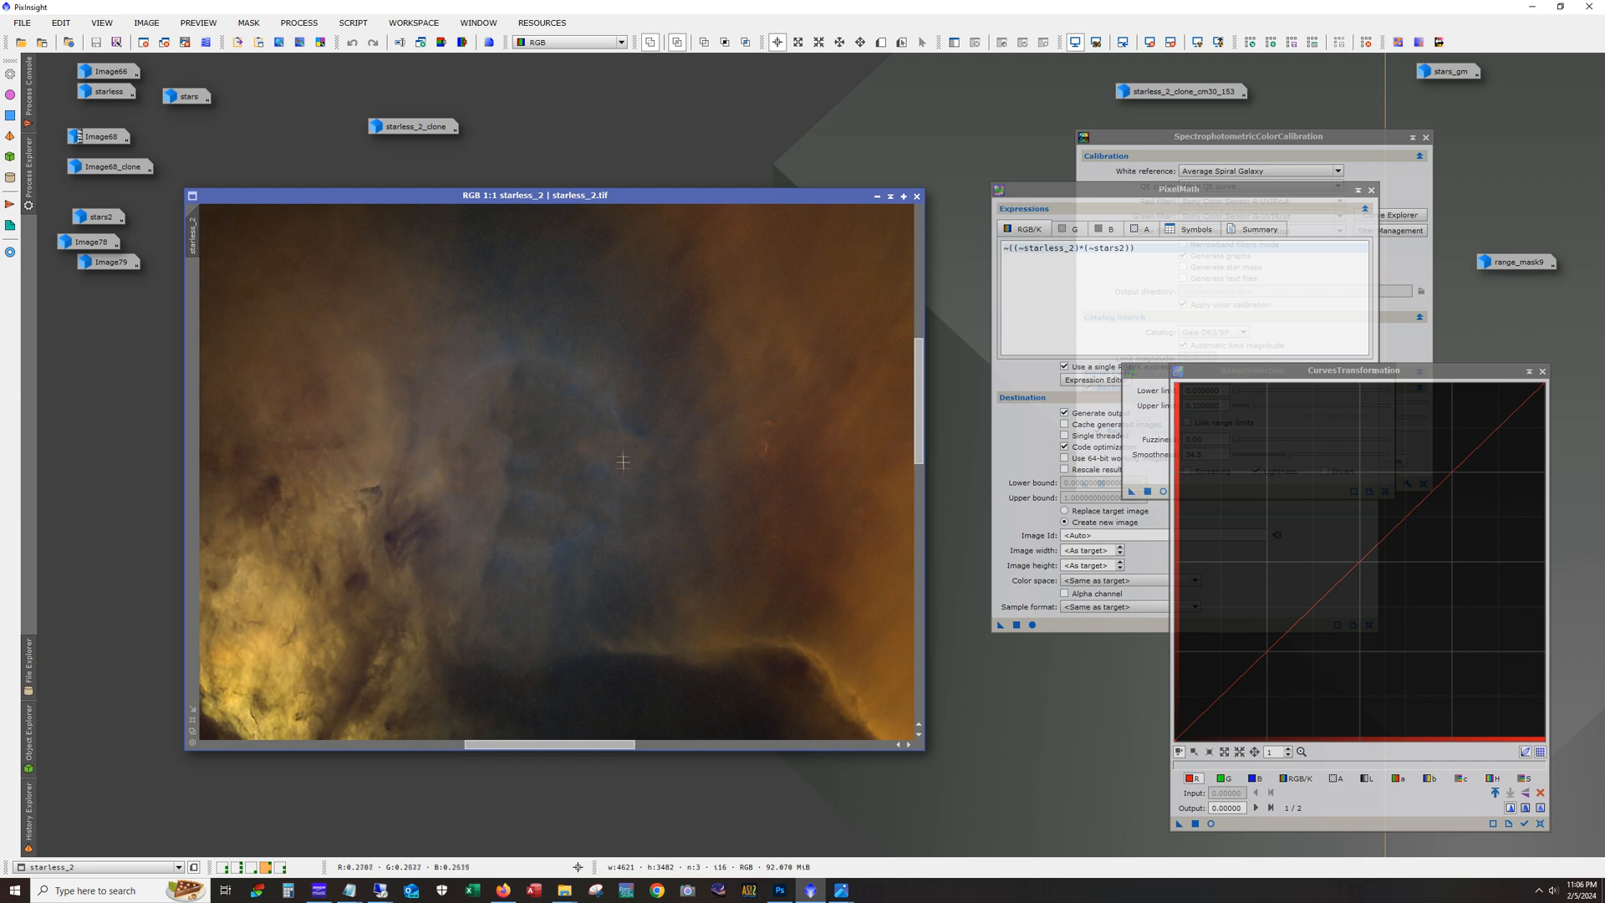
mouse_move(544, 465)
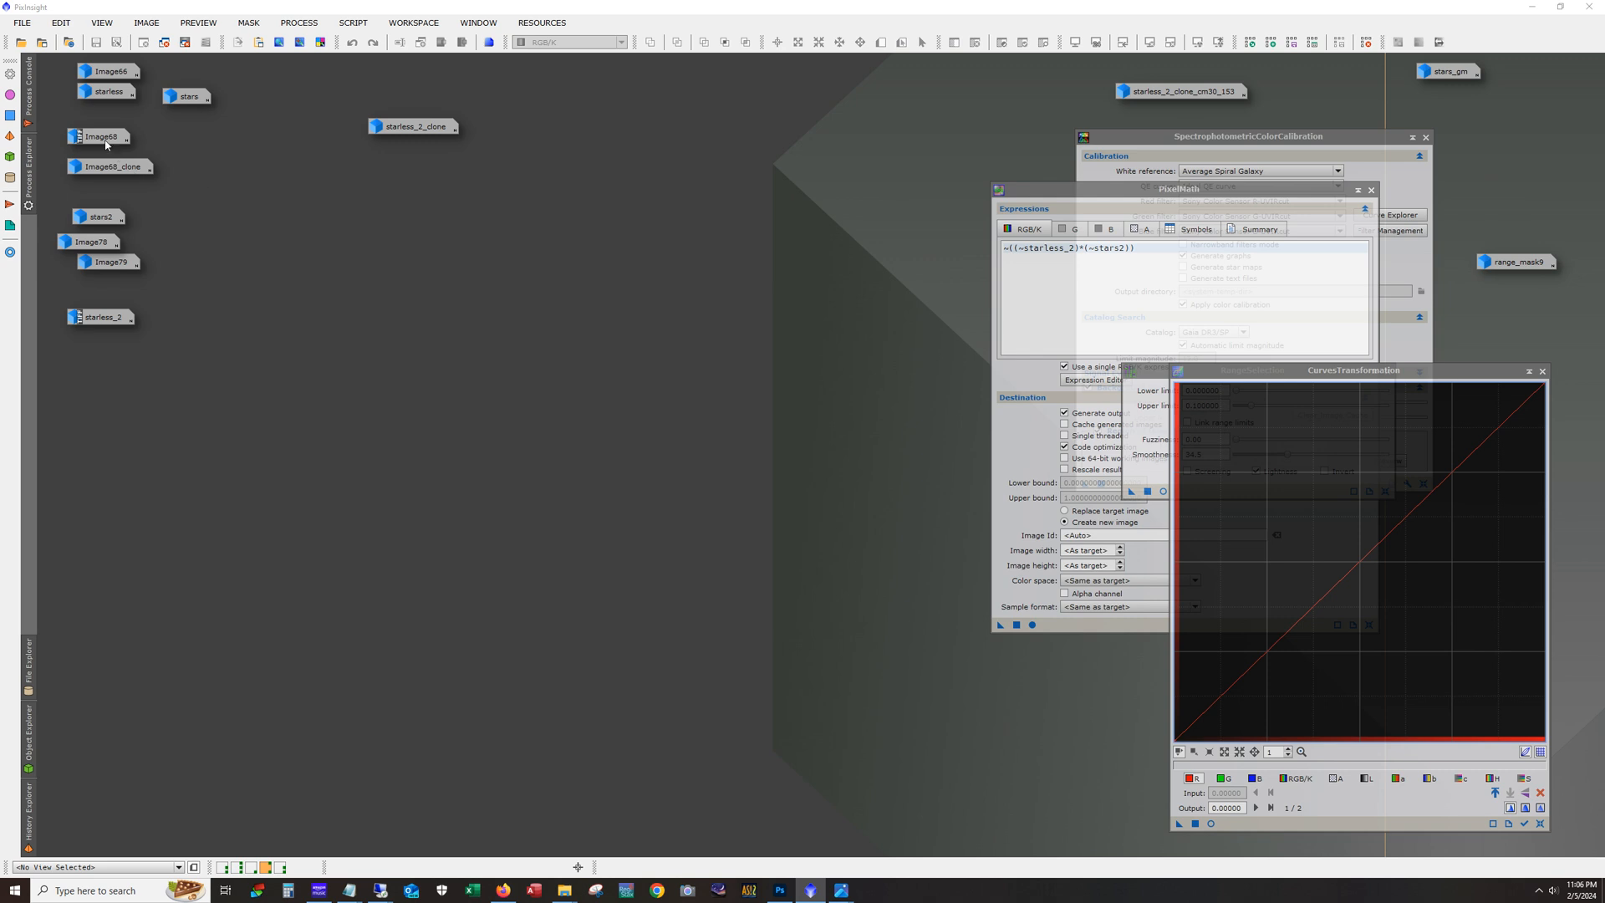
Step: Open the Image68_clone icon and move the remaining icons to the lower right
click(114, 166)
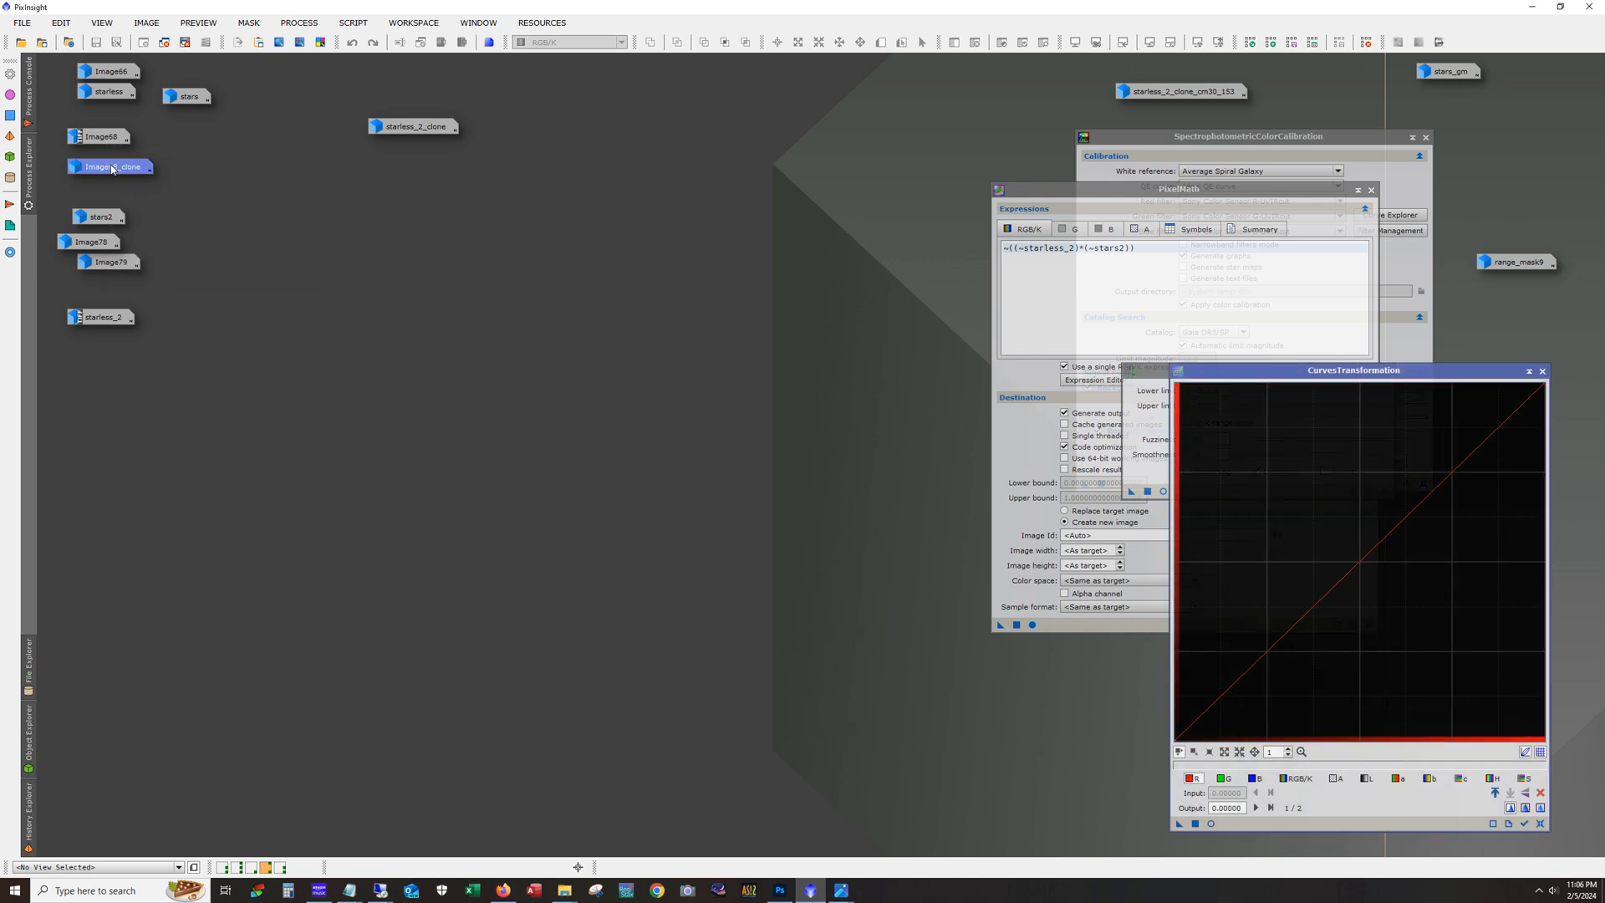
double_click(112, 165)
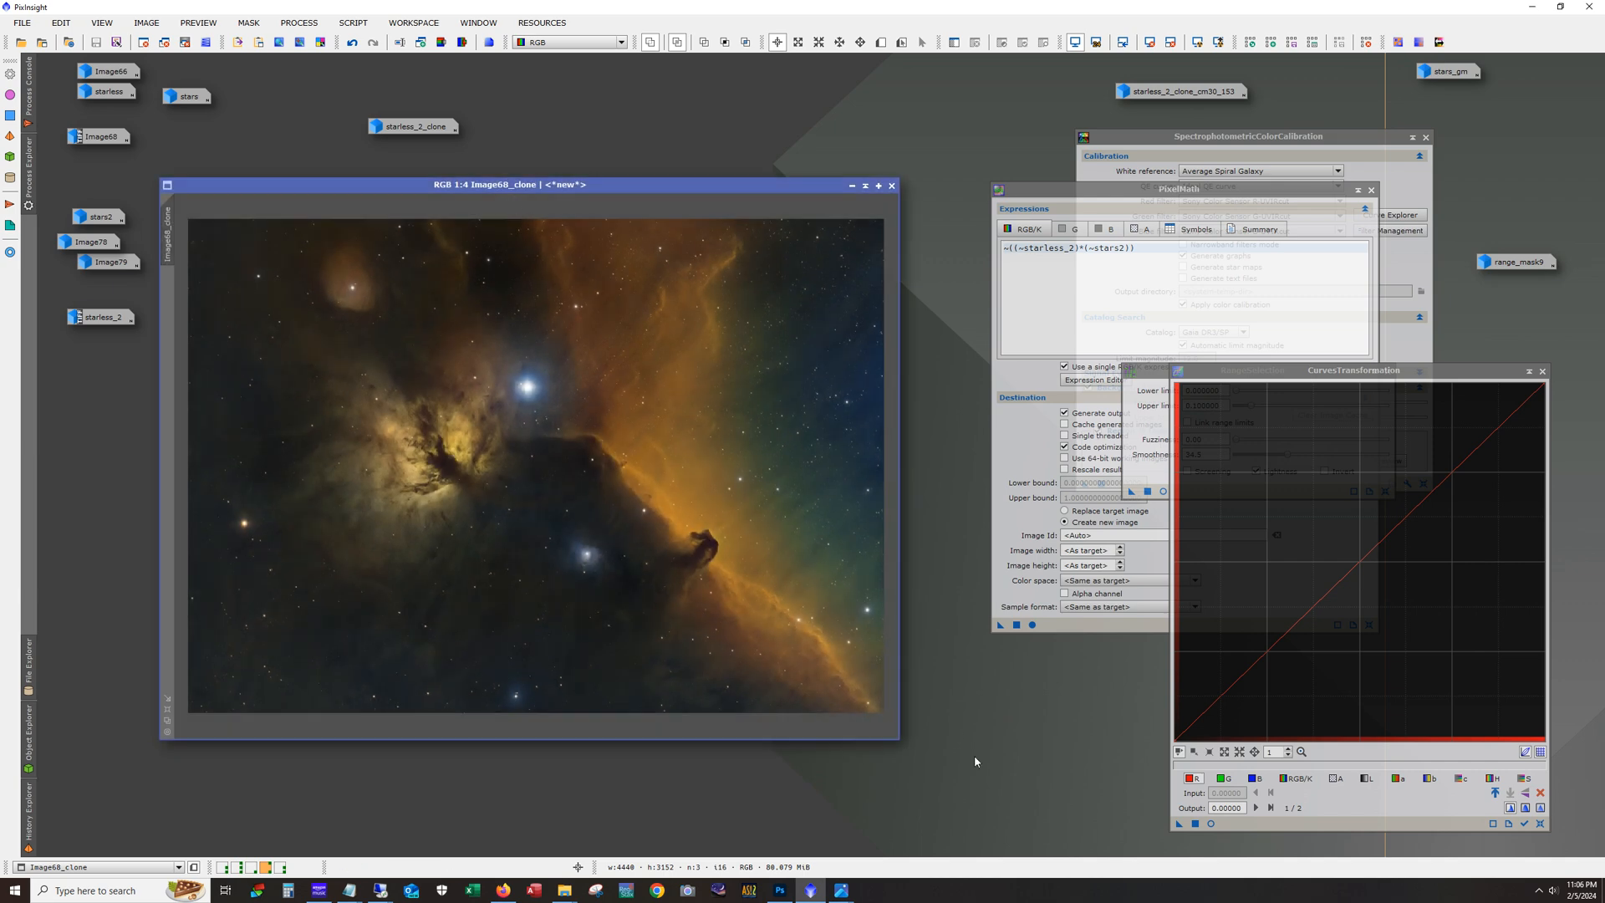
mouse_move(293, 151)
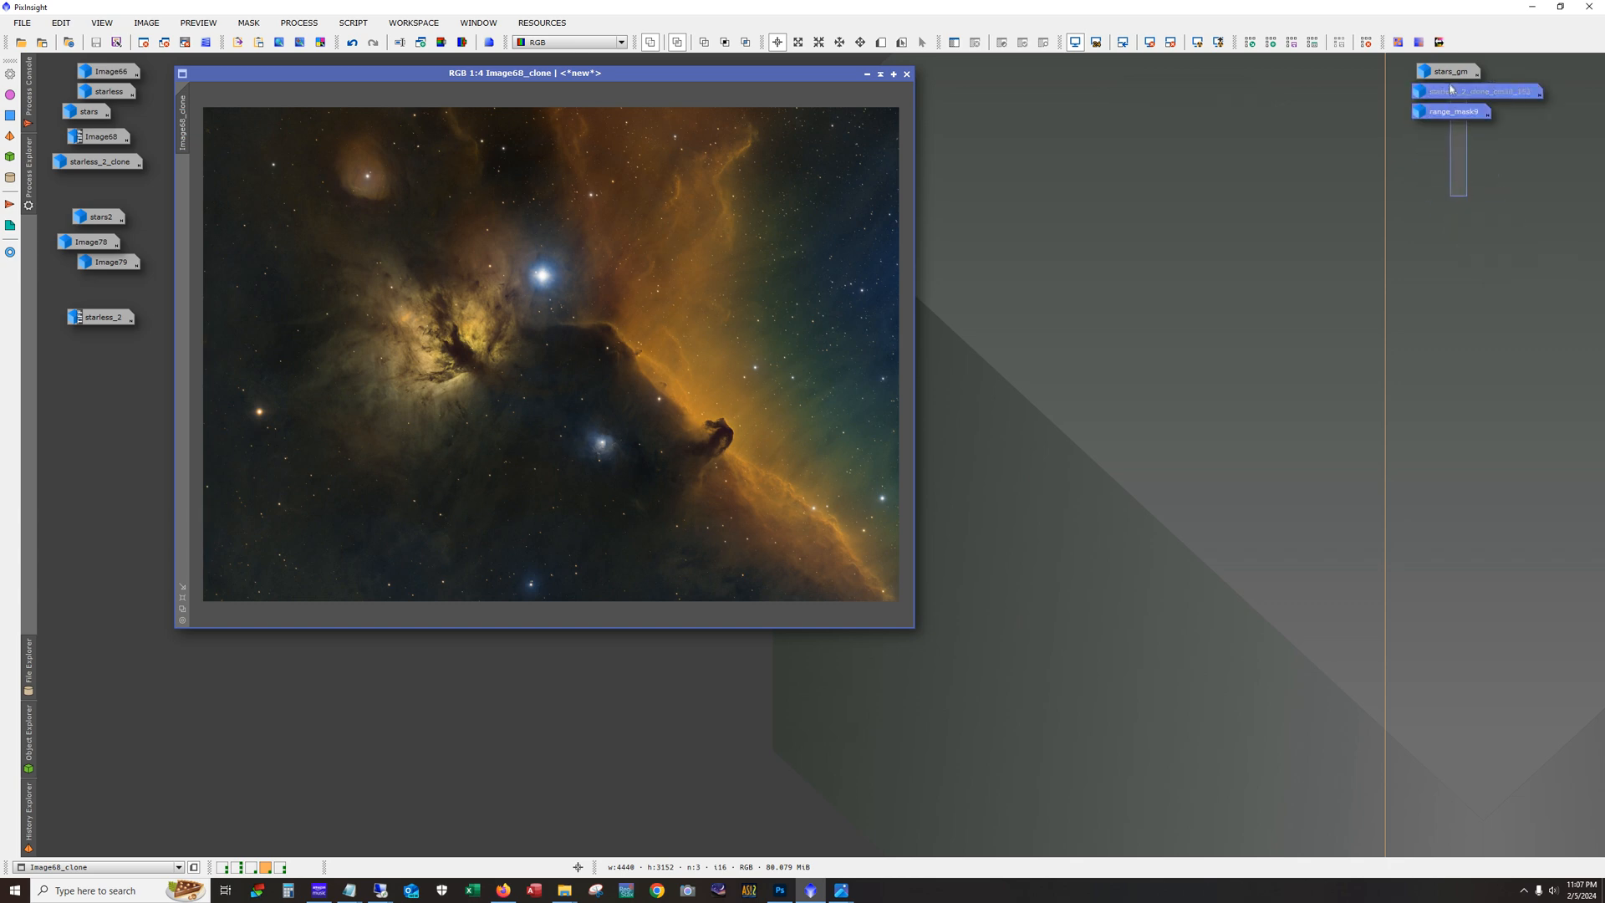
drag(1454, 91, 1514, 814)
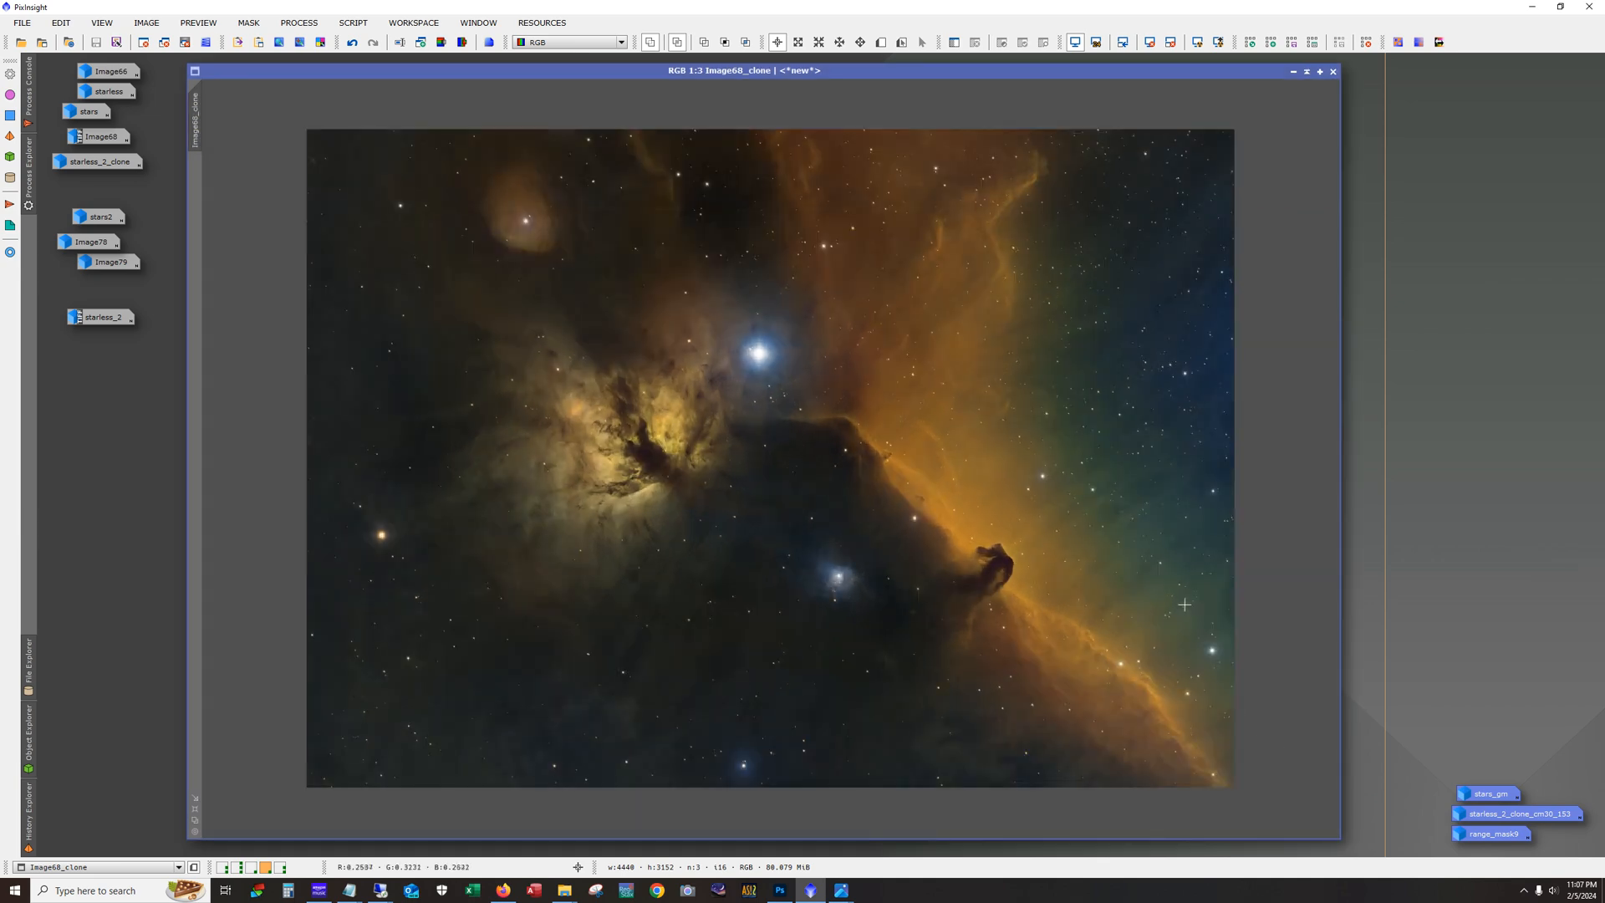
mouse_move(1198, 597)
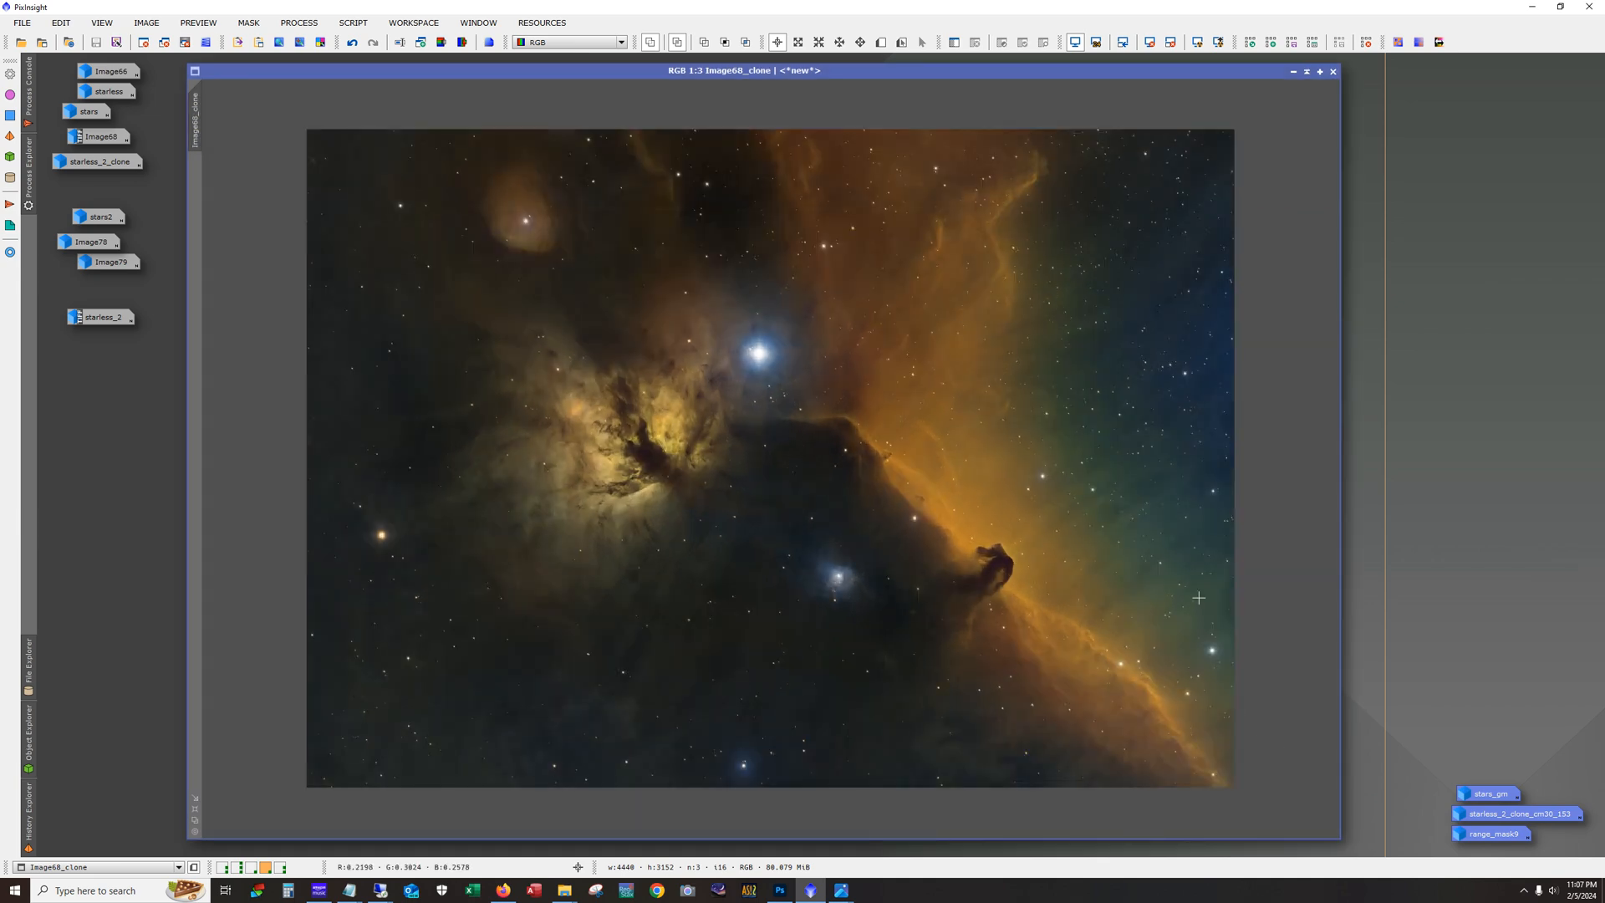